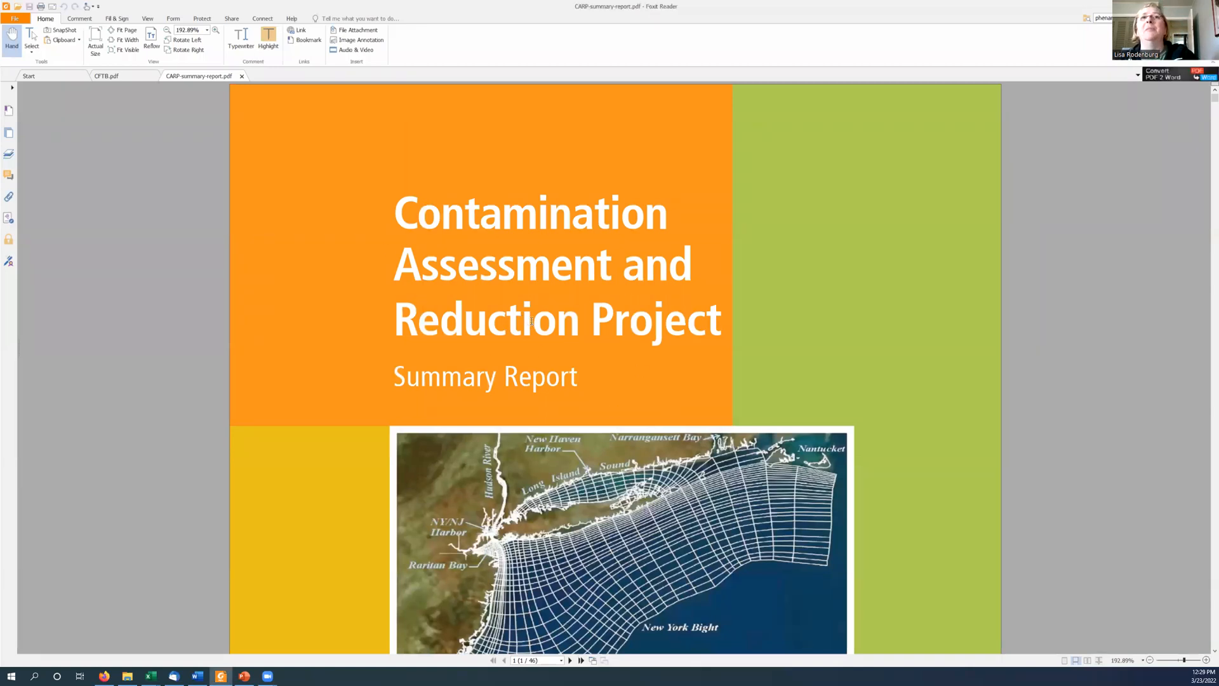
Step: Scroll the CARP summary report down toward section 2.5, Contaminants of Concern
scroll("down", 3)
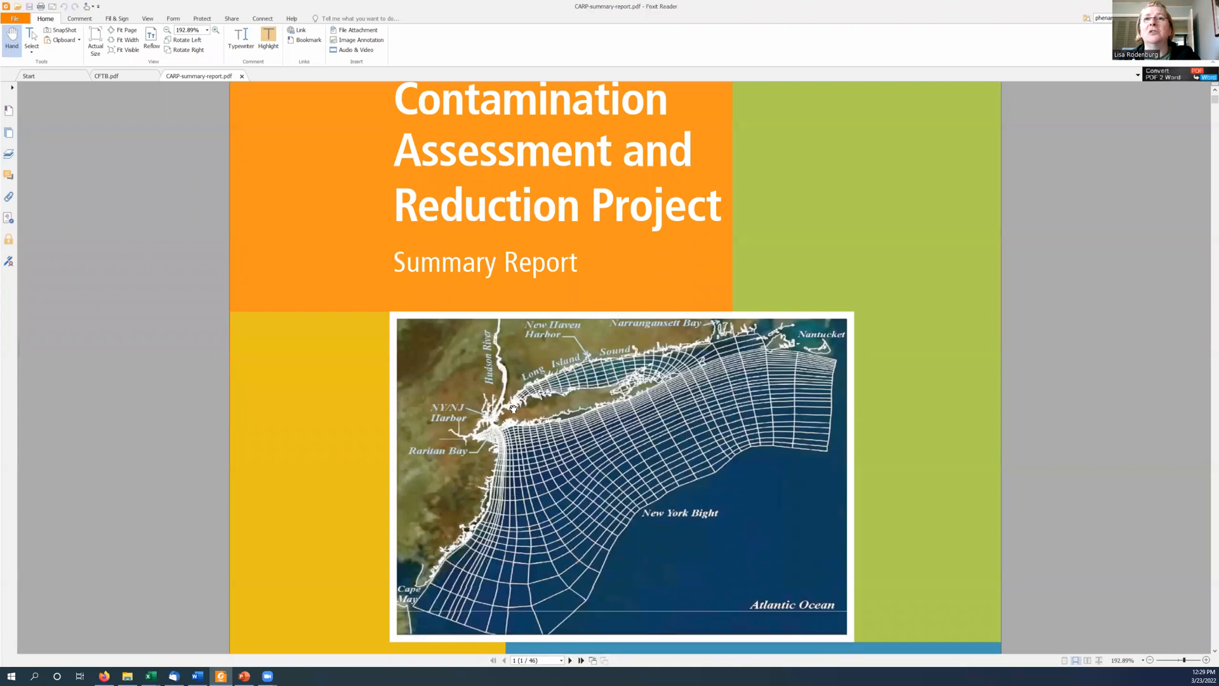
mouse_move(490, 447)
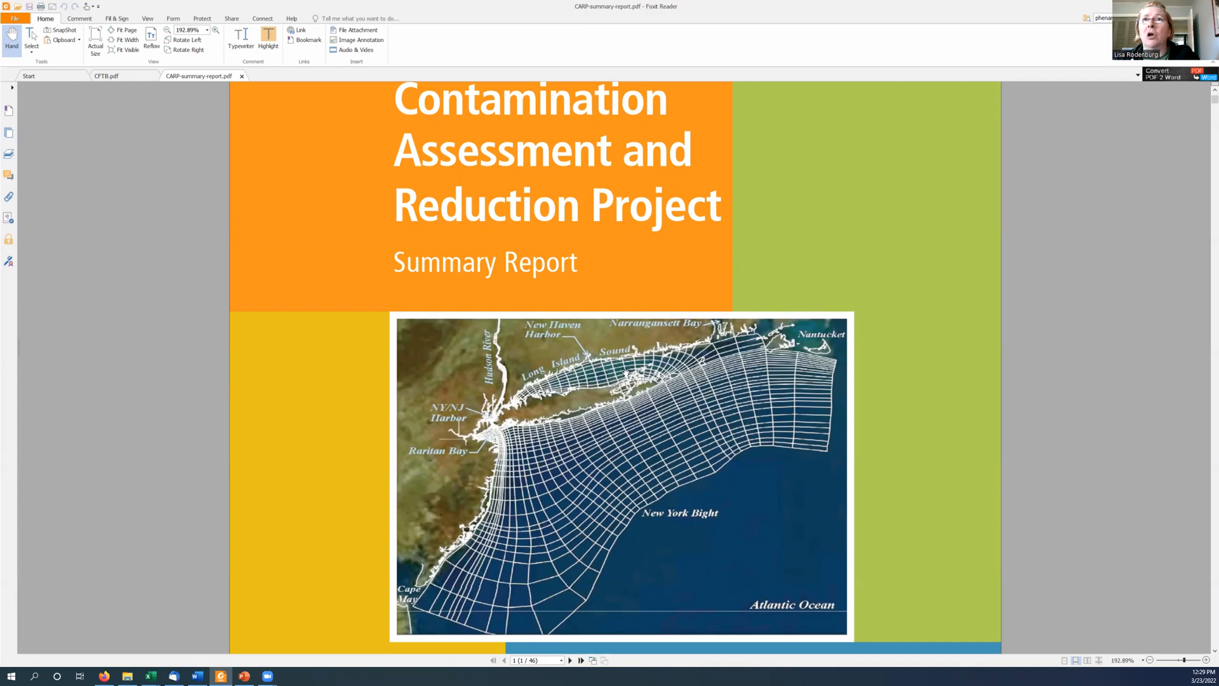
mouse_move(452, 438)
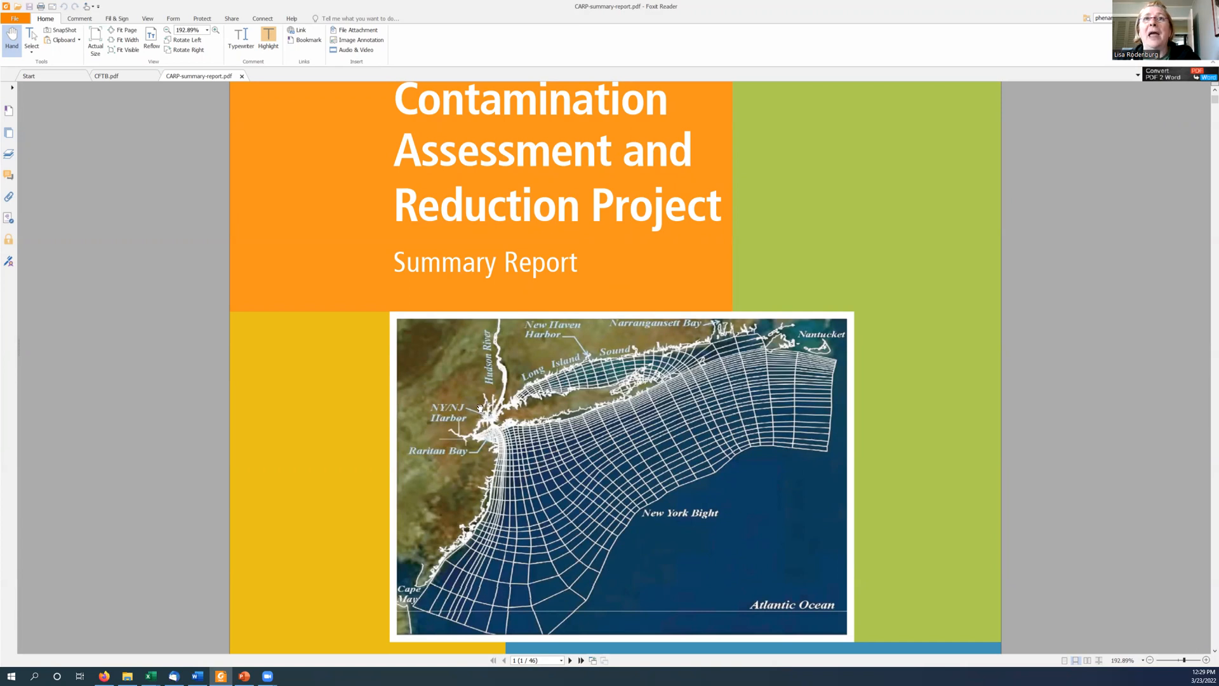
mouse_move(494, 434)
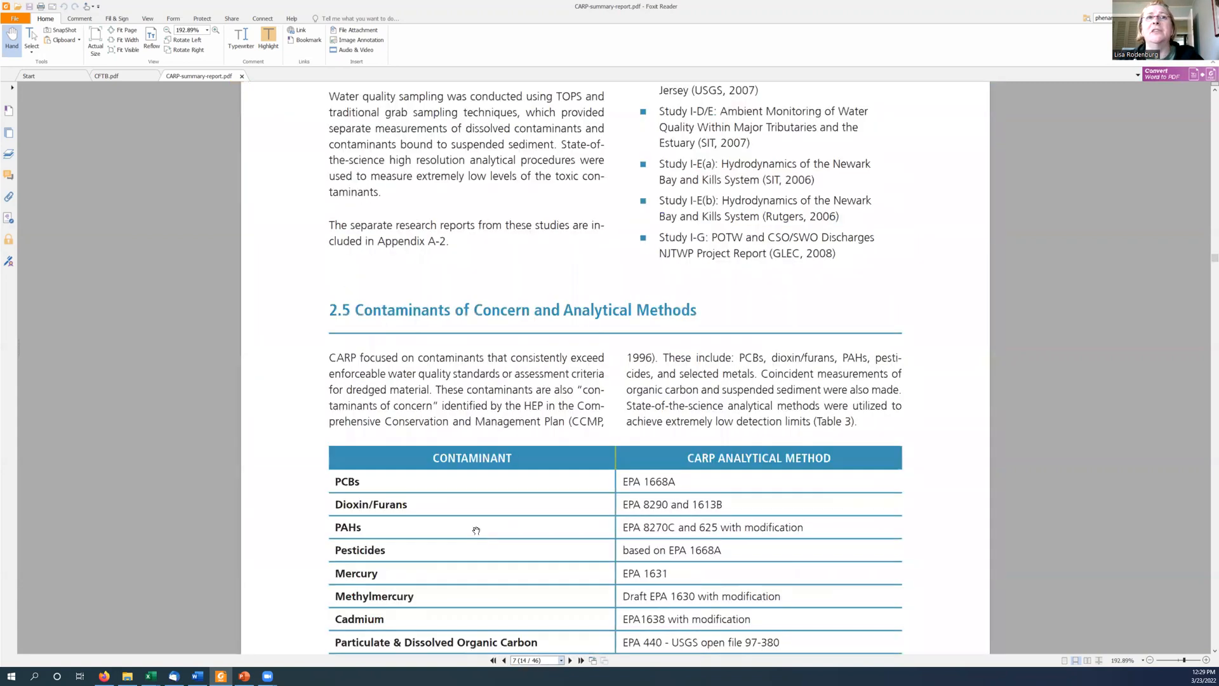
Step: Scroll past the Table 3 analytical methods page to Section 3, Numerical Modeling
scroll("down", 3)
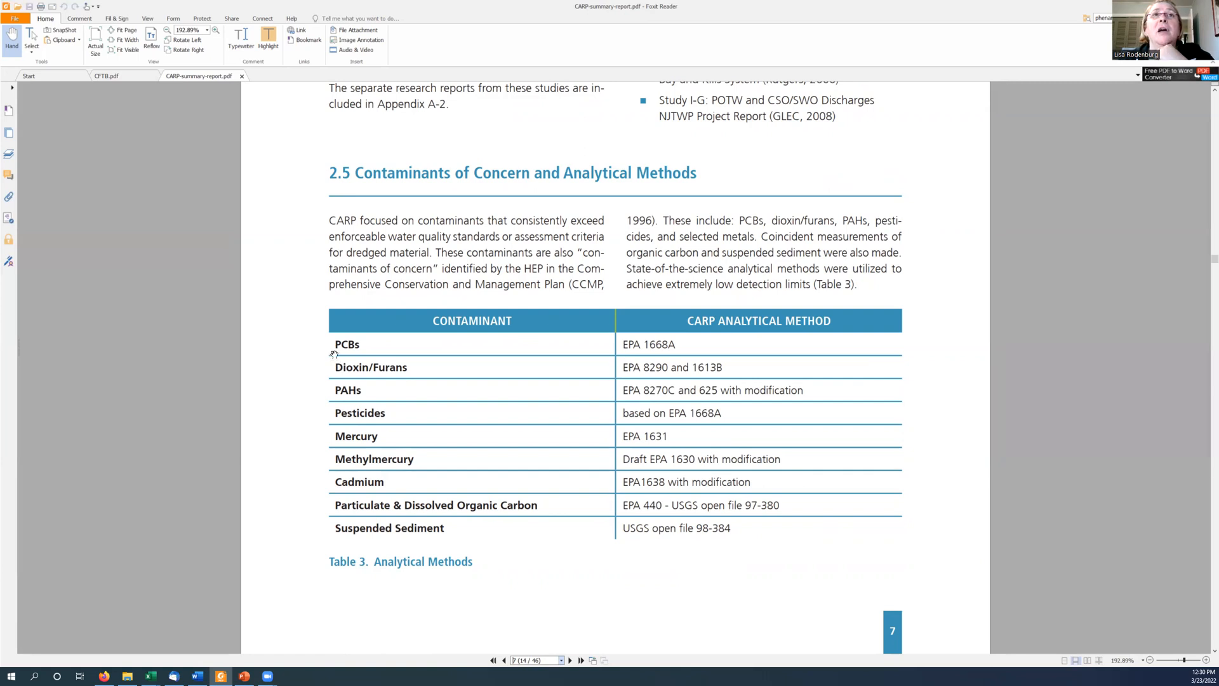
mouse_move(338, 383)
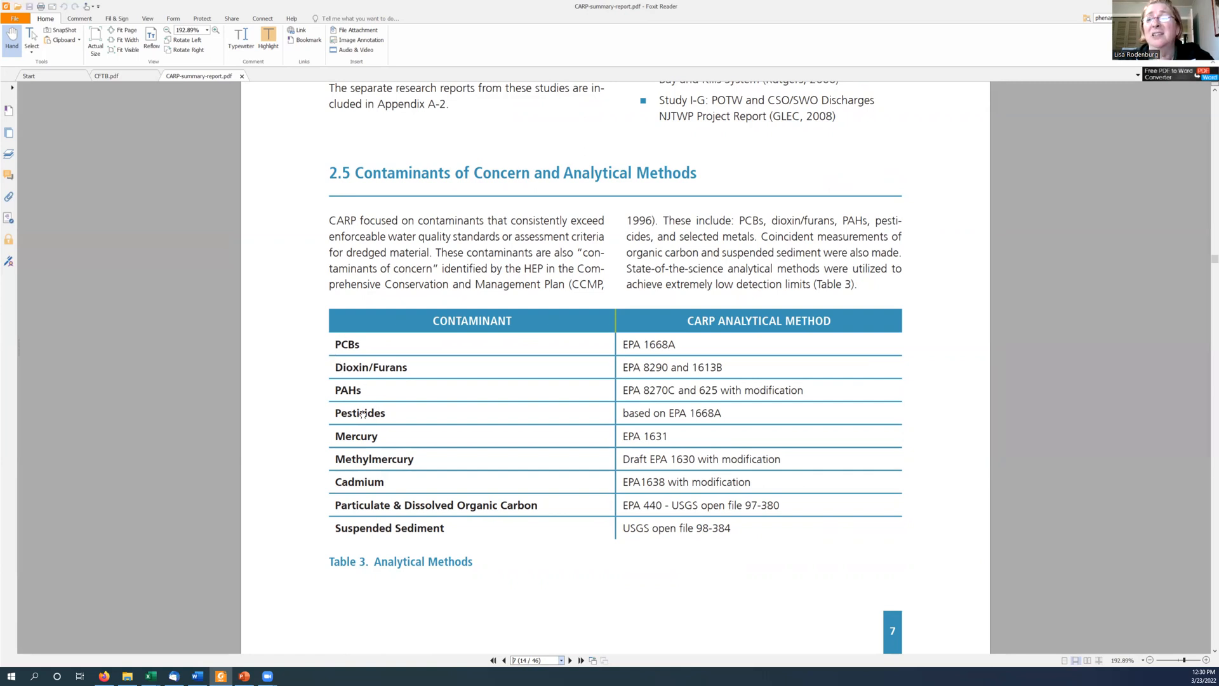
mouse_move(361, 460)
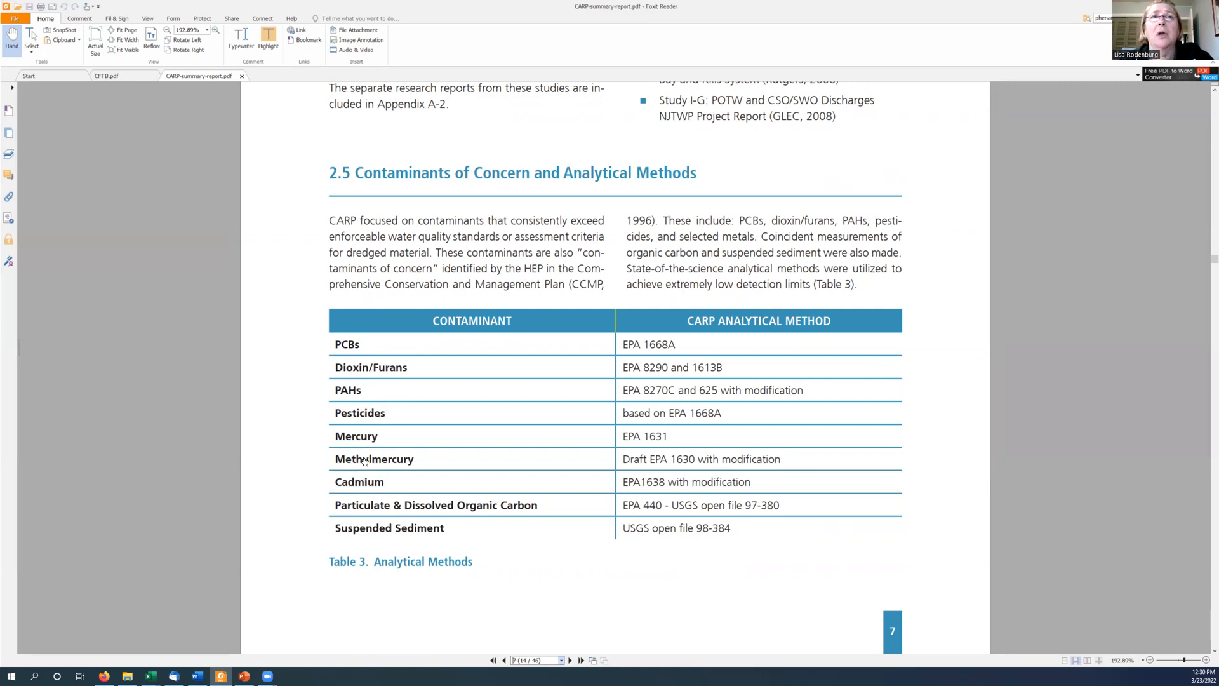
mouse_move(375, 505)
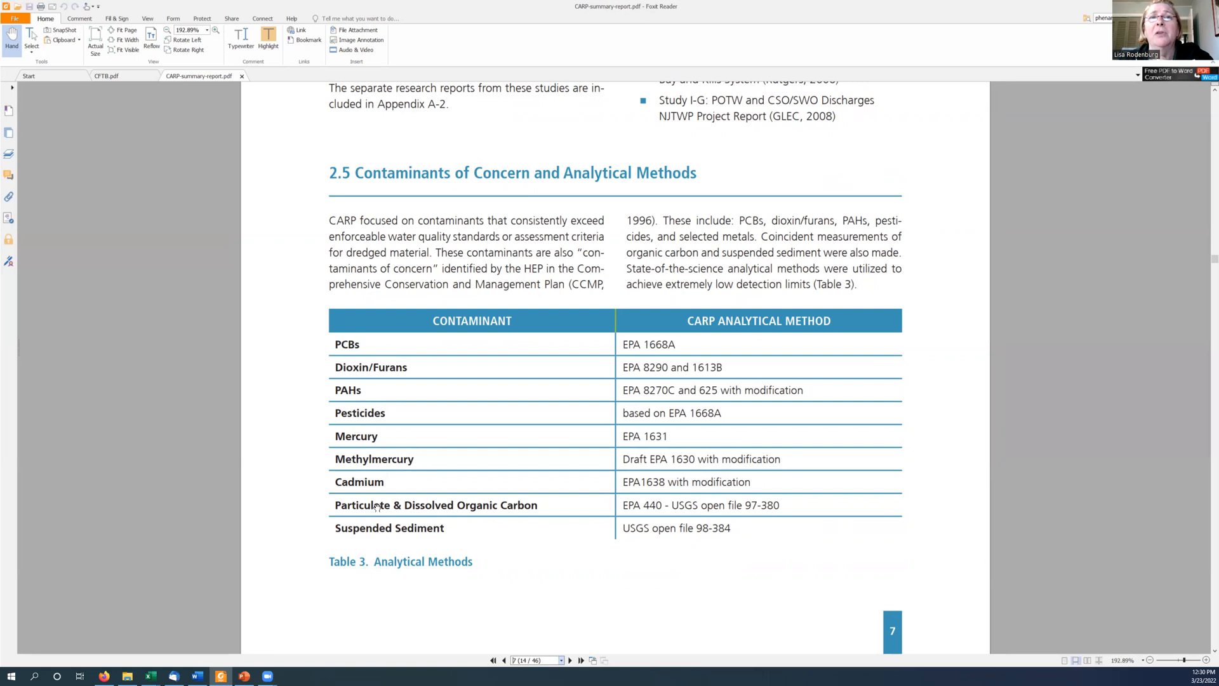
mouse_move(340, 407)
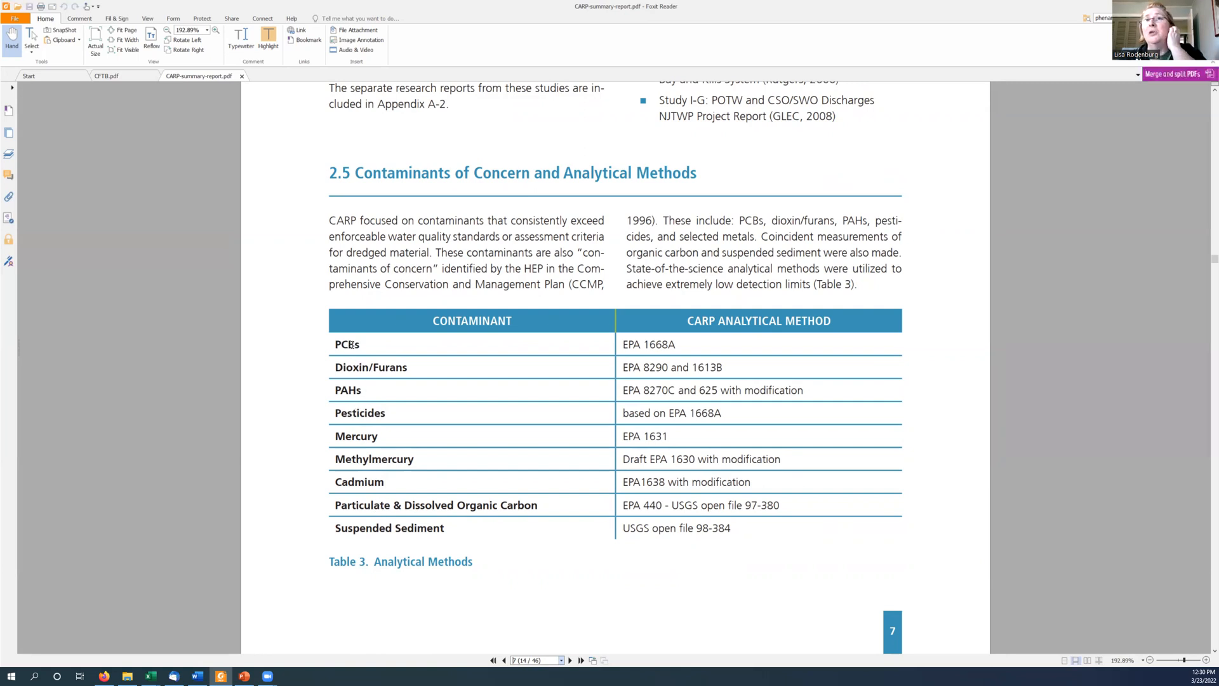
mouse_move(475, 571)
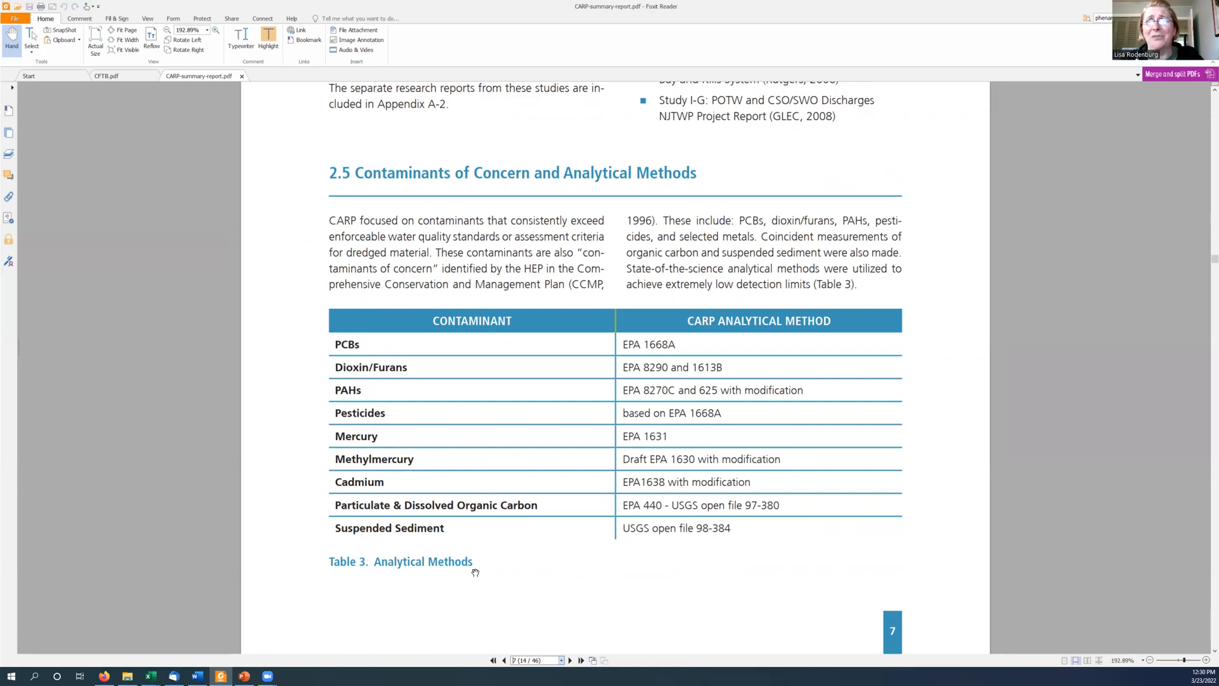
left_click(535, 660)
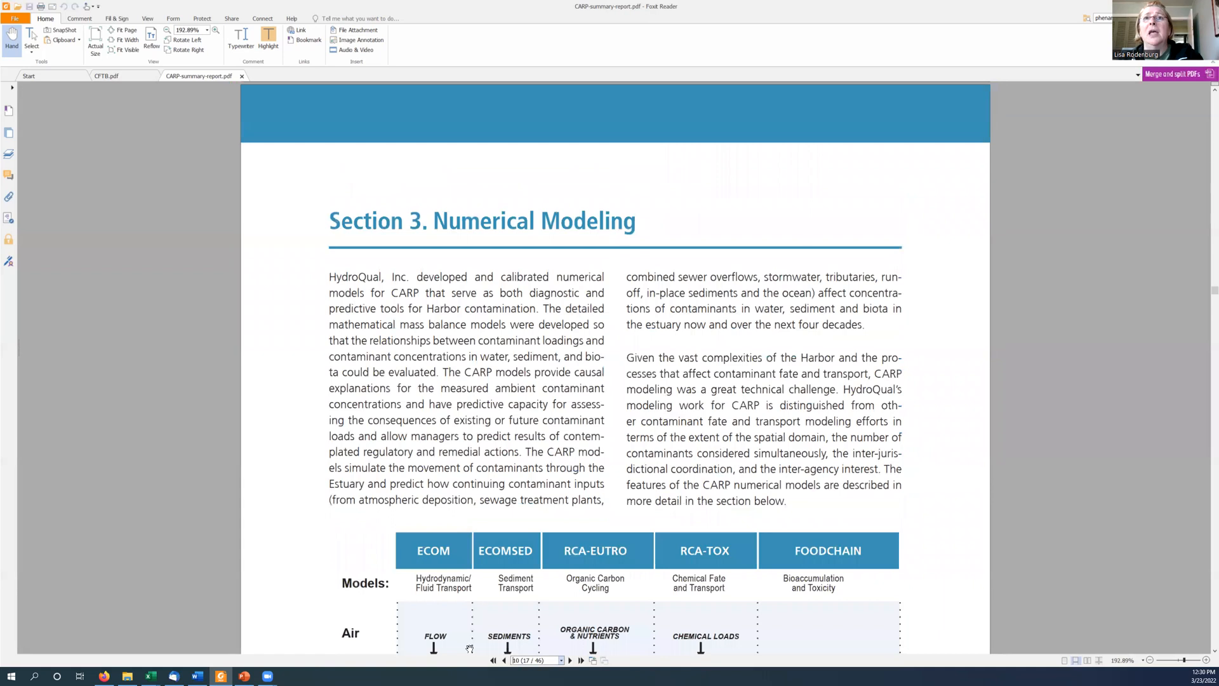
Step: Scroll page 10 so the full Figure 3 CARP Model Linkages diagram is visible
scroll("down", 3)
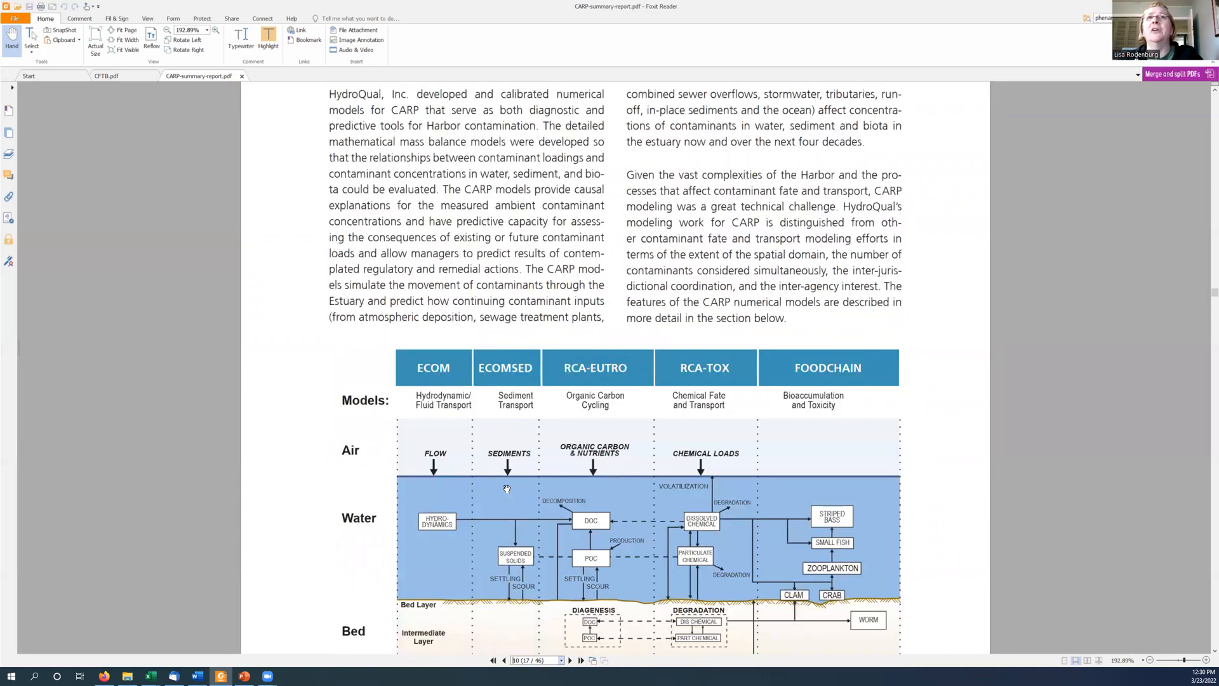
scroll("down", 3)
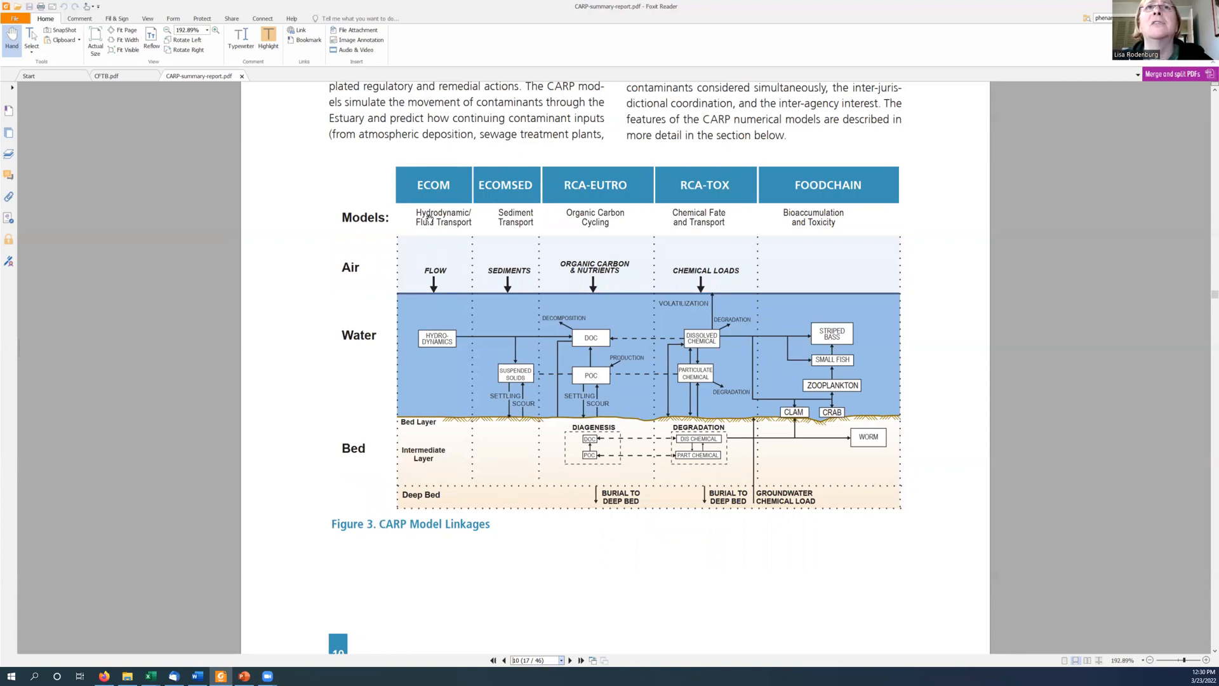
mouse_move(437, 232)
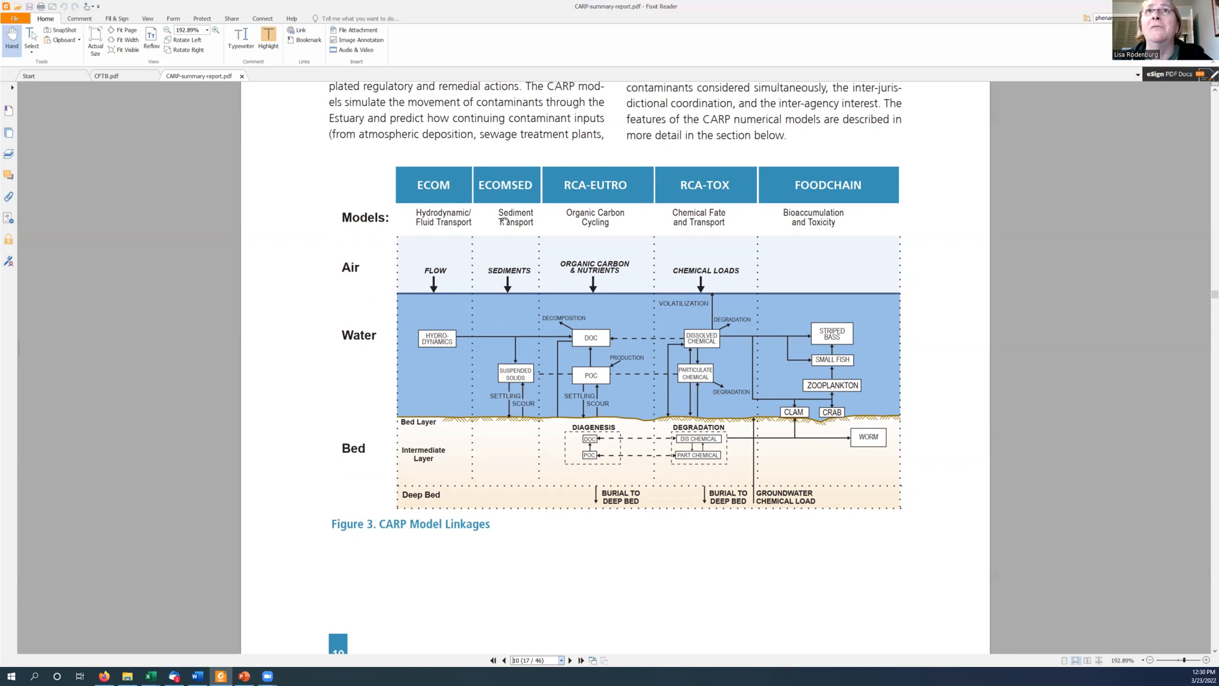
mouse_move(518, 287)
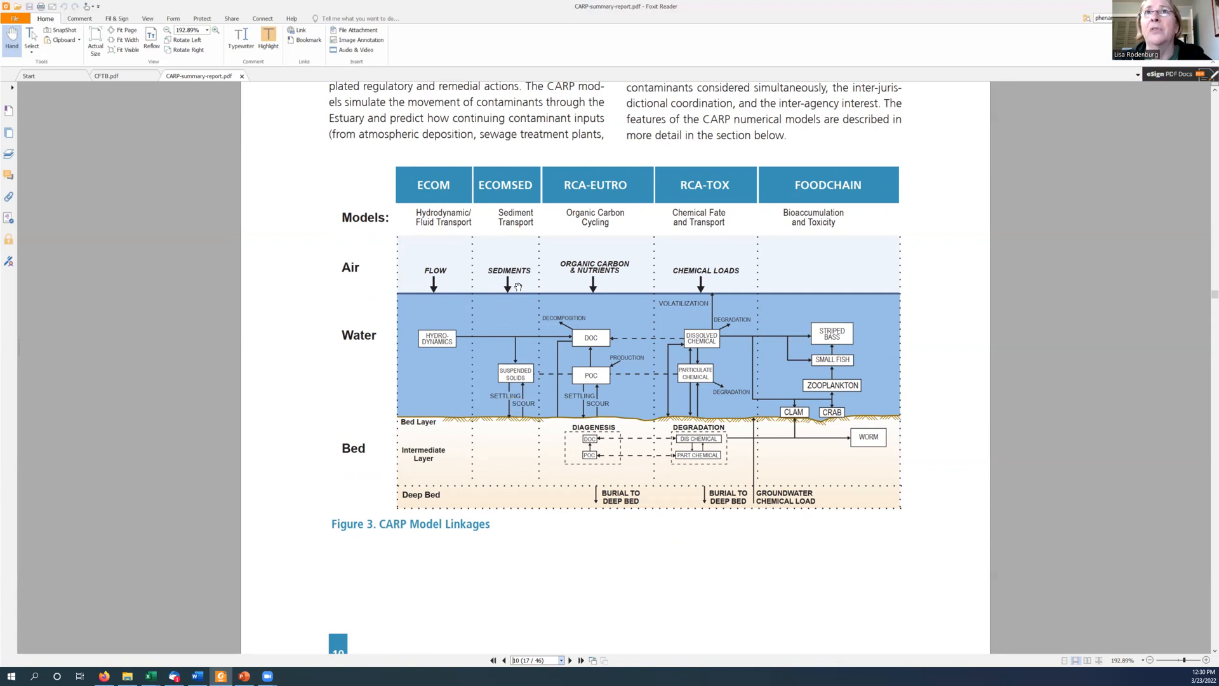
mouse_move(599, 227)
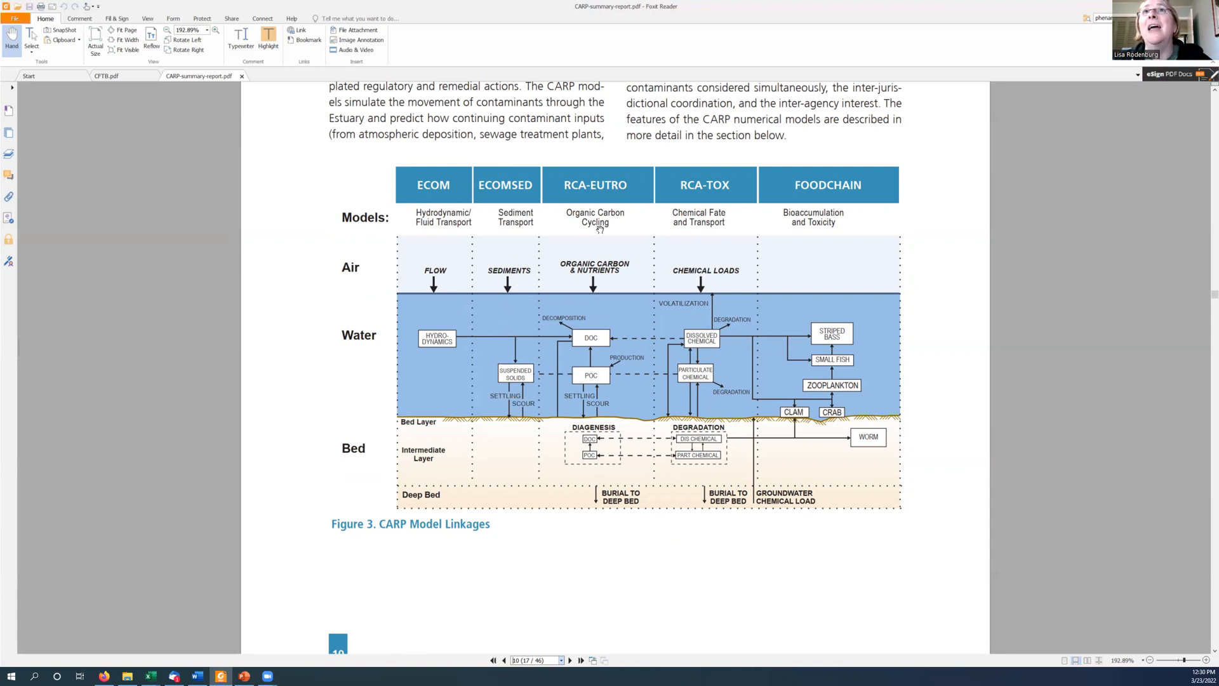
mouse_move(599, 222)
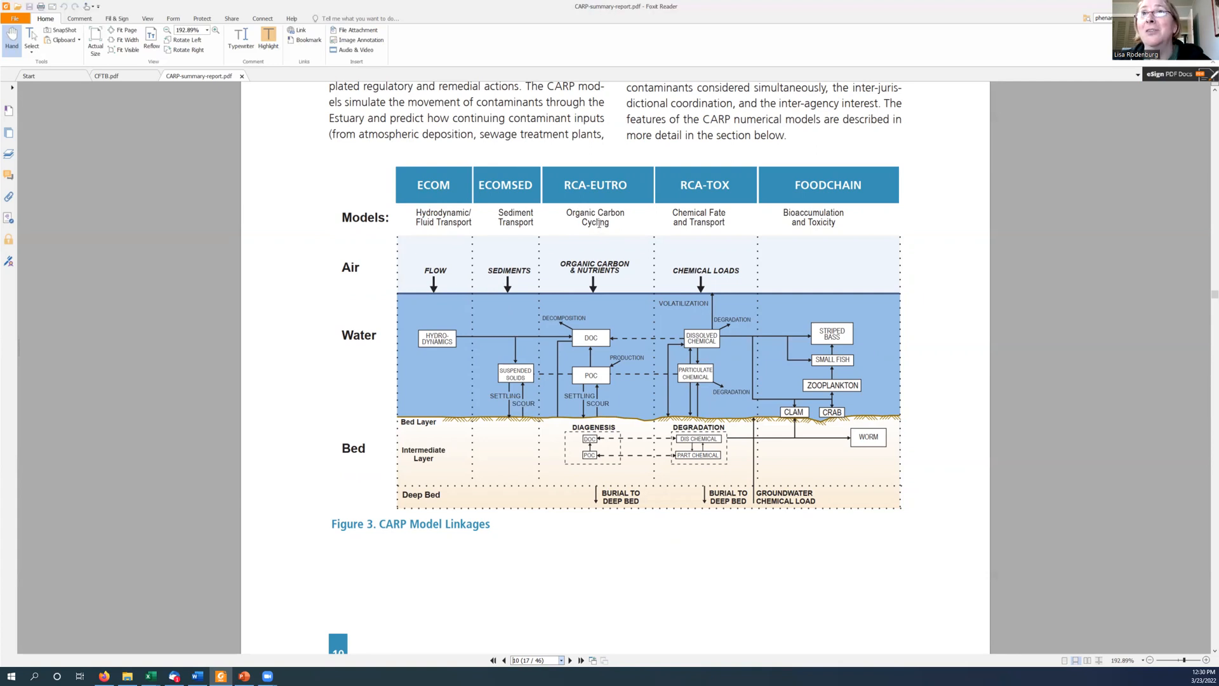
mouse_move(583, 333)
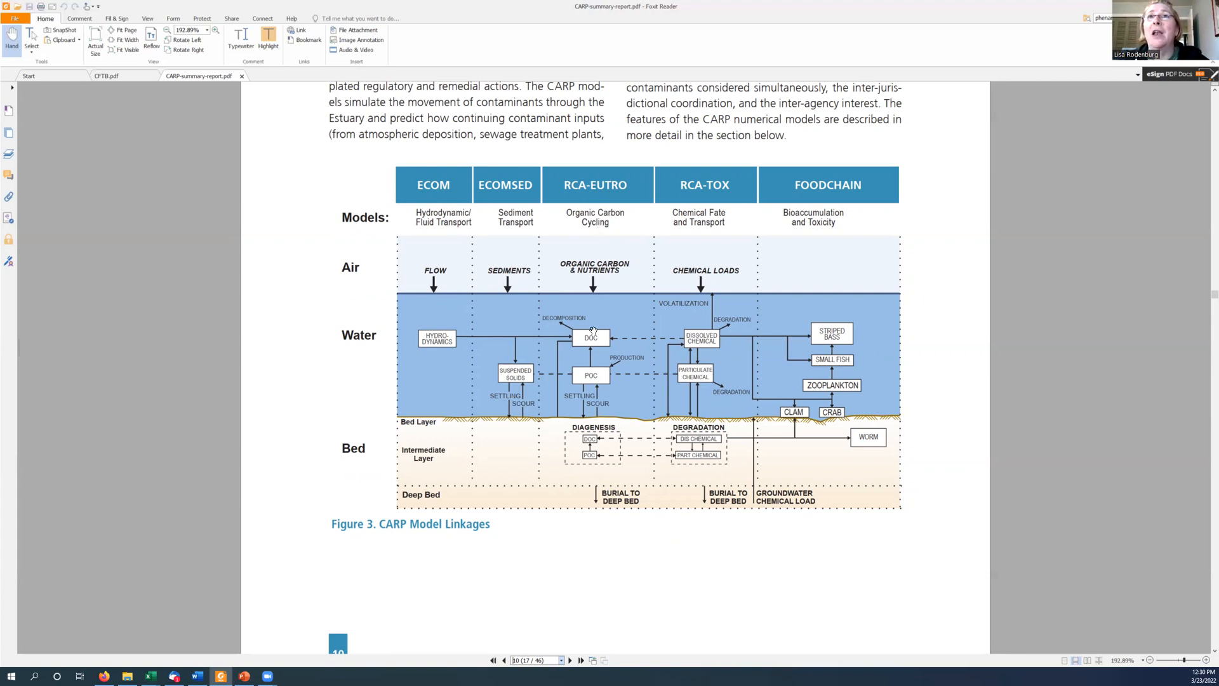
mouse_move(570, 373)
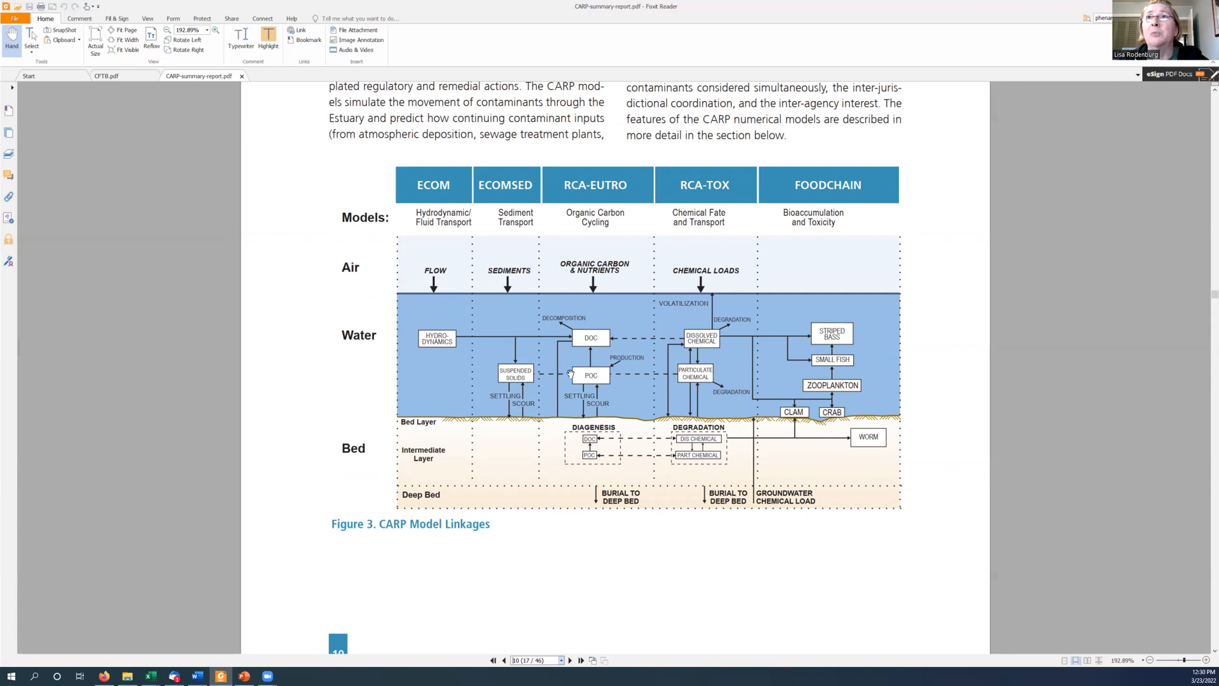
mouse_move(584, 379)
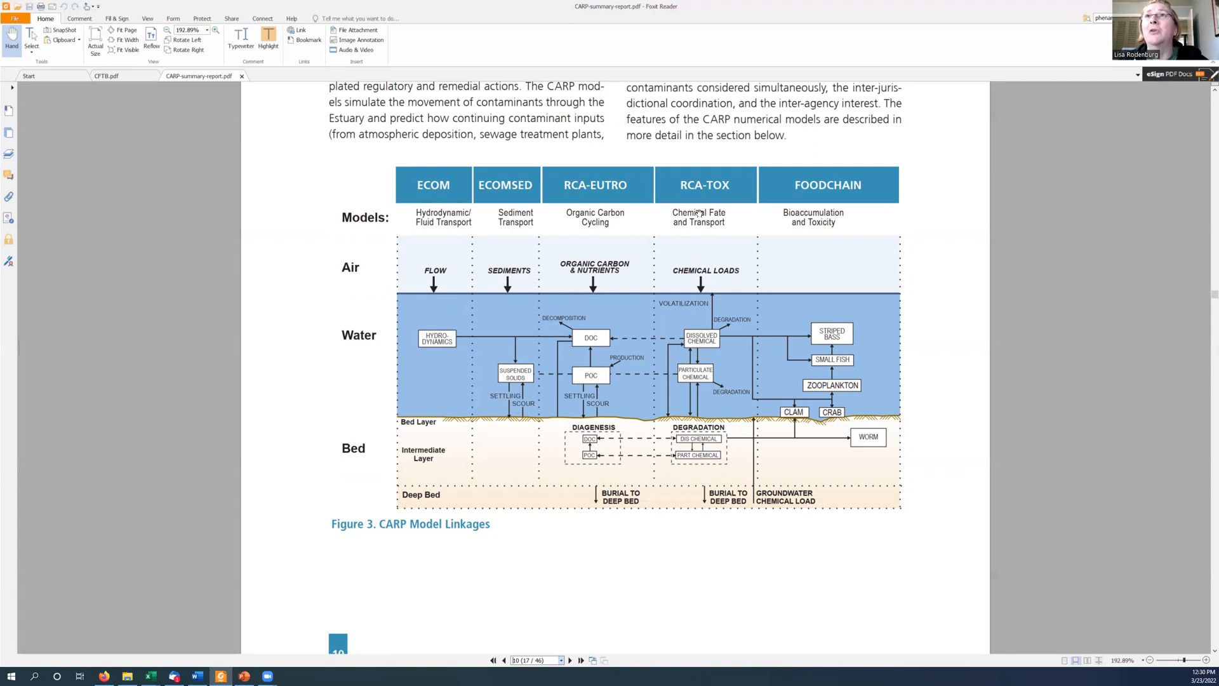
mouse_move(701, 347)
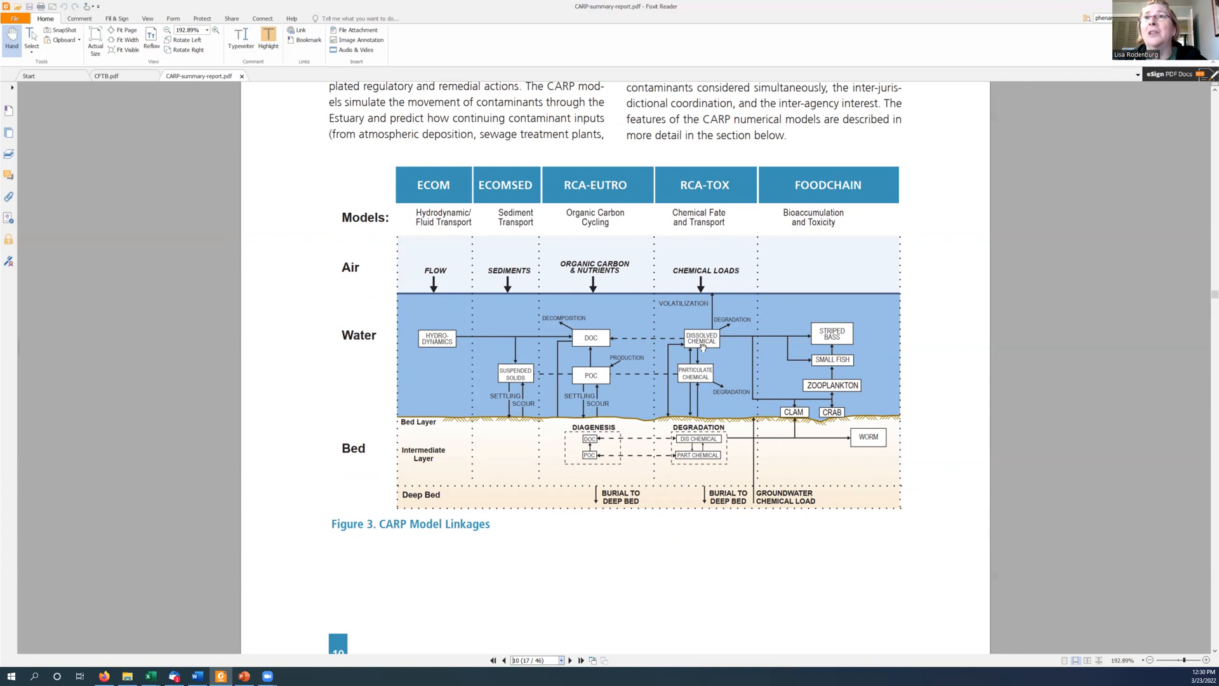
mouse_move(696, 373)
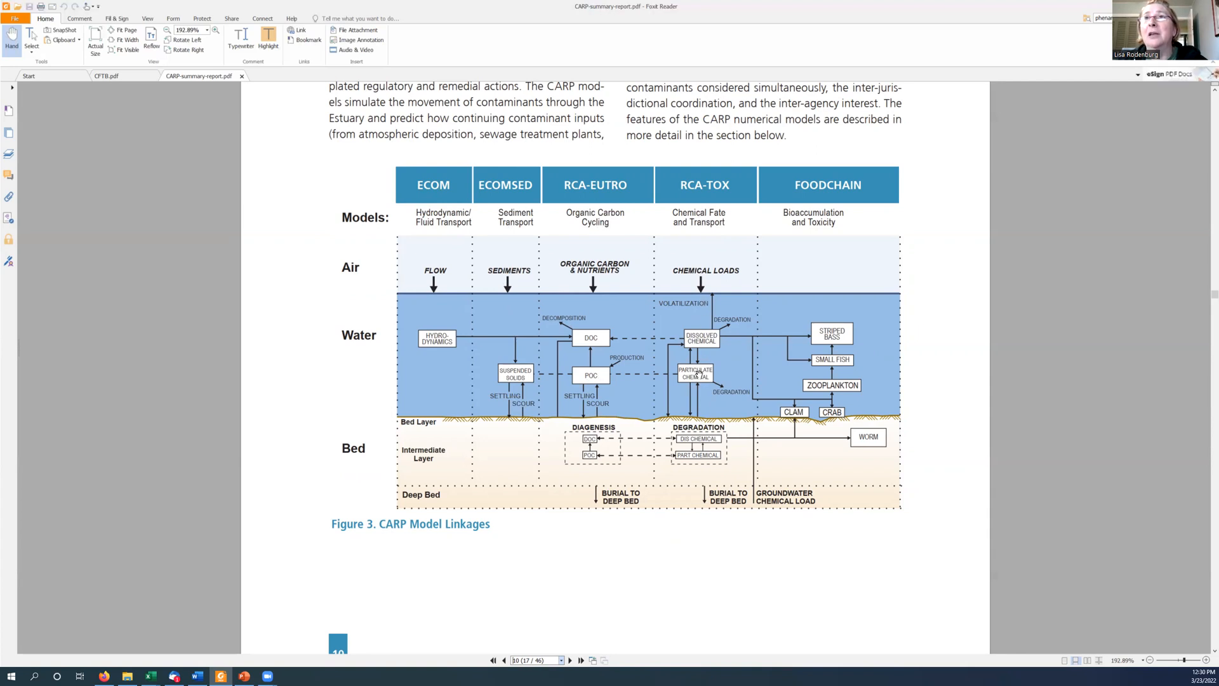
mouse_move(639, 363)
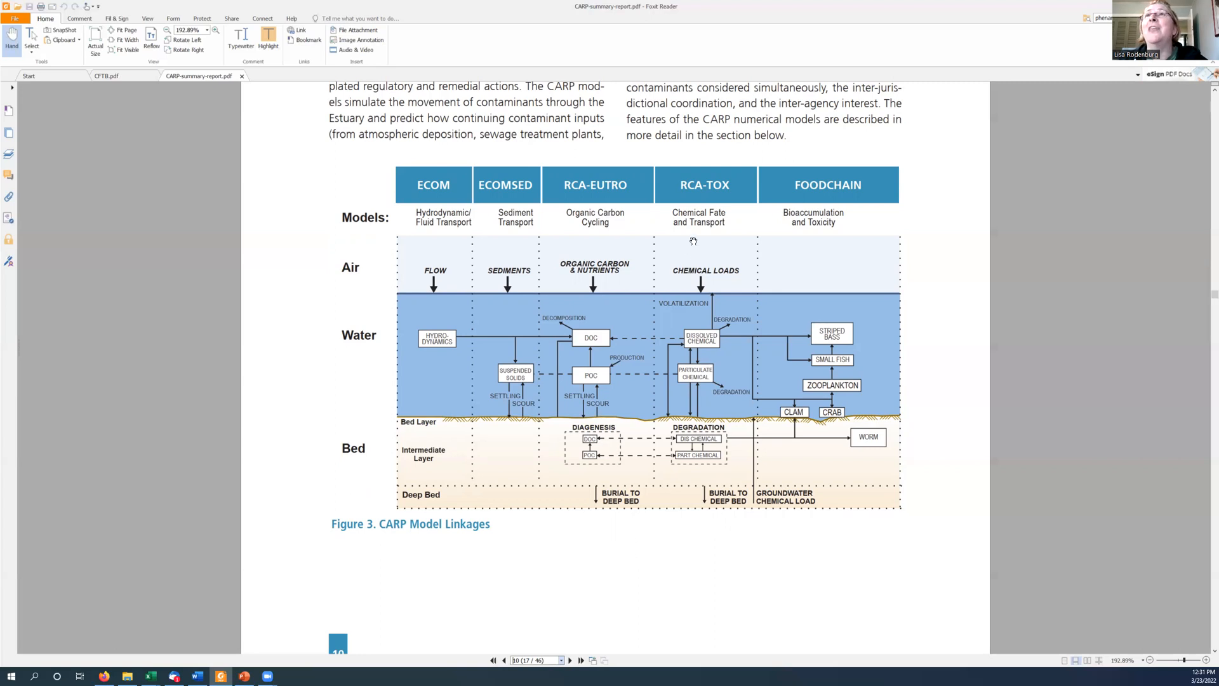
mouse_move(820, 452)
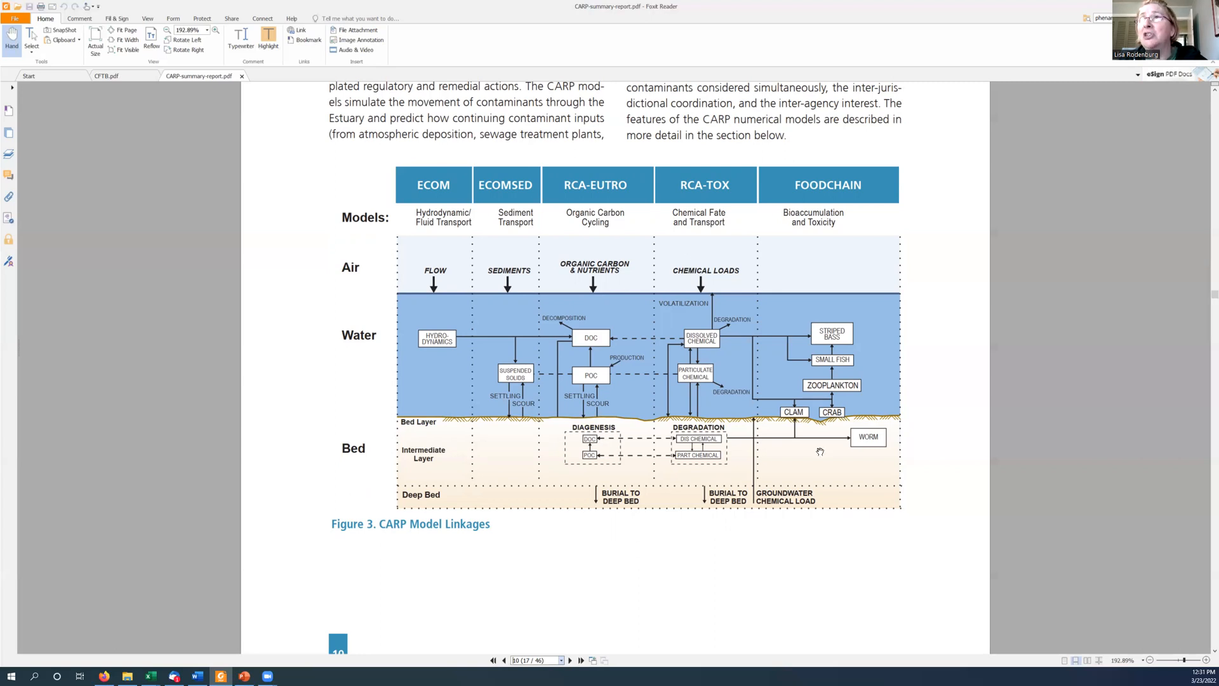
mouse_move(797, 375)
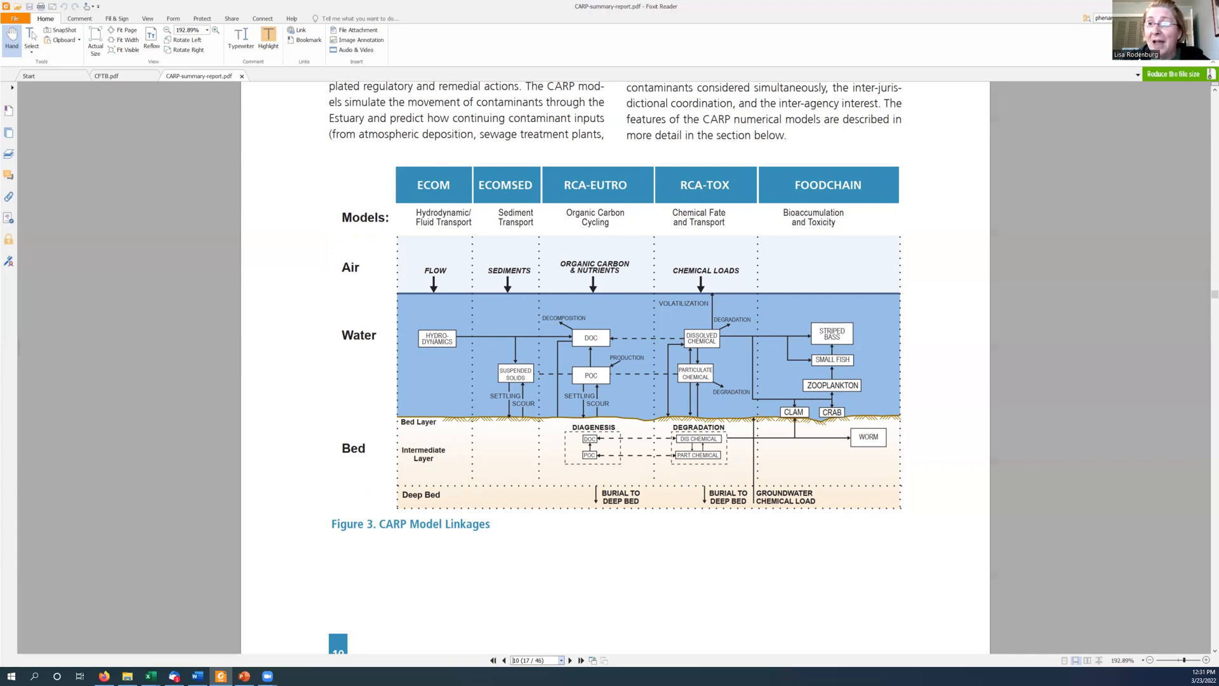
mouse_move(708, 604)
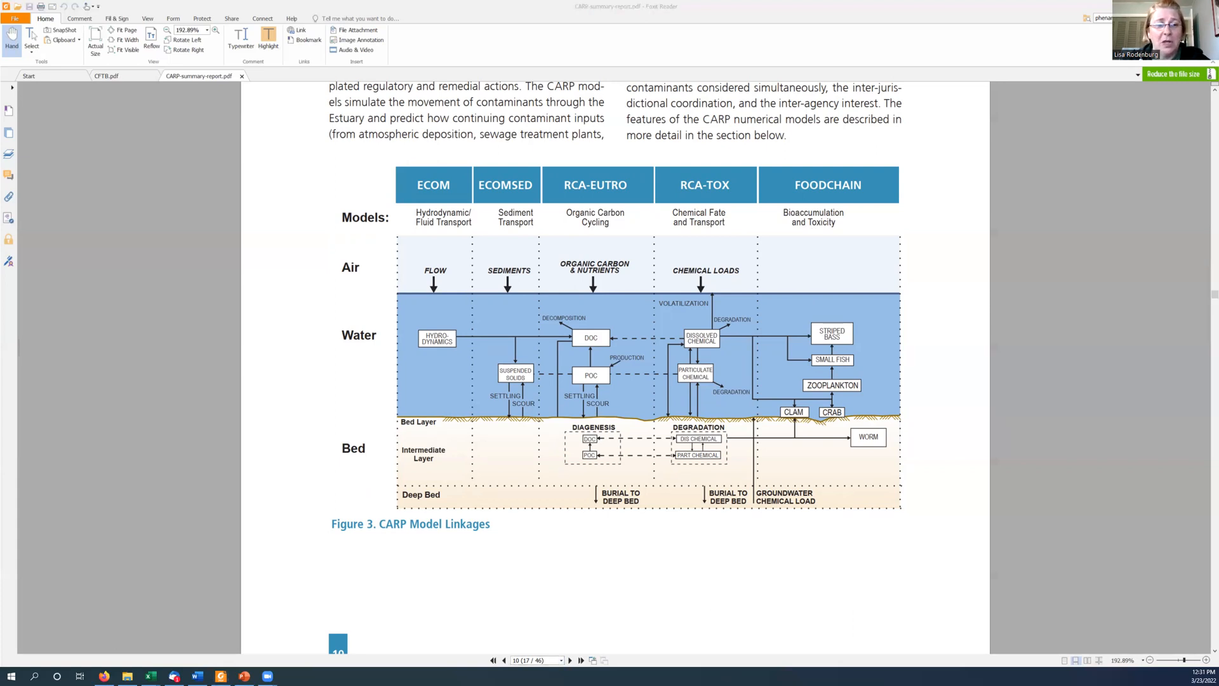
left_click(150, 675)
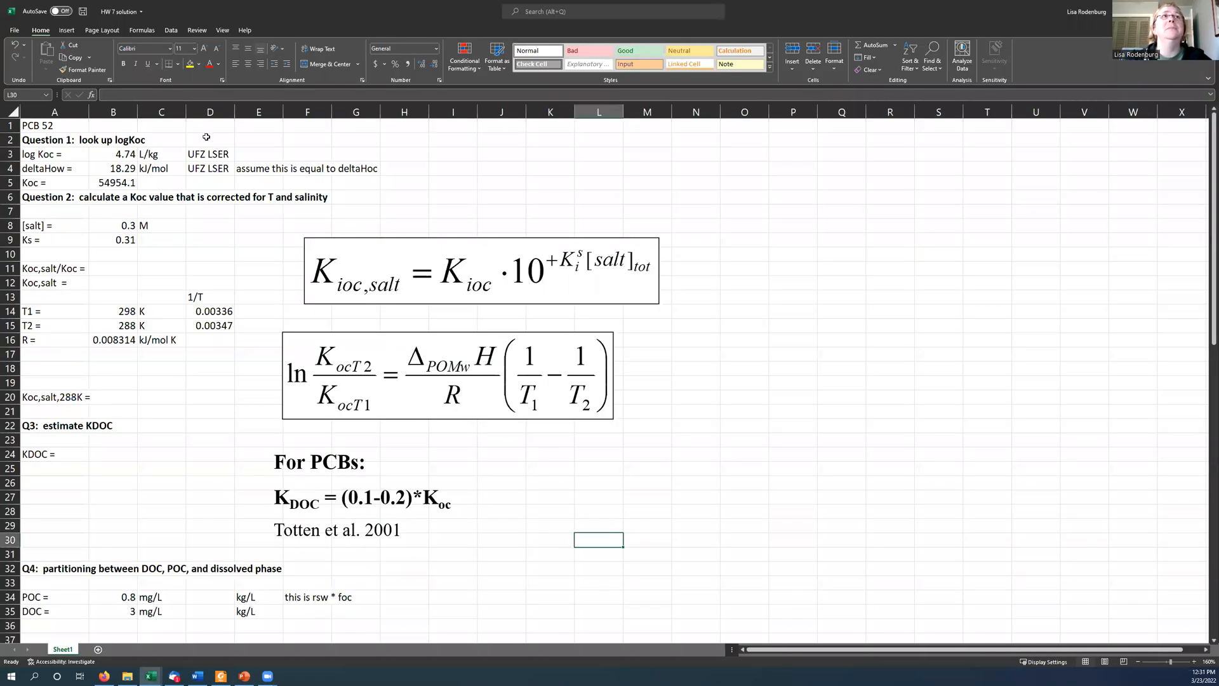
left_click(39, 125)
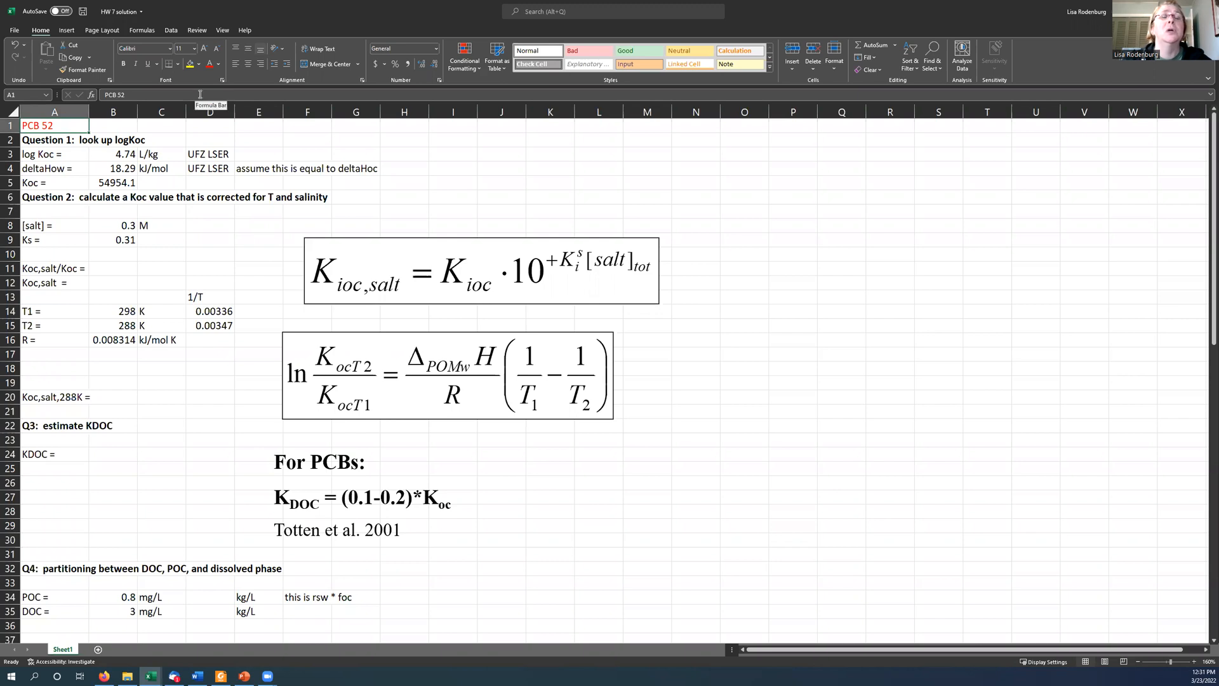
mouse_move(180, 236)
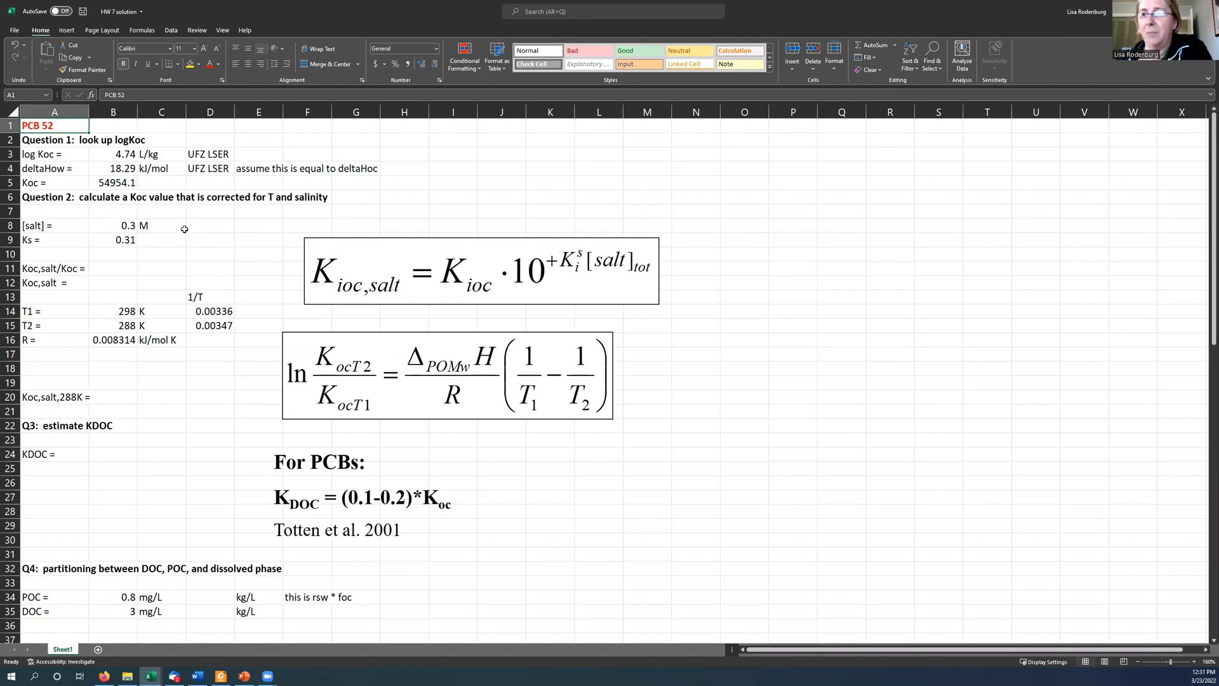
mouse_move(186, 211)
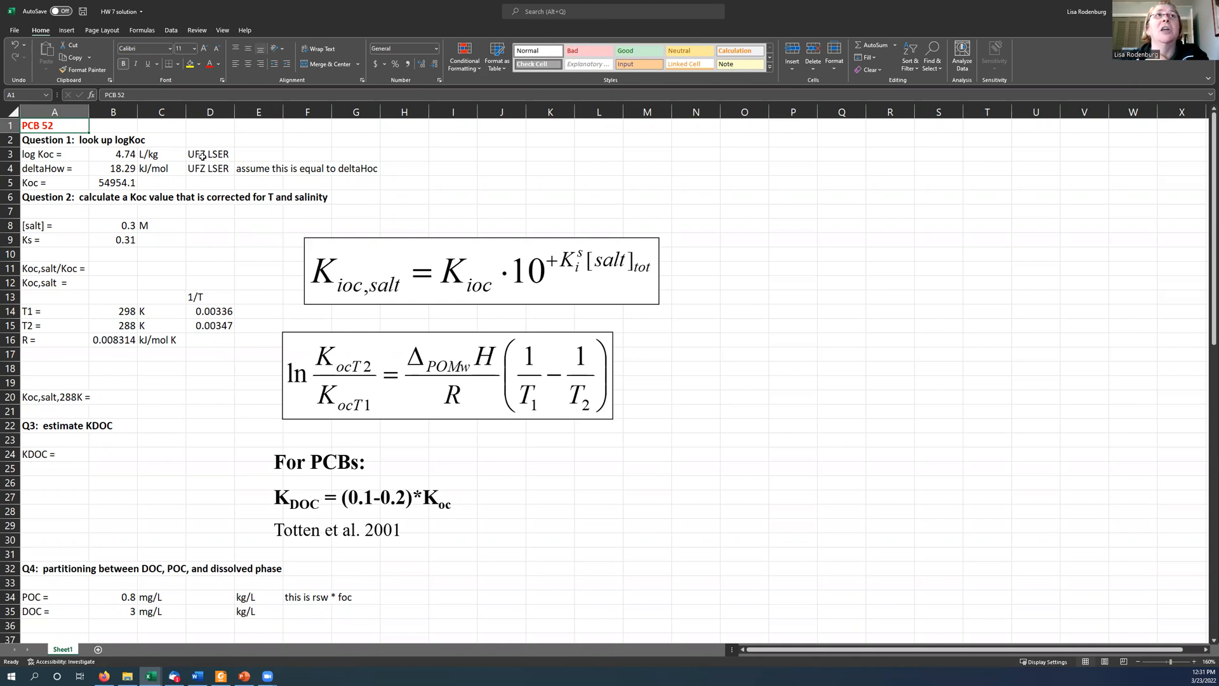
left_click(51, 153)
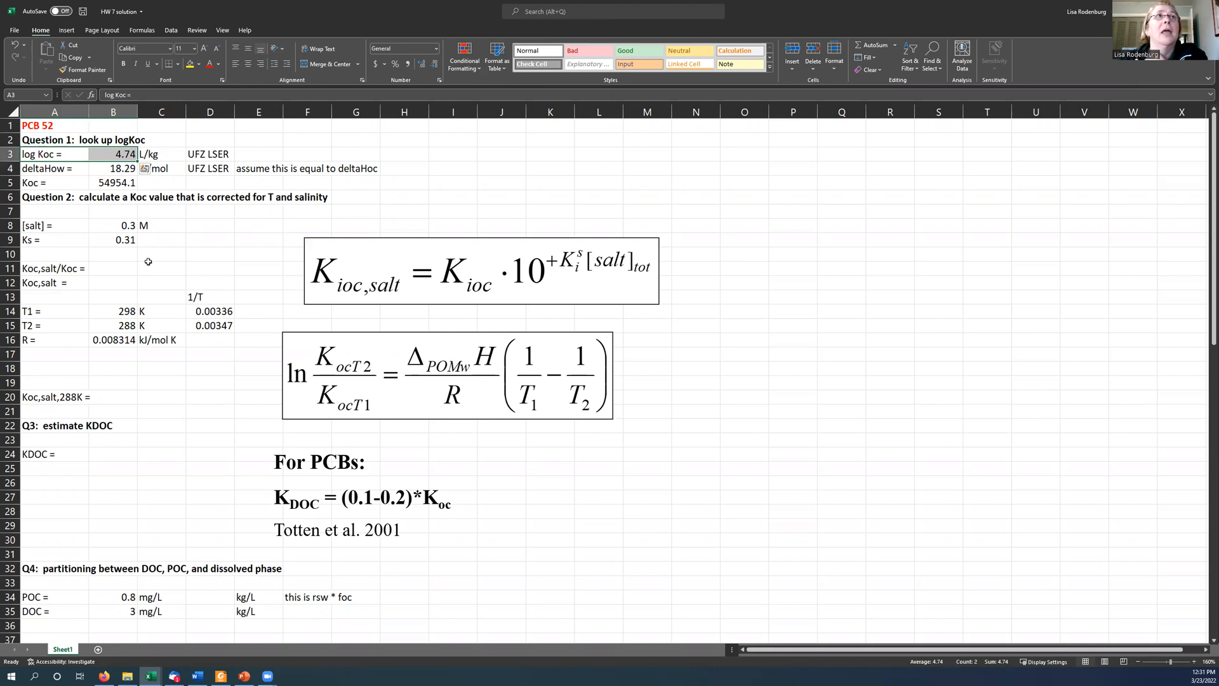
left_click(48, 168)
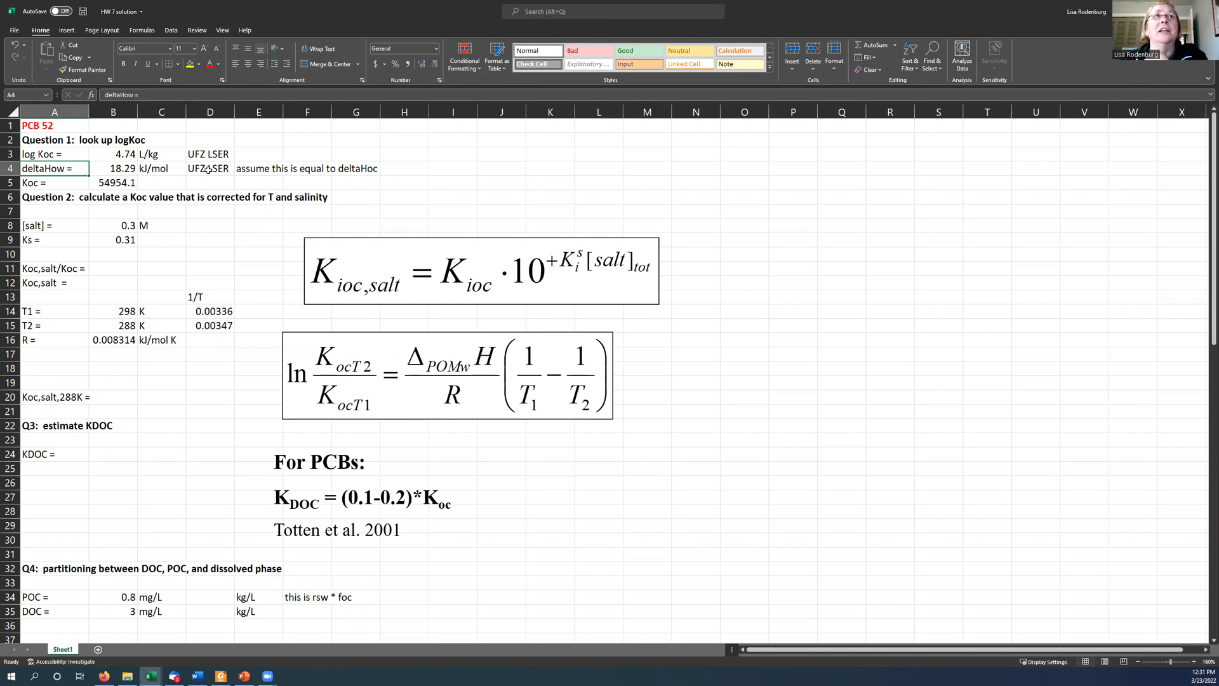
left_click(113, 169)
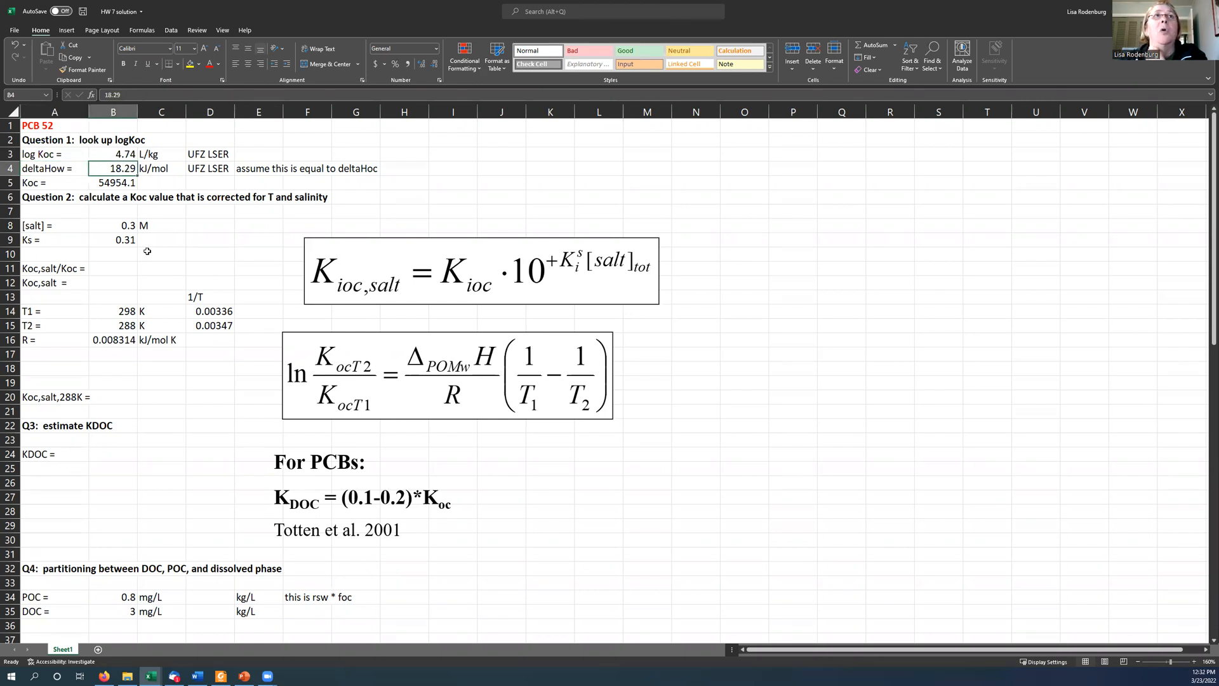
left_click(254, 169)
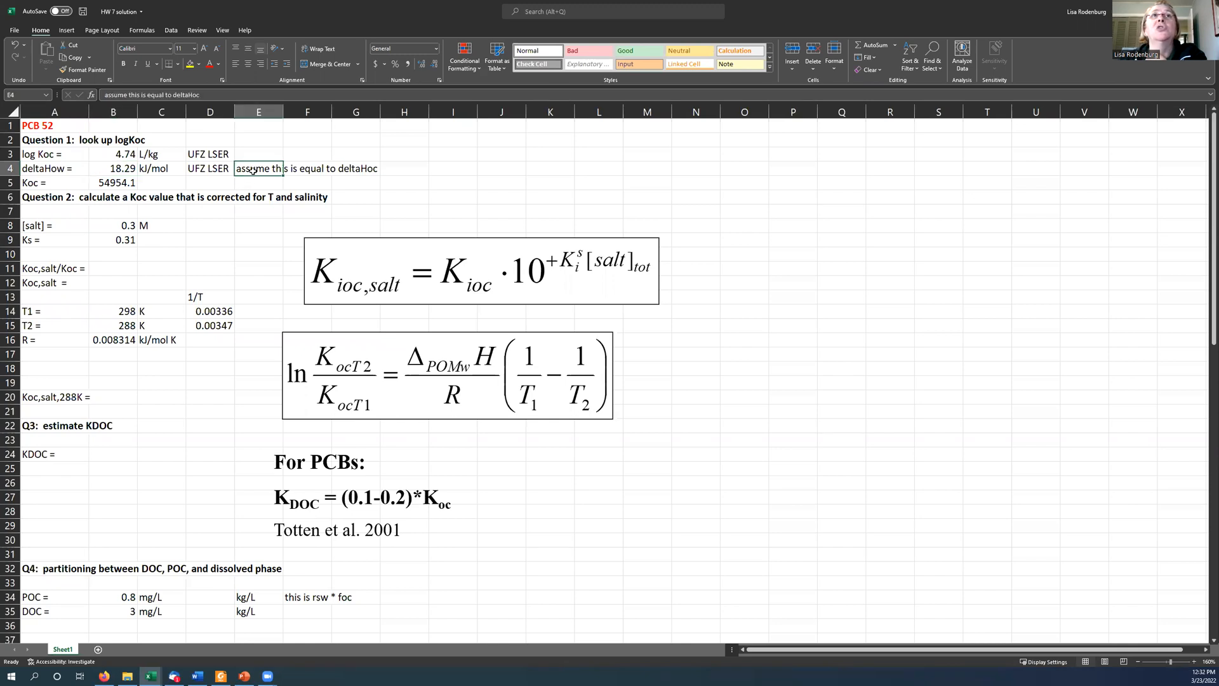
mouse_move(439, 371)
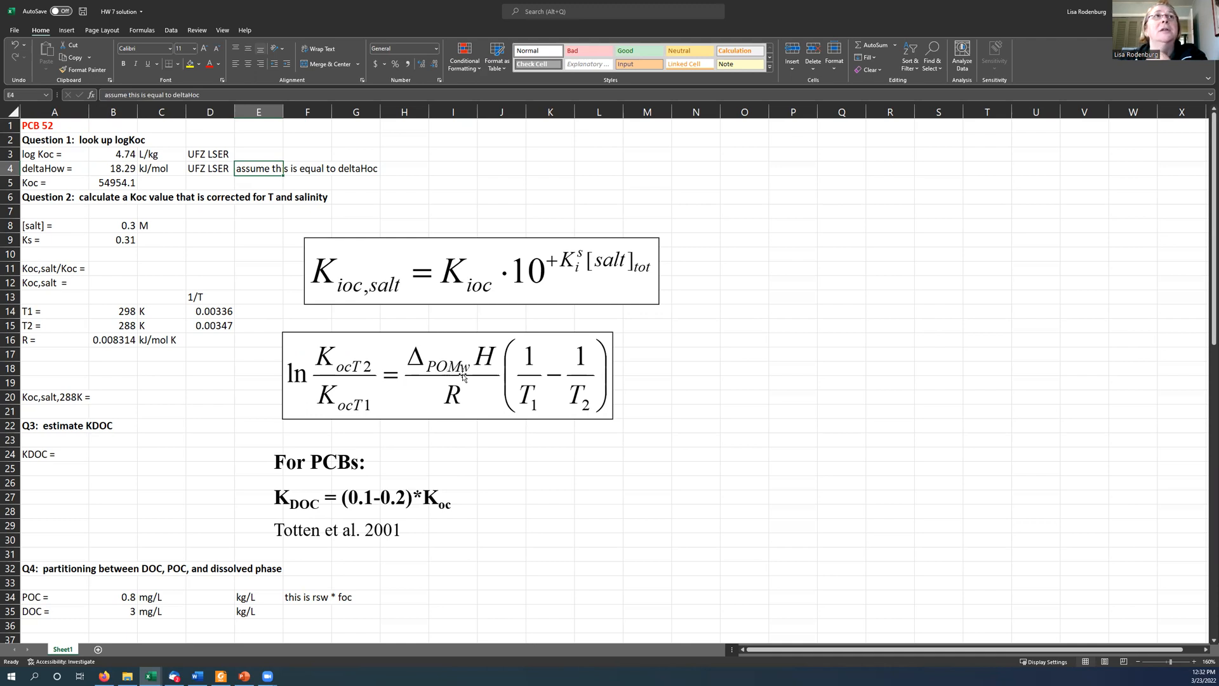
left_click(127, 153)
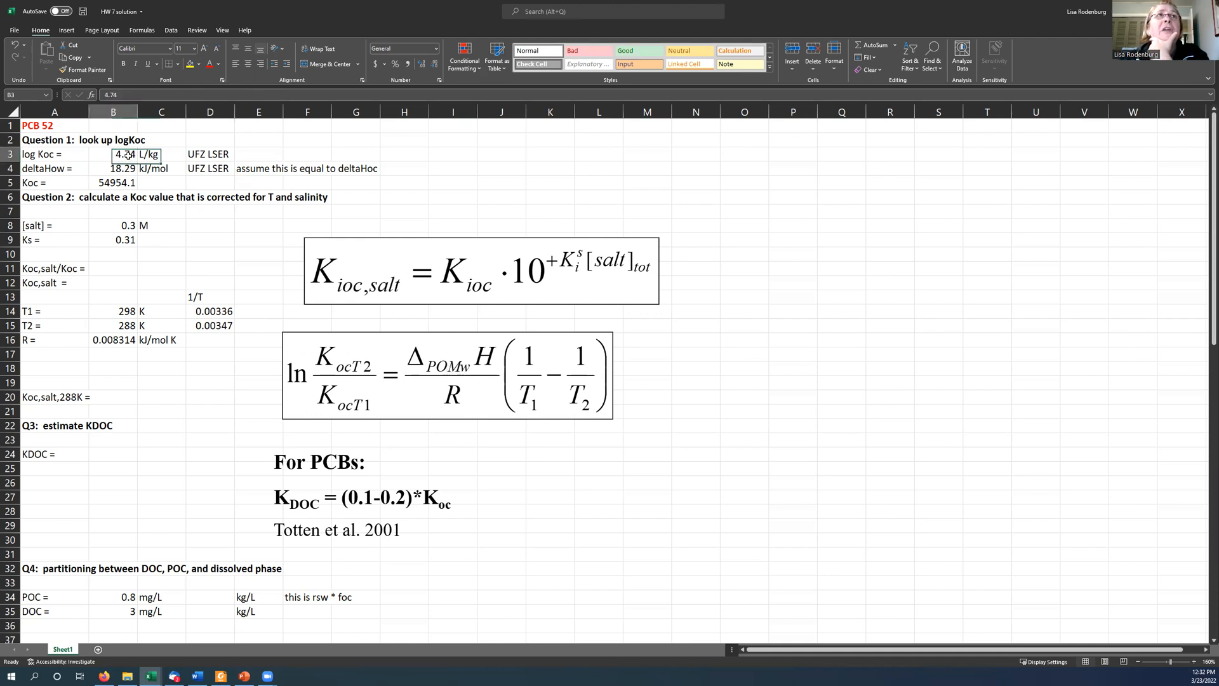
left_click(113, 183)
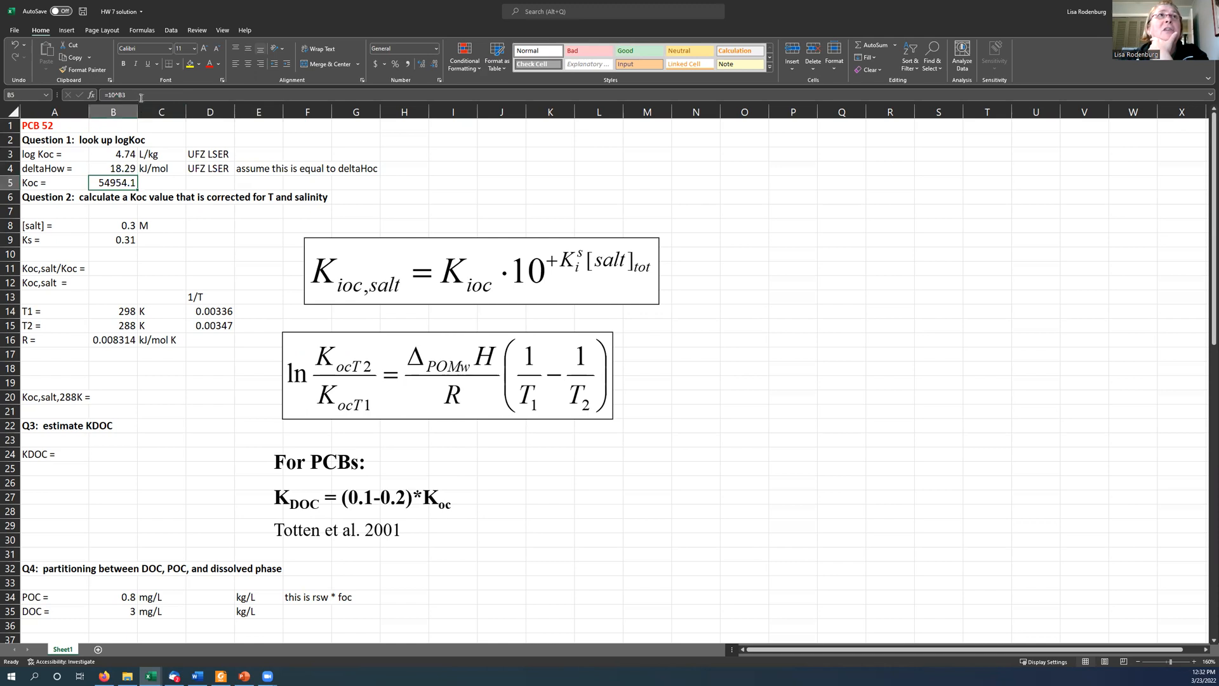
double_click(113, 183)
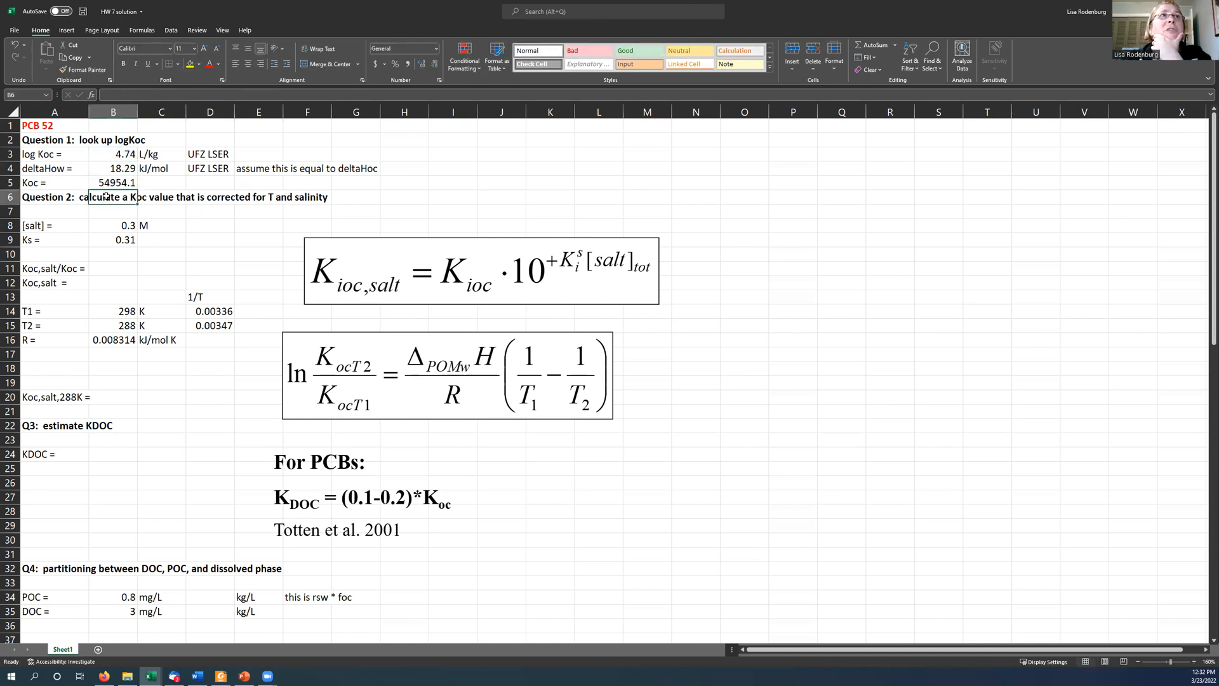
Step: Calculate Koc,salt/Koc in B11 as =10^(B8*B9), giving 1.2388
left_click(113, 183)
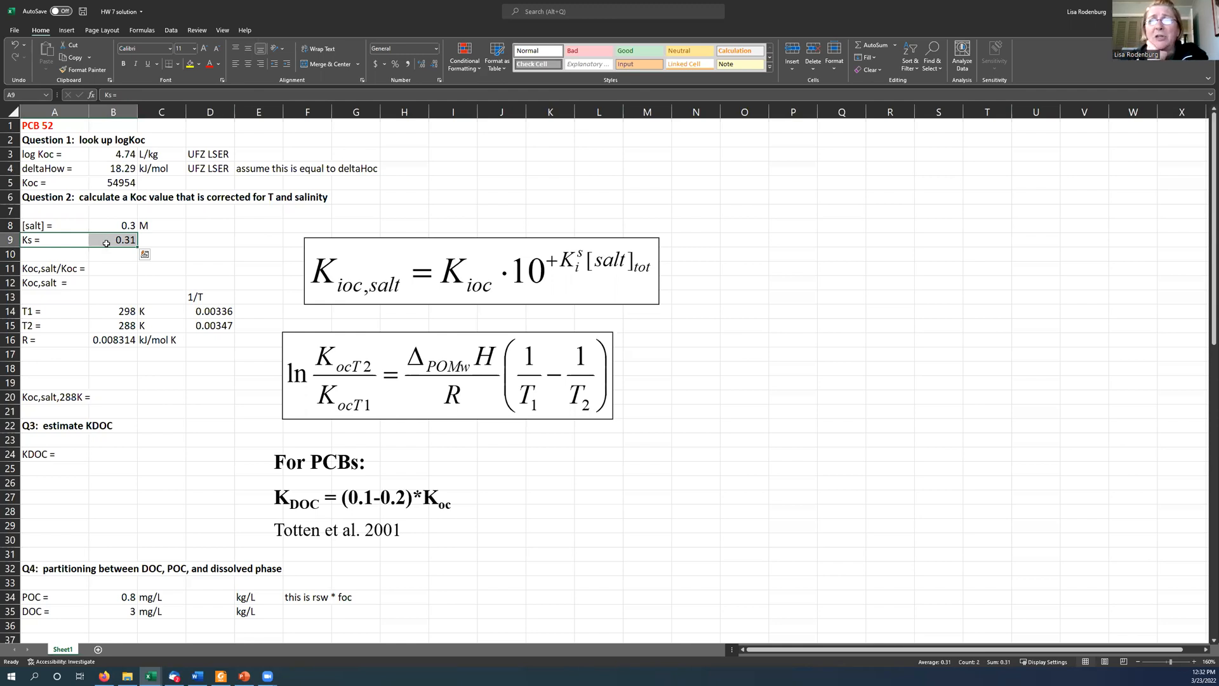
mouse_move(106, 249)
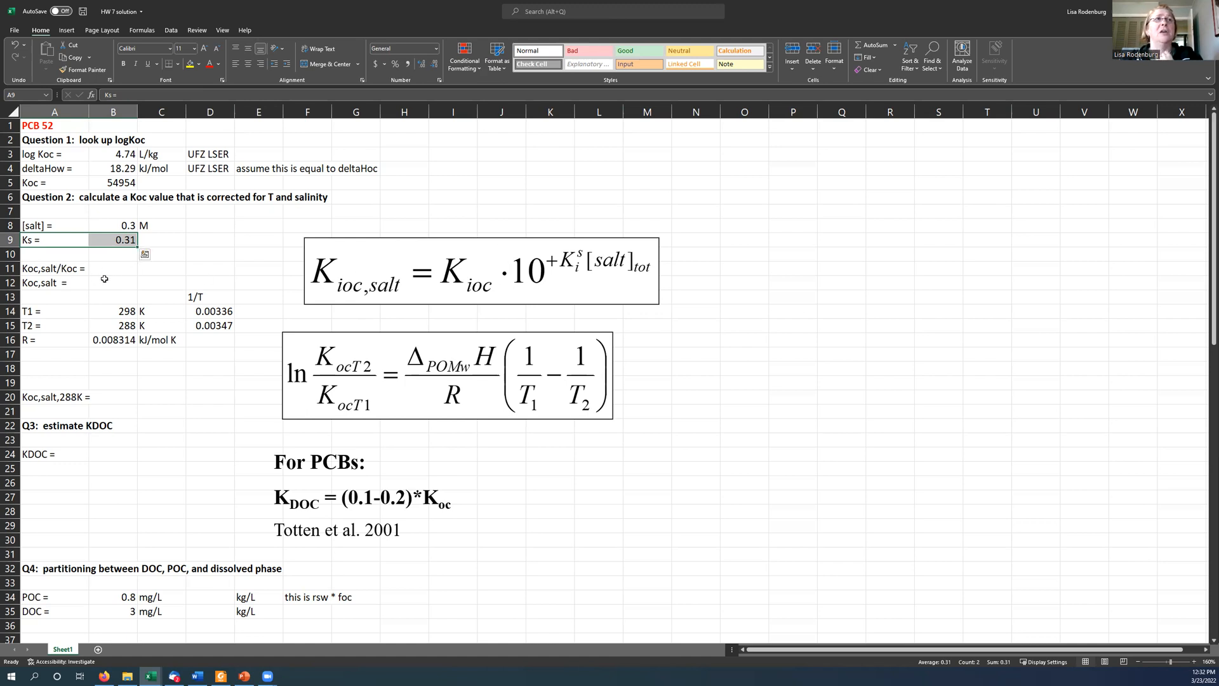
left_click(112, 270)
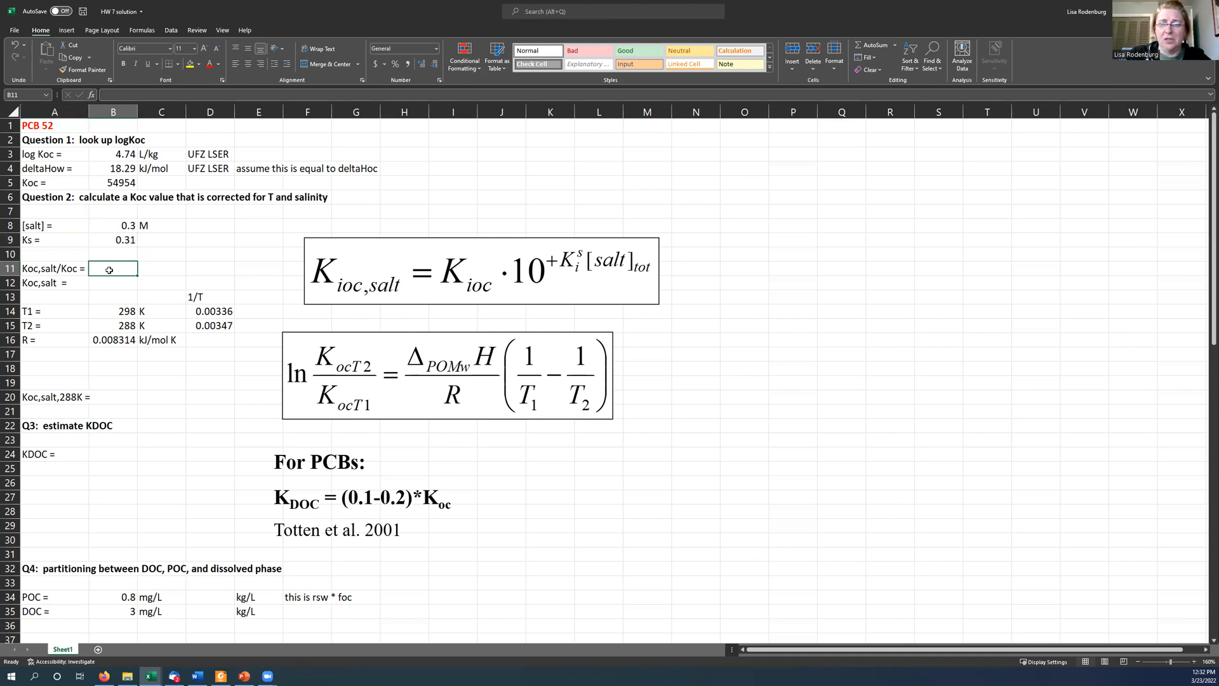
type("=10^B8*B9")
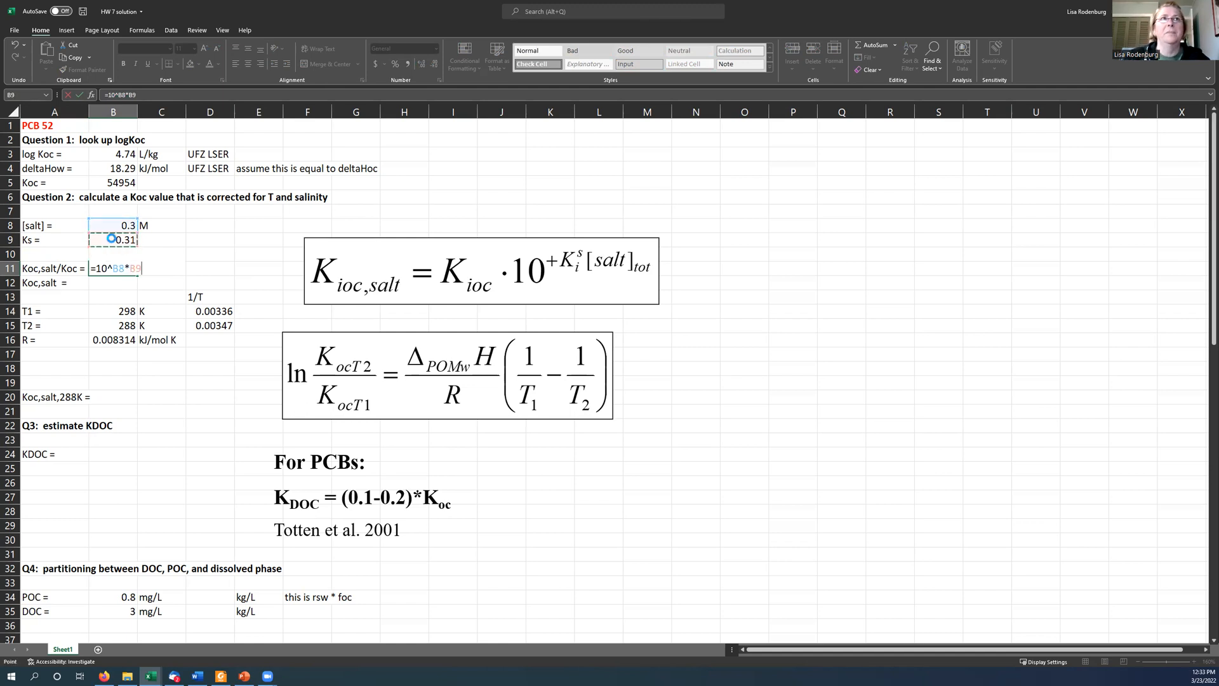
type("(")
key("Enter")
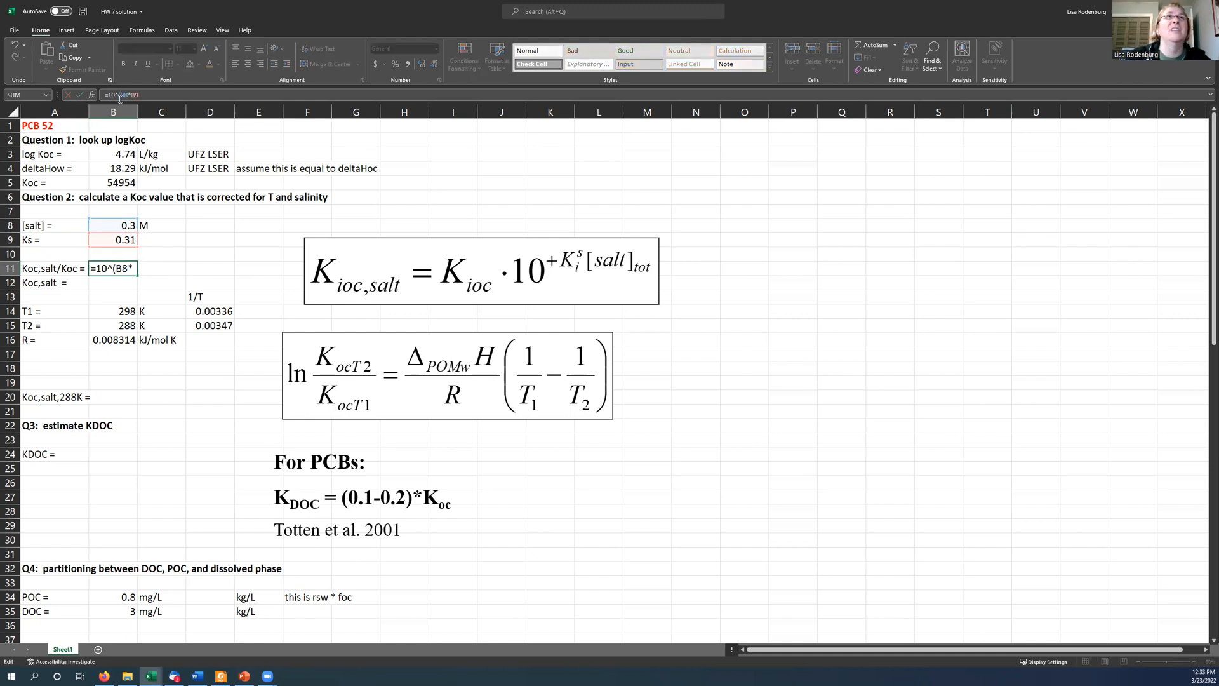
type(")")
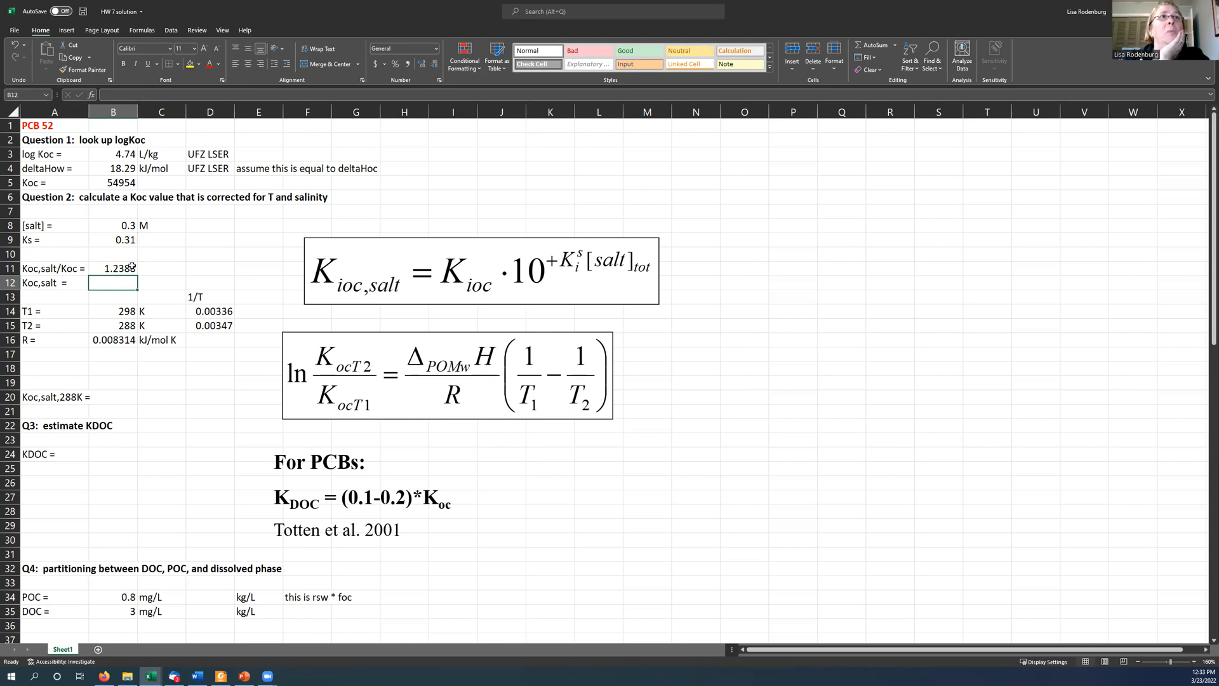
Step: Calculate Koc,salt in B12 as =B11*B5, giving 68077 after rounding
left_click(113, 268)
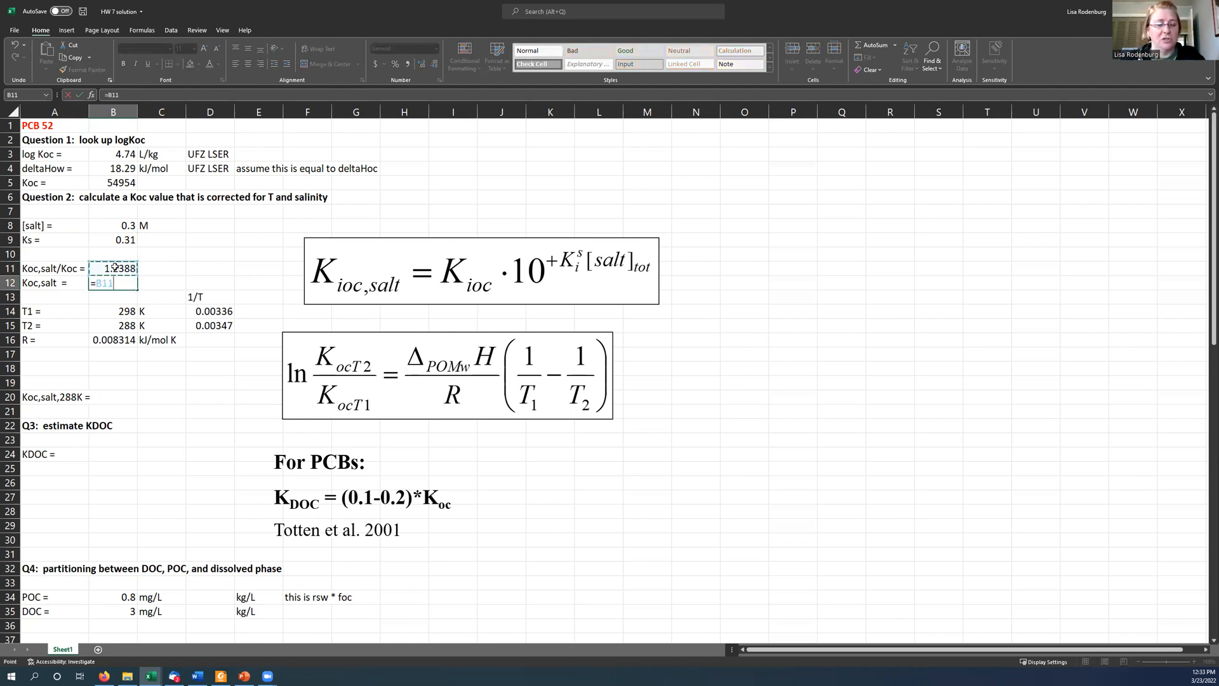
type("*")
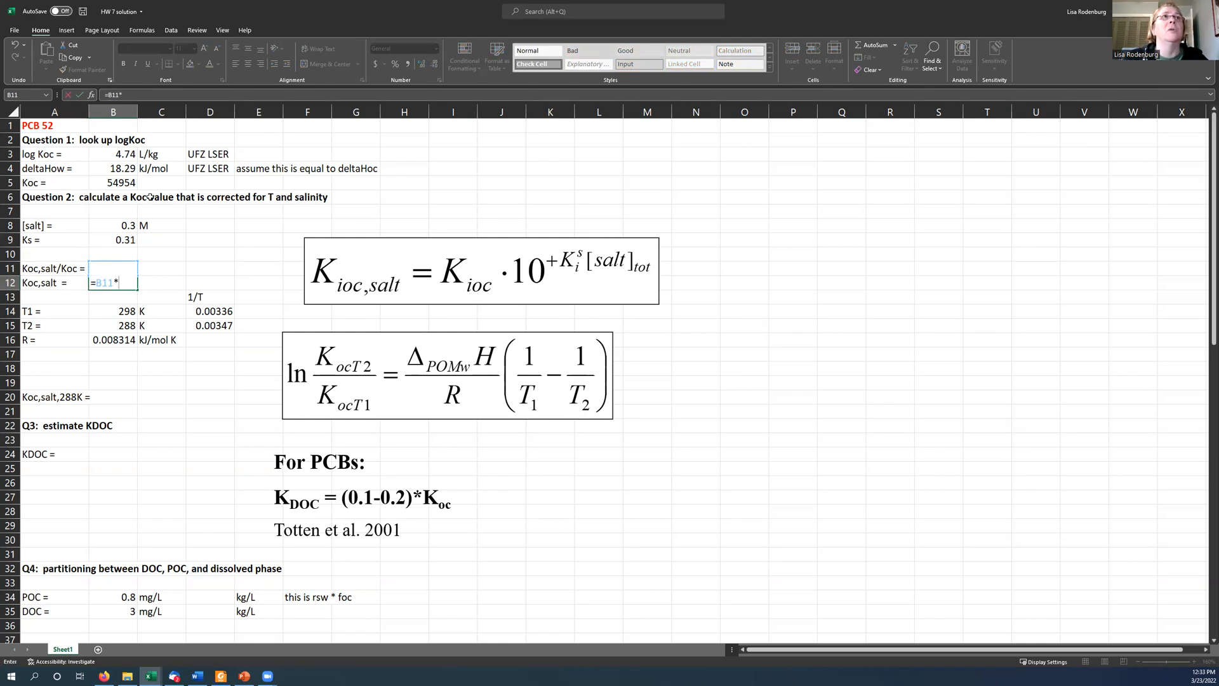
key("Enter")
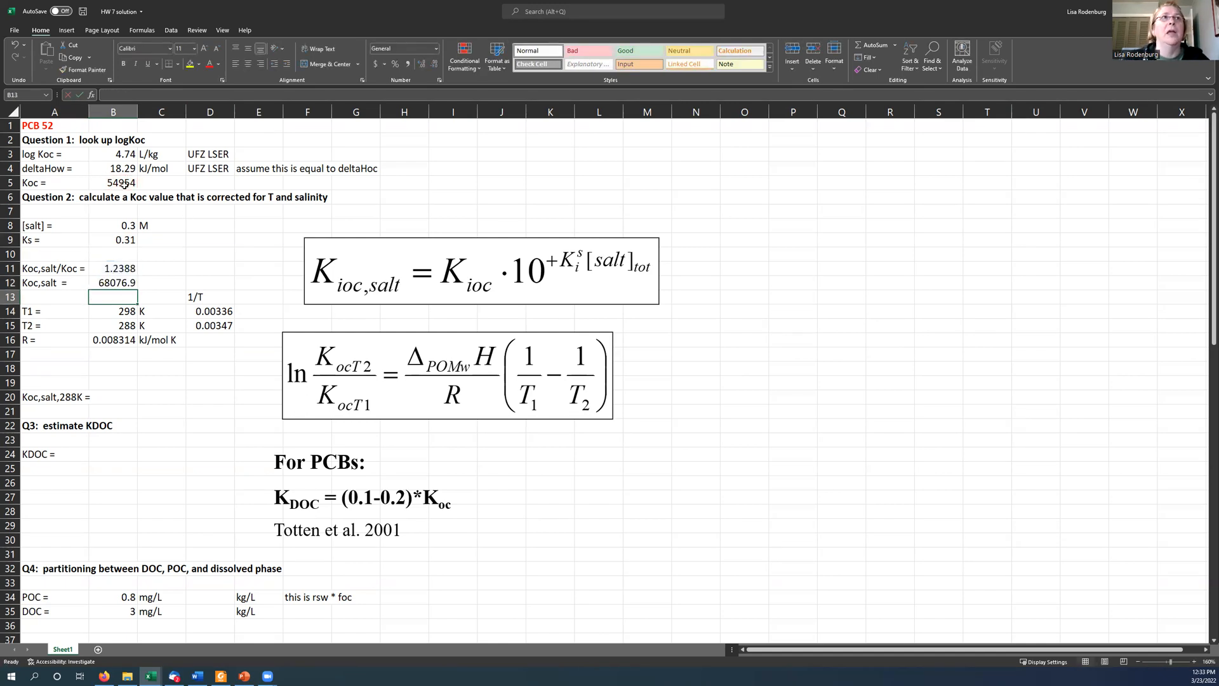
left_click(113, 282)
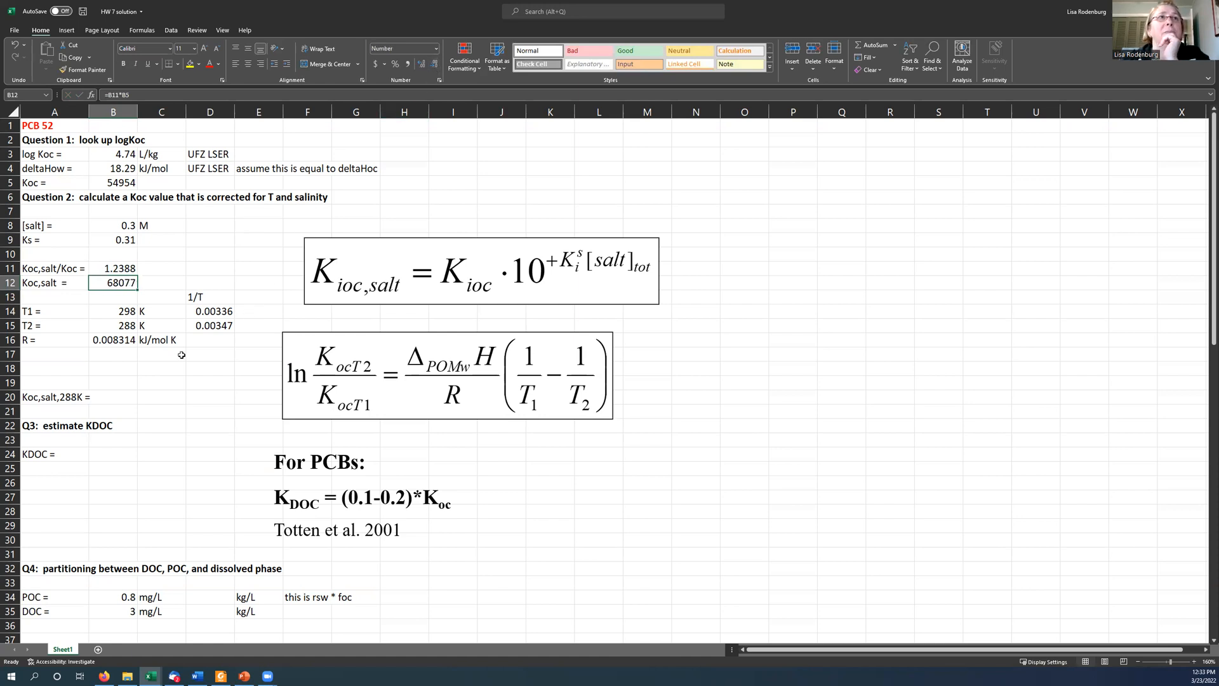
left_click(160, 353)
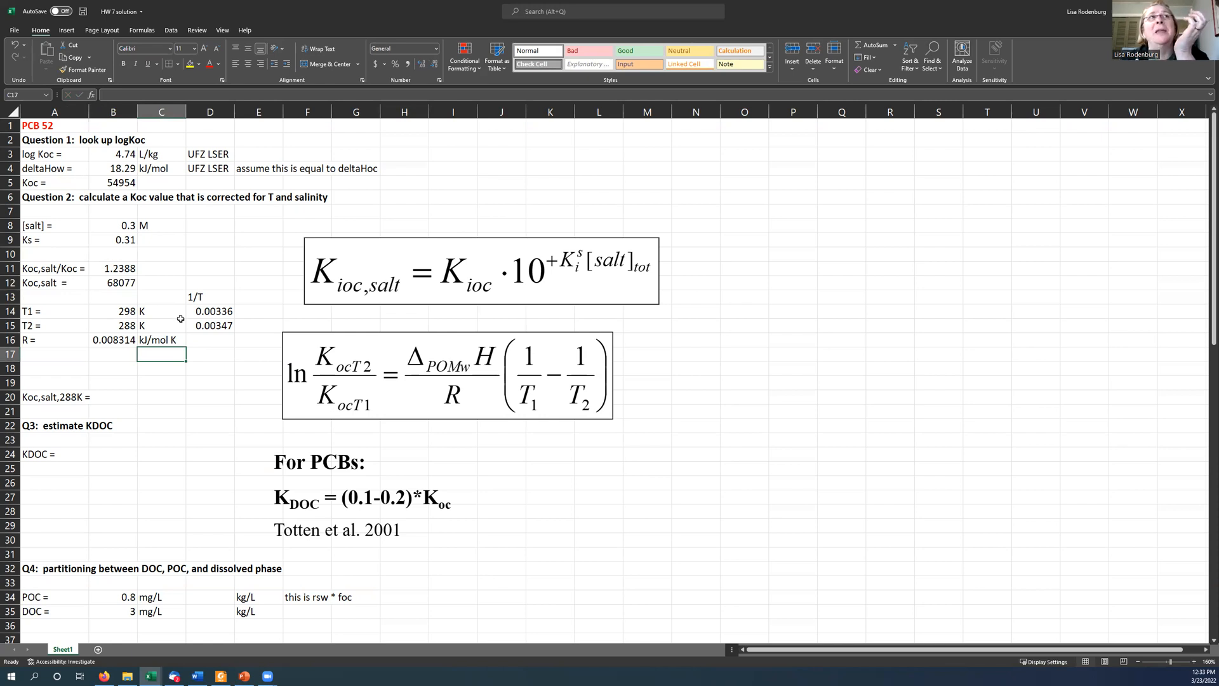
Step: Enter R = 0.008314 kJ/mol K in row 16 and label A17 as ln(KT2/KT1) =
left_click(113, 168)
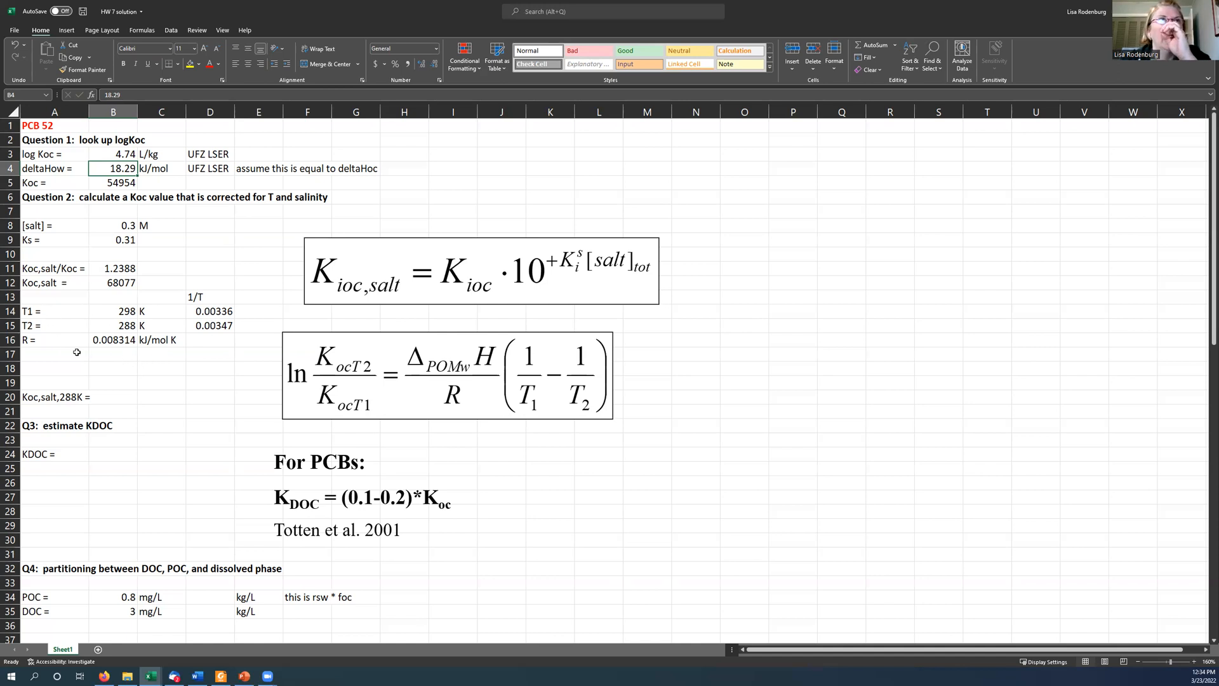
left_click(44, 354)
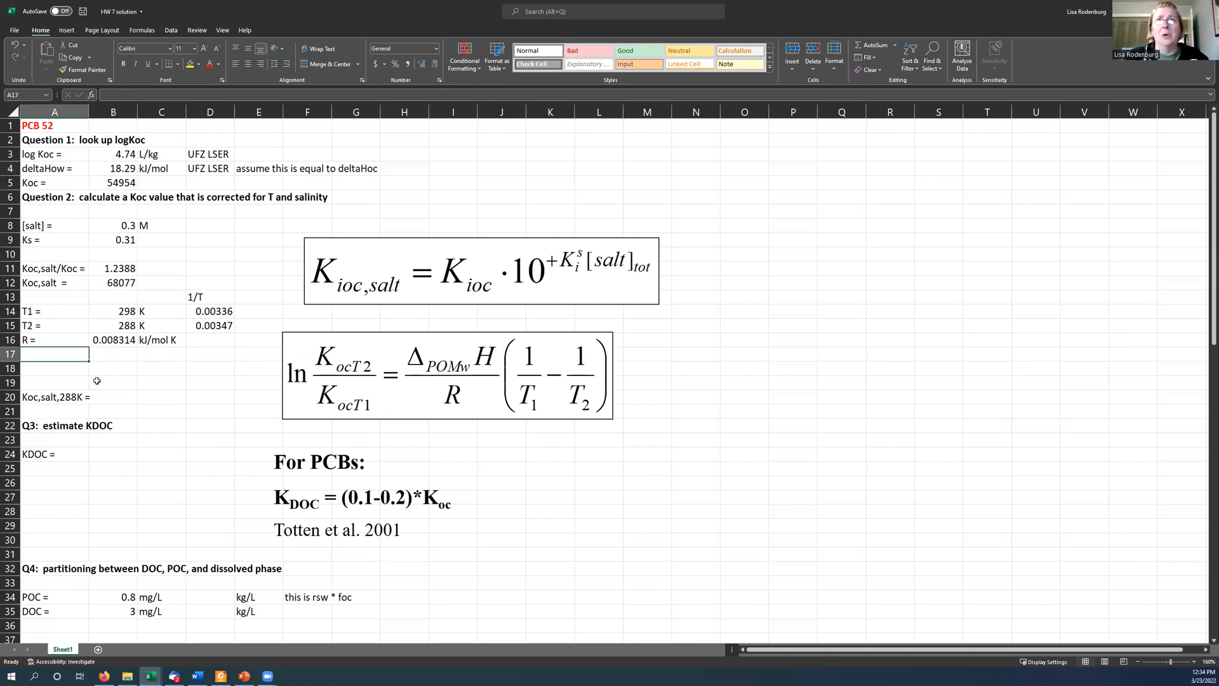
type("ln(")
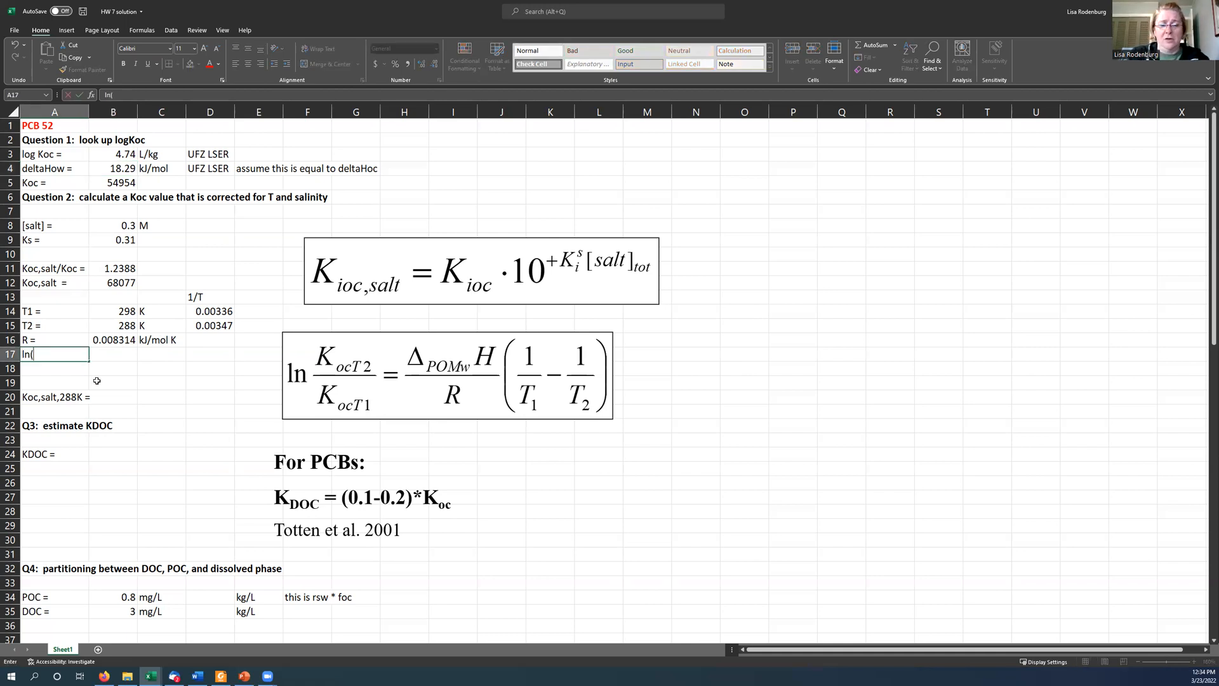
type("KT2/KT1")
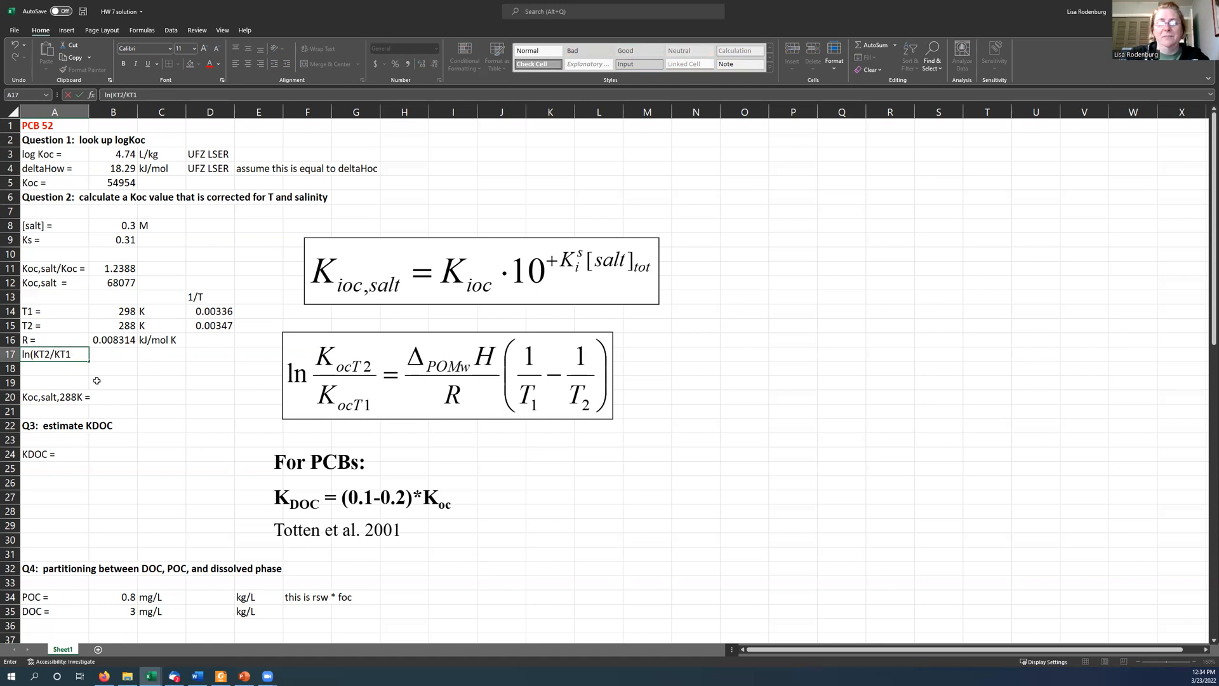
type("=")
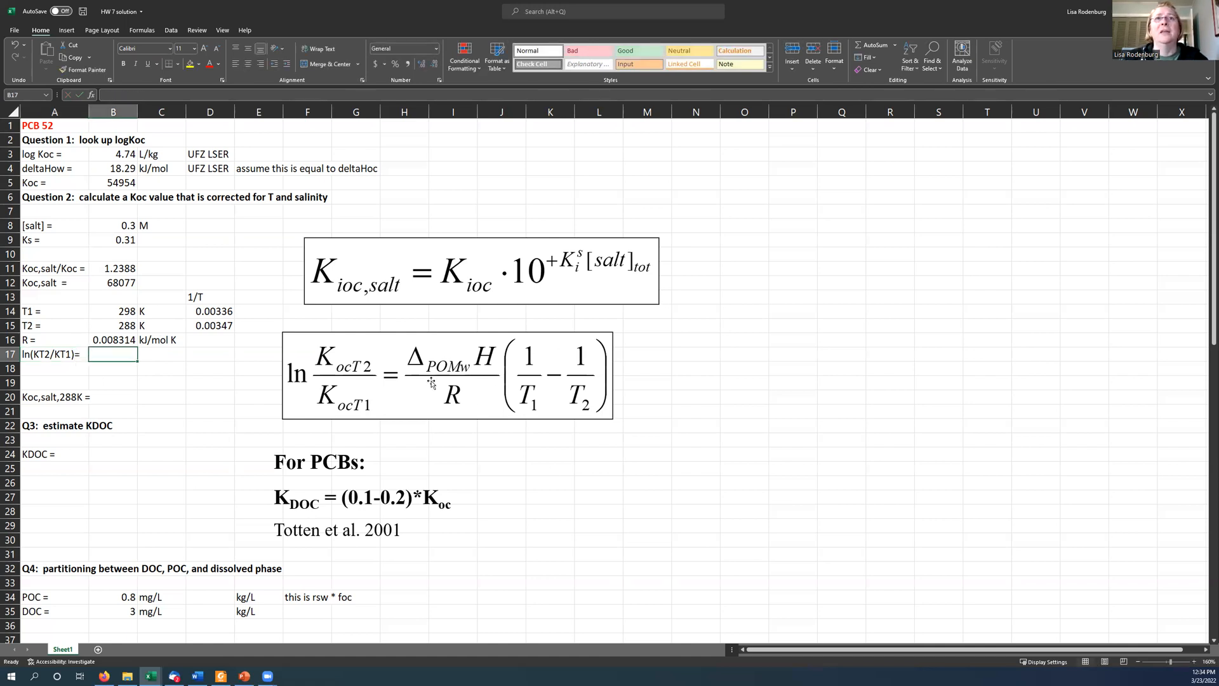
Step: Compute ln(KT2/KT1) in B17 as =(B4/B16)*(D14-D15), giving -0.25633
type("=(")
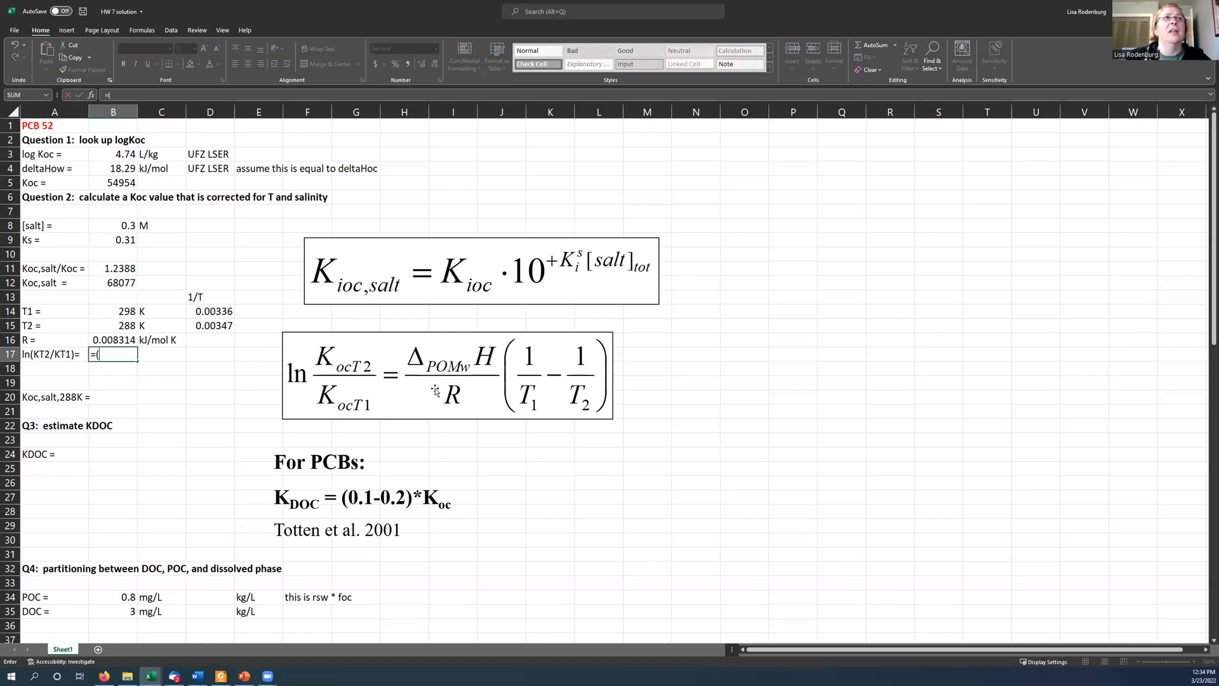
left_click(113, 167)
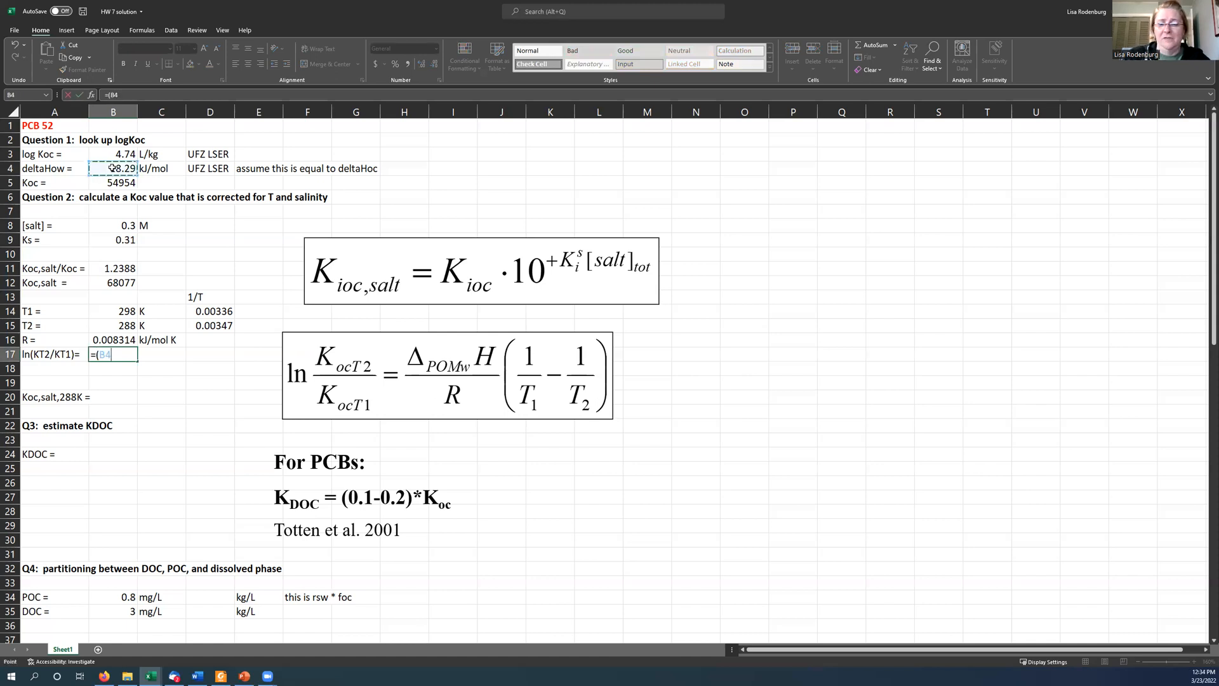
type("/")
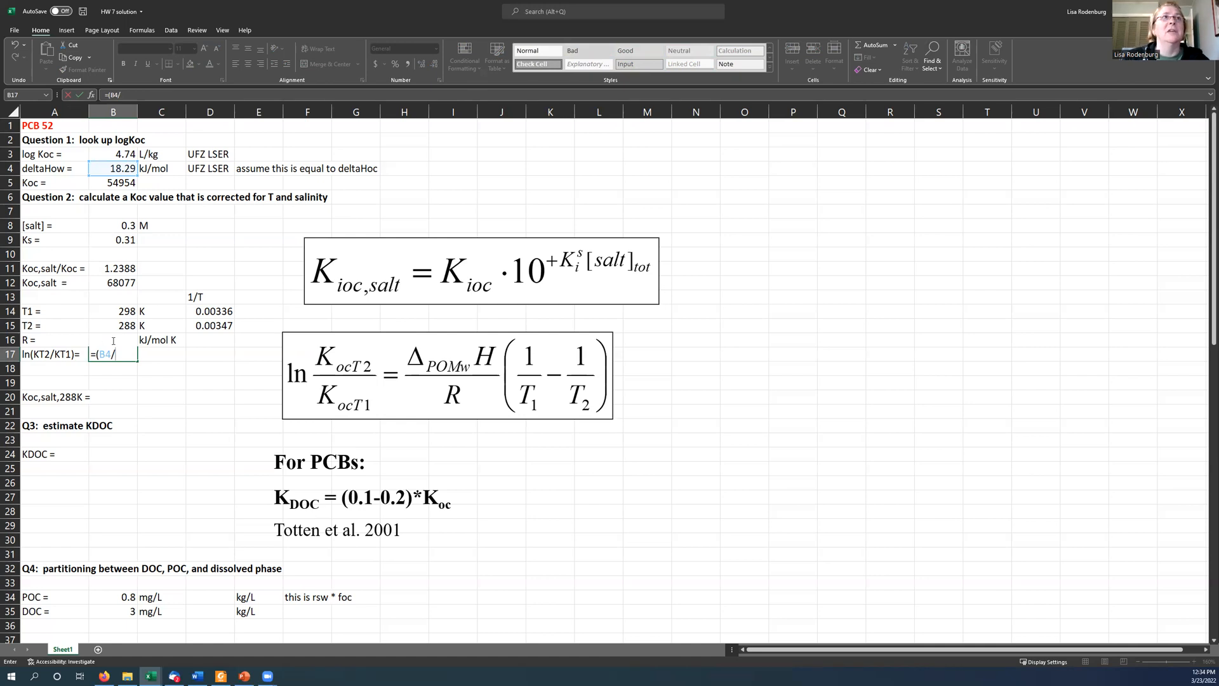
left_click(113, 341)
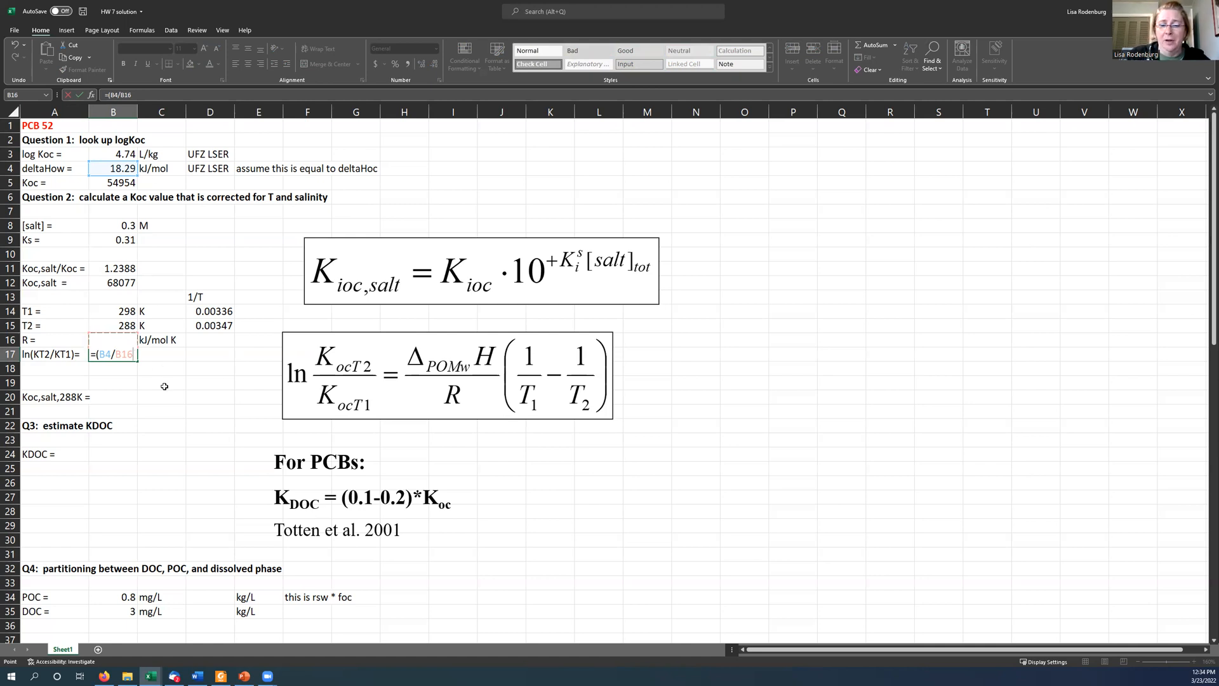
type("*(")
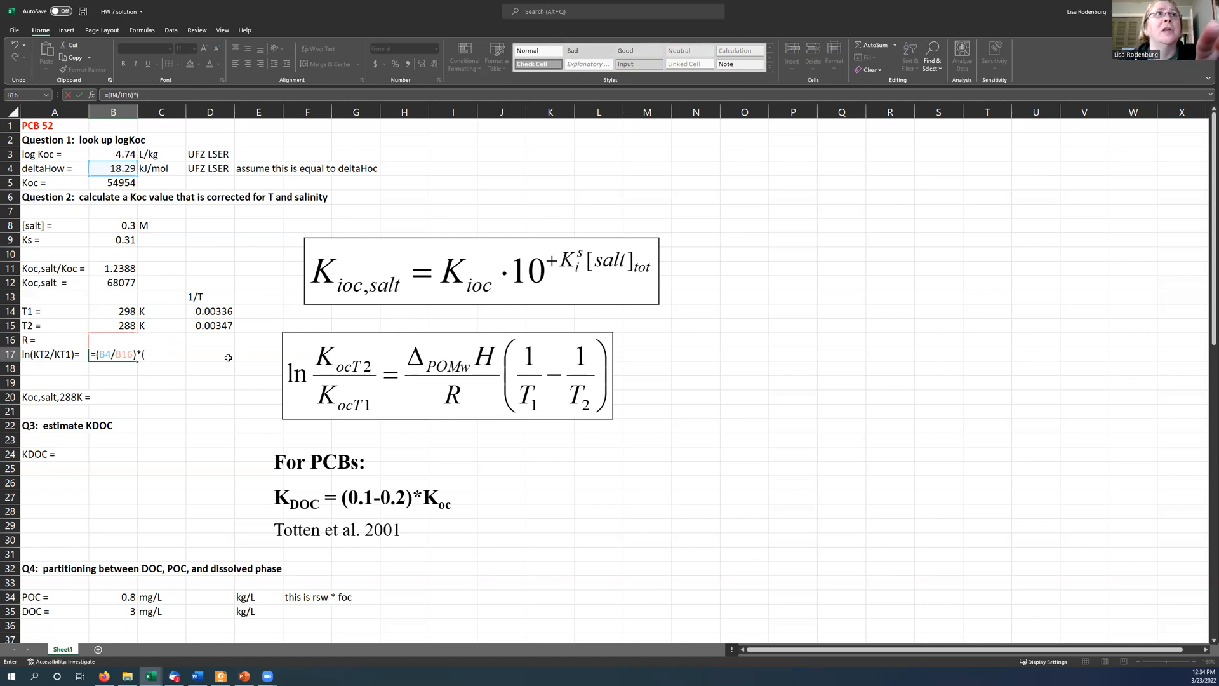
left_click(210, 311)
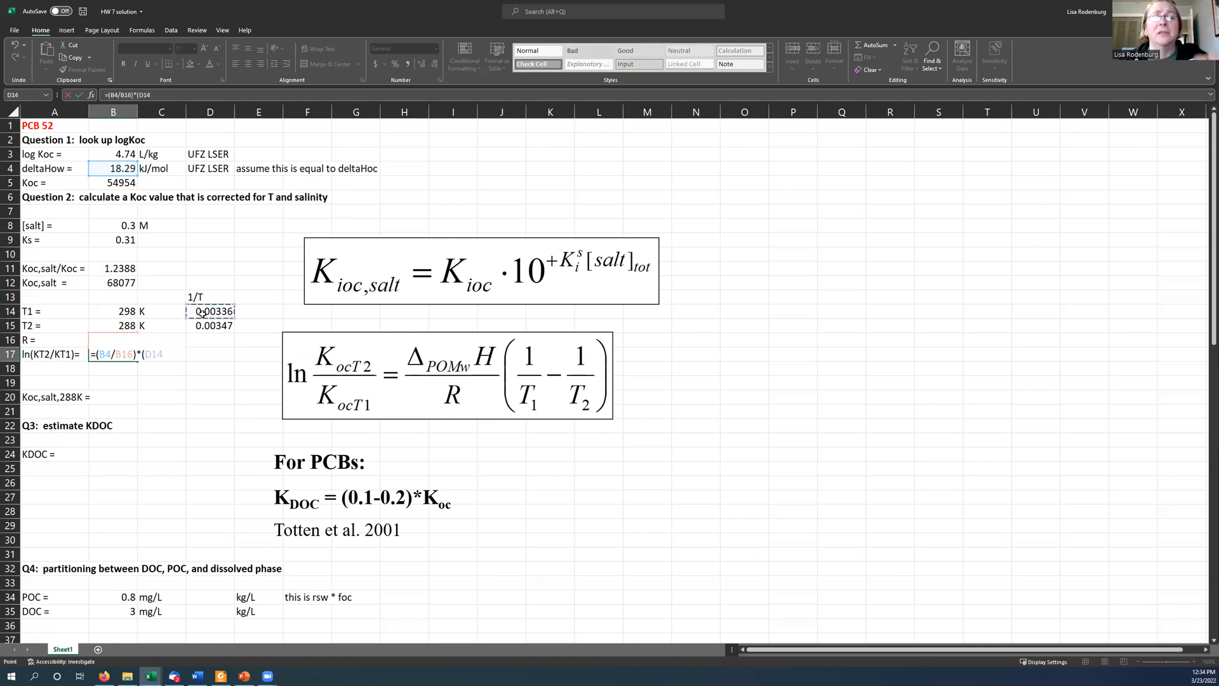
left_click(209, 325)
type("0.008314")
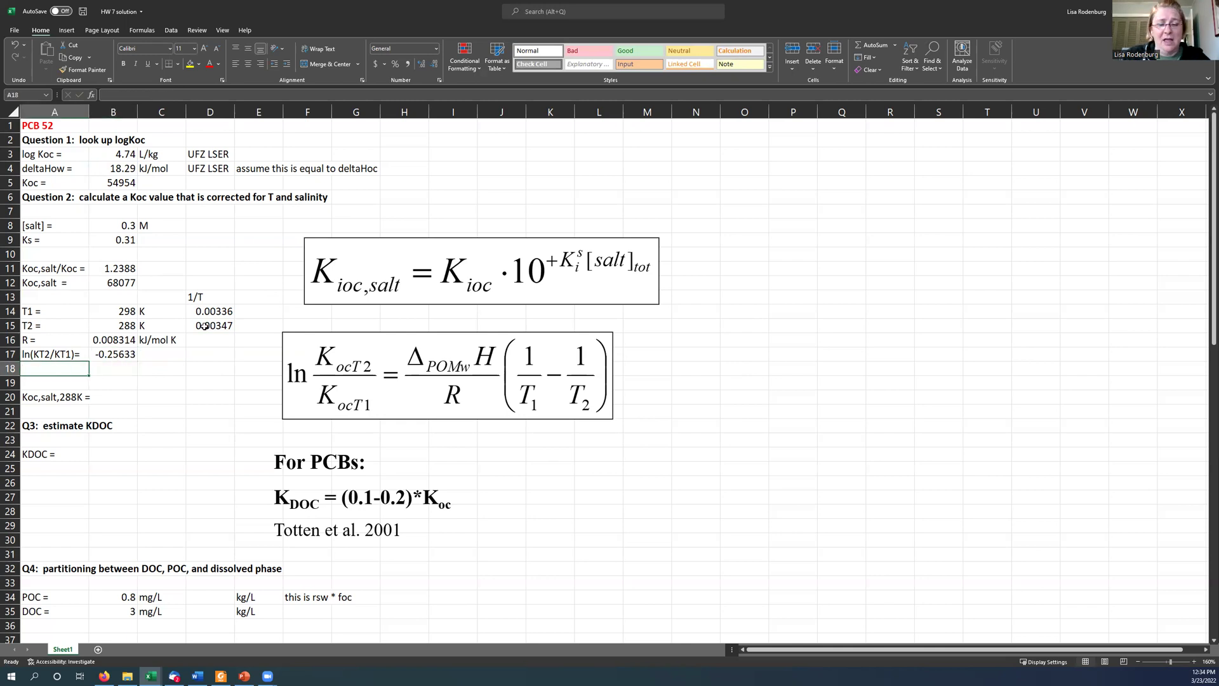
Step: Label A18 KT2/KT1 =, compute =EXP(B17) as 0.77389, and Koc at 288 K =B18*B12 as 52684
type("K")
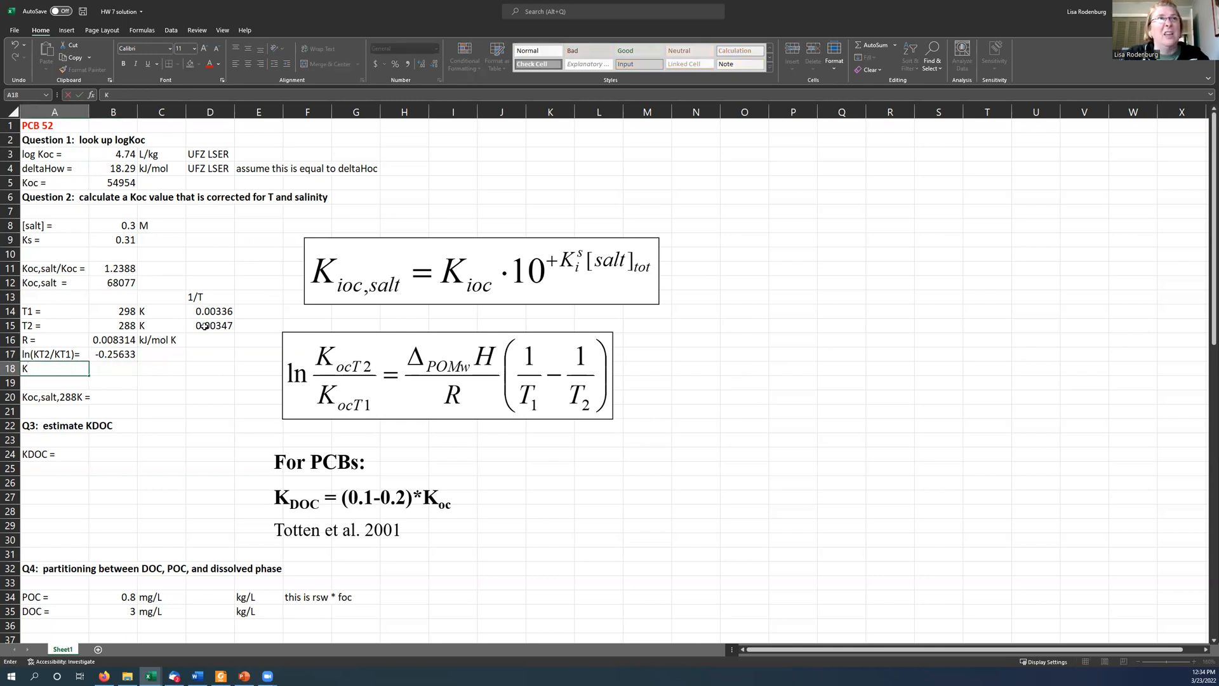
type("T2/")
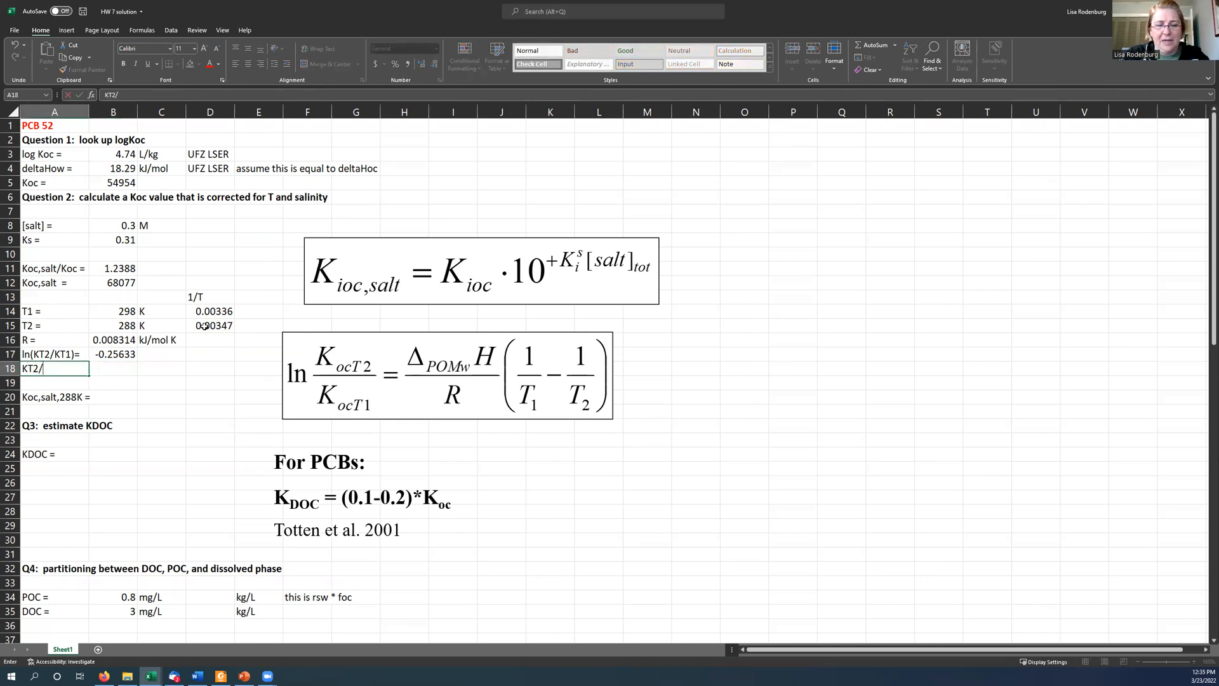
type("KT")
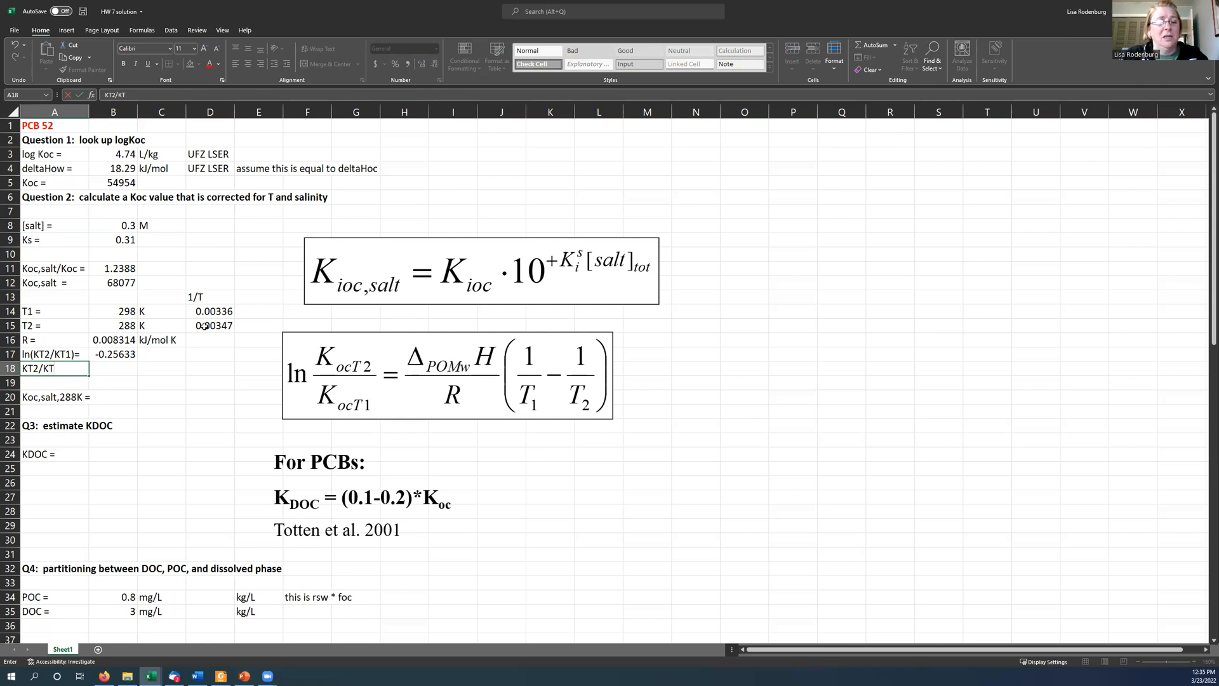
left_click(113, 368)
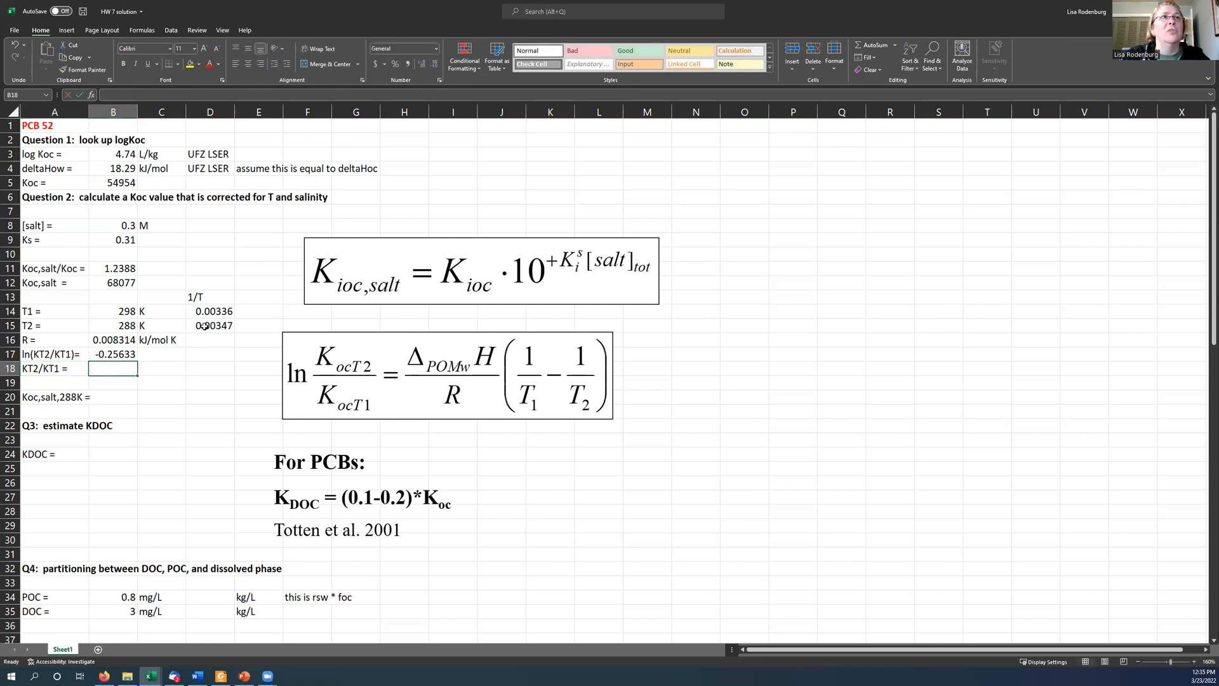
type("=exp")
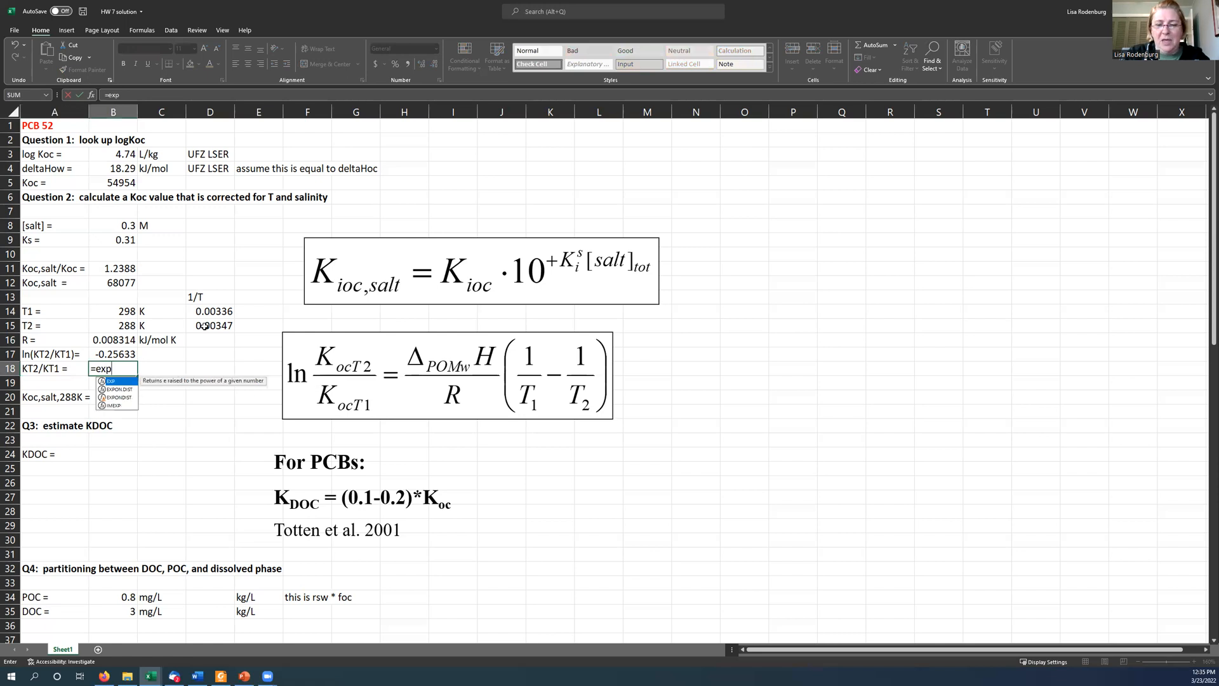
type("(")
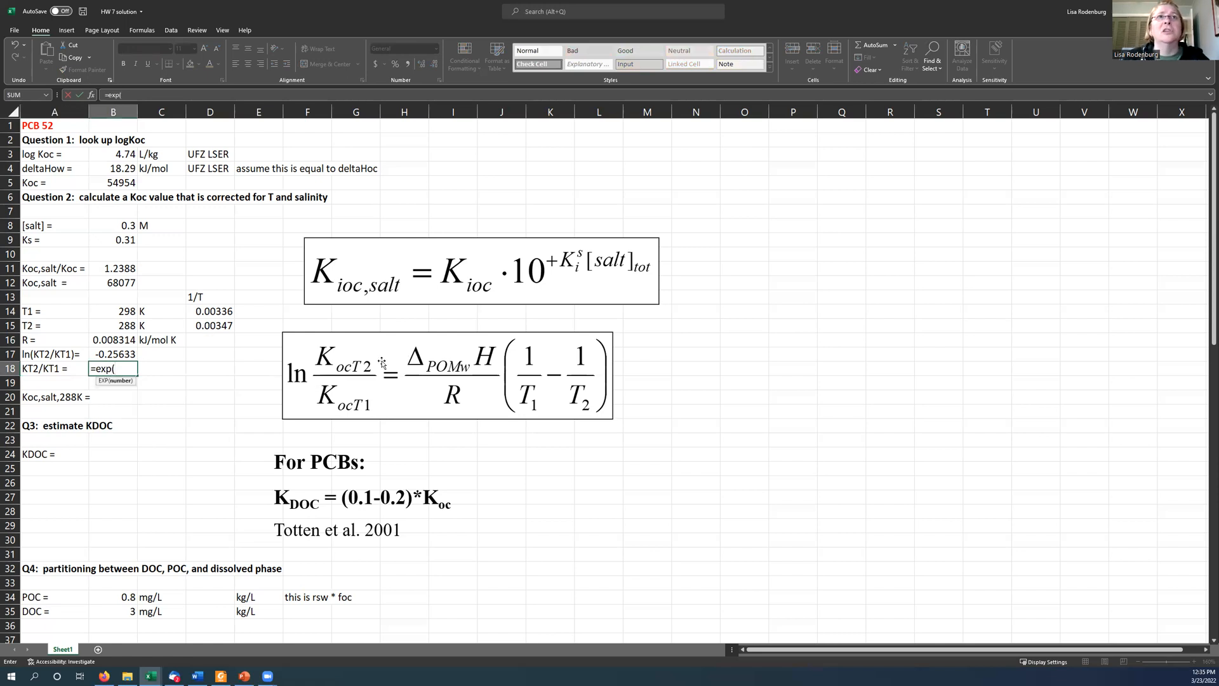
mouse_move(134, 356)
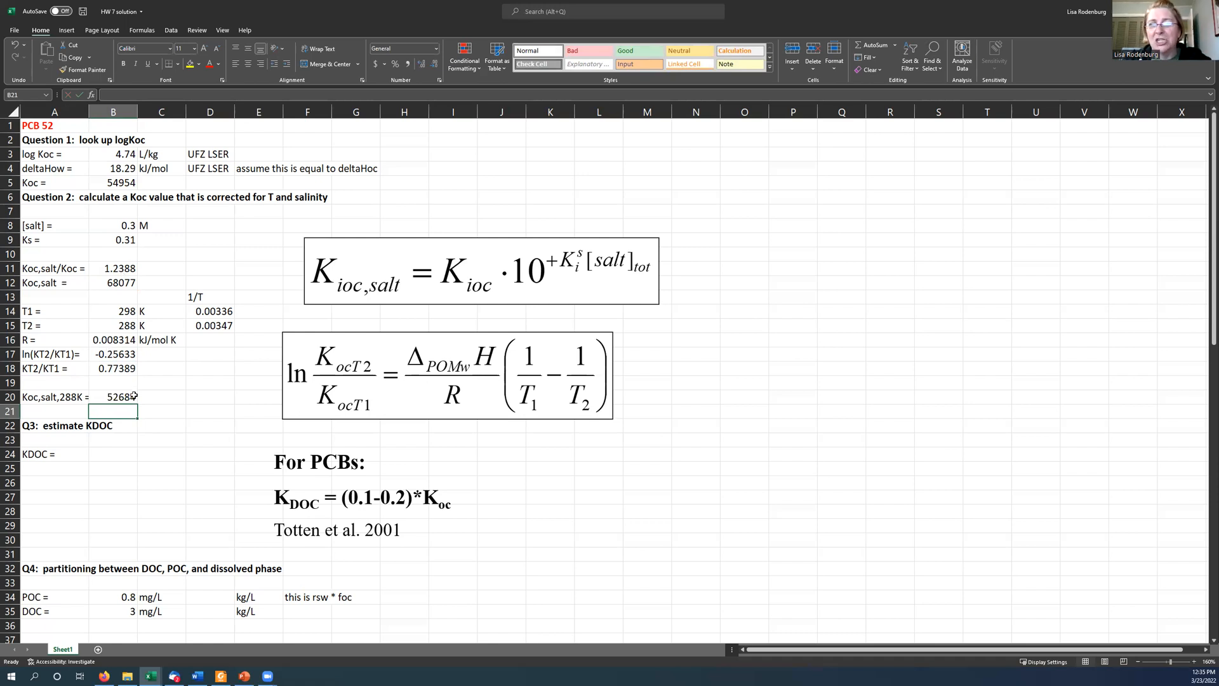
left_click(113, 397)
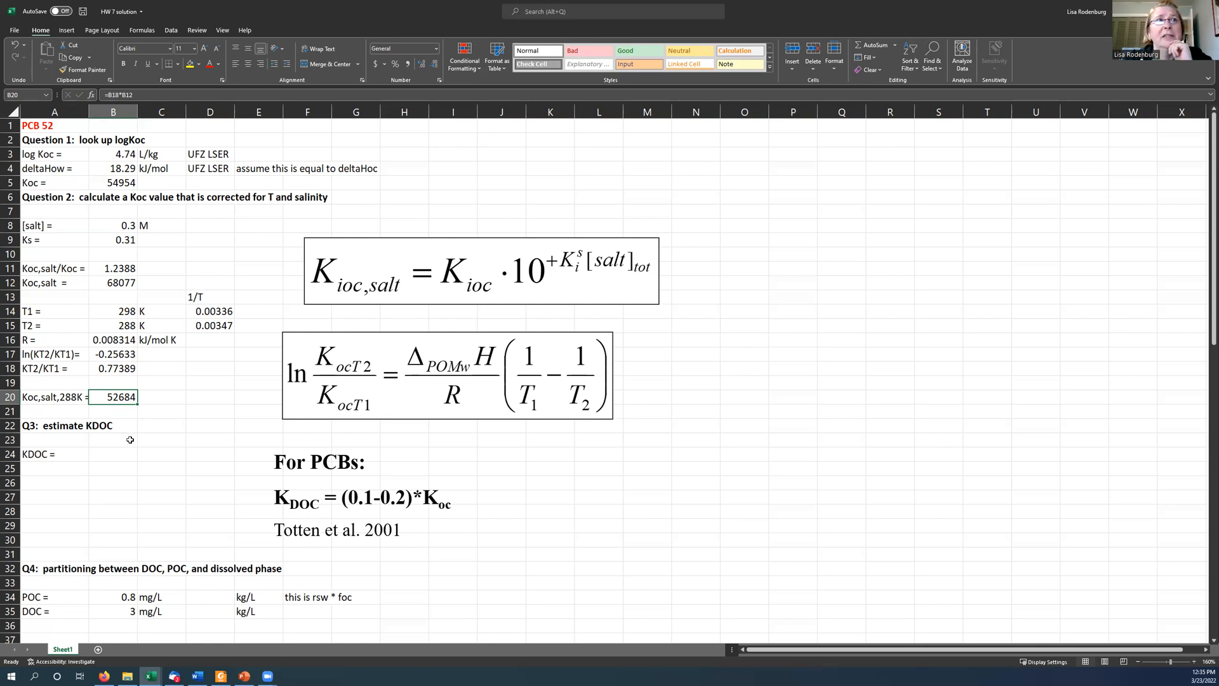
mouse_move(81, 425)
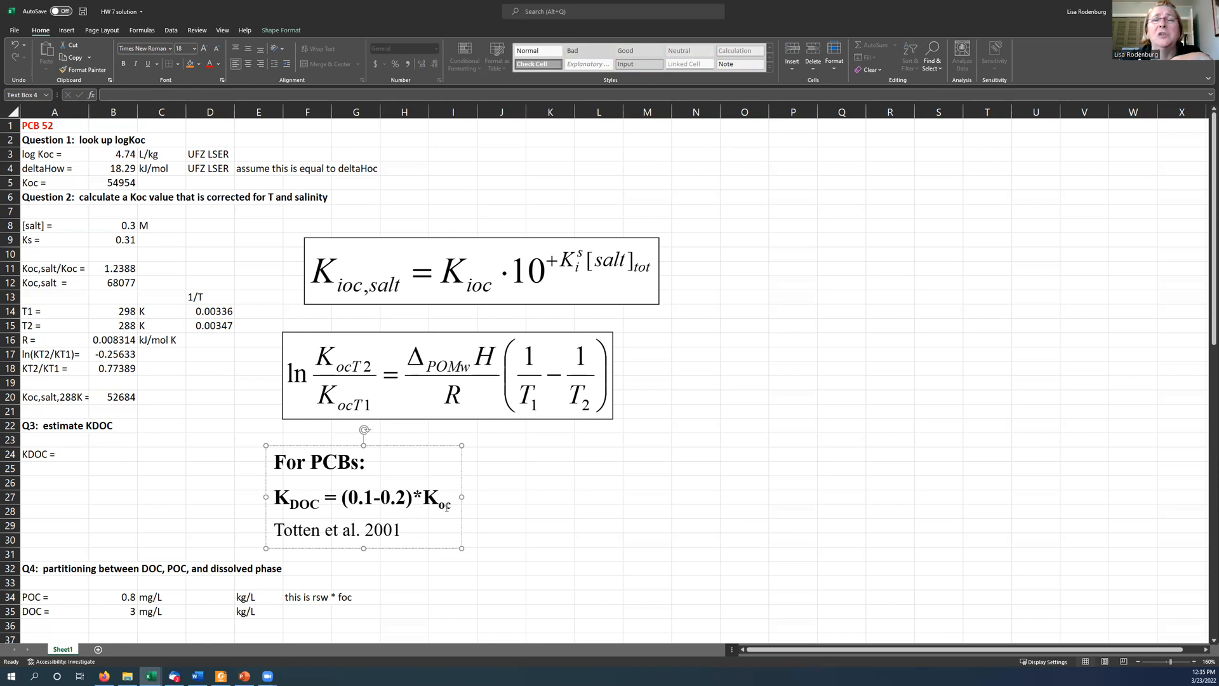
Step: Estimate KDOC in B24 as =0.2*B20, 10536.8, with L/kg units for Koc,salt,288K and KDOC
left_click(111, 453)
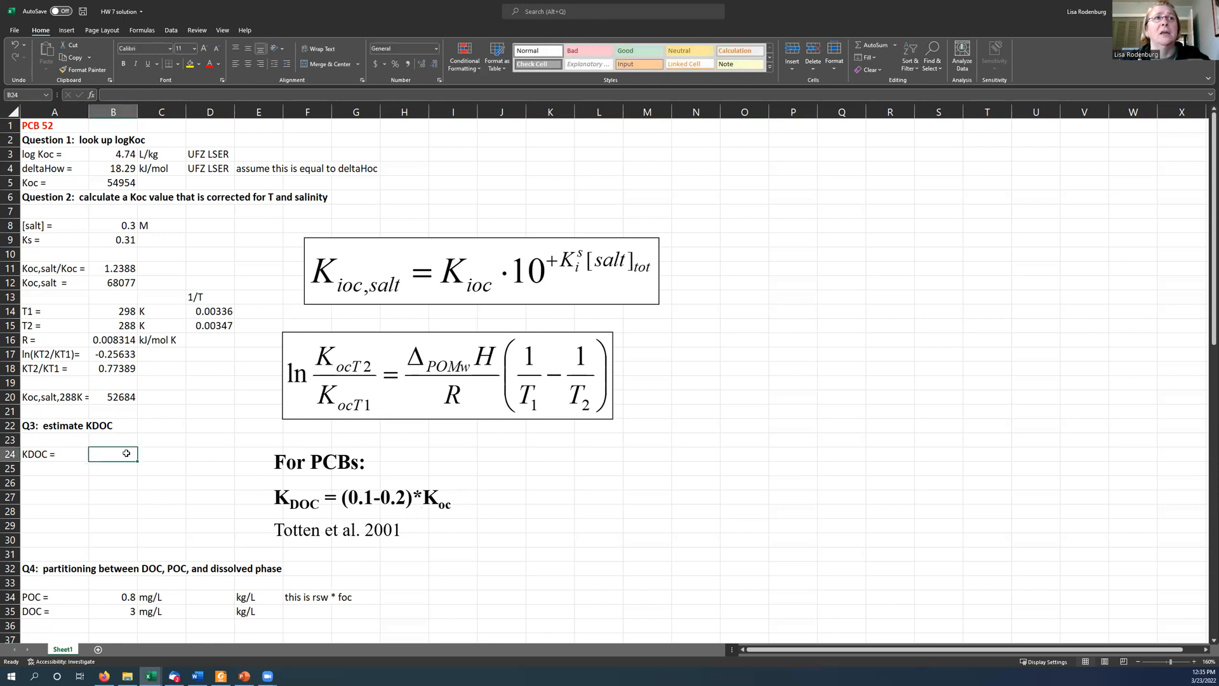
type("=")
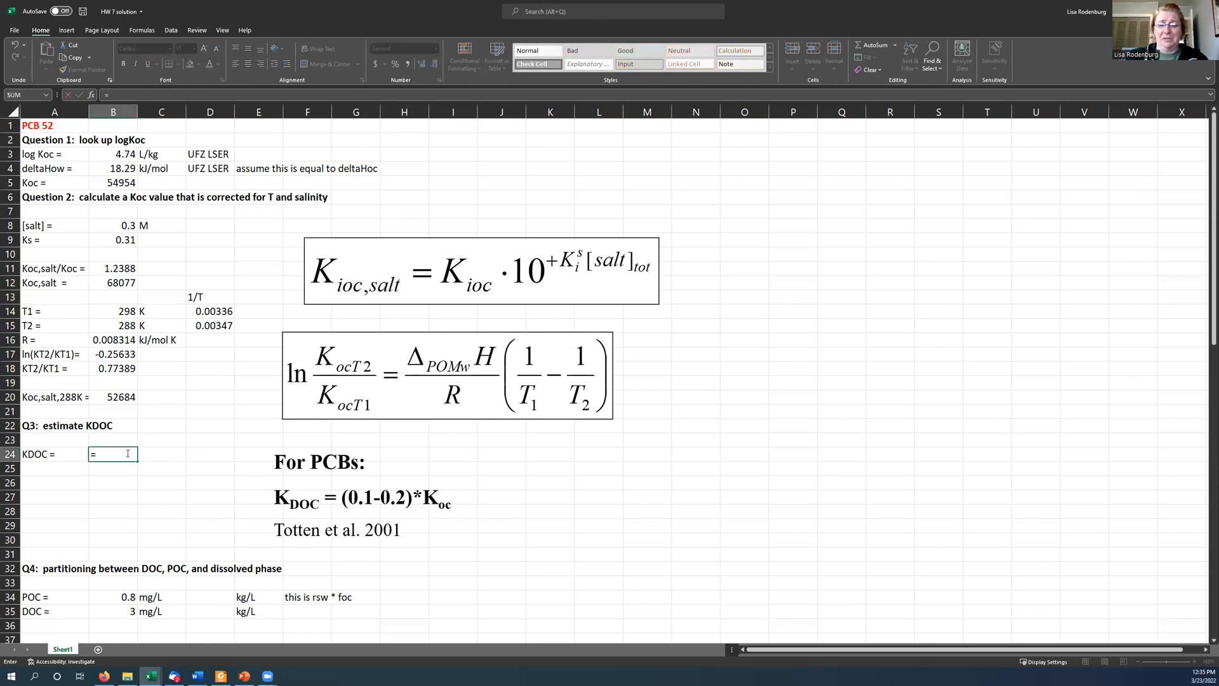
type("0.2")
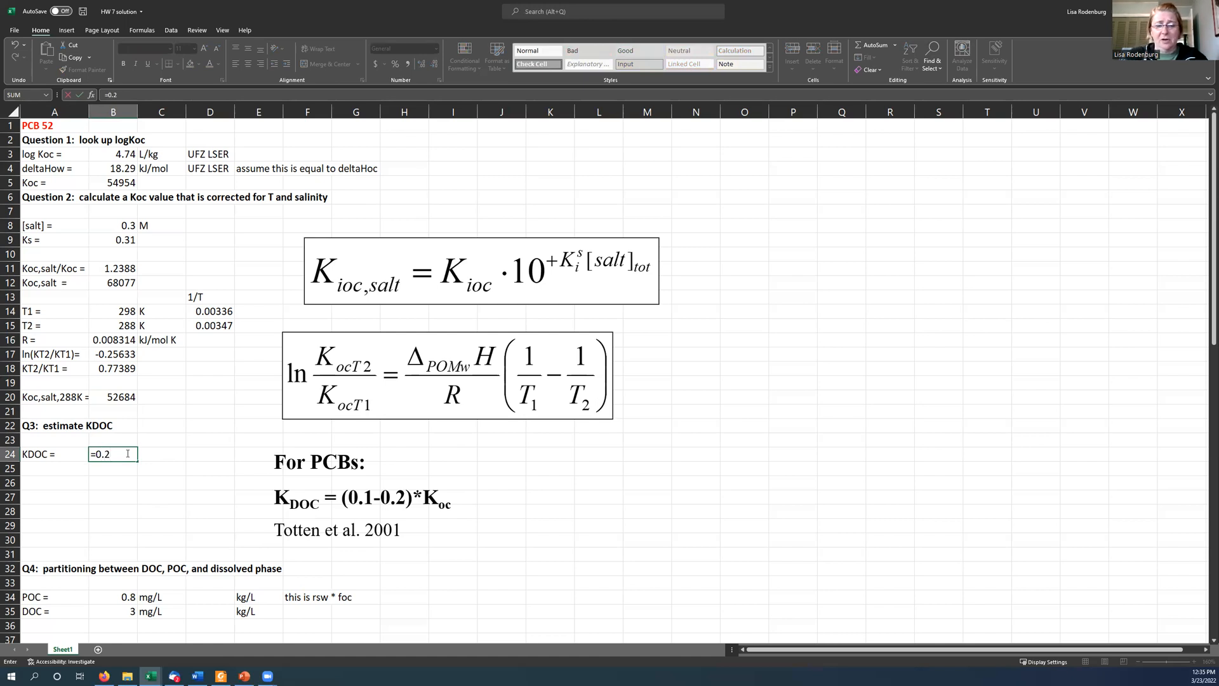
type("*")
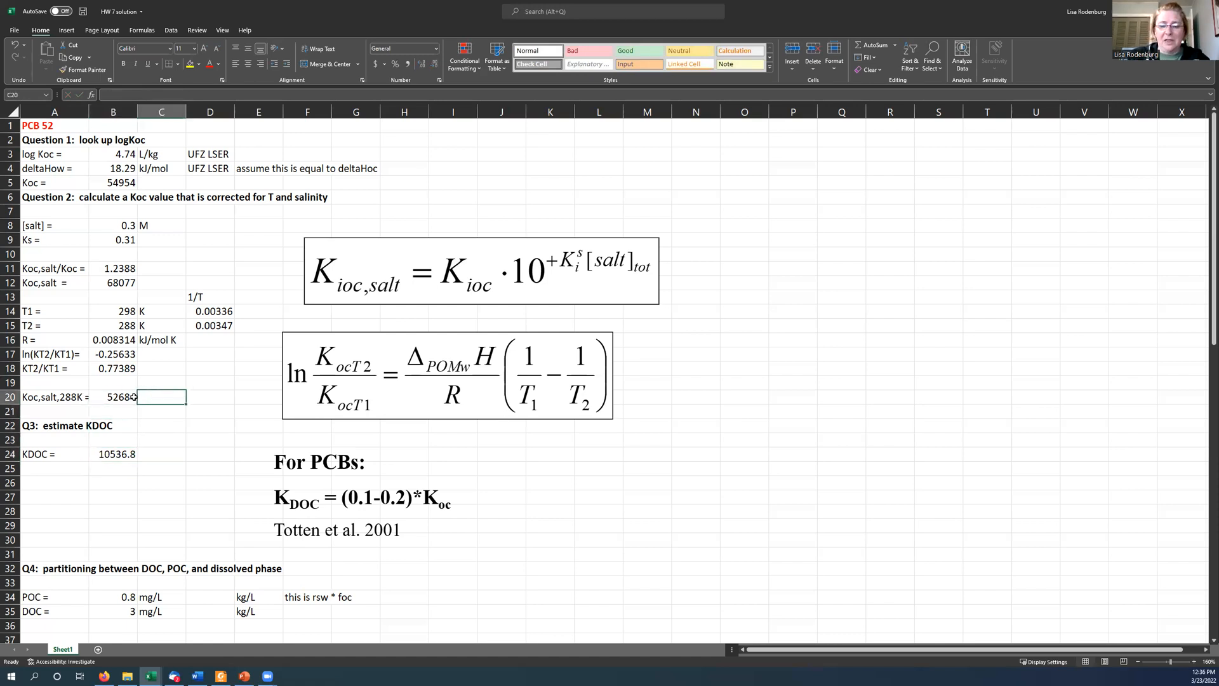
type("L/kg")
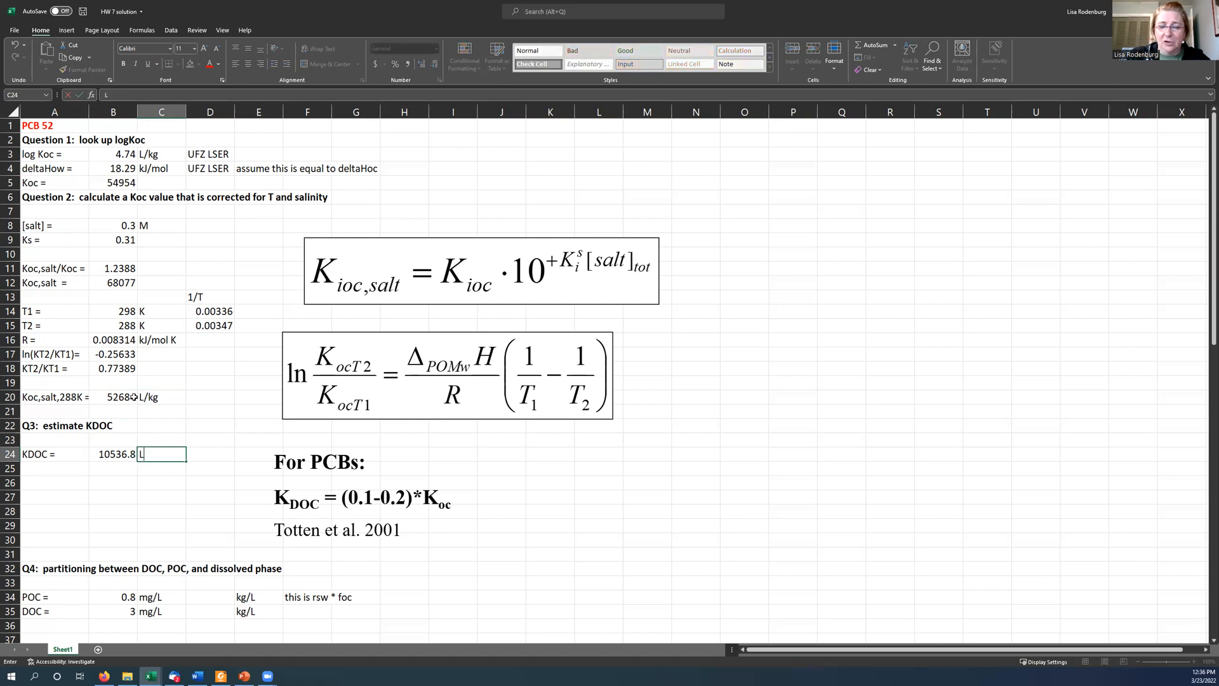
key("Enter")
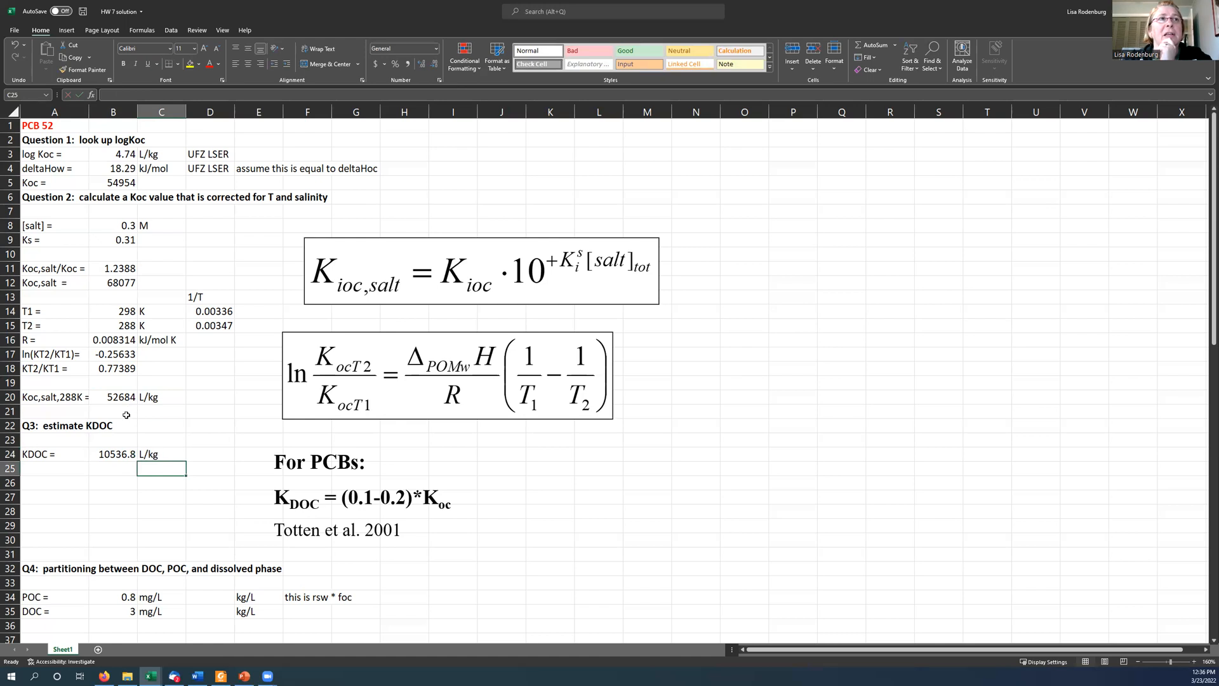
Step: Convert POC and DOC to kg/L in D34:D35 with =B34*1e-6 filled down, giving 0.0000008 and 0.000003
scroll("down", 3)
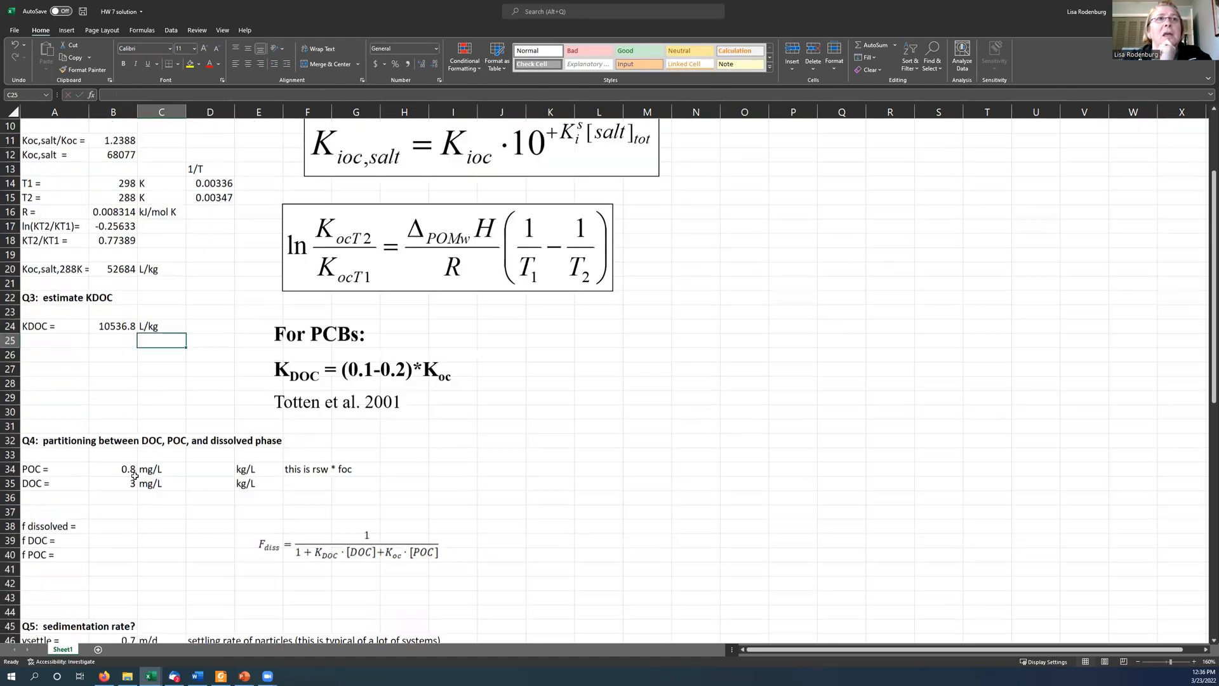
mouse_move(134, 455)
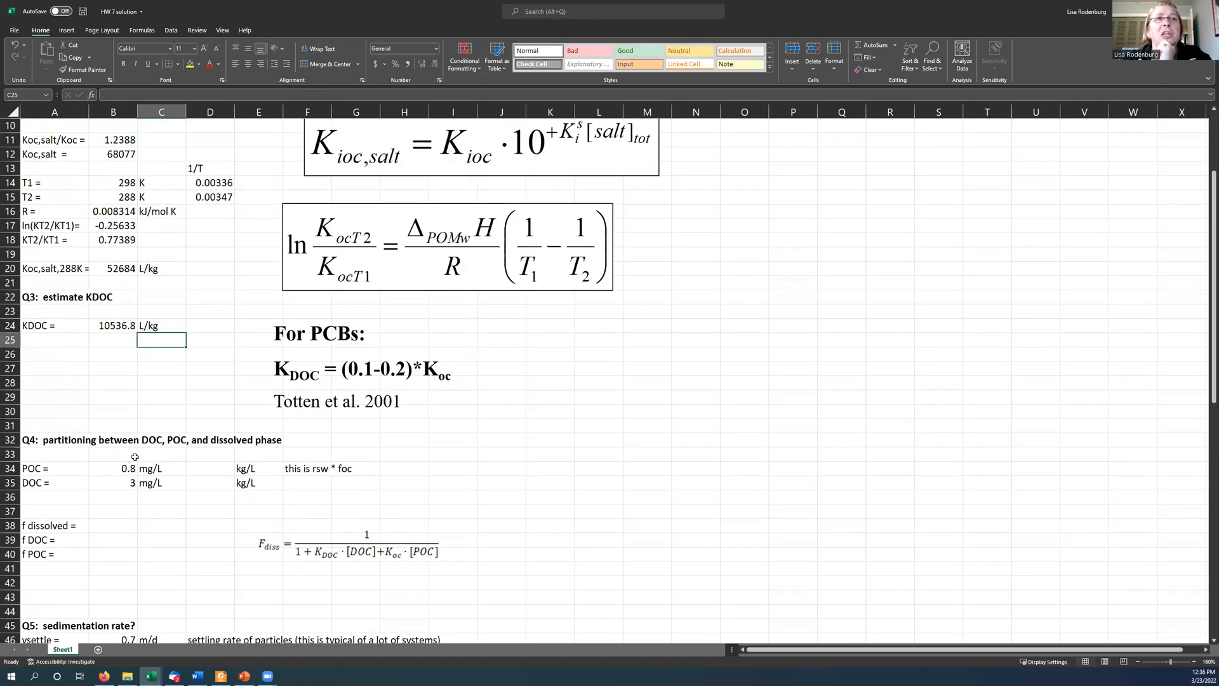
mouse_move(210, 469)
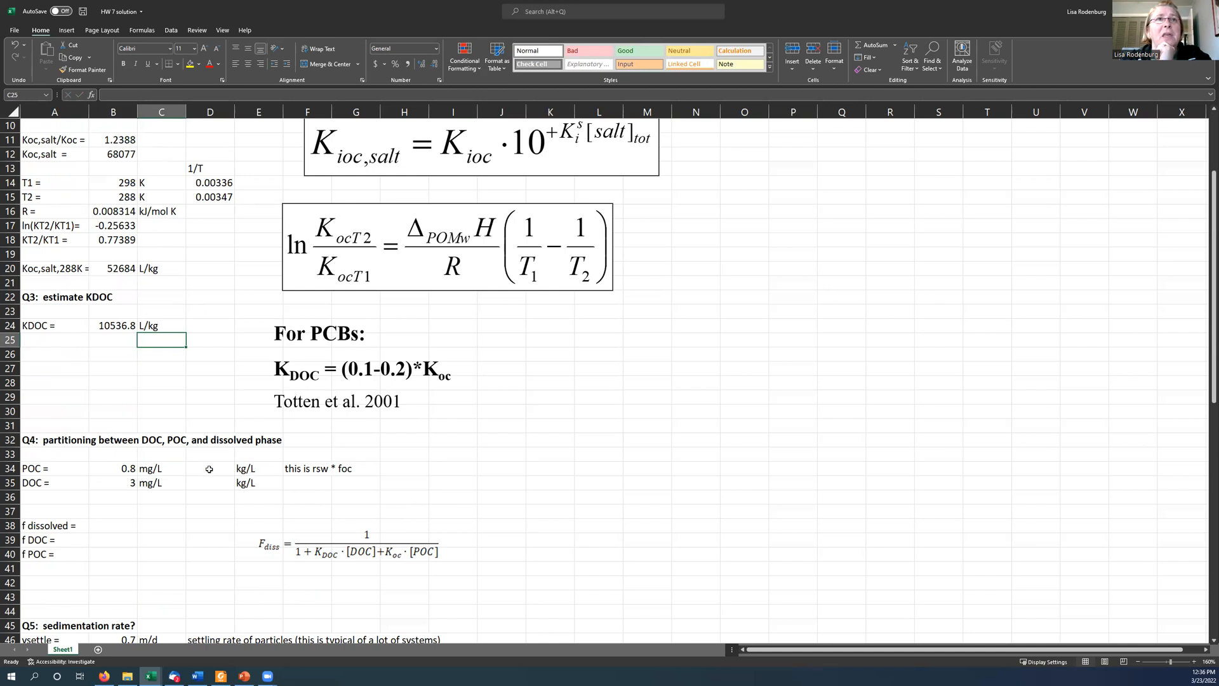
left_click_drag(53, 467, 162, 482)
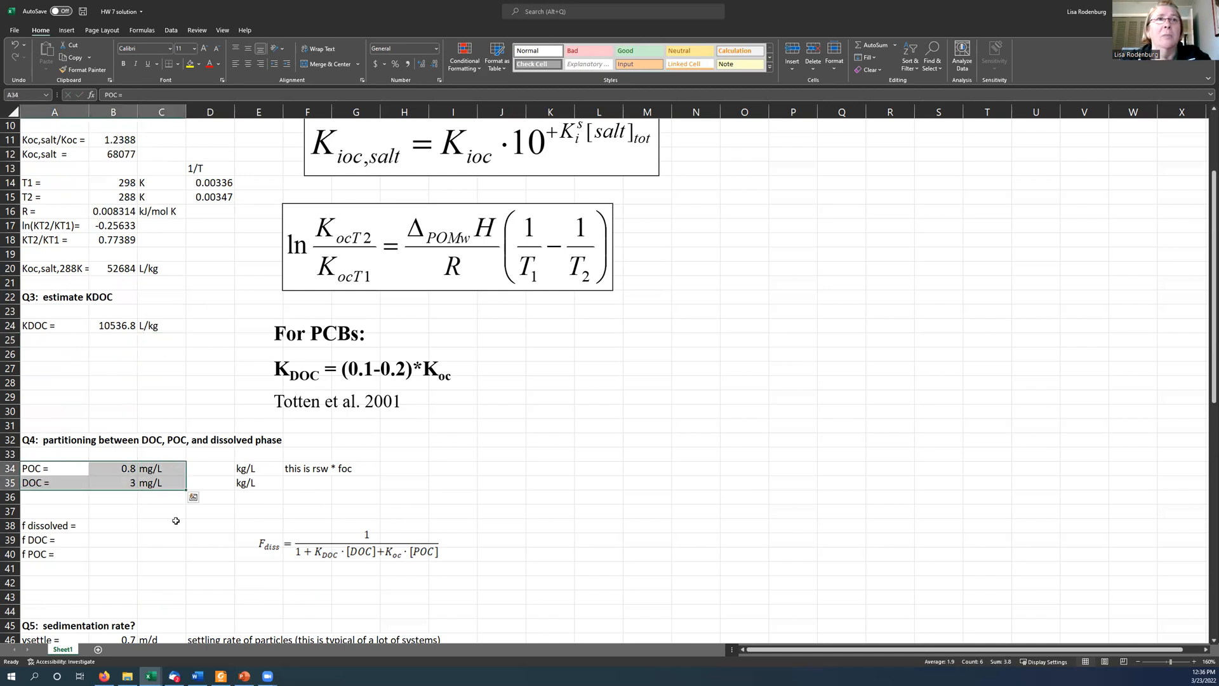
mouse_move(208, 470)
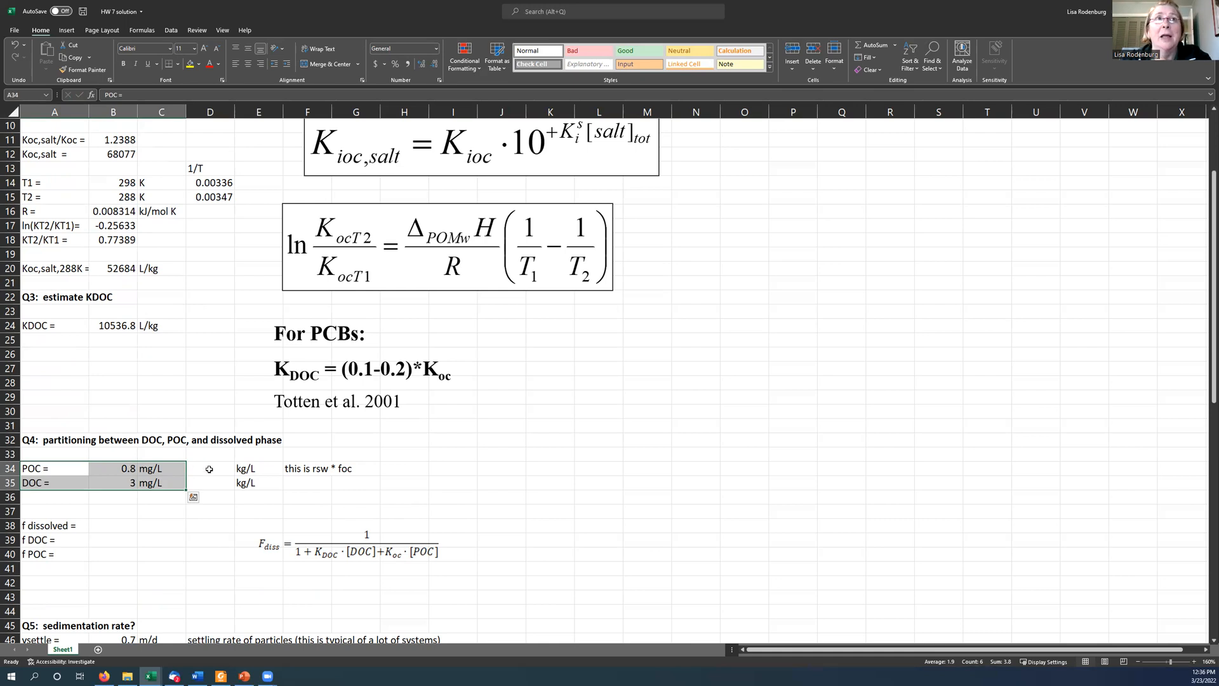
left_click(249, 468)
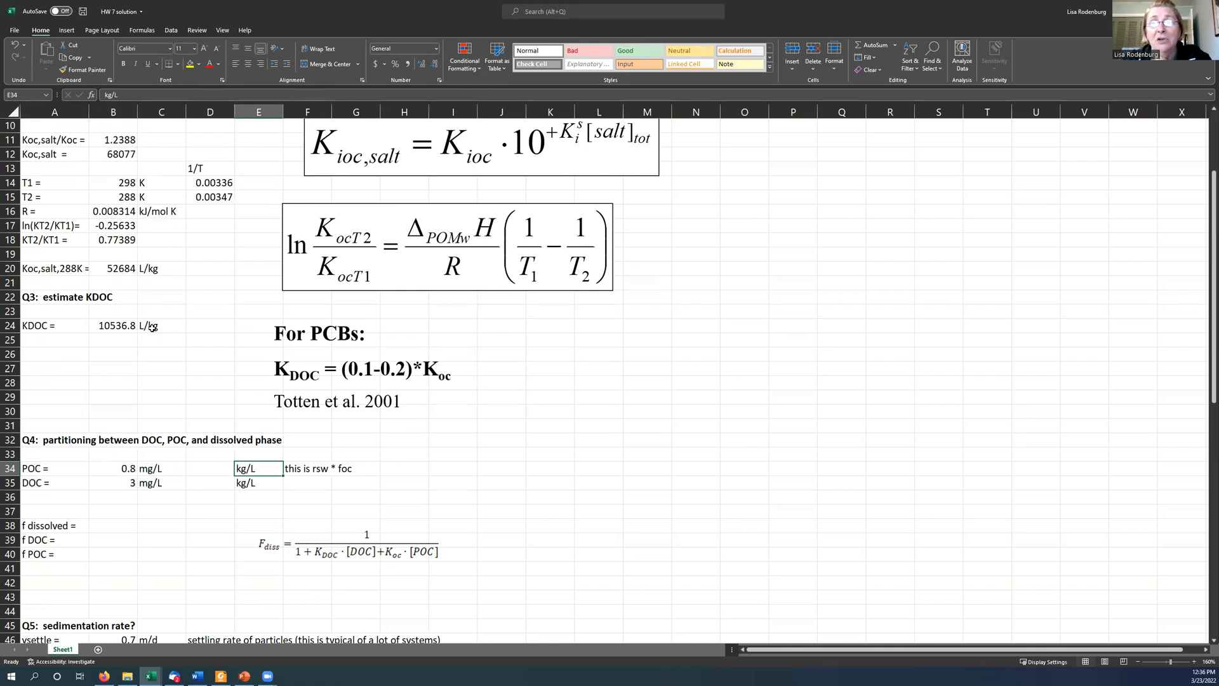
left_click(210, 469)
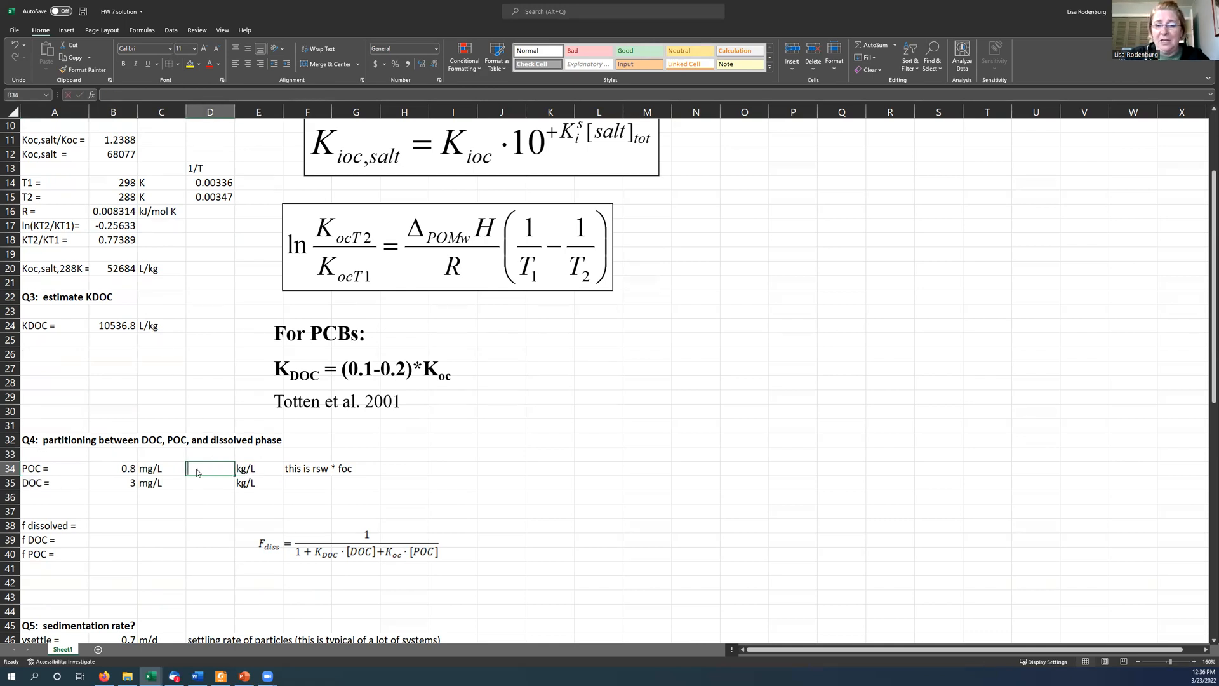
type("=C34")
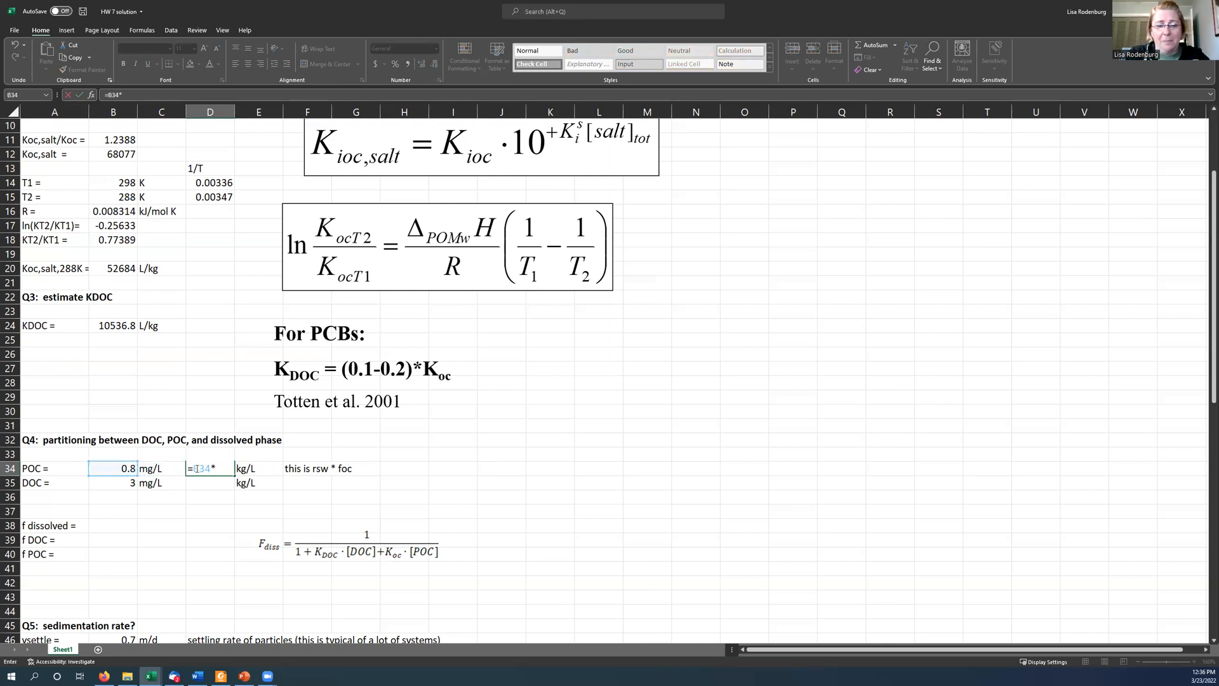
type("1e")
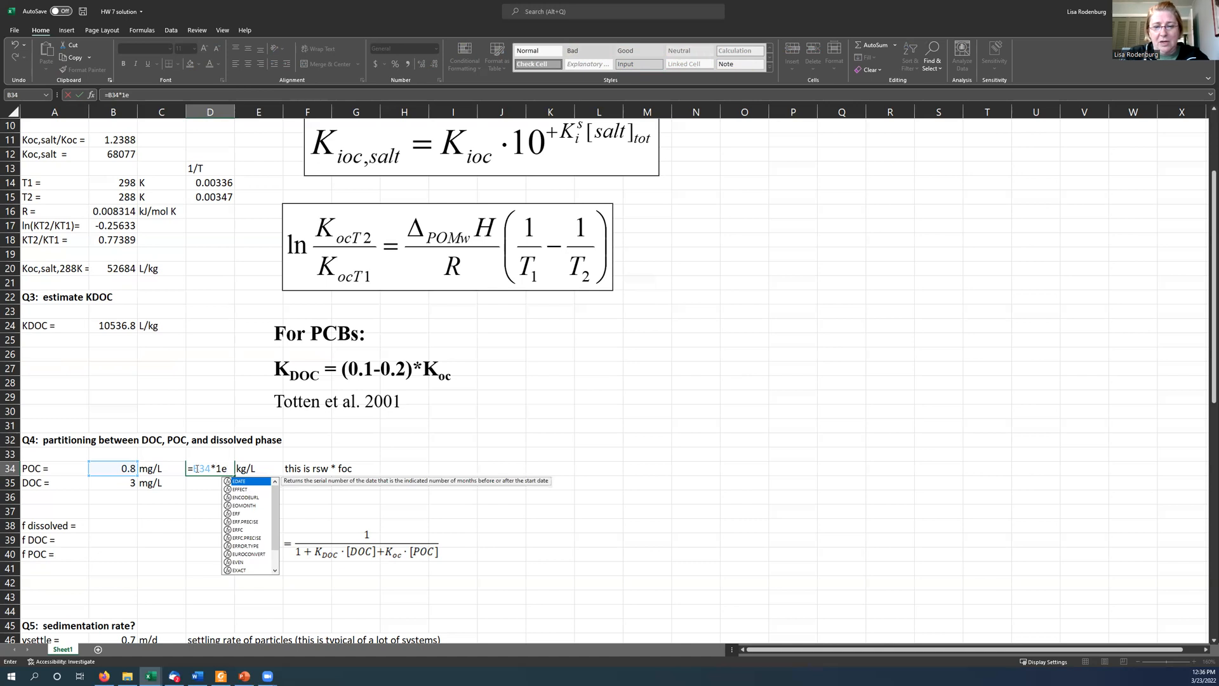
type("-6")
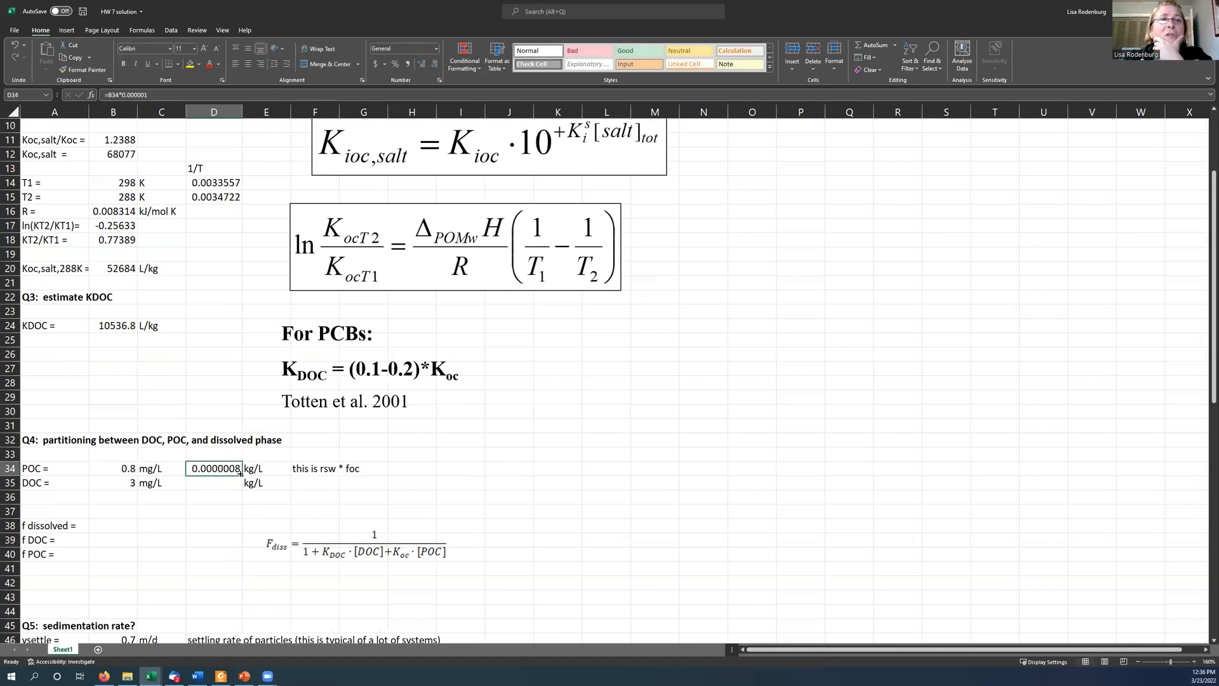
left_click_drag(213, 468, 213, 483)
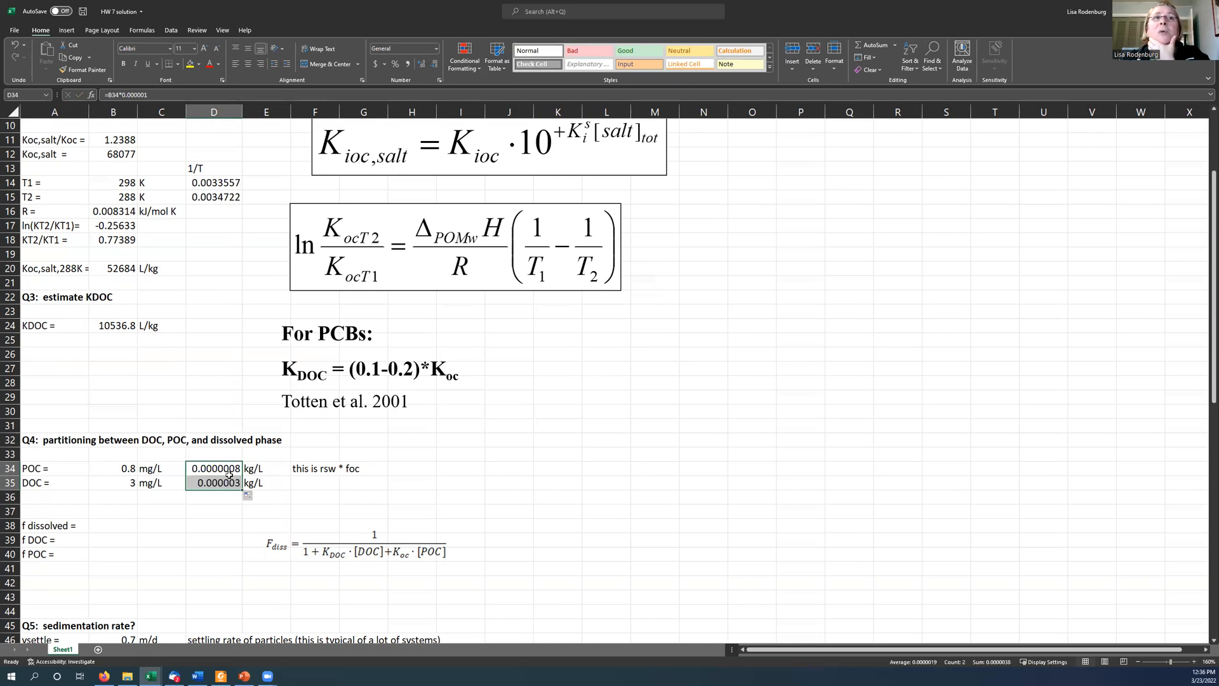
mouse_move(254, 480)
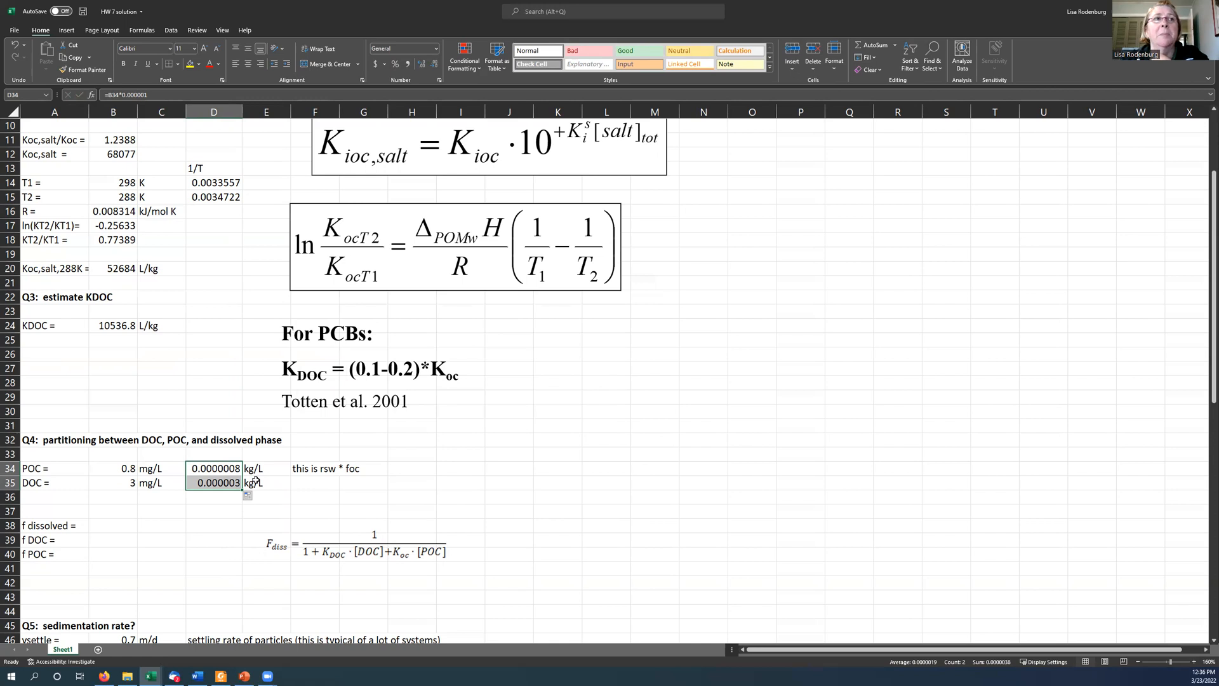
left_click(355, 546)
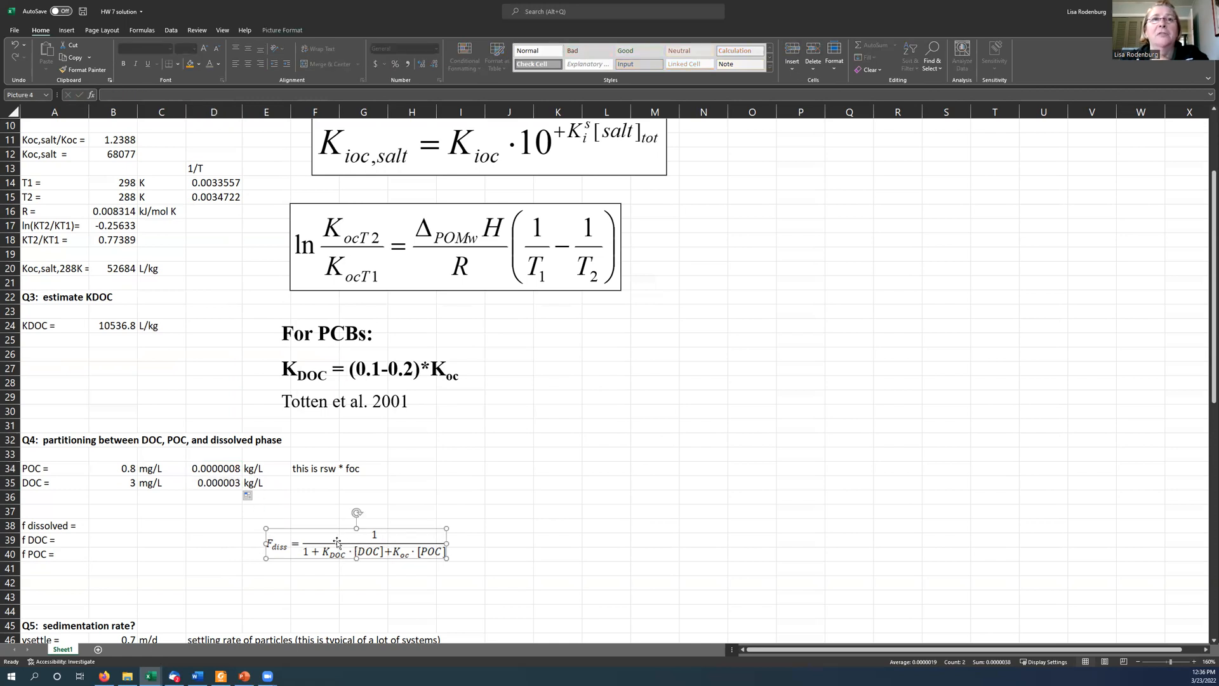
Step: Label D38 'denominator:' and begin F38 as 1 + KDOC
left_click(111, 526)
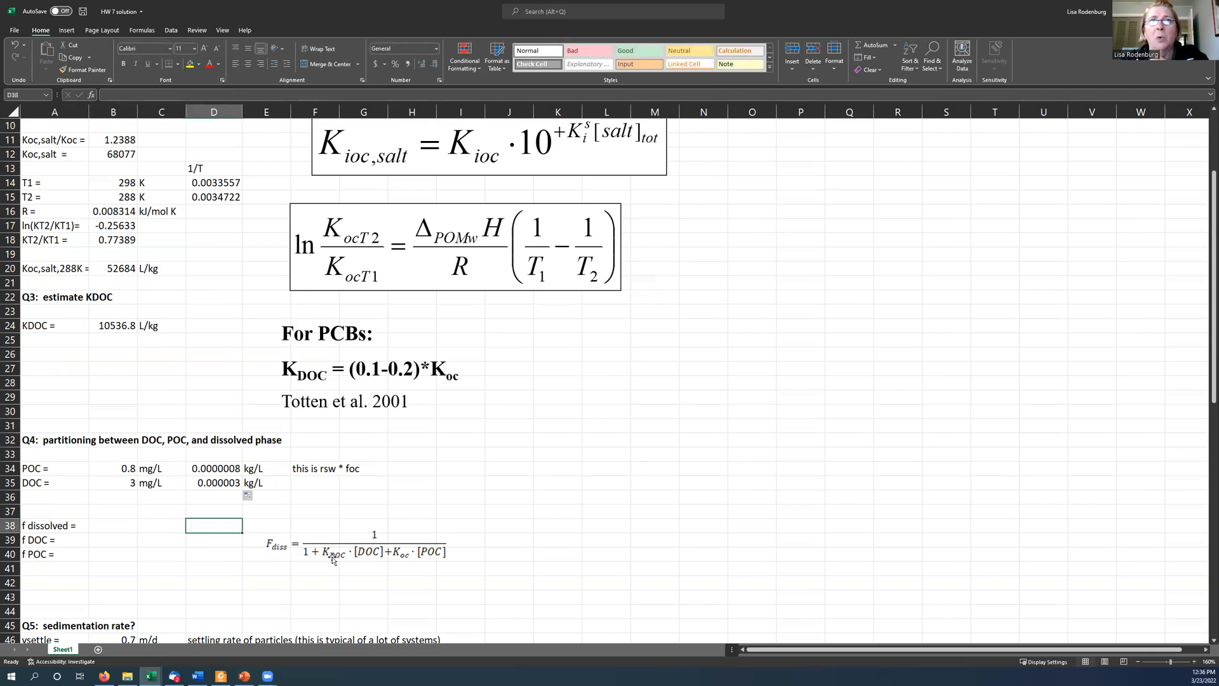
type("denom")
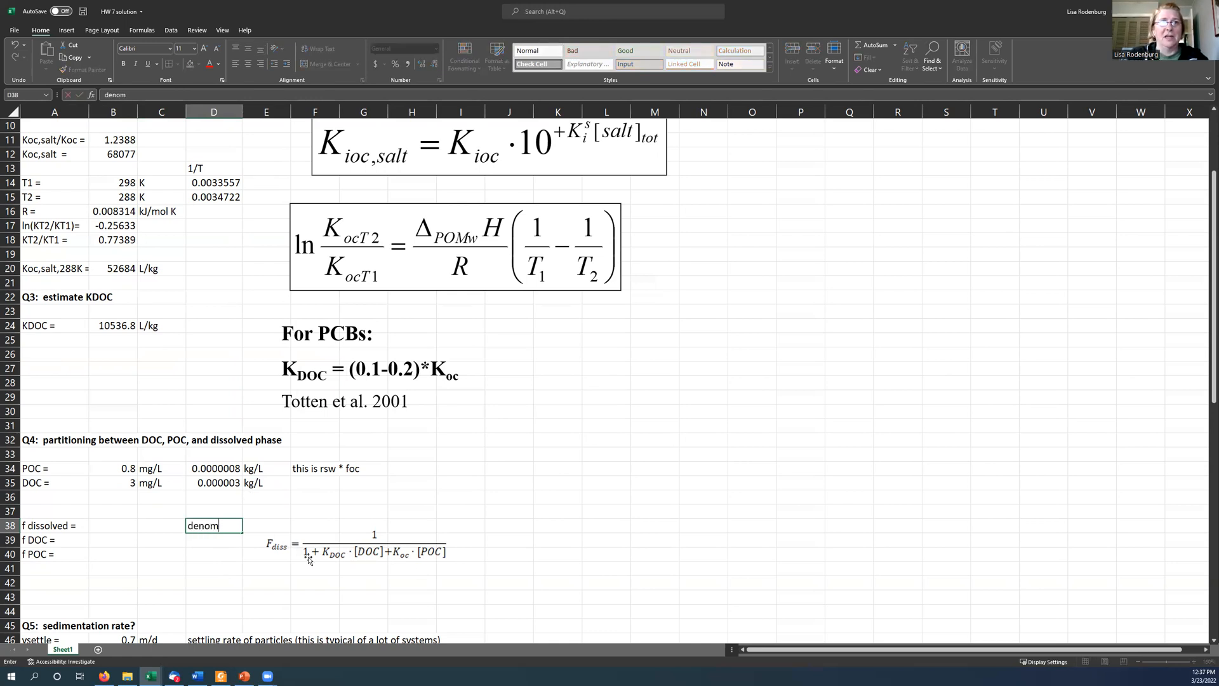
type("inator:")
left_click(315, 525)
type("=")
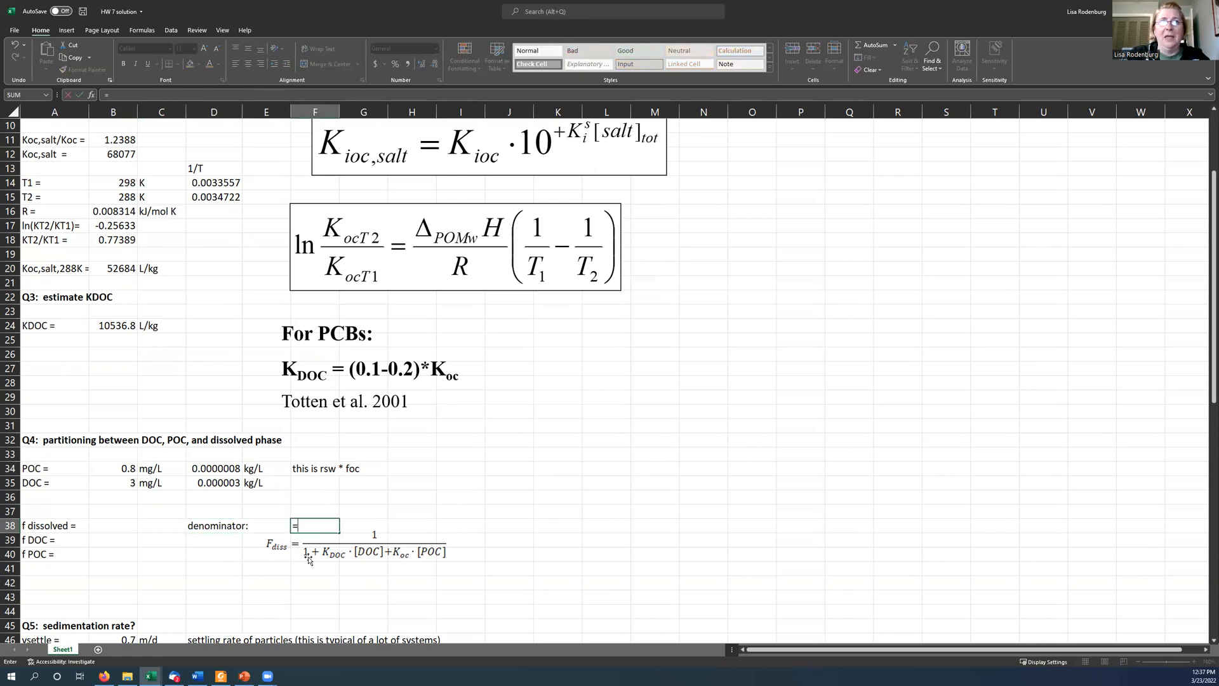
type("1")
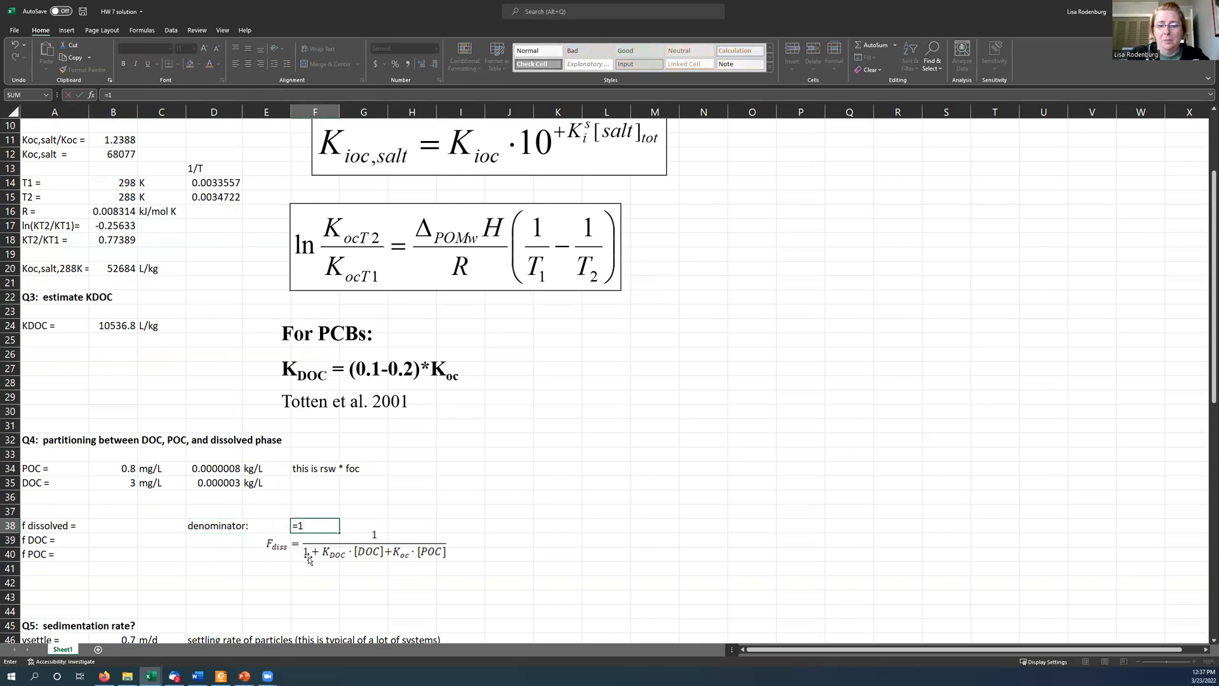
type("+")
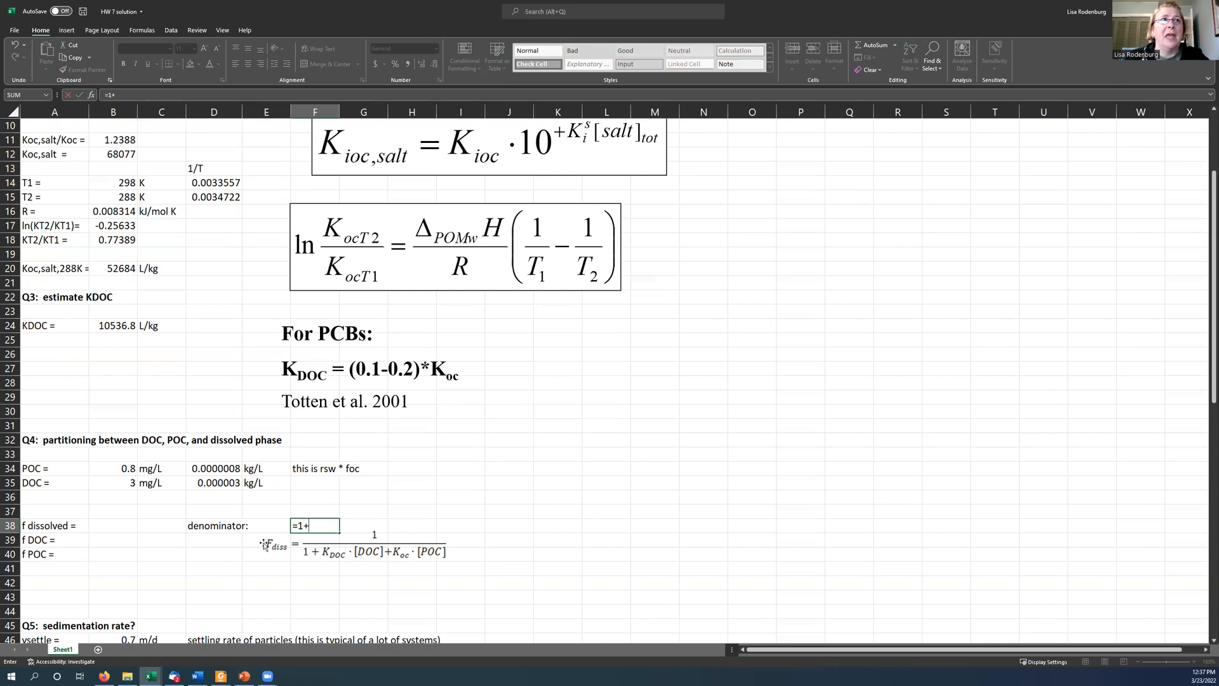
left_click(113, 325)
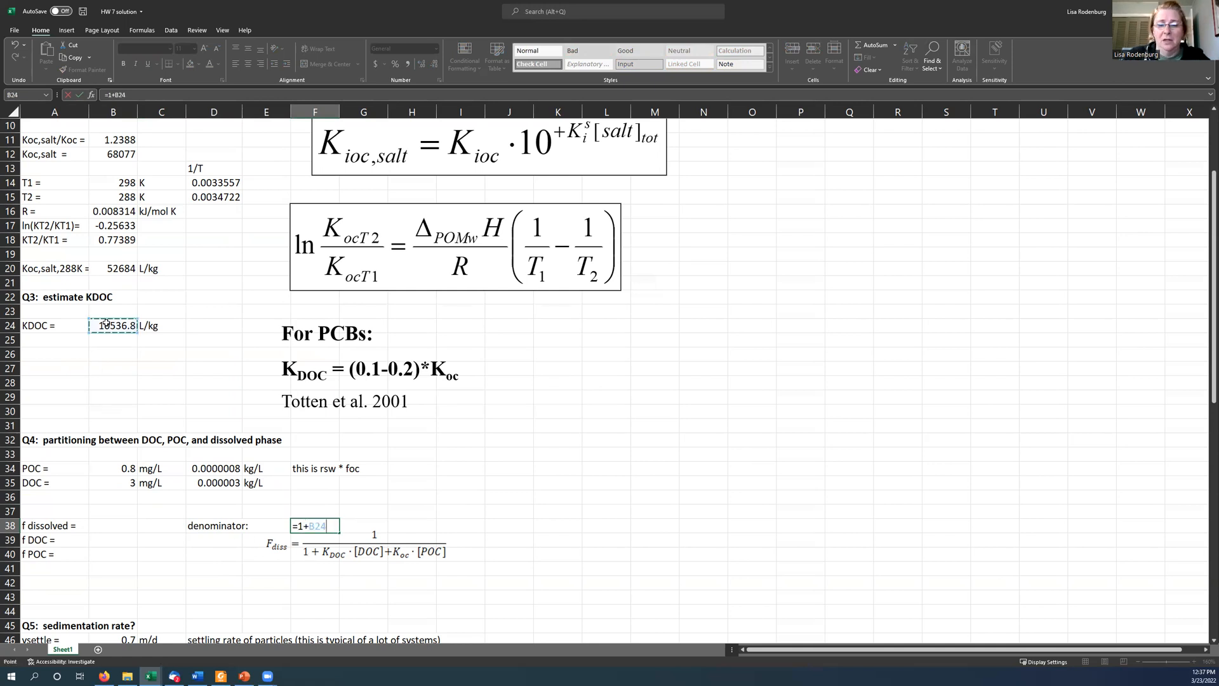
Step: Complete the denominator =1+B24*D35+B20*D34, giving 1.07376
type("*")
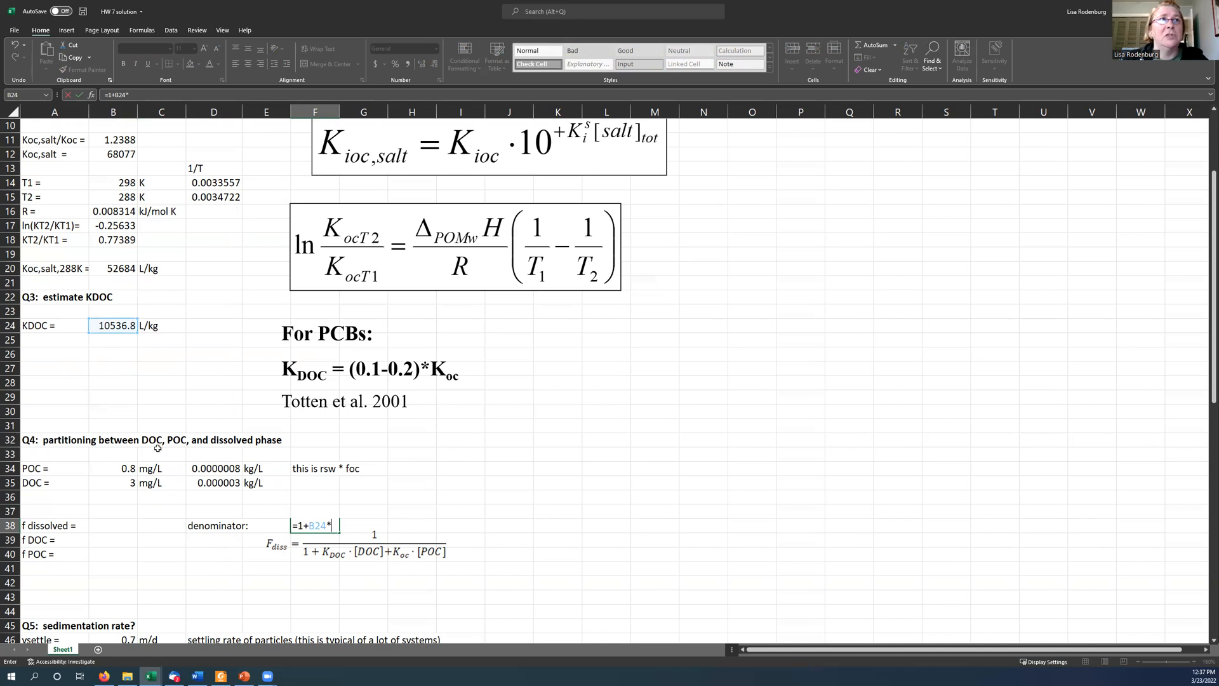
left_click(218, 483)
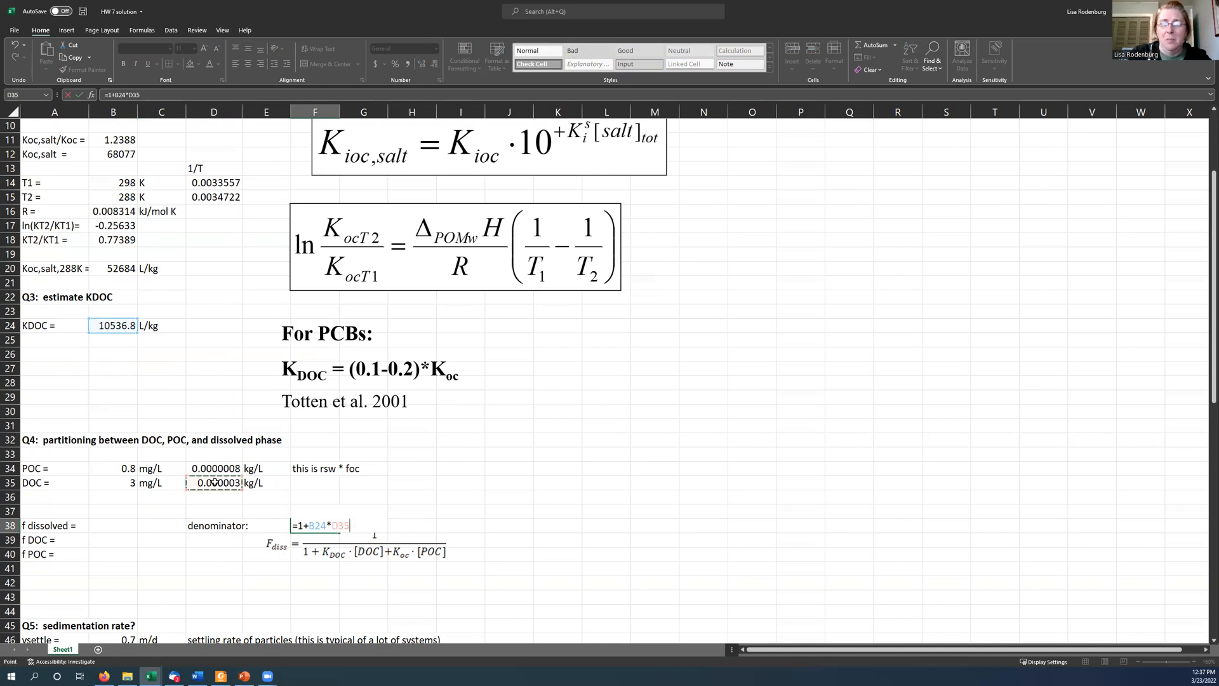
type("+")
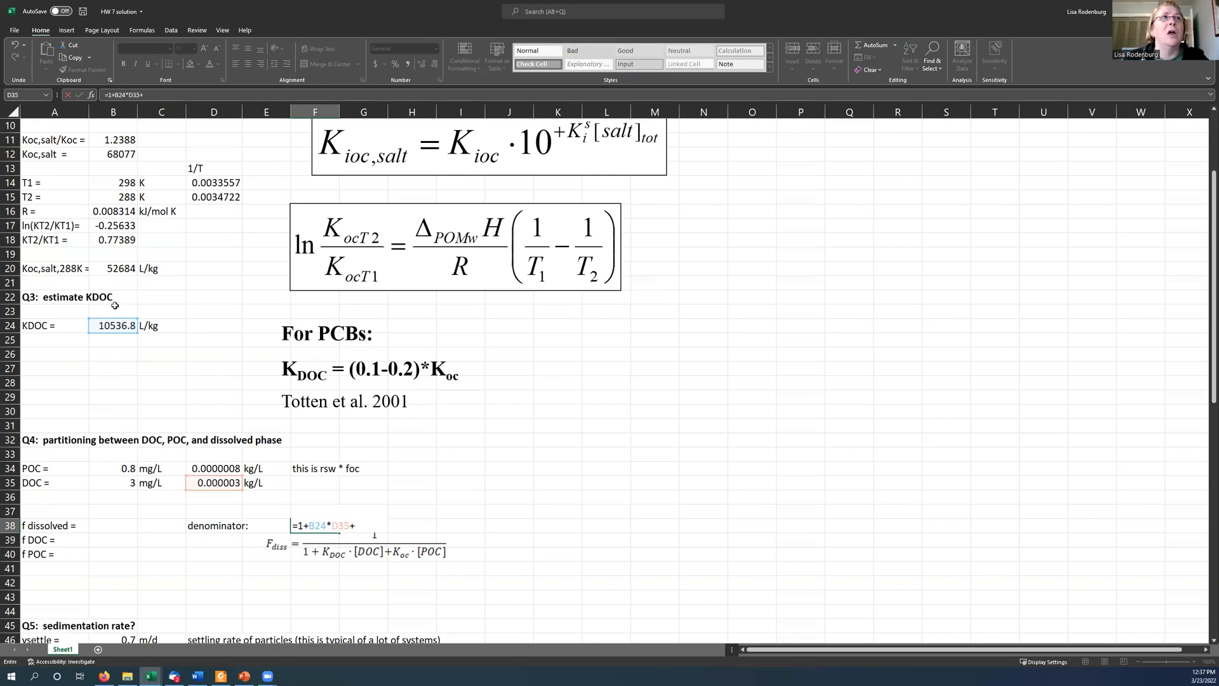
left_click(113, 269)
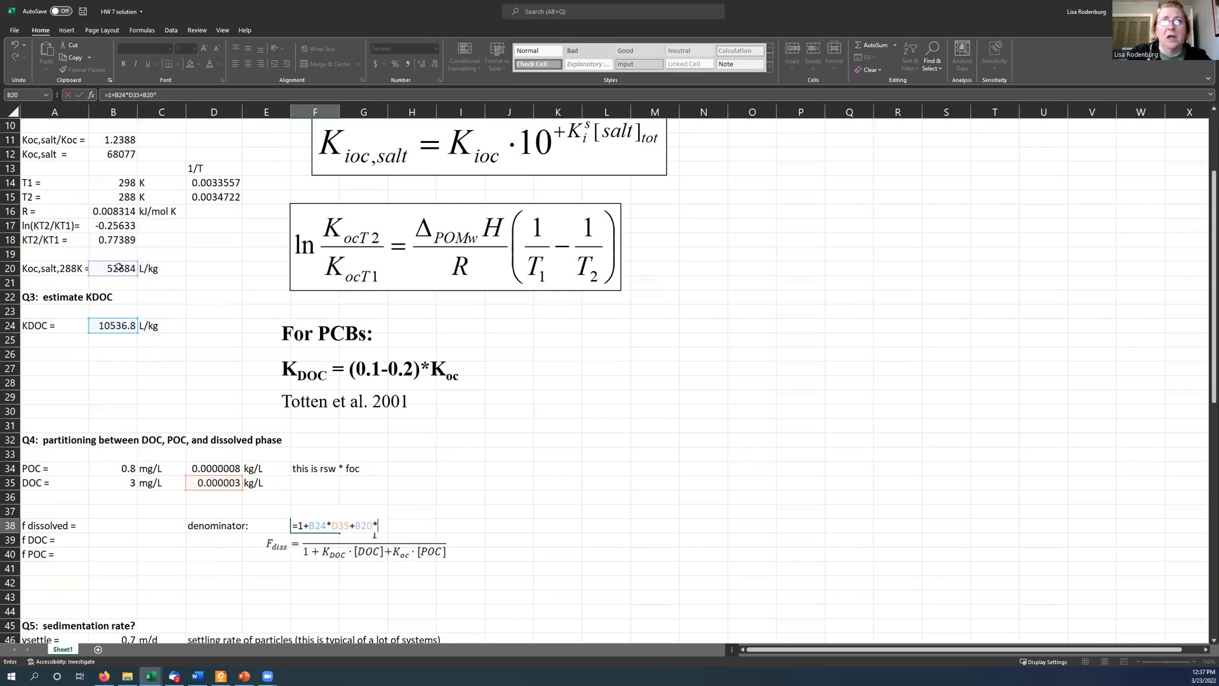
left_click(214, 469)
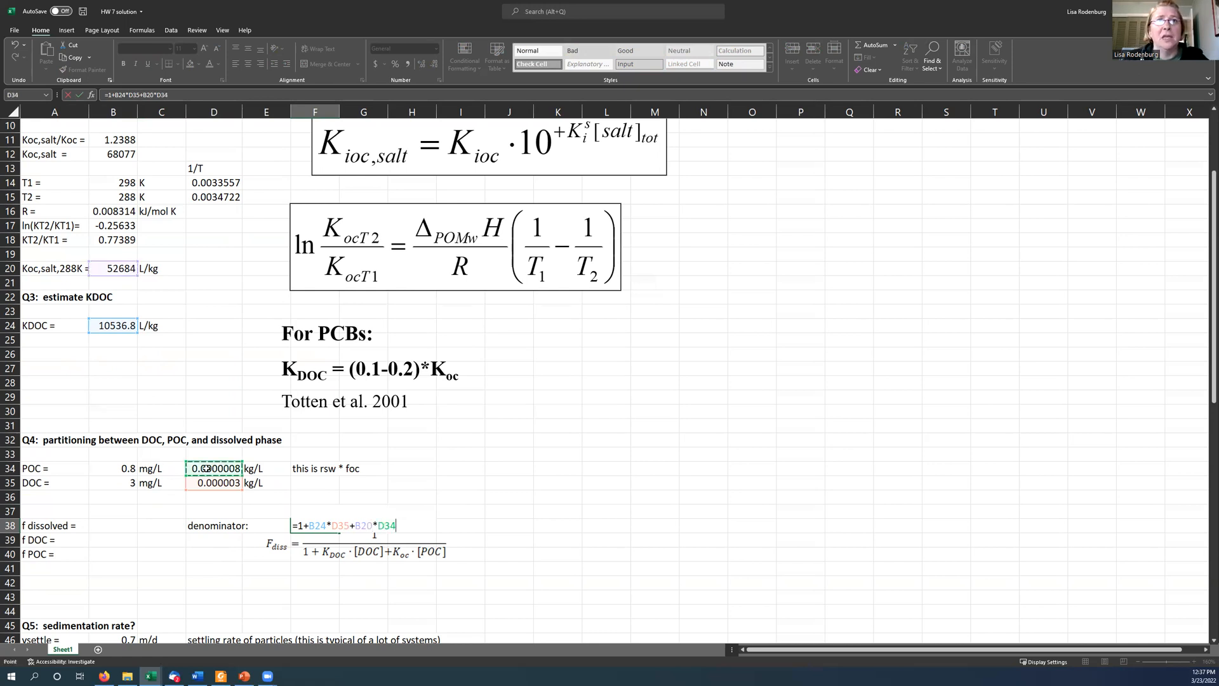
key("Enter")
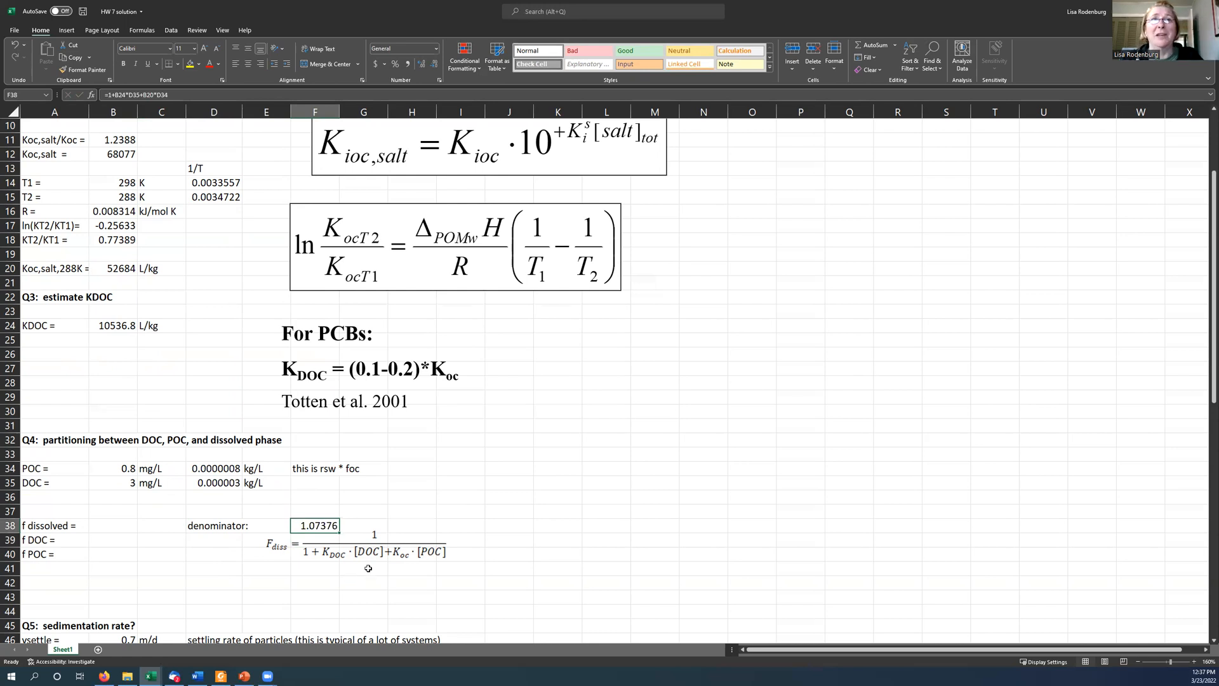
mouse_move(132, 541)
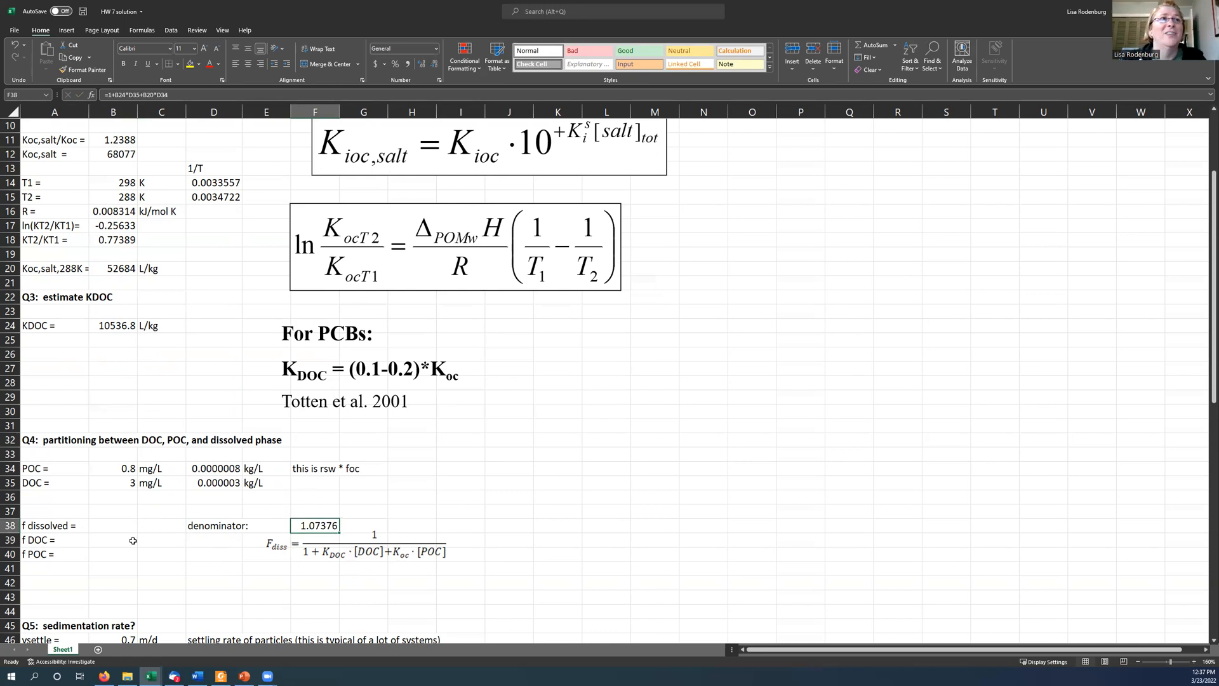
Step: Make f dissolved in B38 equal =1/F38, accepting the correction prompt, giving 0.93131
left_click(112, 526)
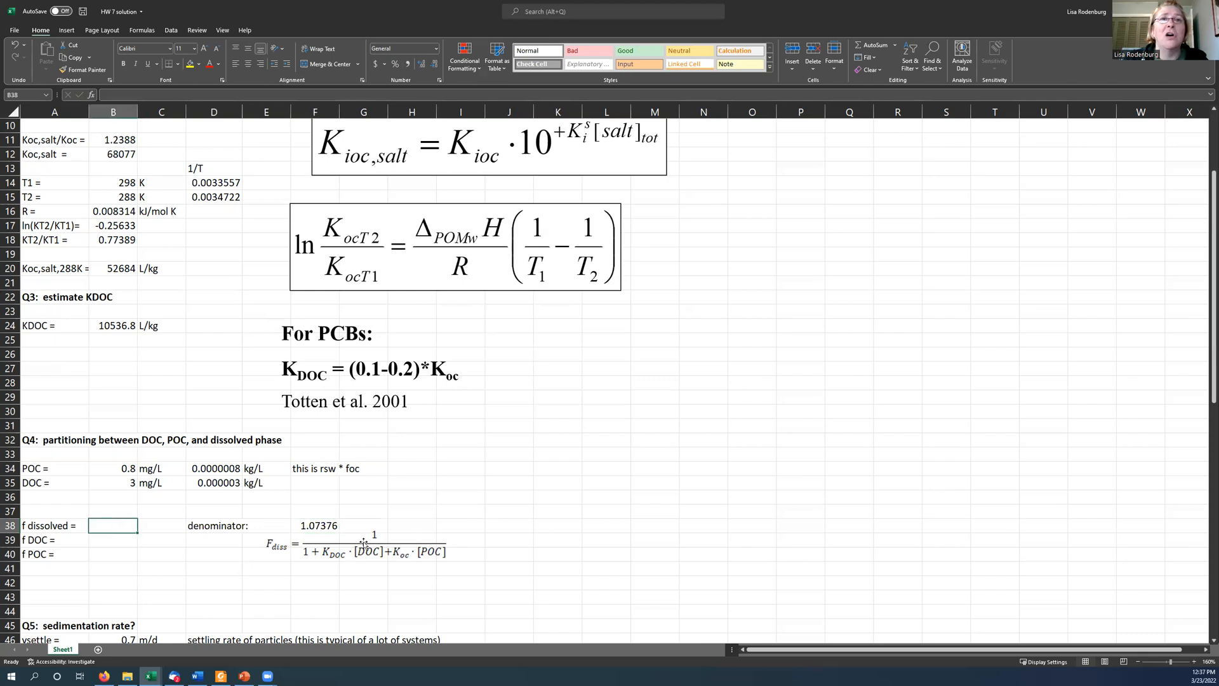
type("=1/")
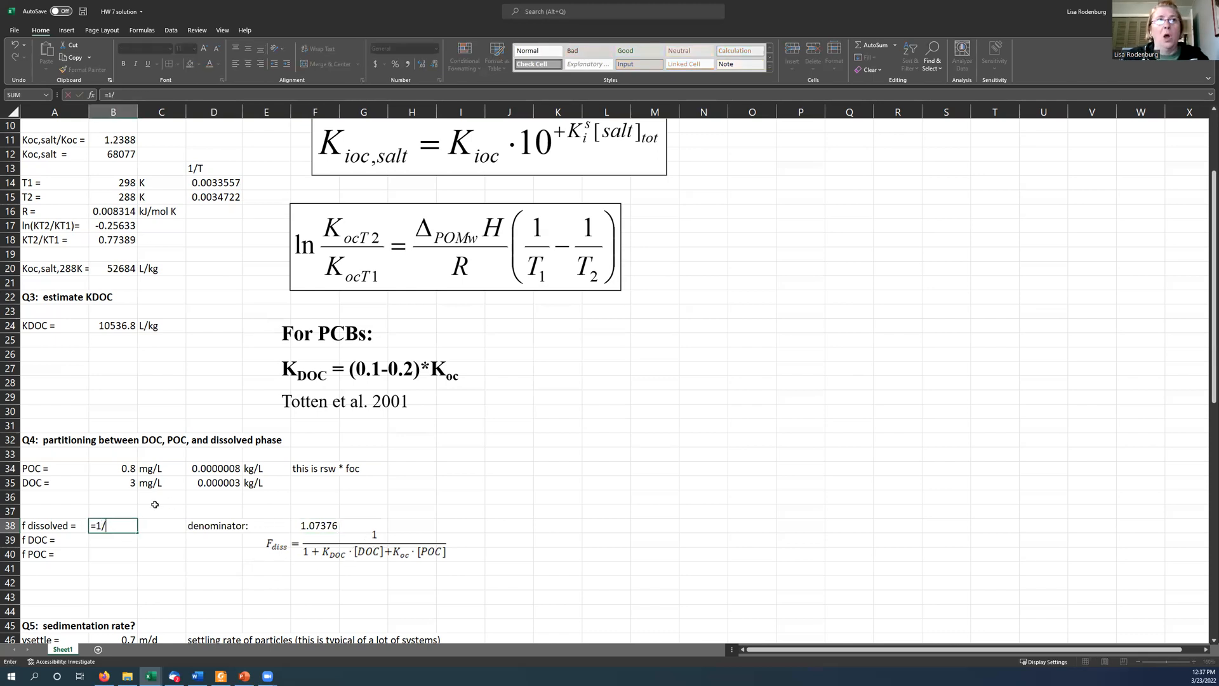
key("Enter")
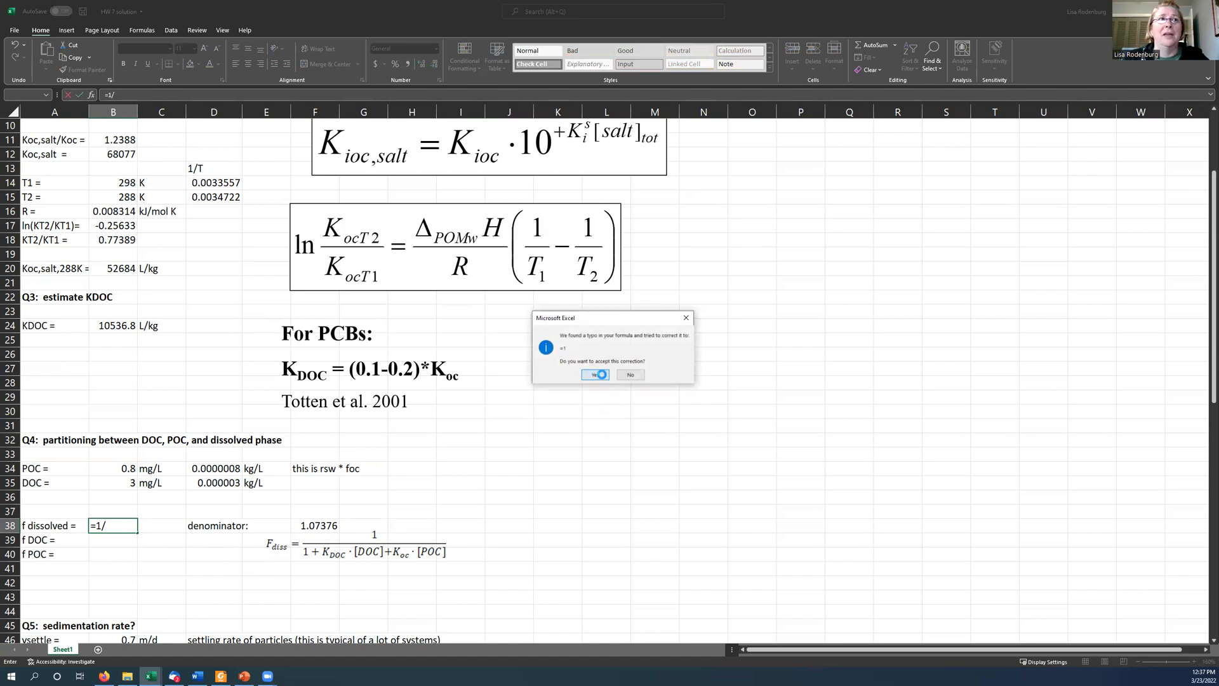
left_click(594, 374)
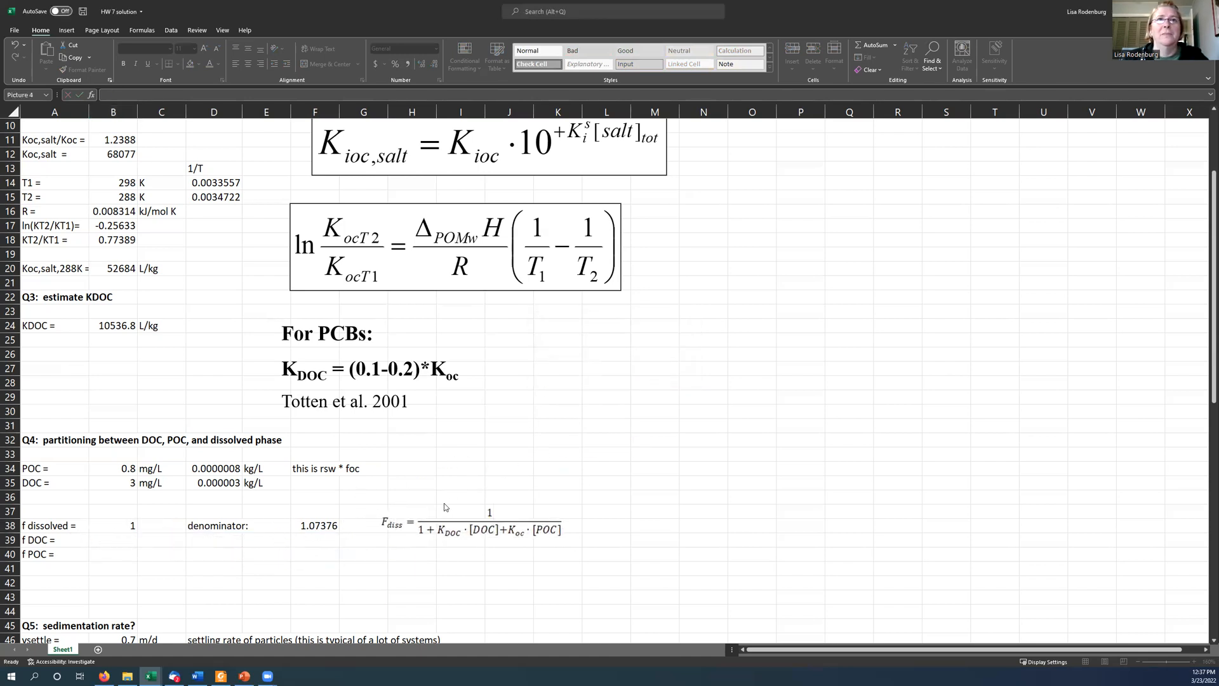
left_click(113, 526)
type("=1/")
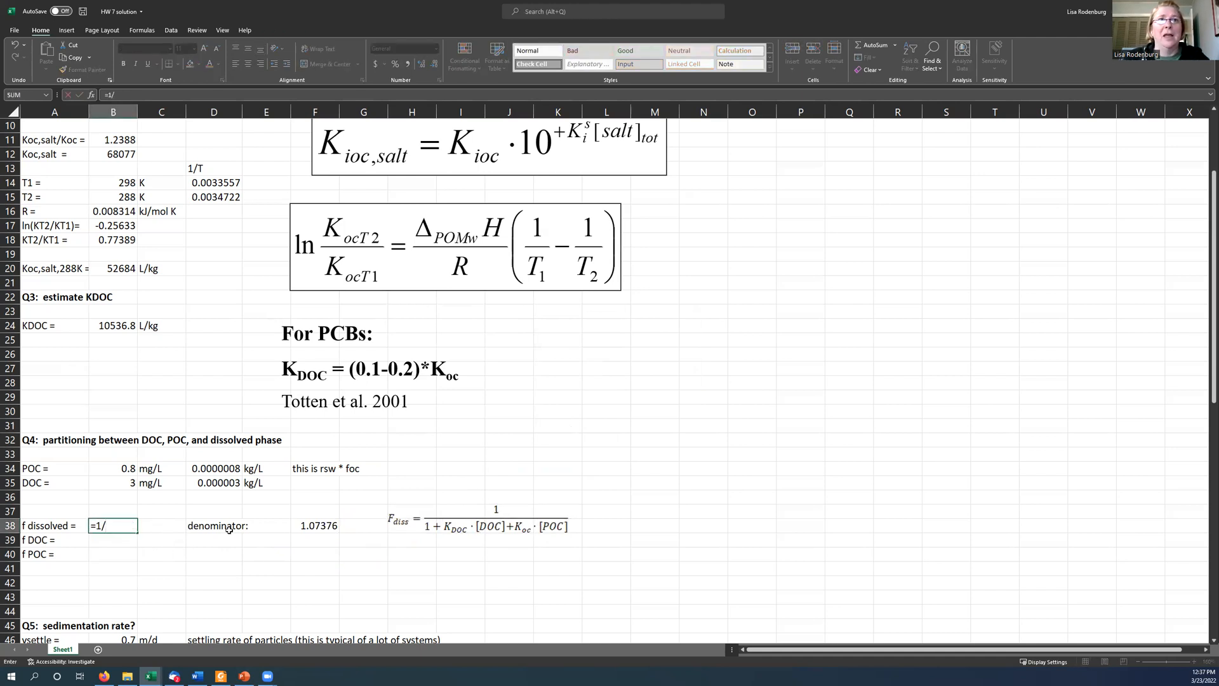
key("Enter")
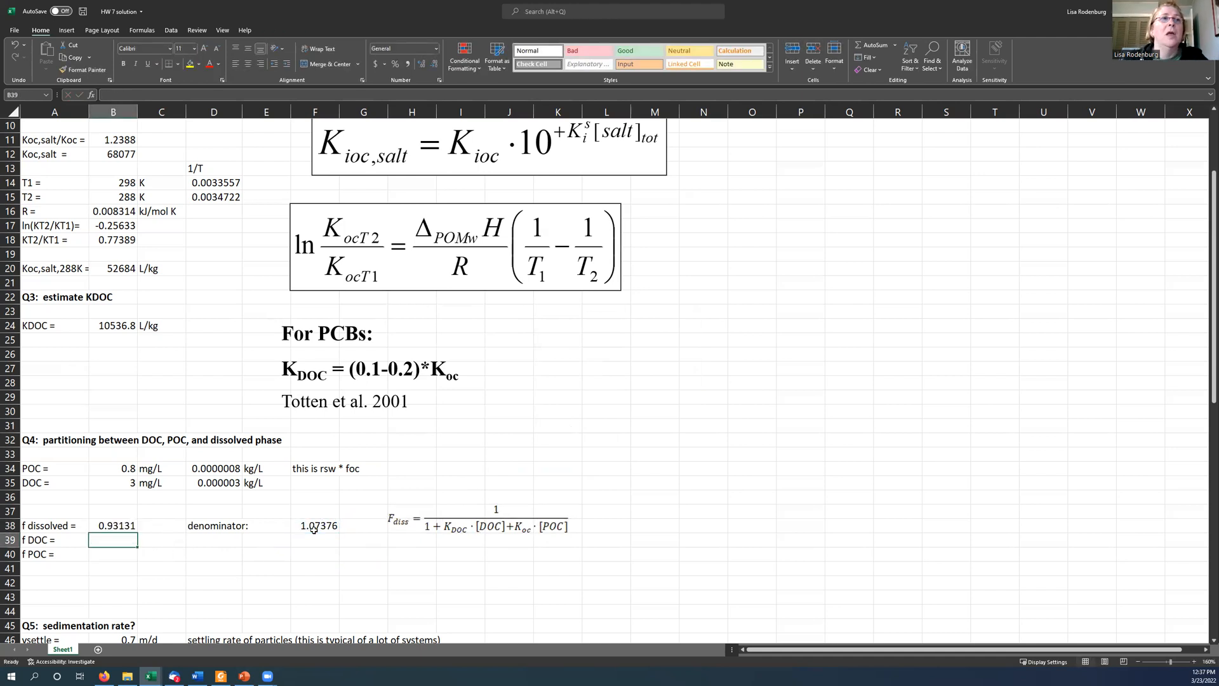
Step: Move the equation picture below row 40 and select the f DOC cell
left_click_drag(479, 524, 334, 568)
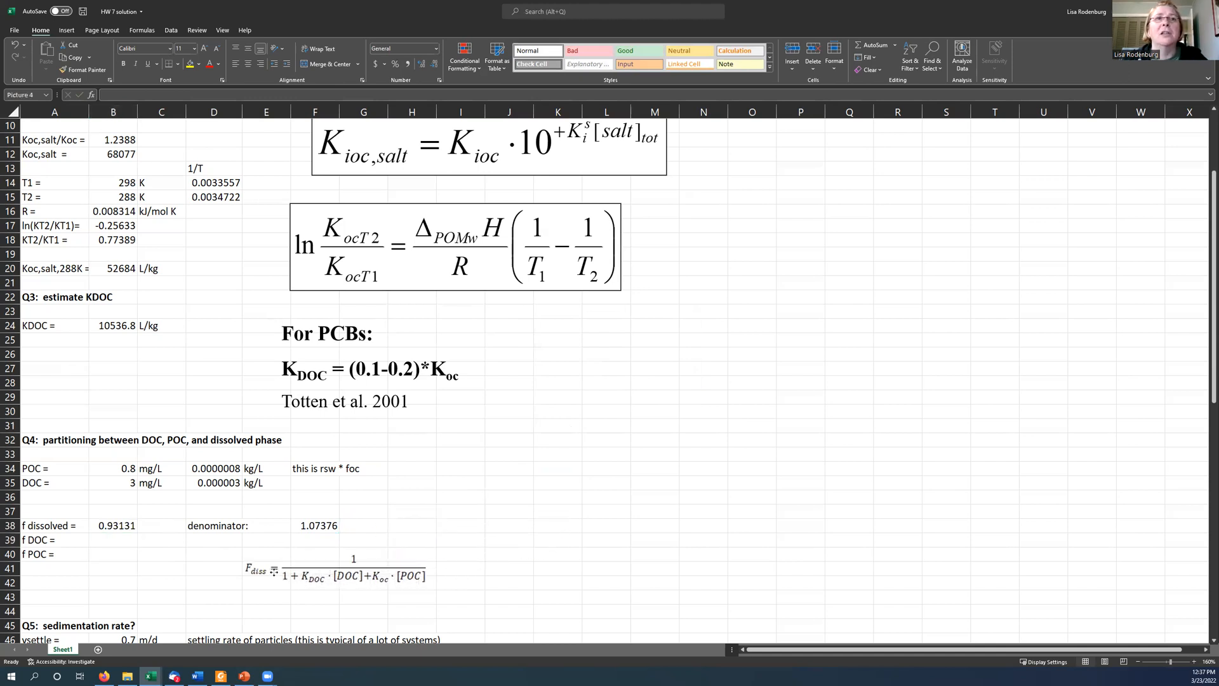
left_click(317, 569)
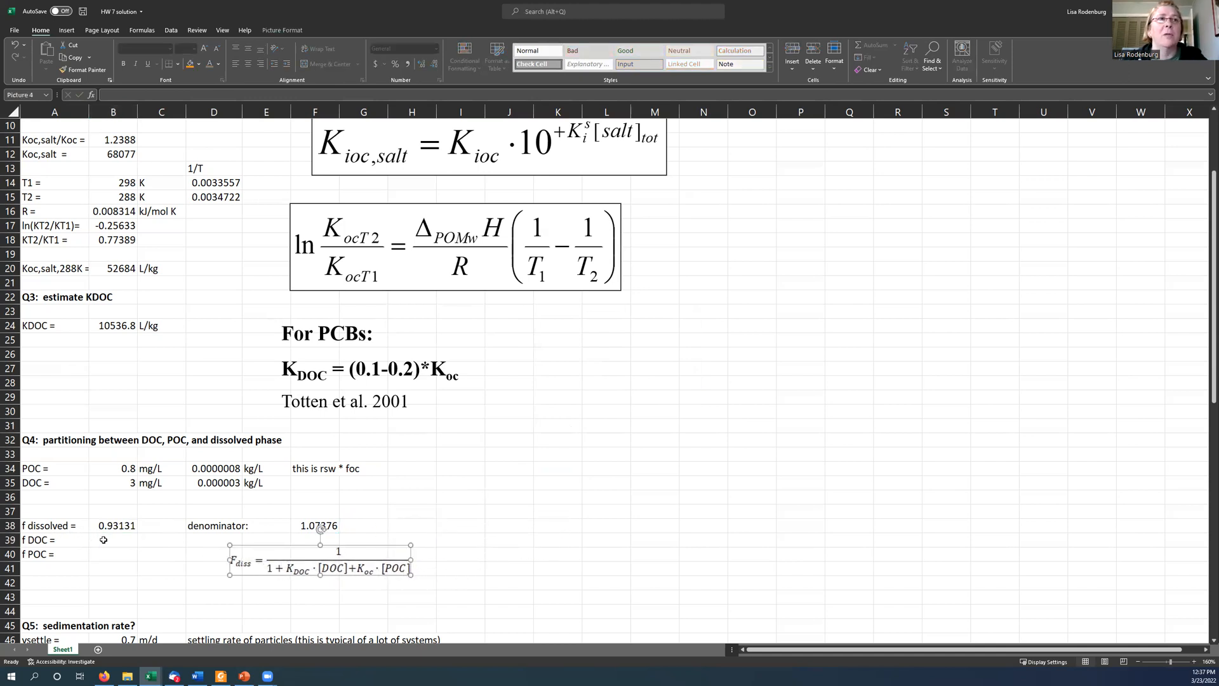
left_click(112, 538)
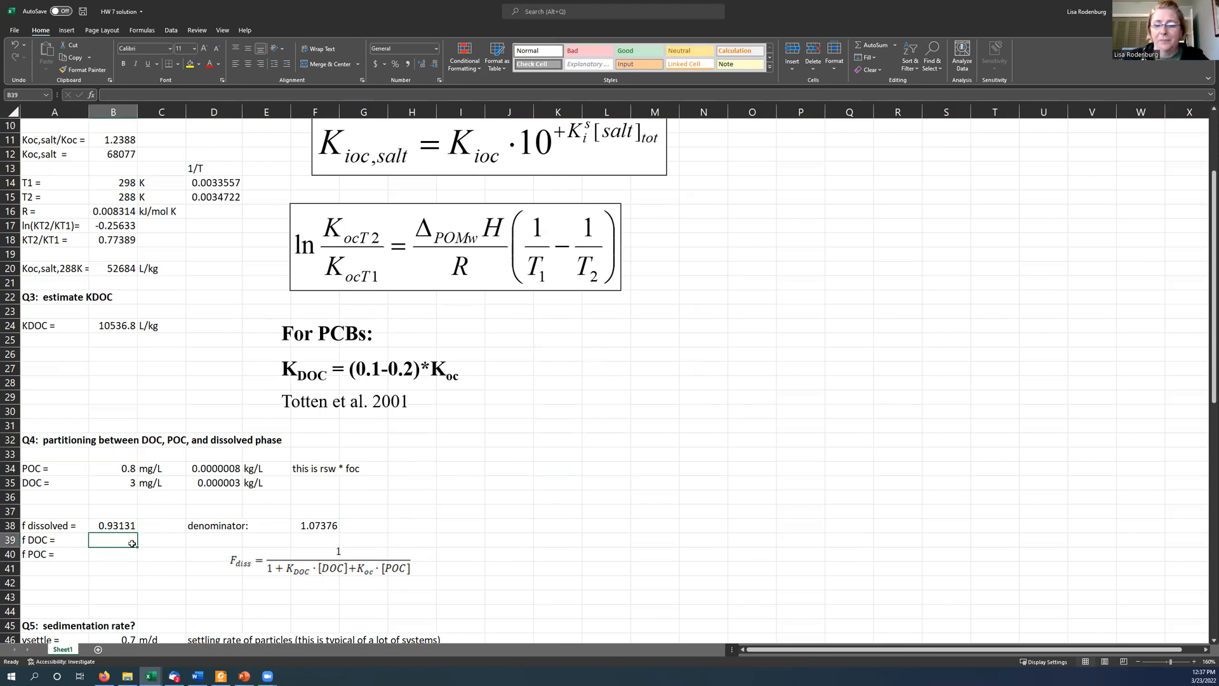
Step: Build the f DOC formula from KDOC and the DOC concentration, giving 0.02944
type("=(")
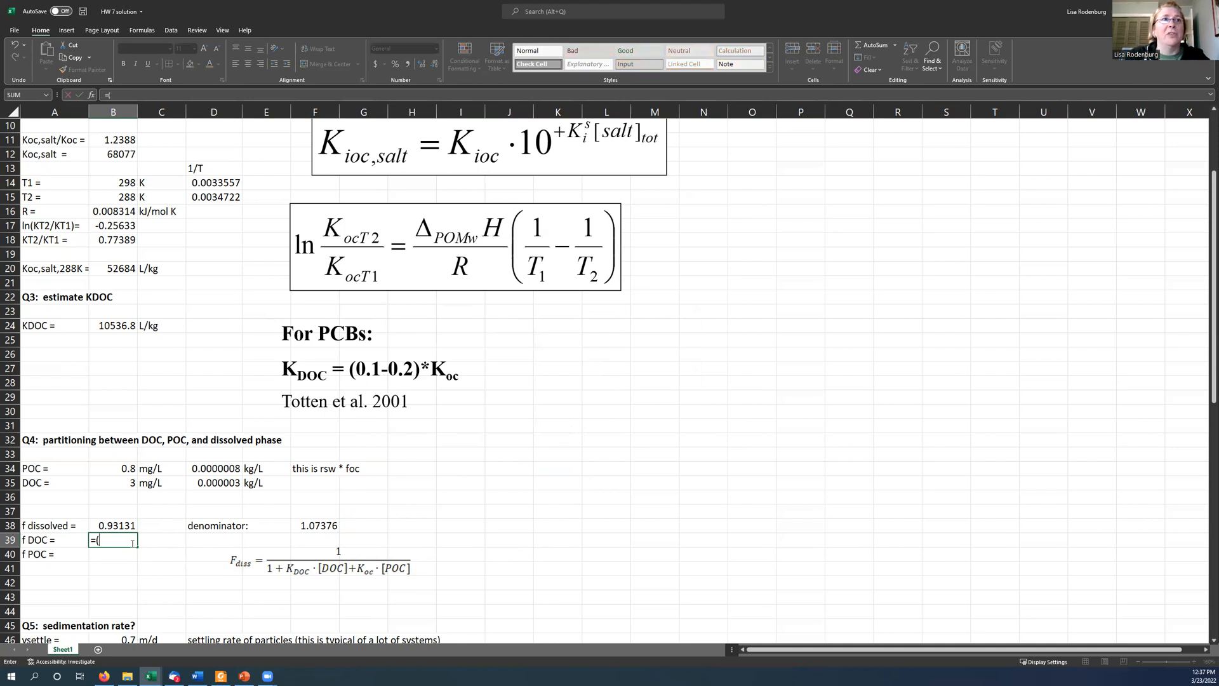
mouse_move(130, 404)
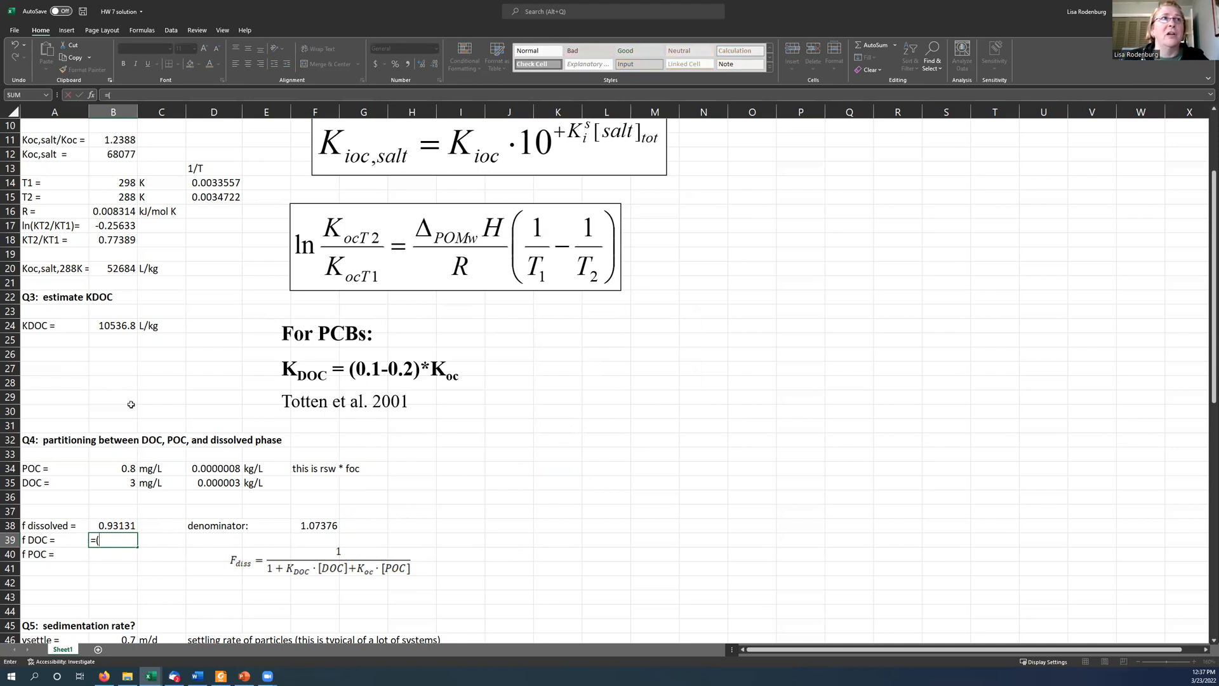
left_click(113, 325)
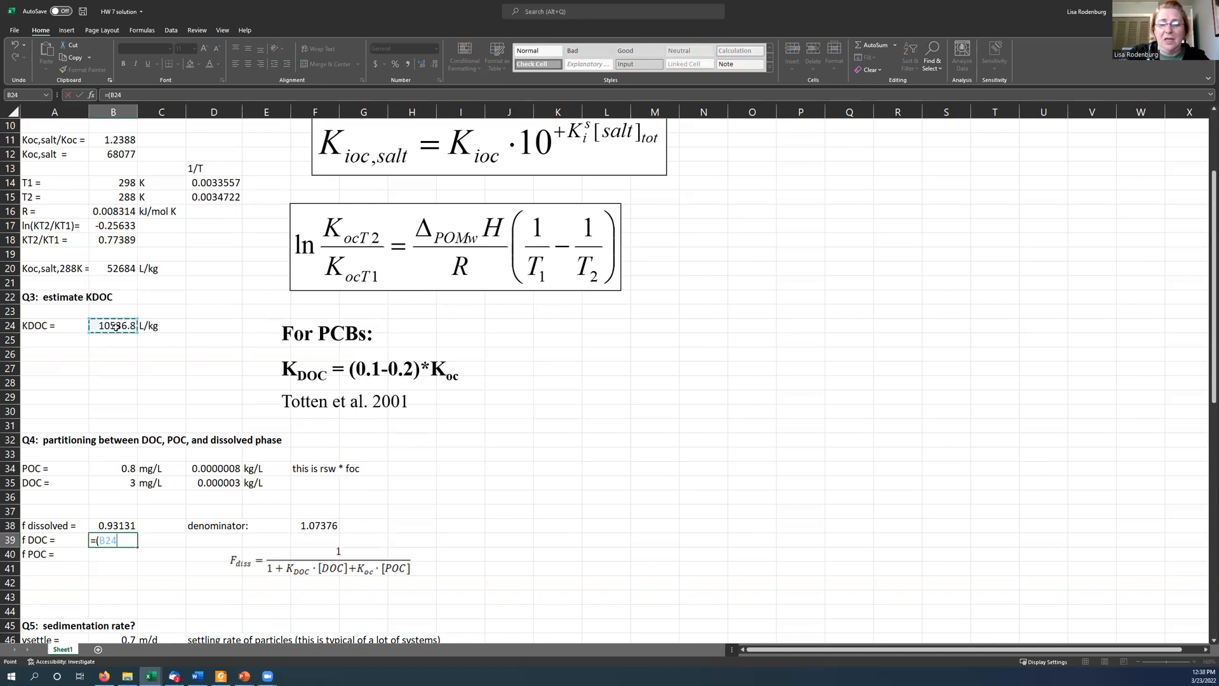
type("*")
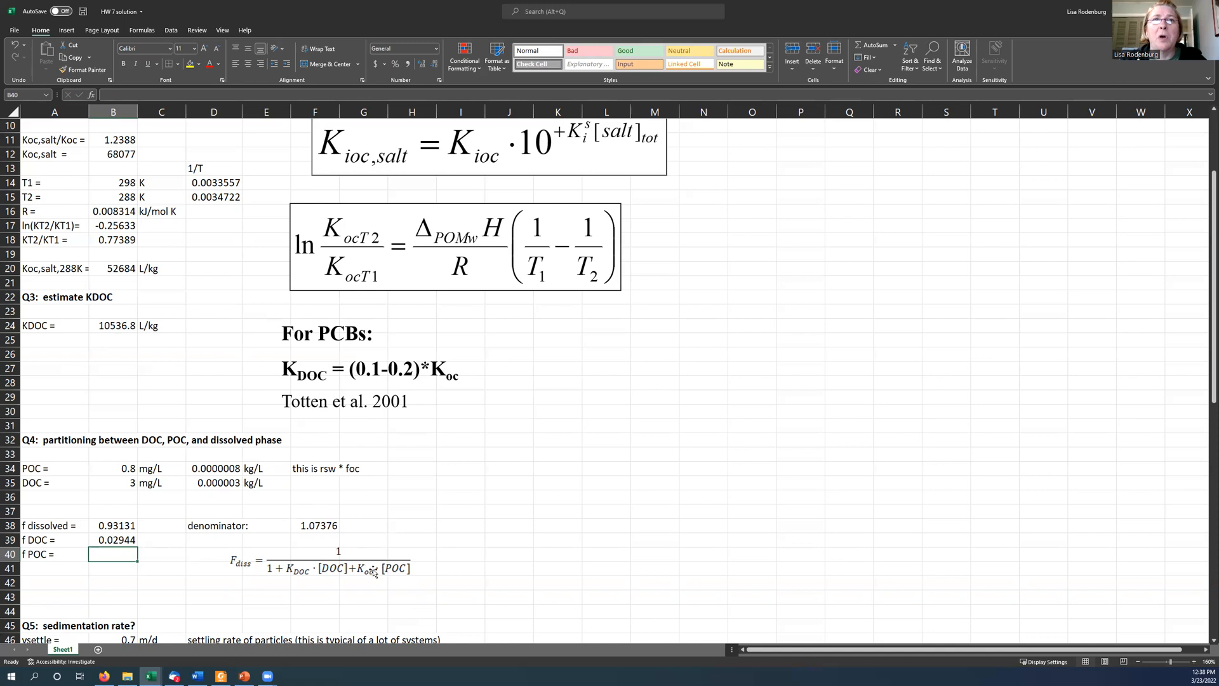
mouse_move(380, 576)
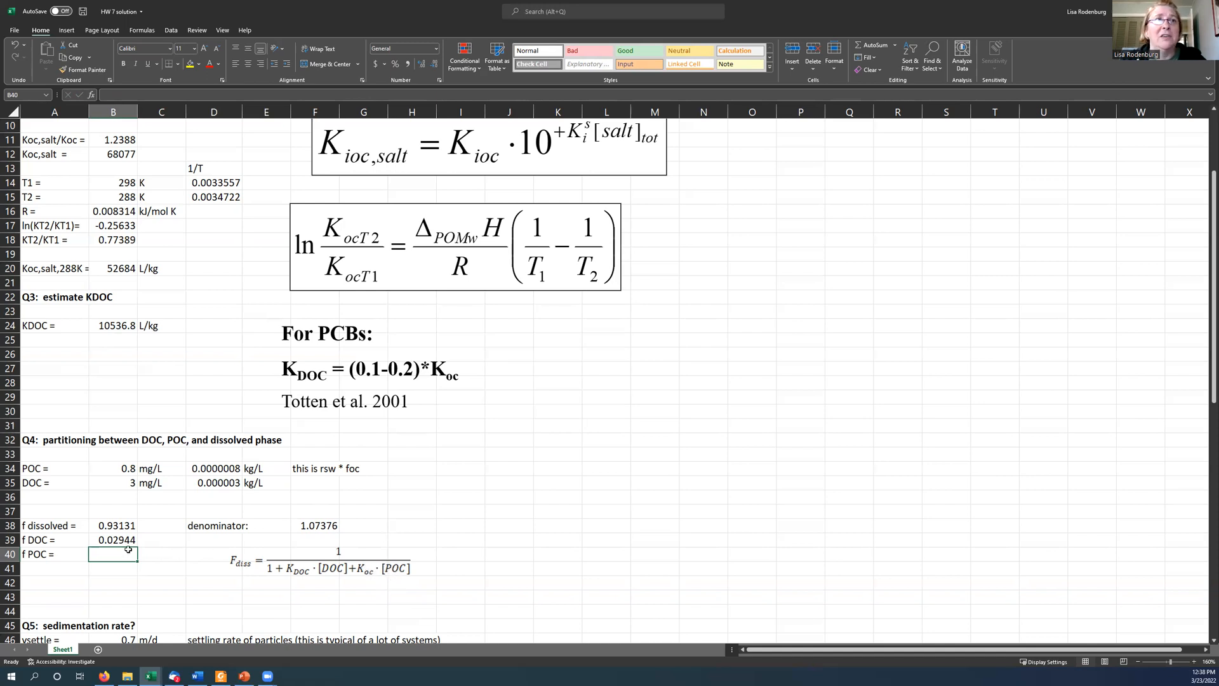
Step: Build the f POC formula from Koc,salt,288K and the POC concentration, giving 0.03925
type("=")
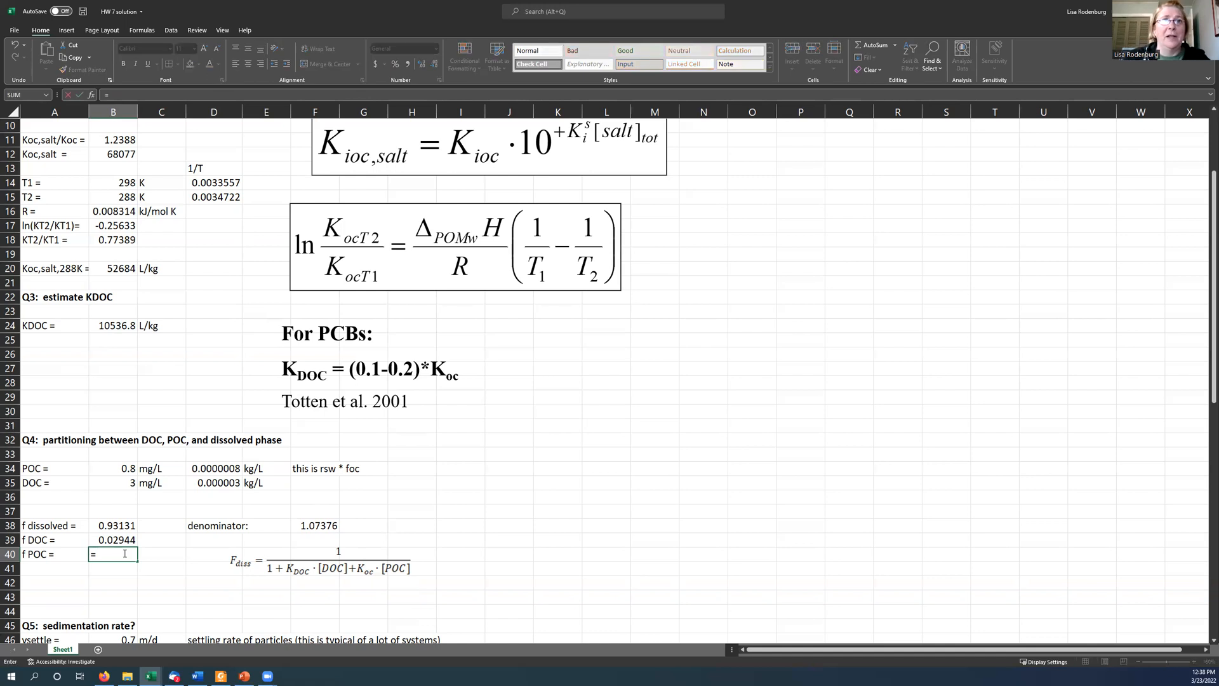
type("(")
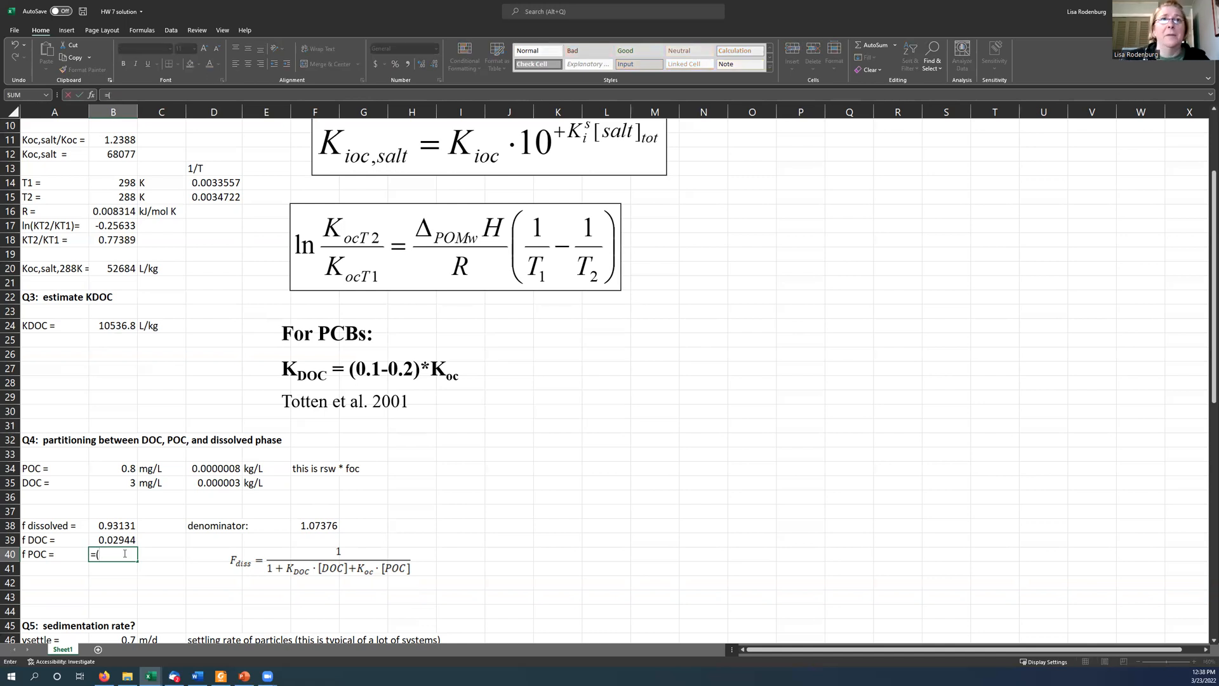
left_click(113, 270)
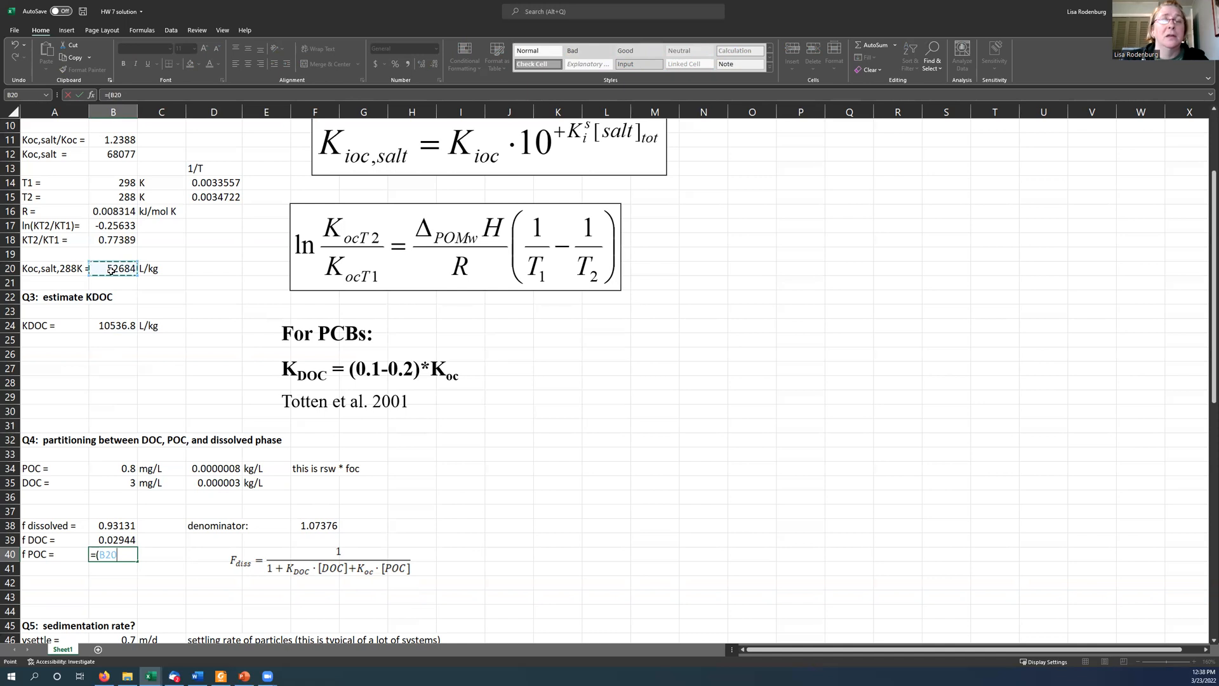
type("*")
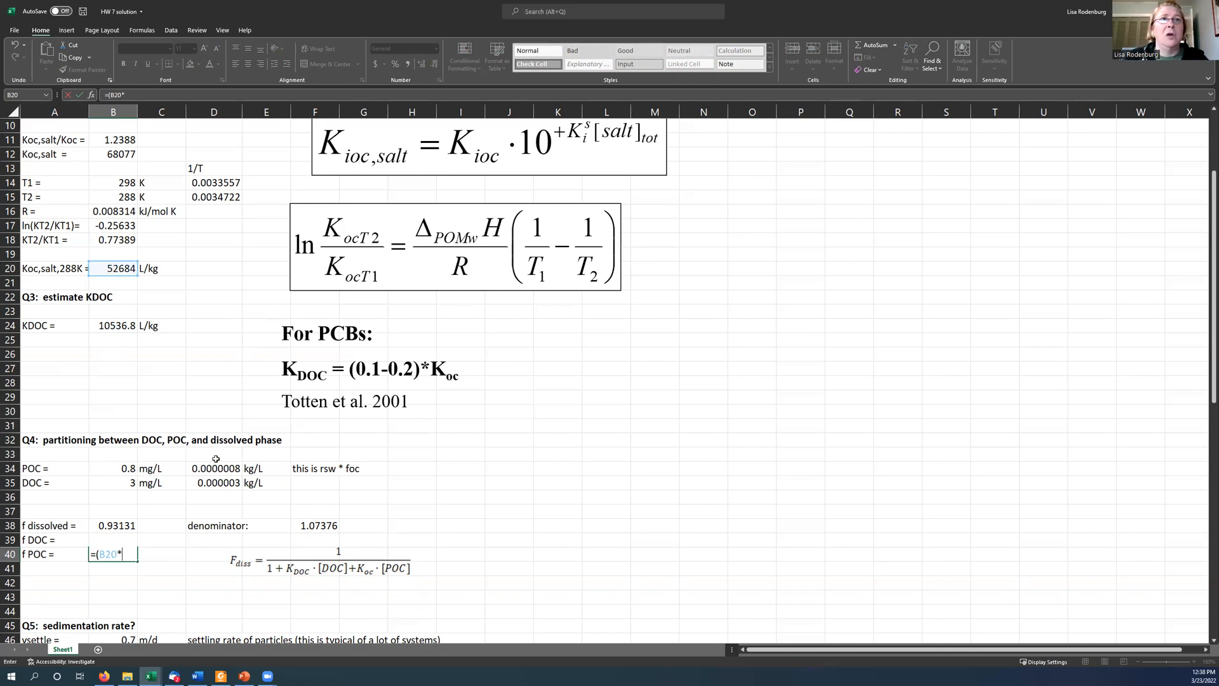
left_click(214, 468)
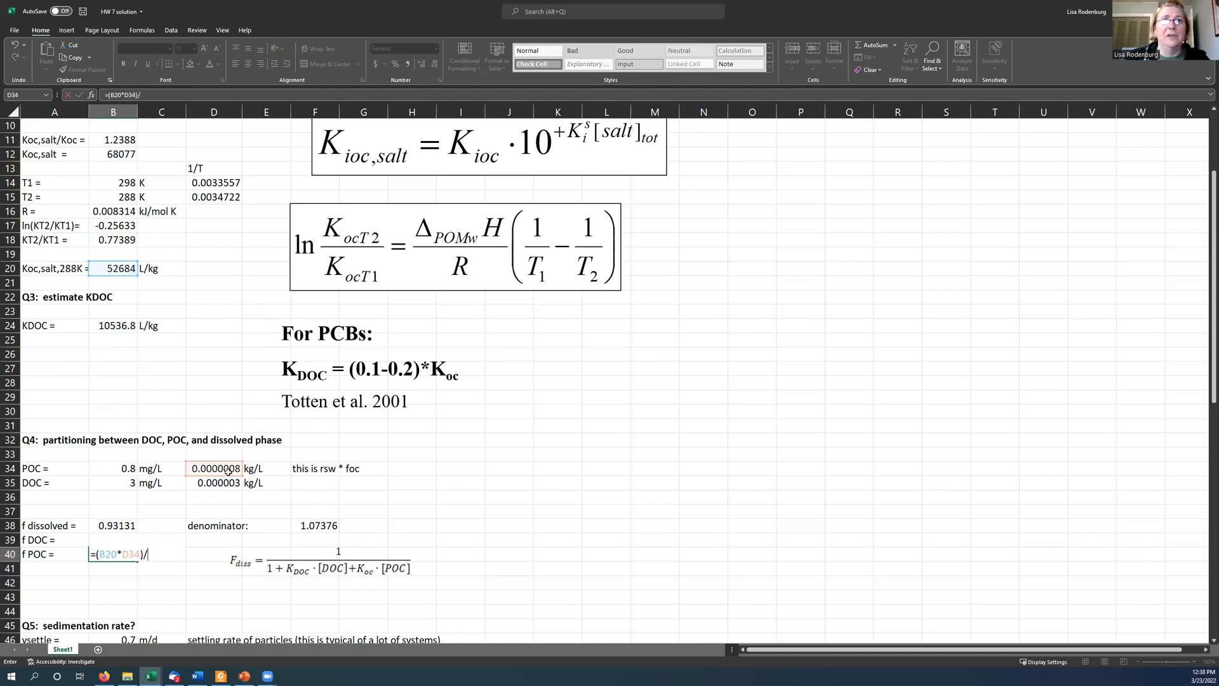
key("Enter")
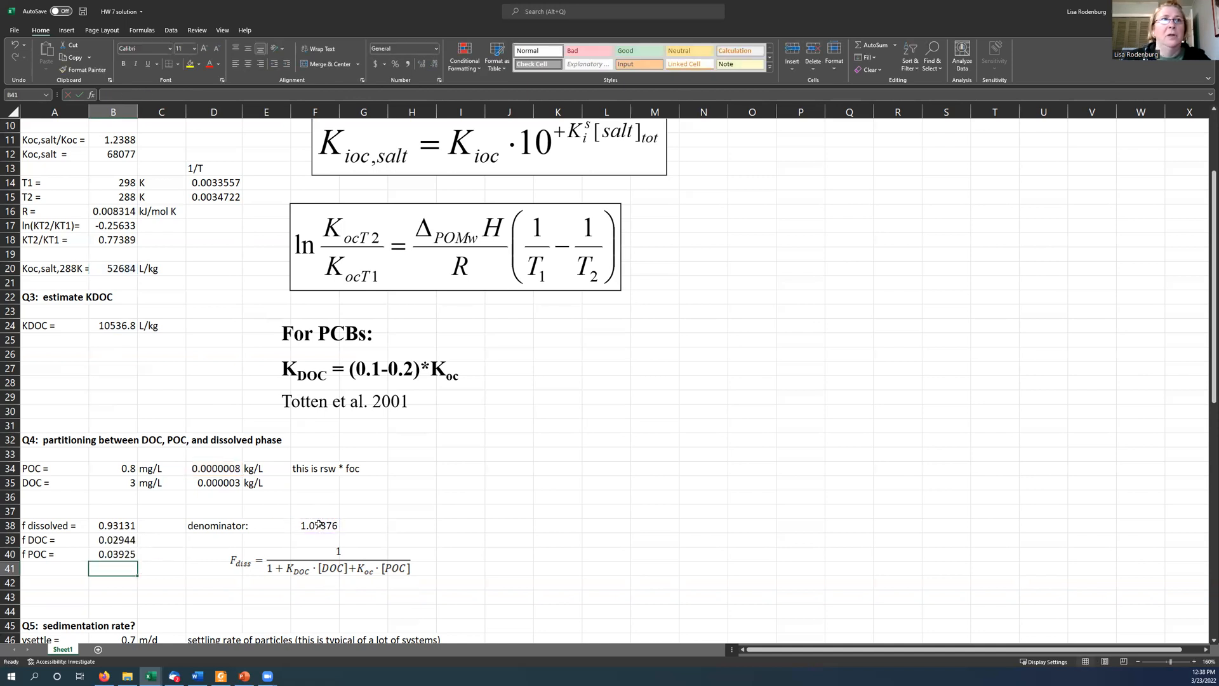
Step: Format the three phase fractions as percentages: 93%, 3% and 4%
left_click_drag(113, 526, 113, 554)
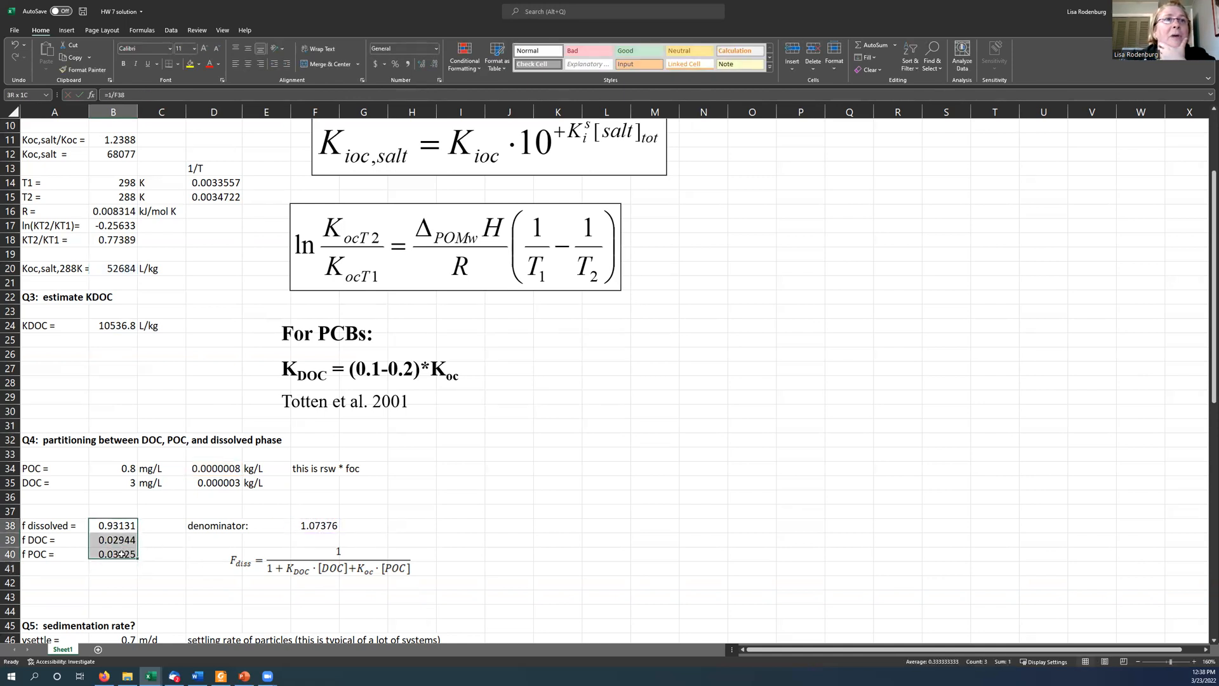
left_click(393, 63)
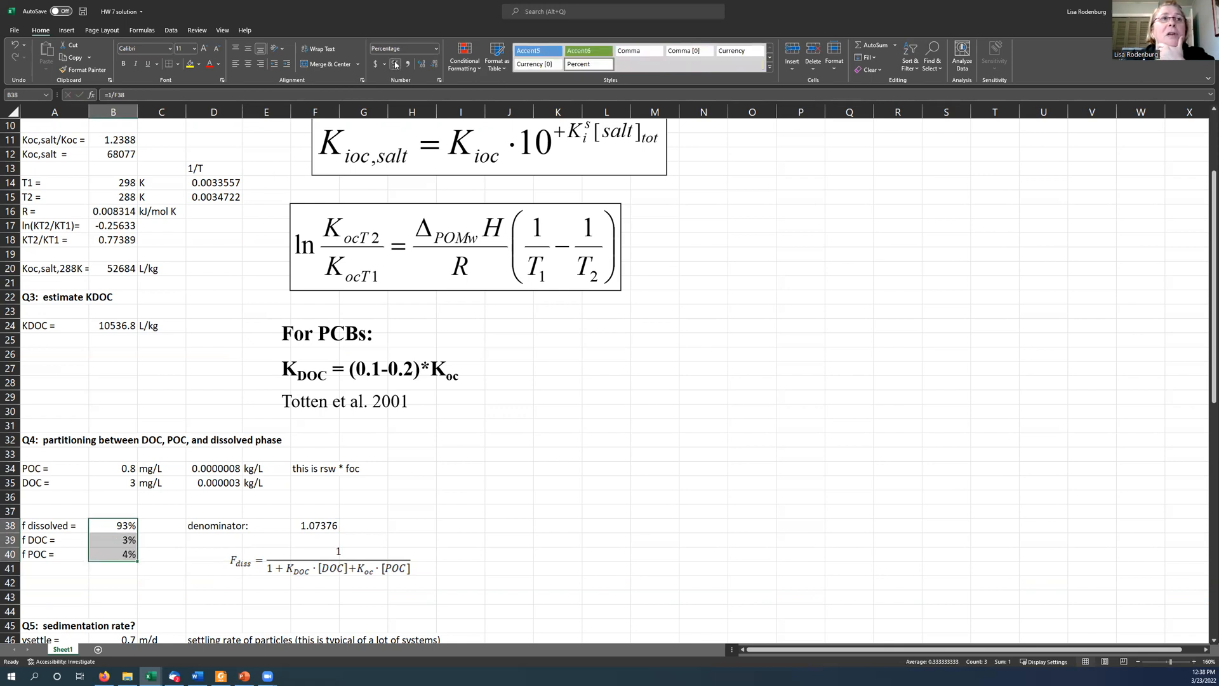
Step: Add a 'check' row summing the fractions to 100% and inspect the f dissolved formula
left_click(393, 62)
type("=sum(B38:B40")
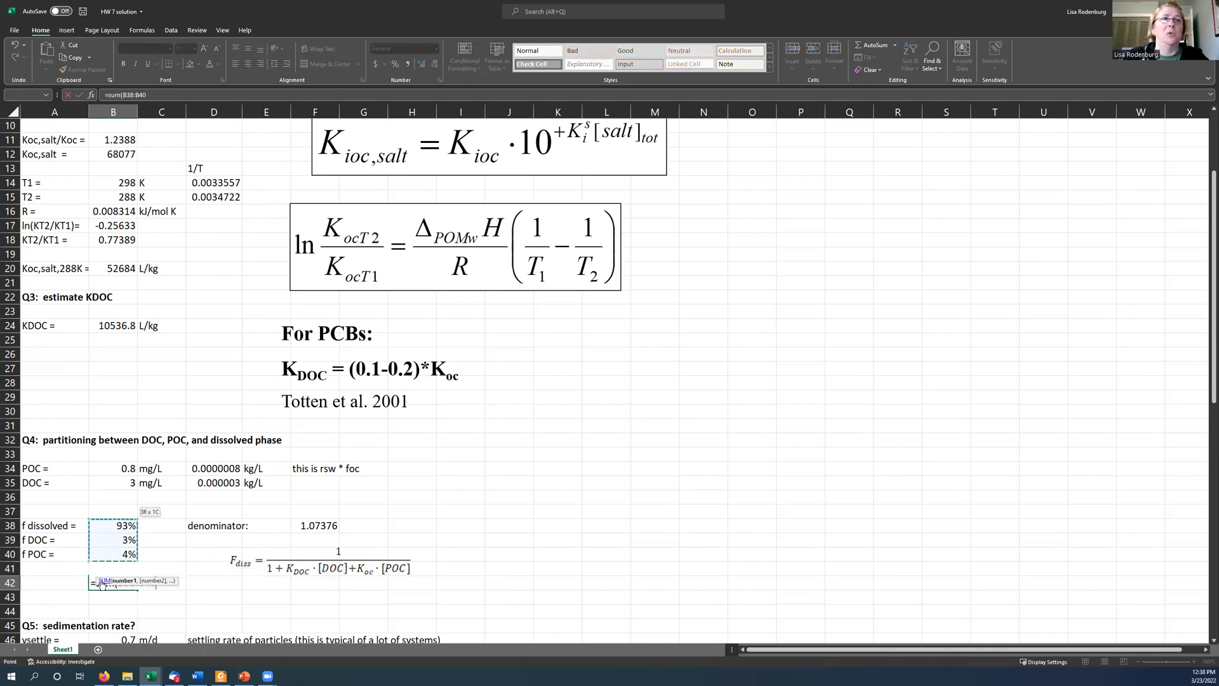
key("Enter")
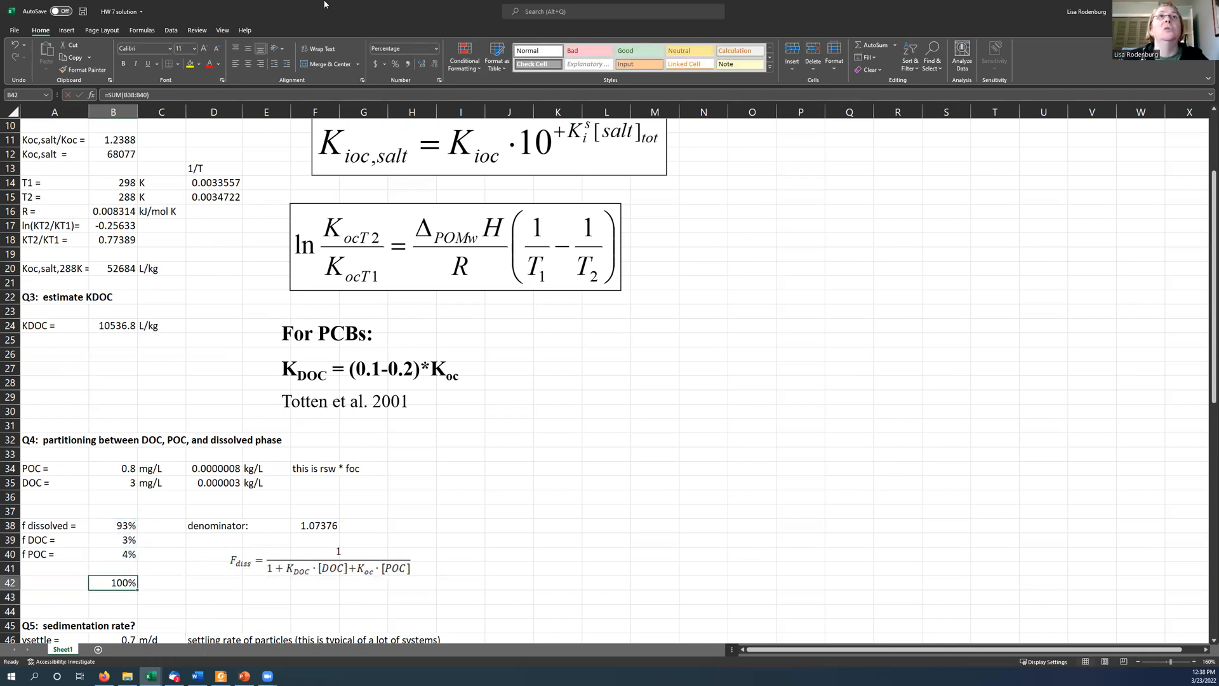
left_click(424, 63)
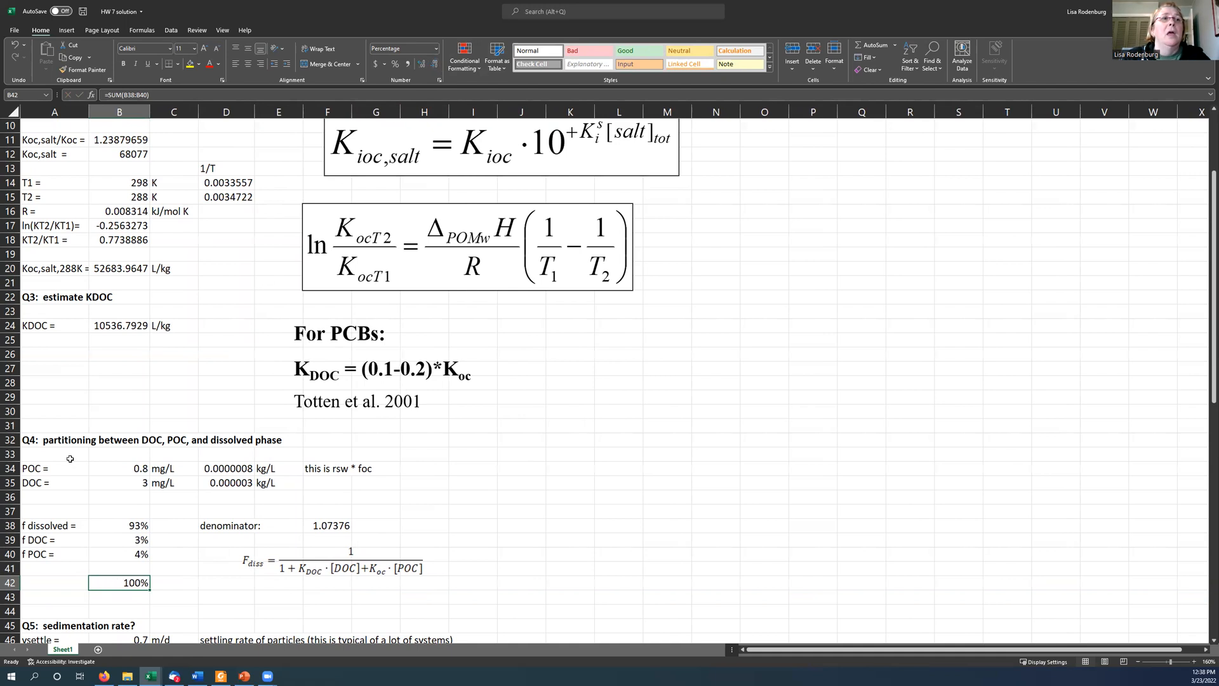
type("ceh")
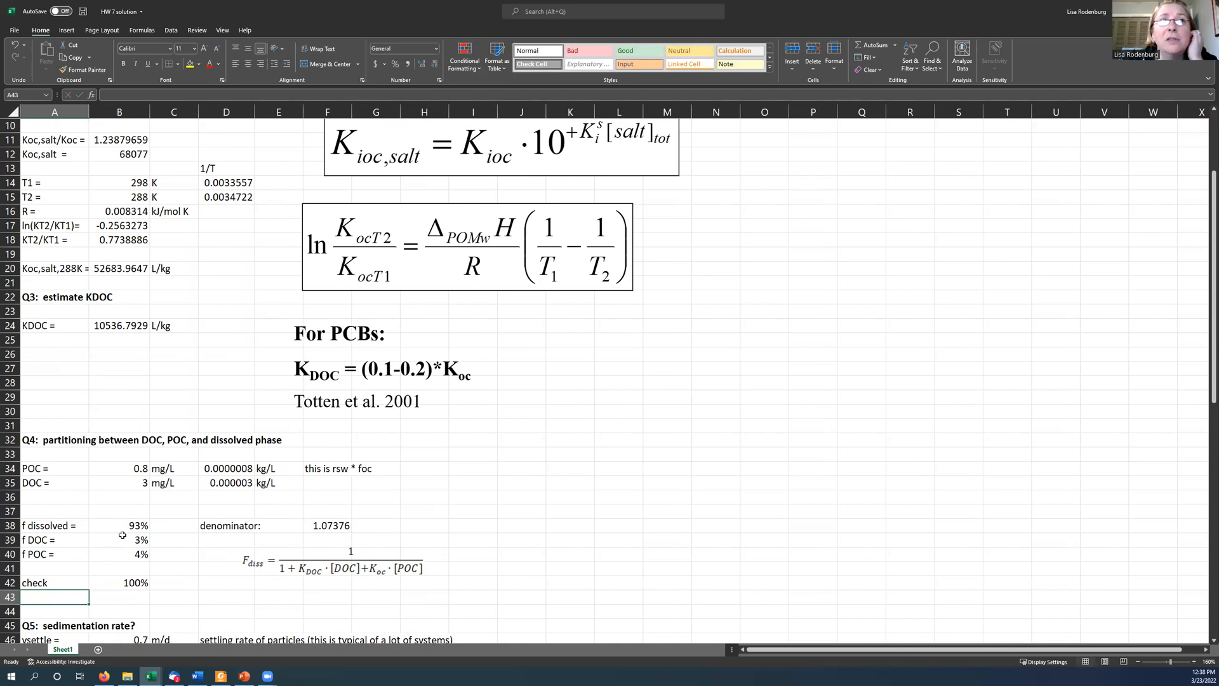
left_click(121, 526)
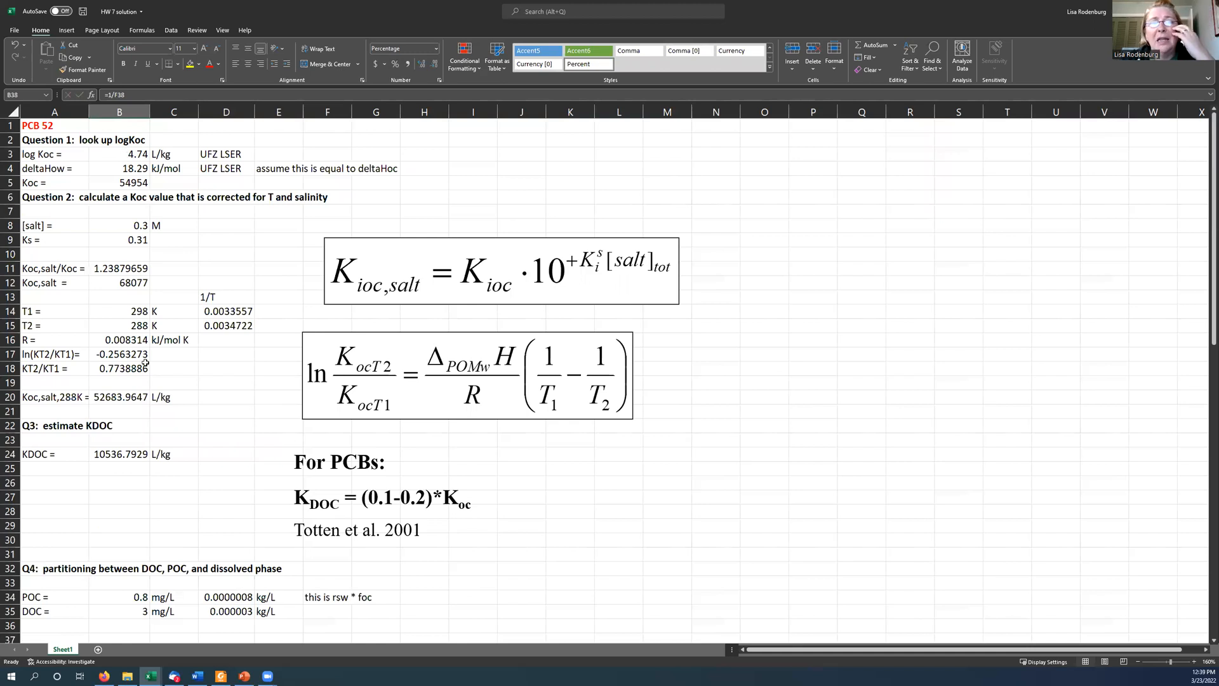
scroll("down", 3)
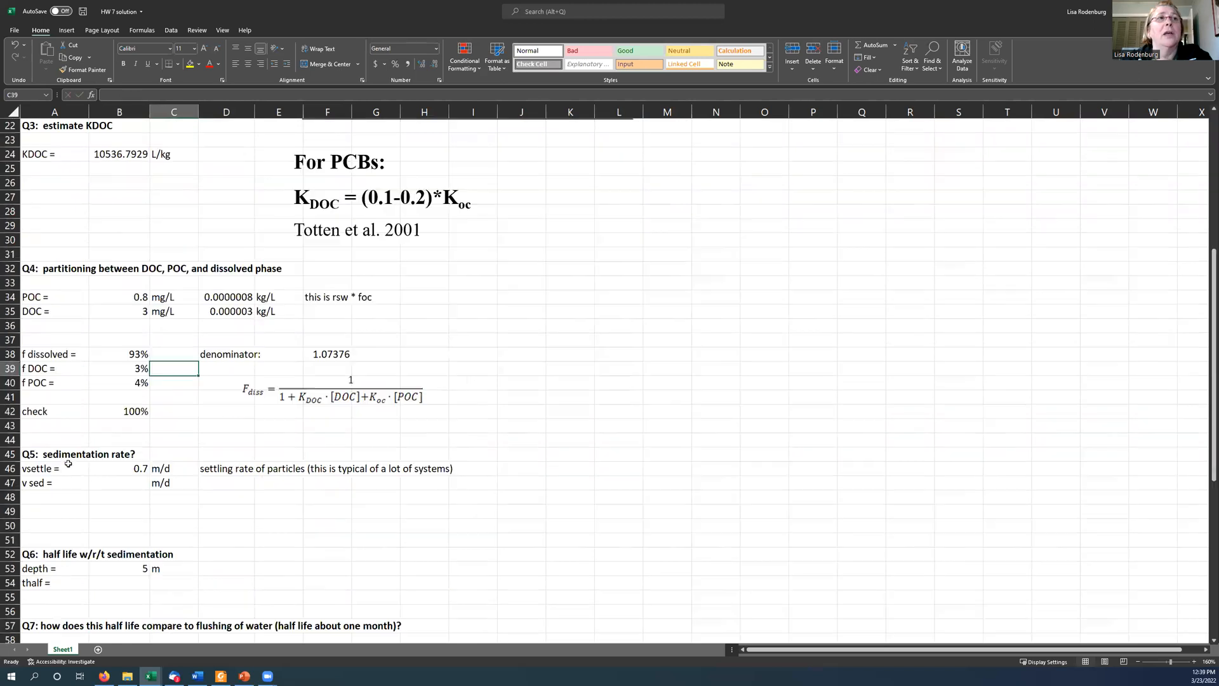
mouse_move(46, 461)
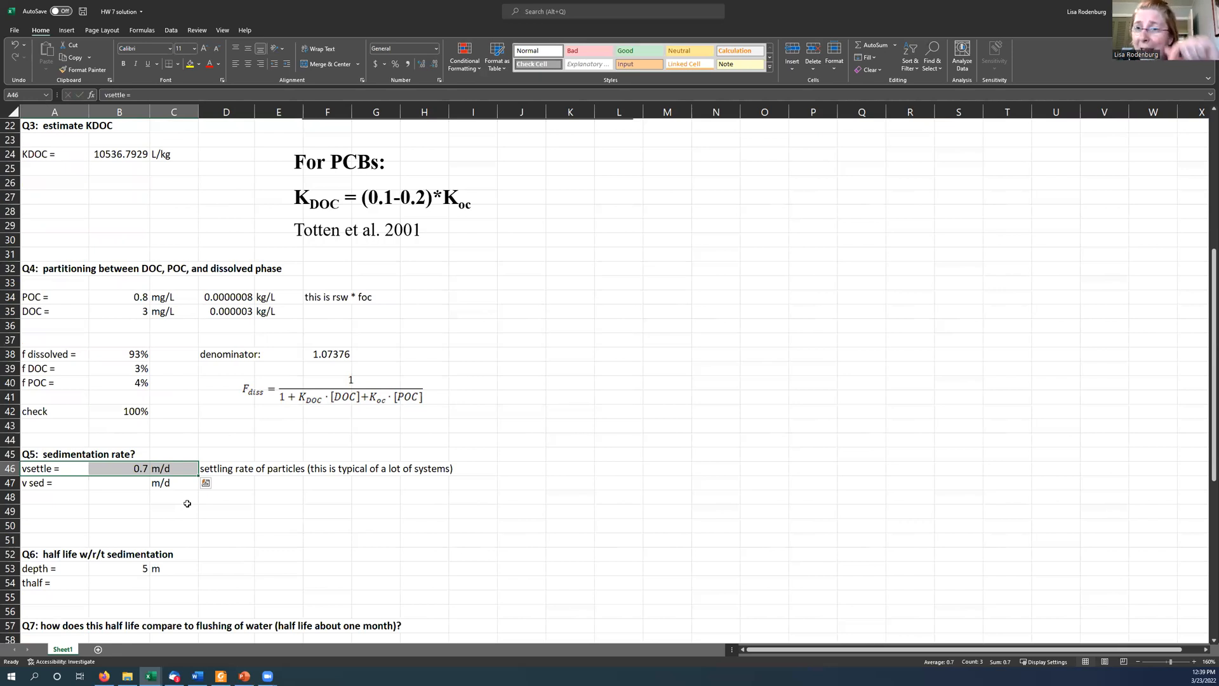
mouse_move(122, 484)
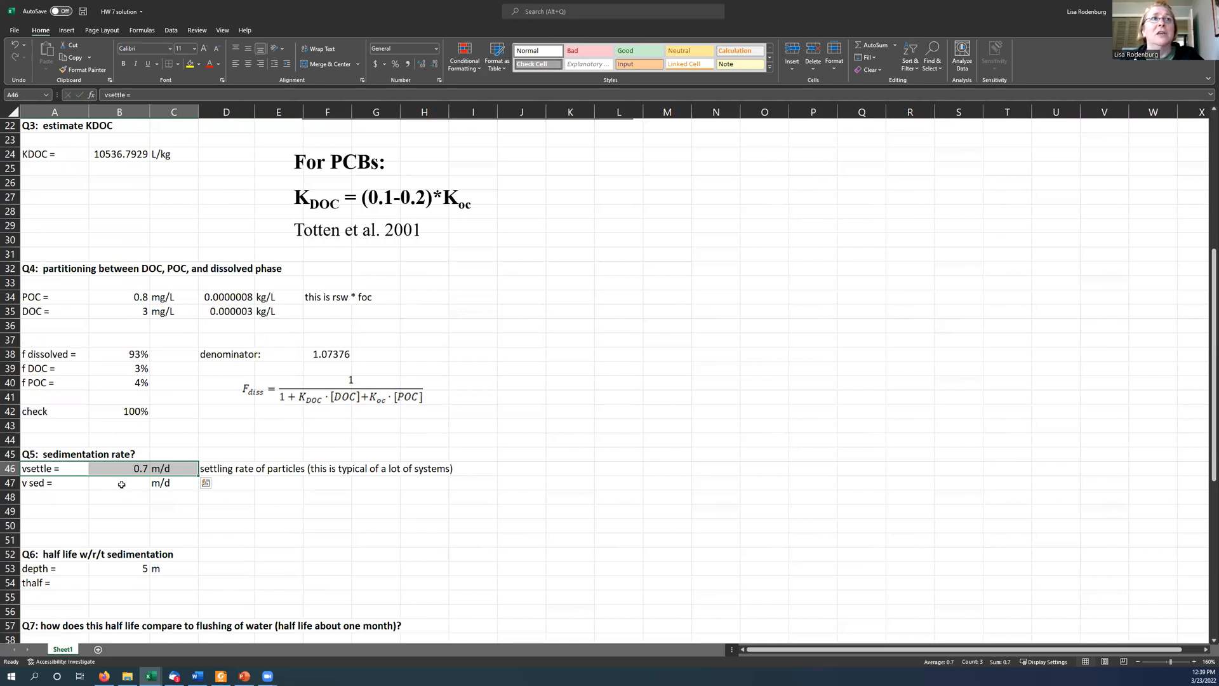
Step: Compute v sed as settling rate times f POC and round it to 0.027 m/d
left_click(120, 483)
type("=B46")
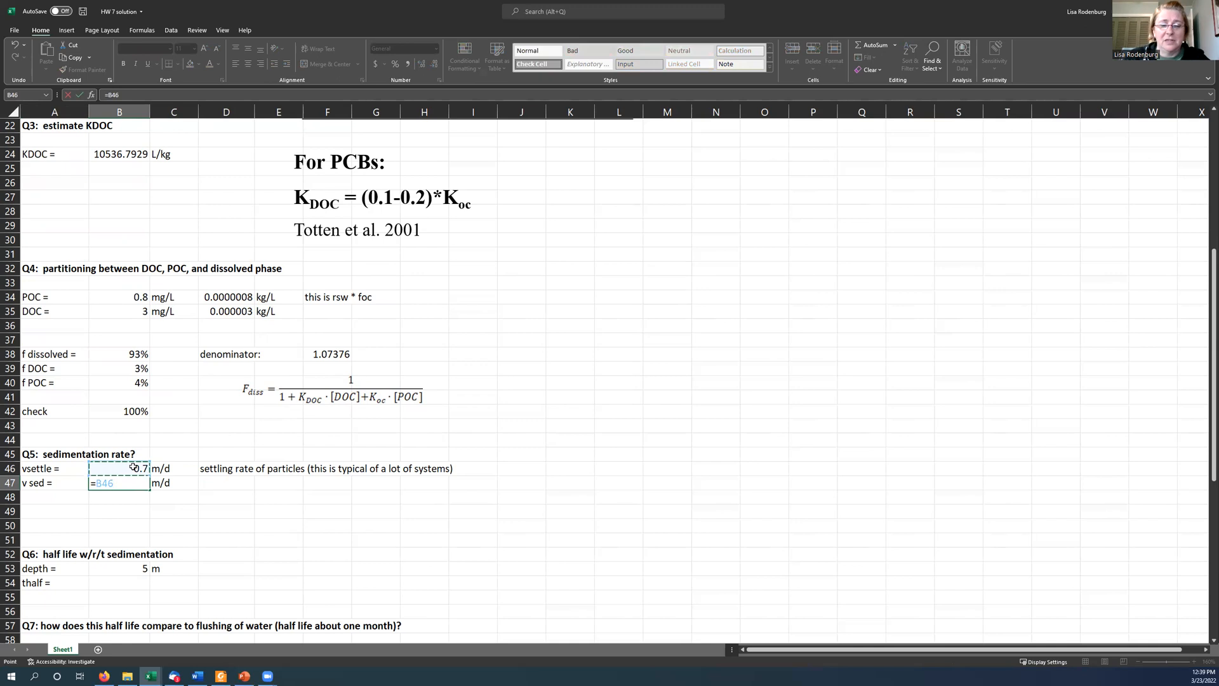
type("*")
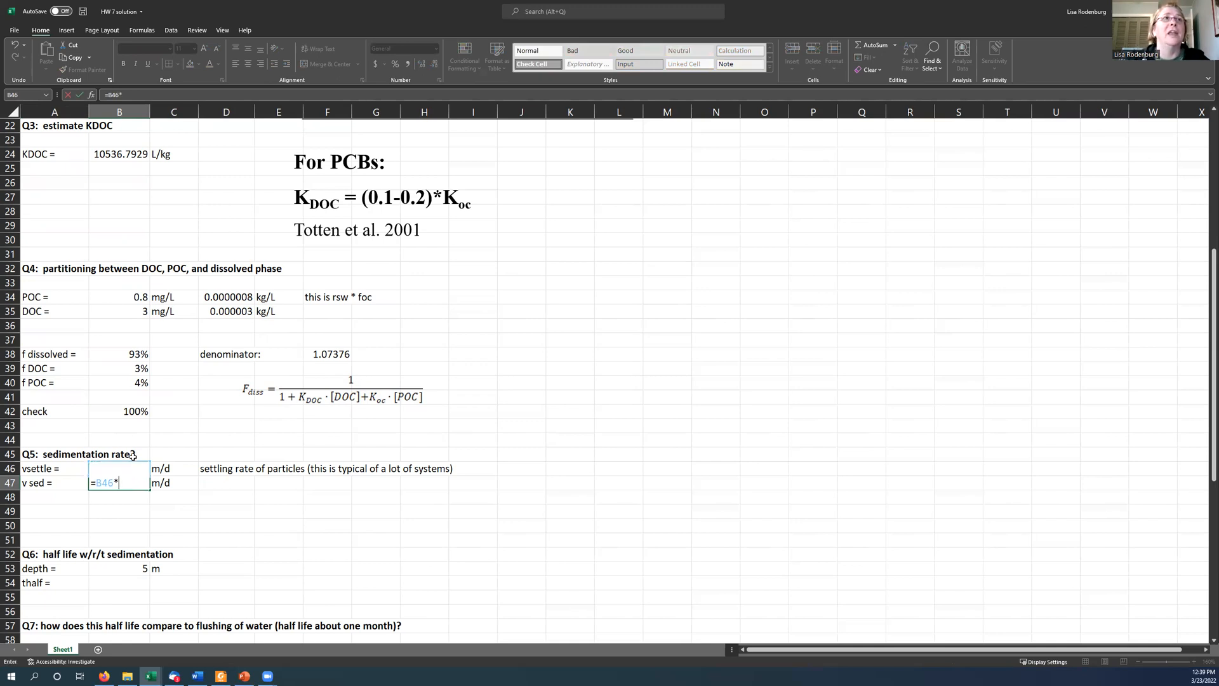
mouse_move(107, 383)
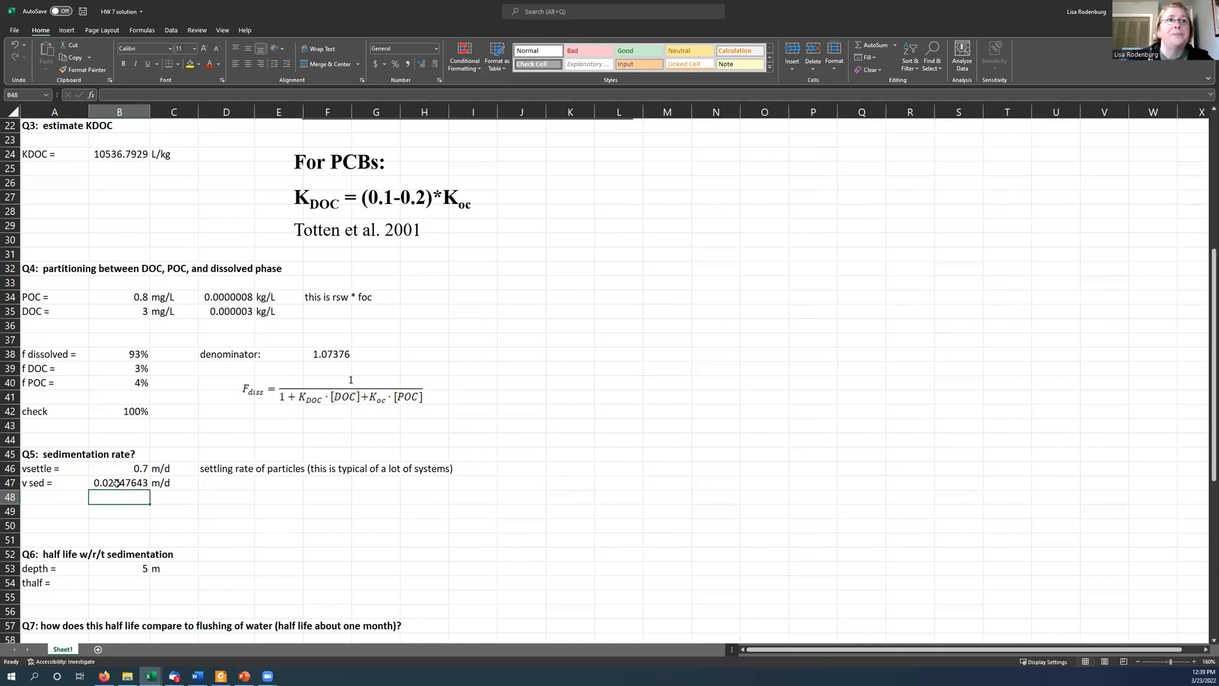
left_click(117, 482)
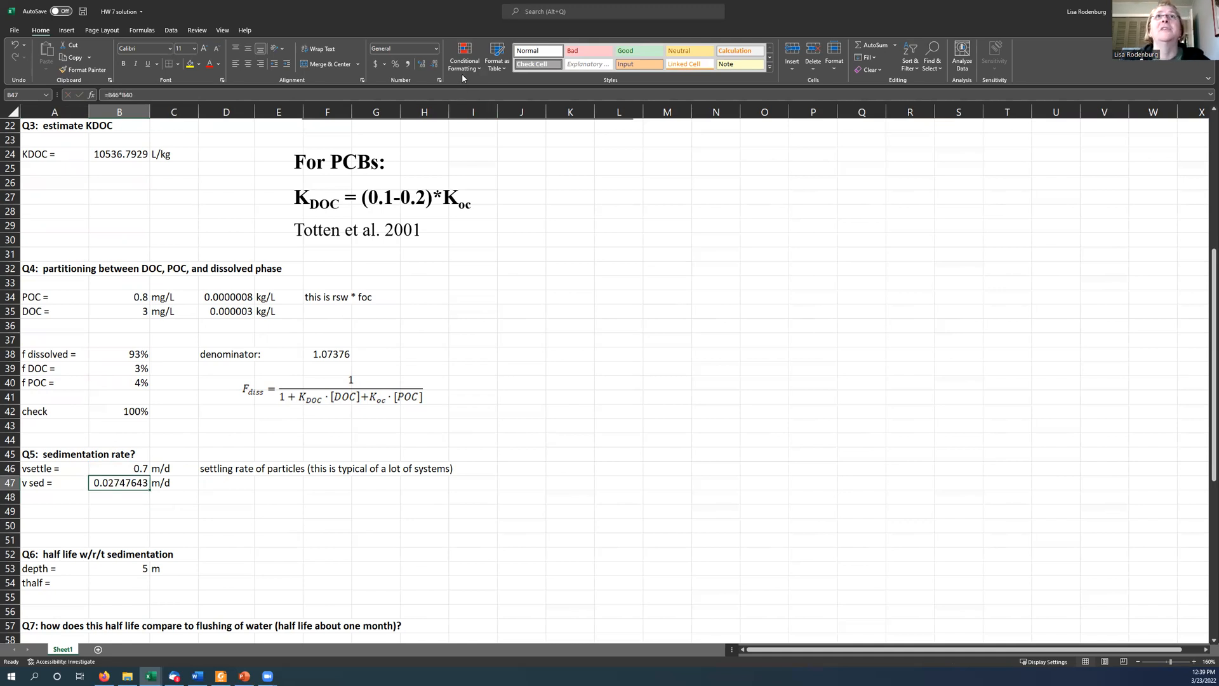
left_click(426, 63)
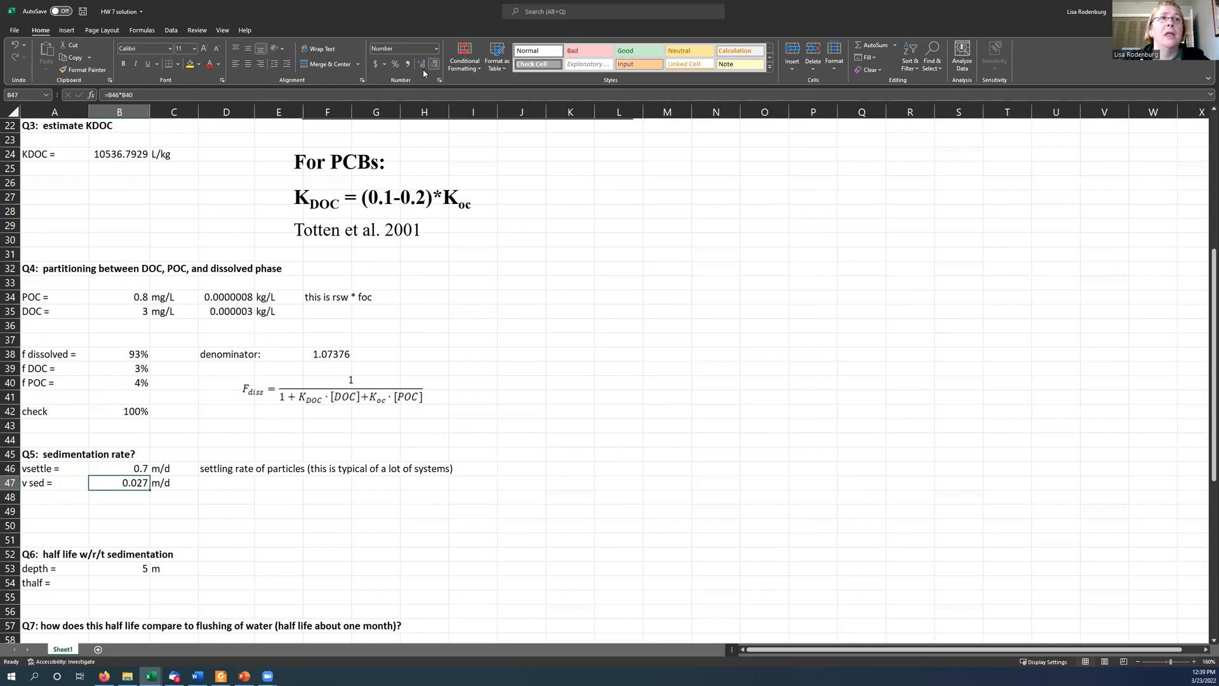
left_click(226, 511)
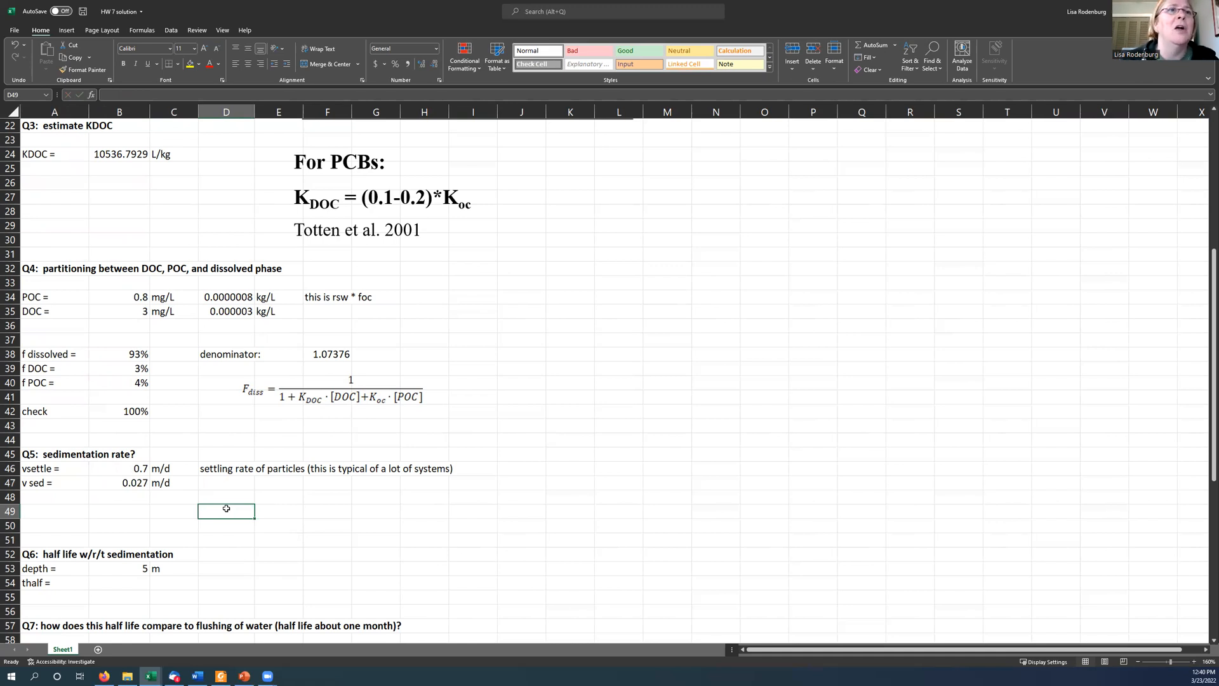
mouse_move(214, 505)
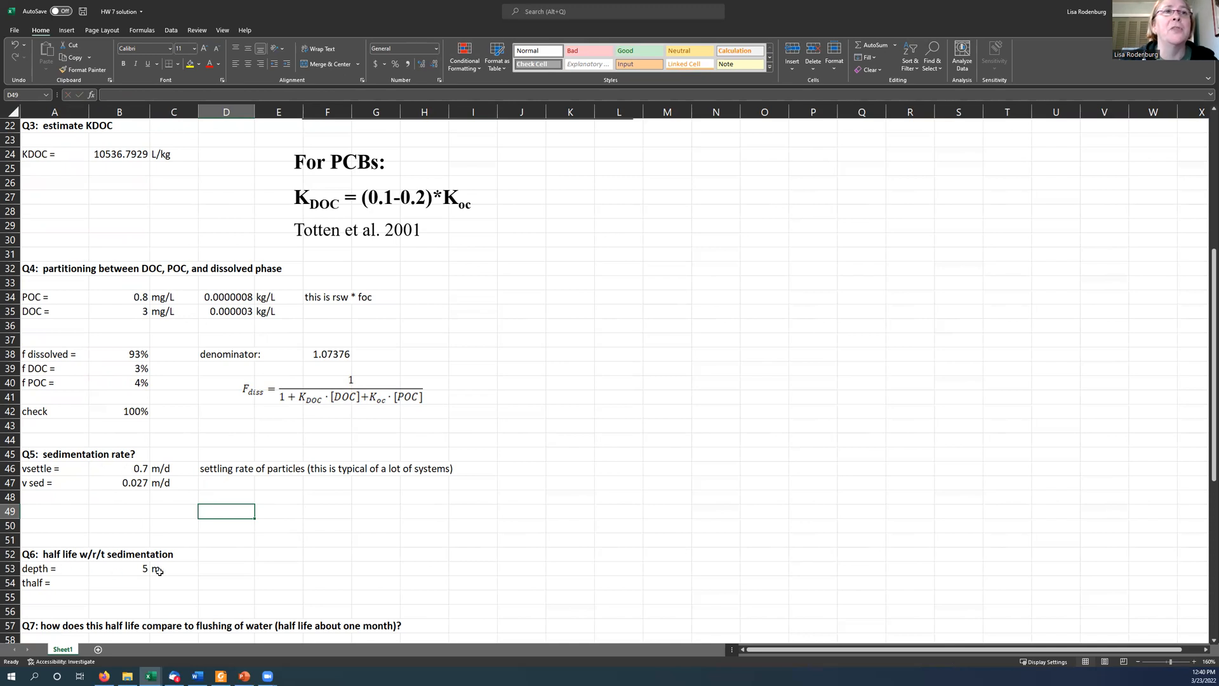
mouse_move(164, 569)
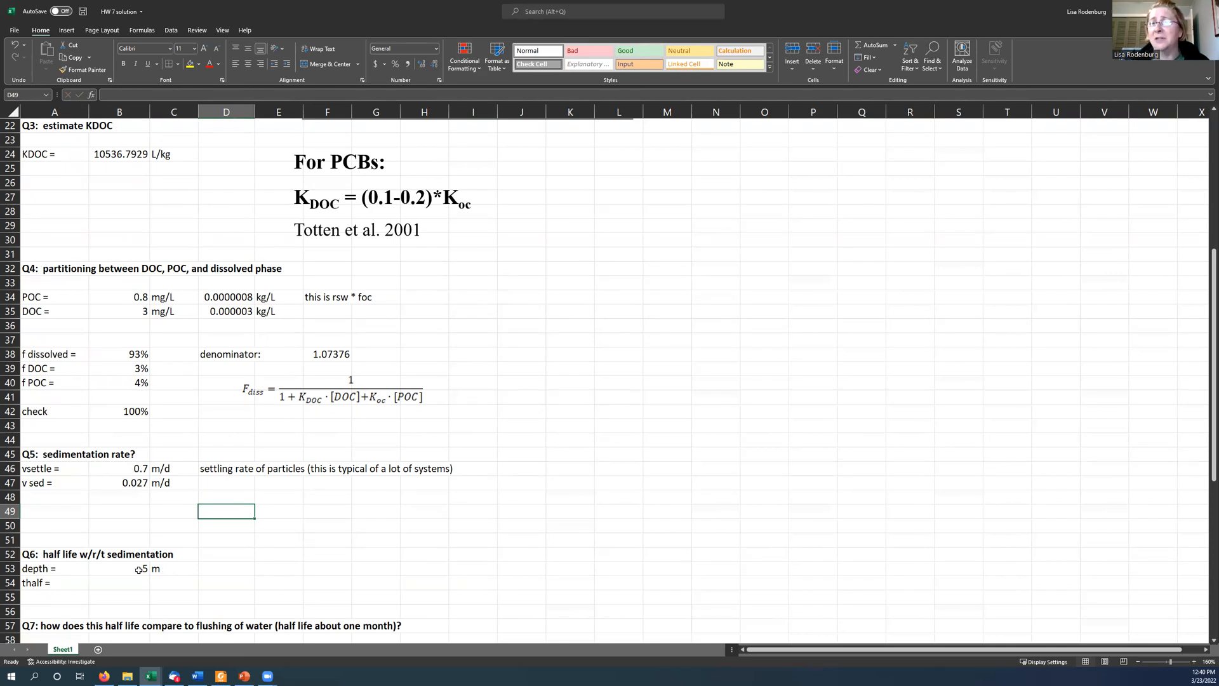
Step: Compute k sed as 0.0055 1/d and note it as a first-order rate constant
left_click(134, 581)
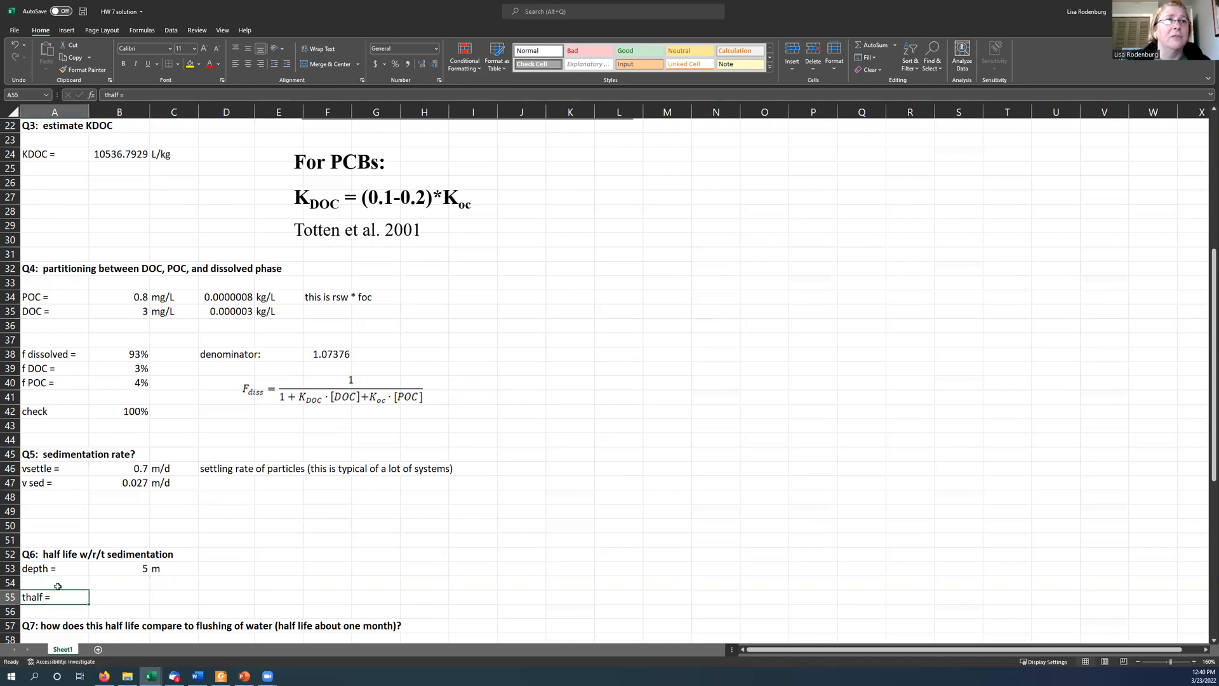
type("k sed =")
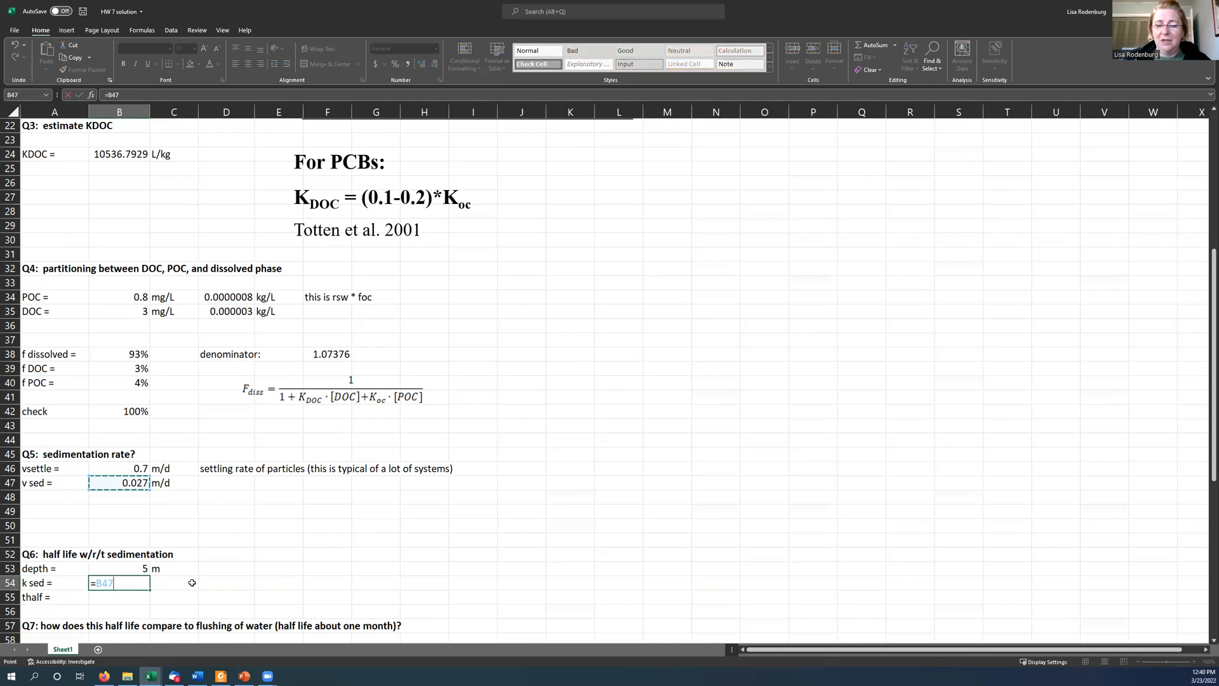
type("/B53")
left_click(174, 581)
type("1/d")
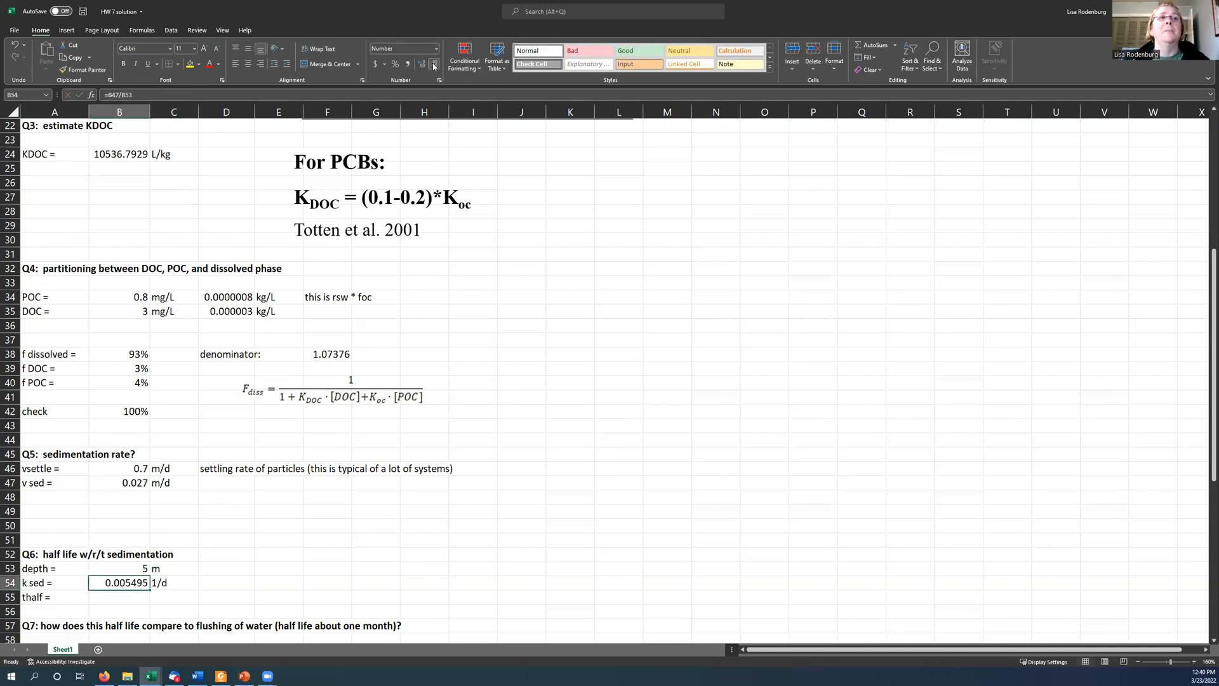
left_click(432, 63)
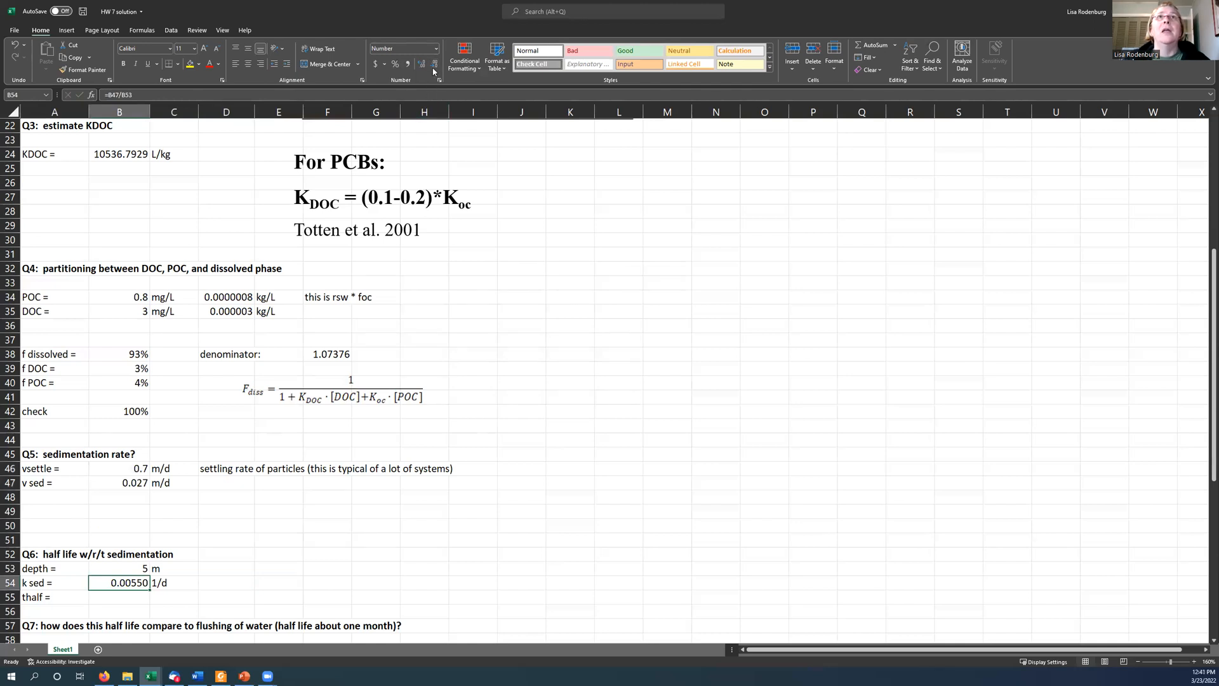
left_click(176, 583)
type("f")
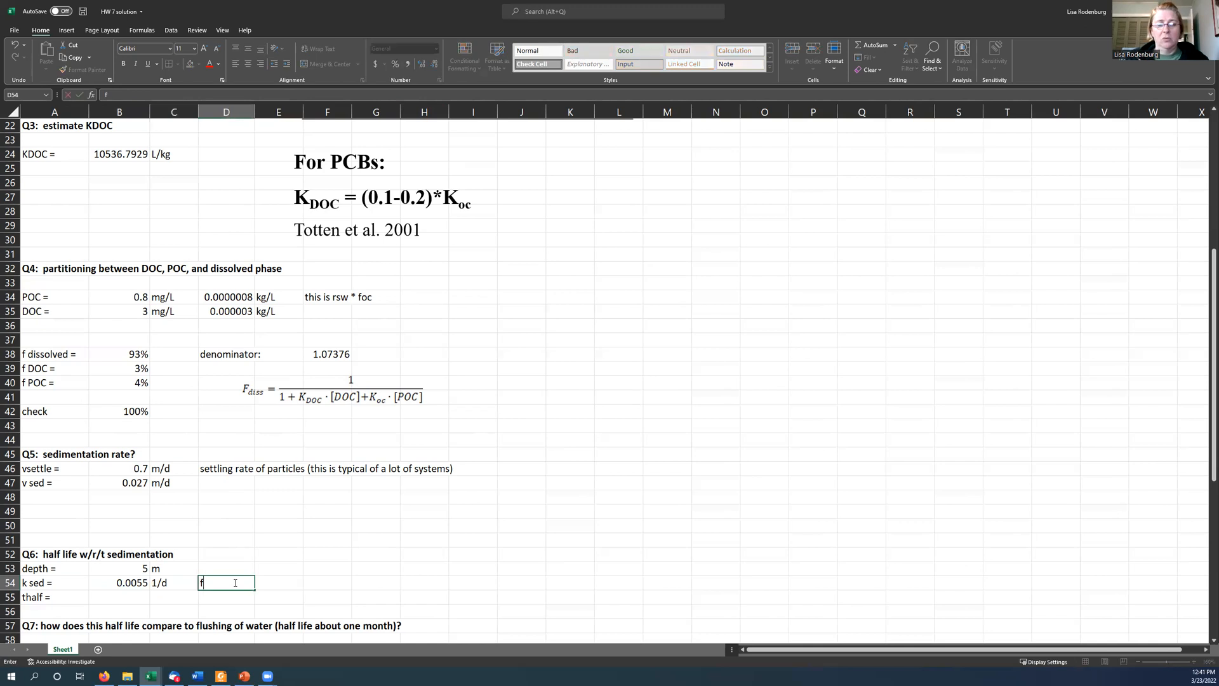
type("irst rate constant")
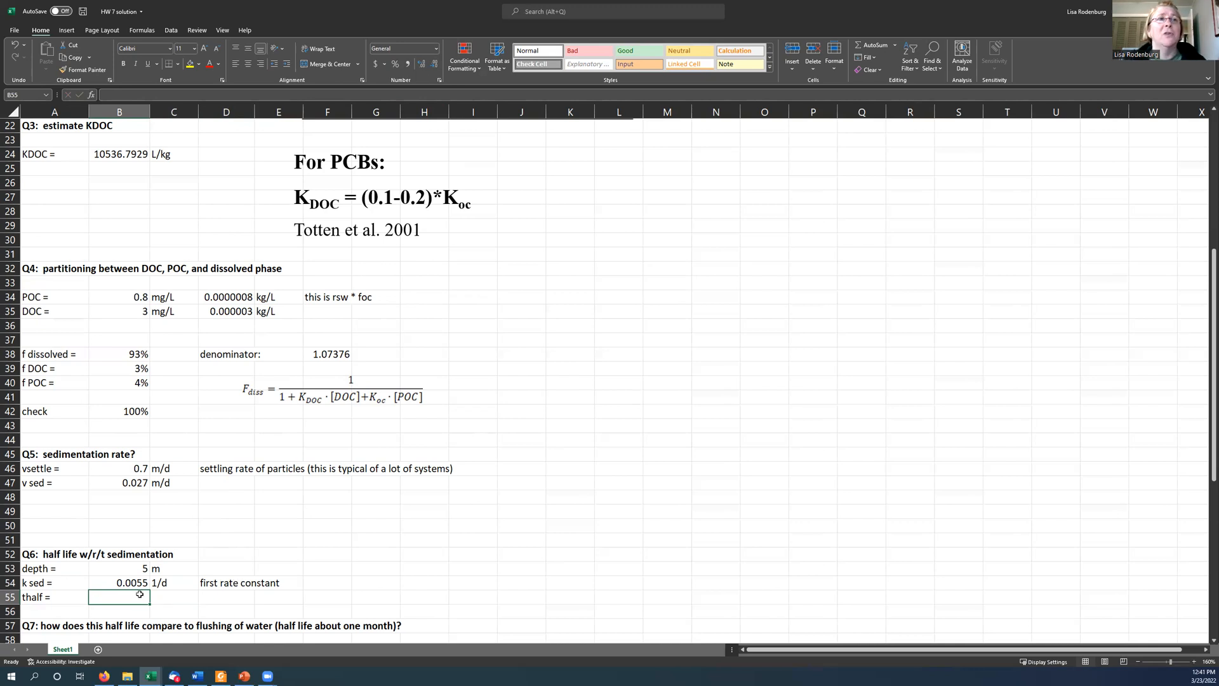
Step: Compute thalf = ln(2)/k sed as 126, labelled days
type("=")
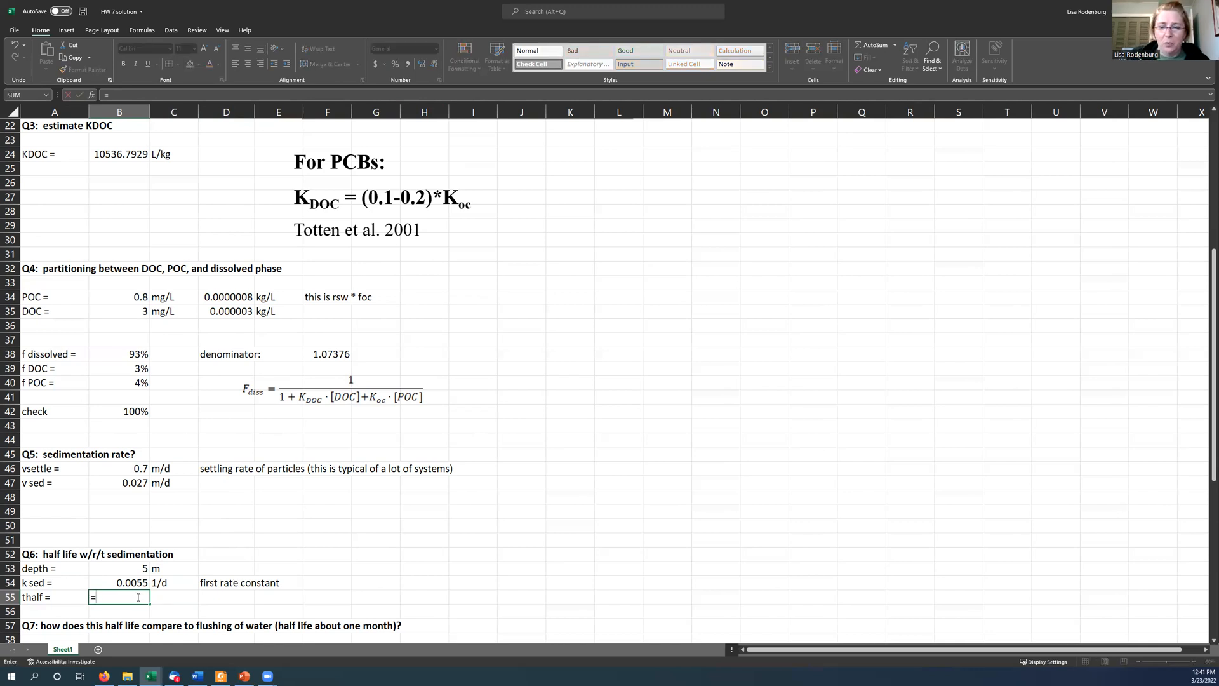
type("=ln(2")
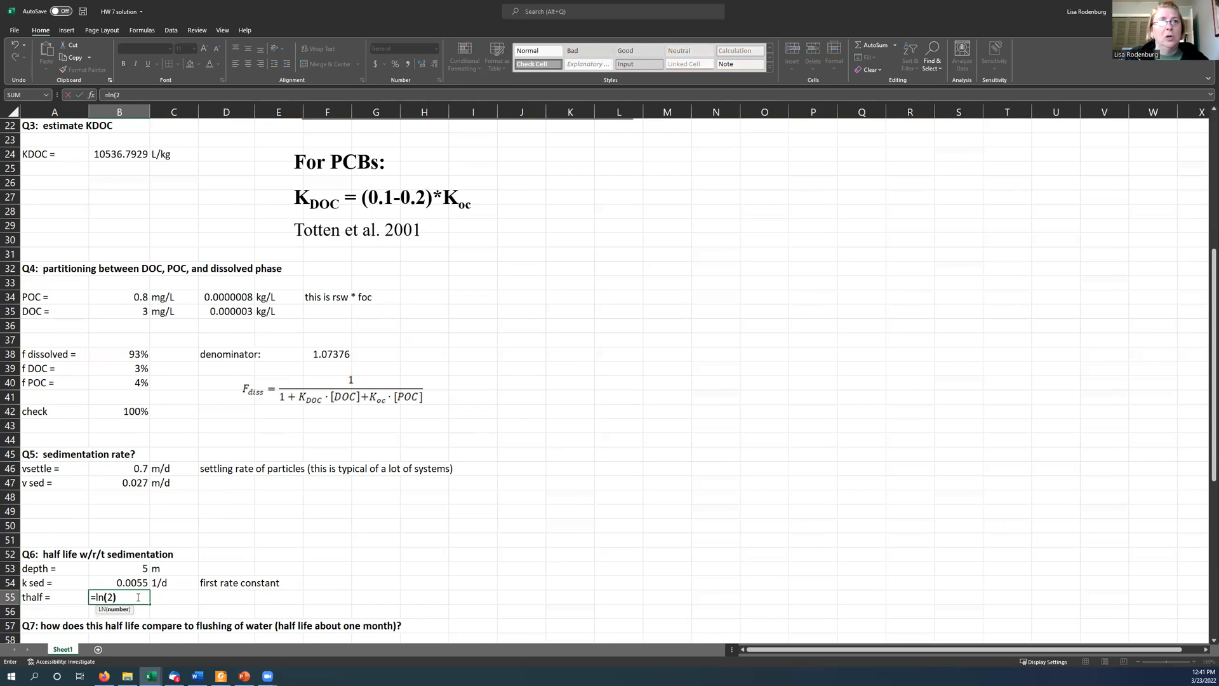
type(")/")
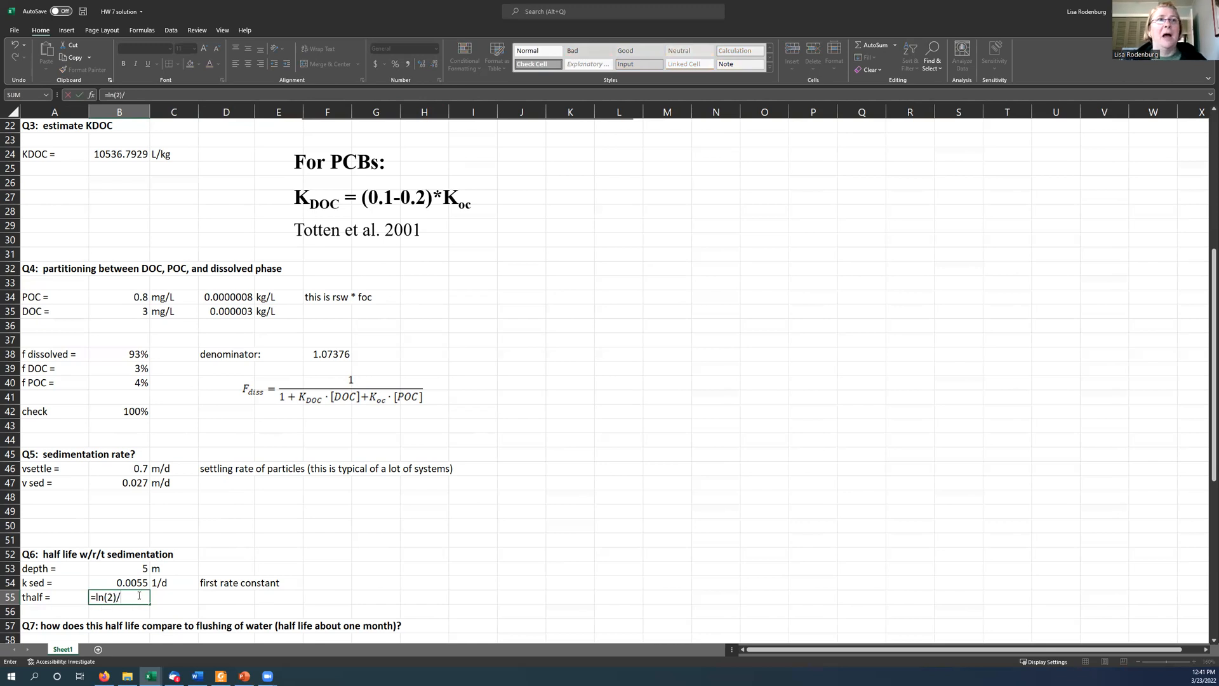
key("Enter")
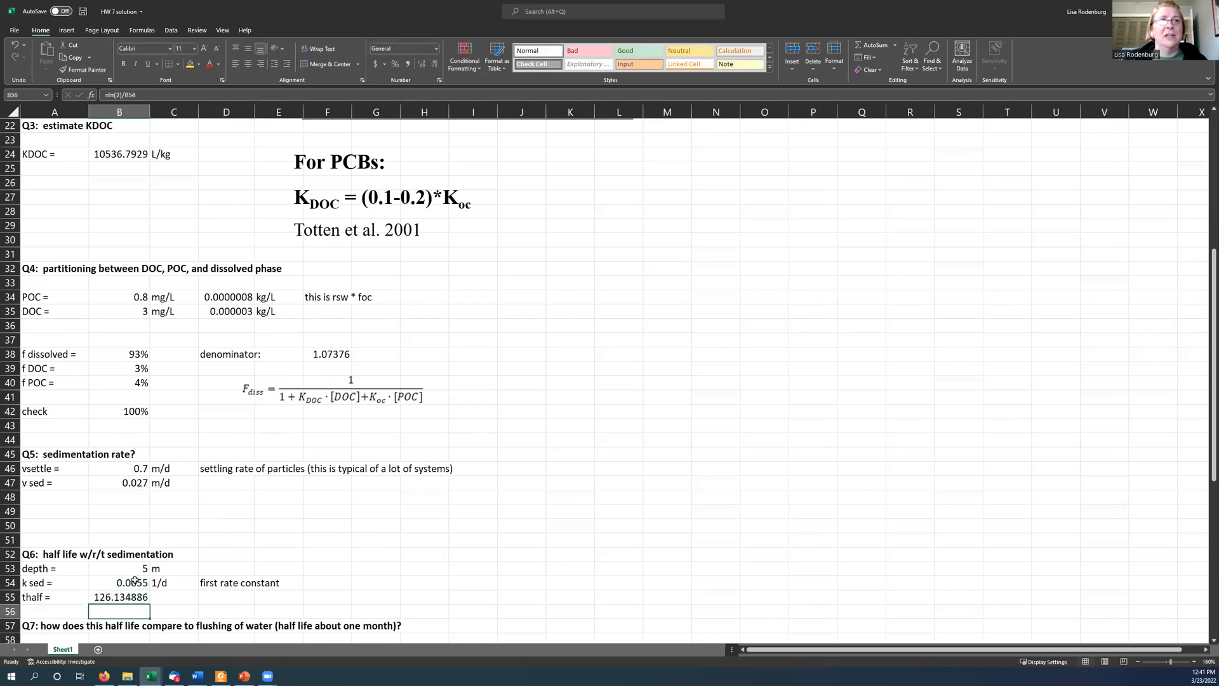
type("days")
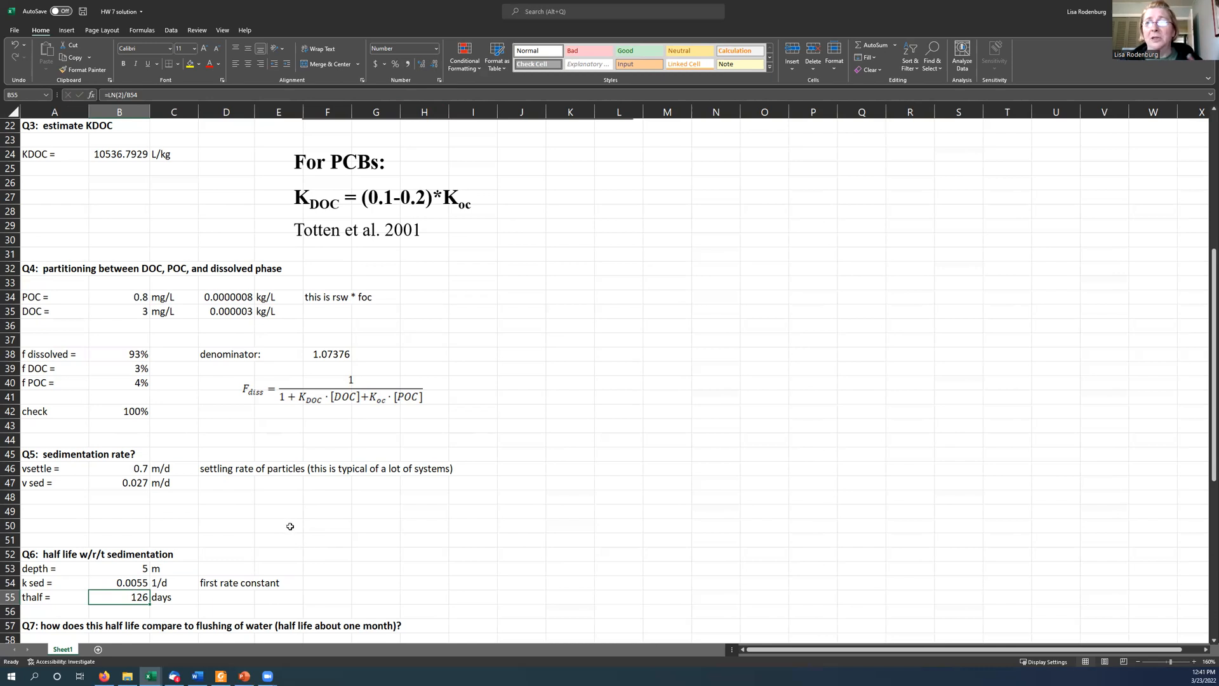
Step: Write the Q7 answer: half-life is much longer, so flushing matters more than settling as a loss process
scroll("down", 3)
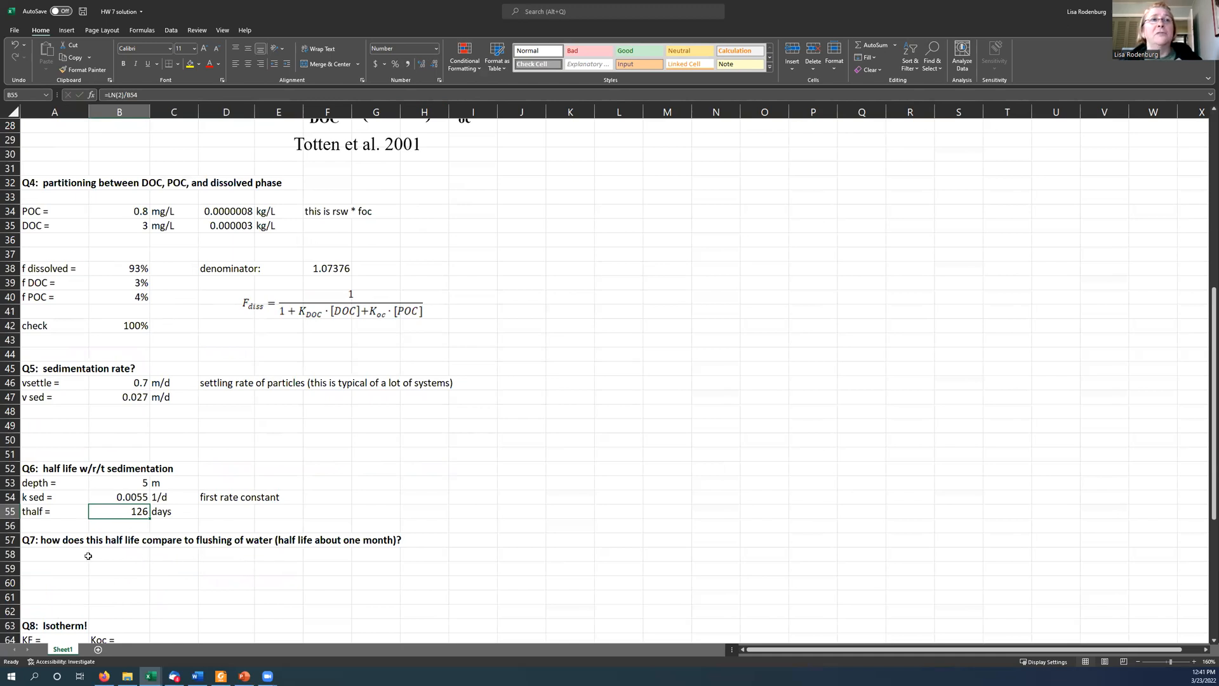
type("It is much longer,")
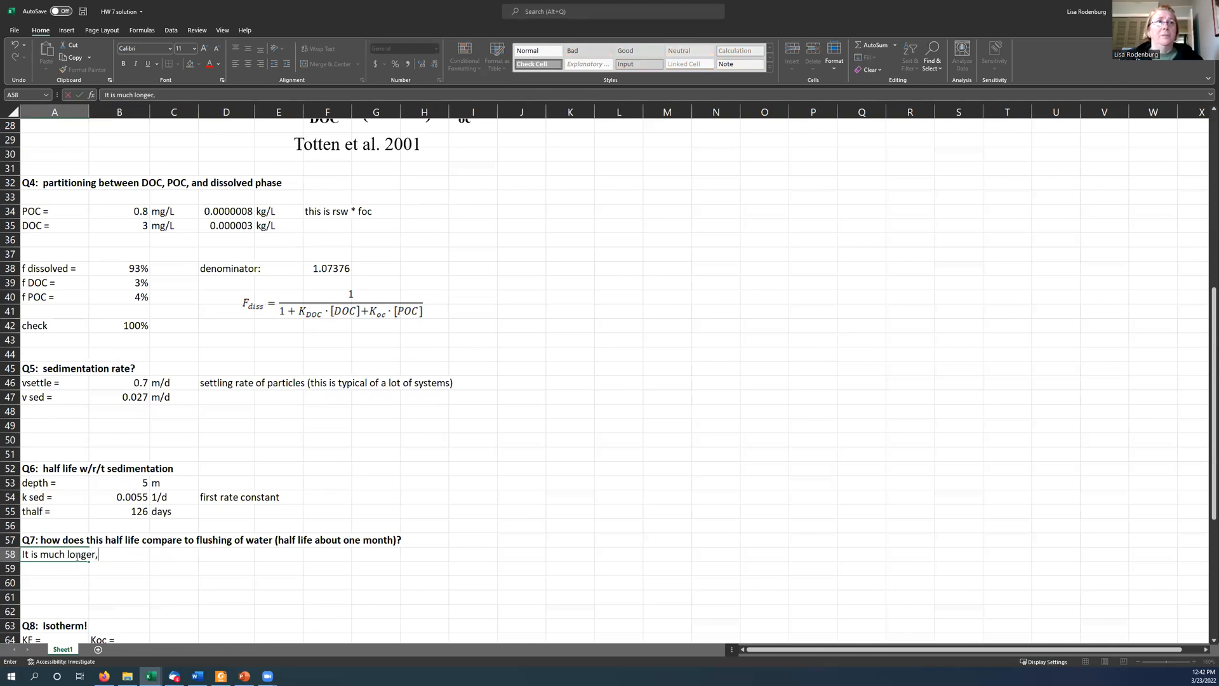
type("so flushing i")
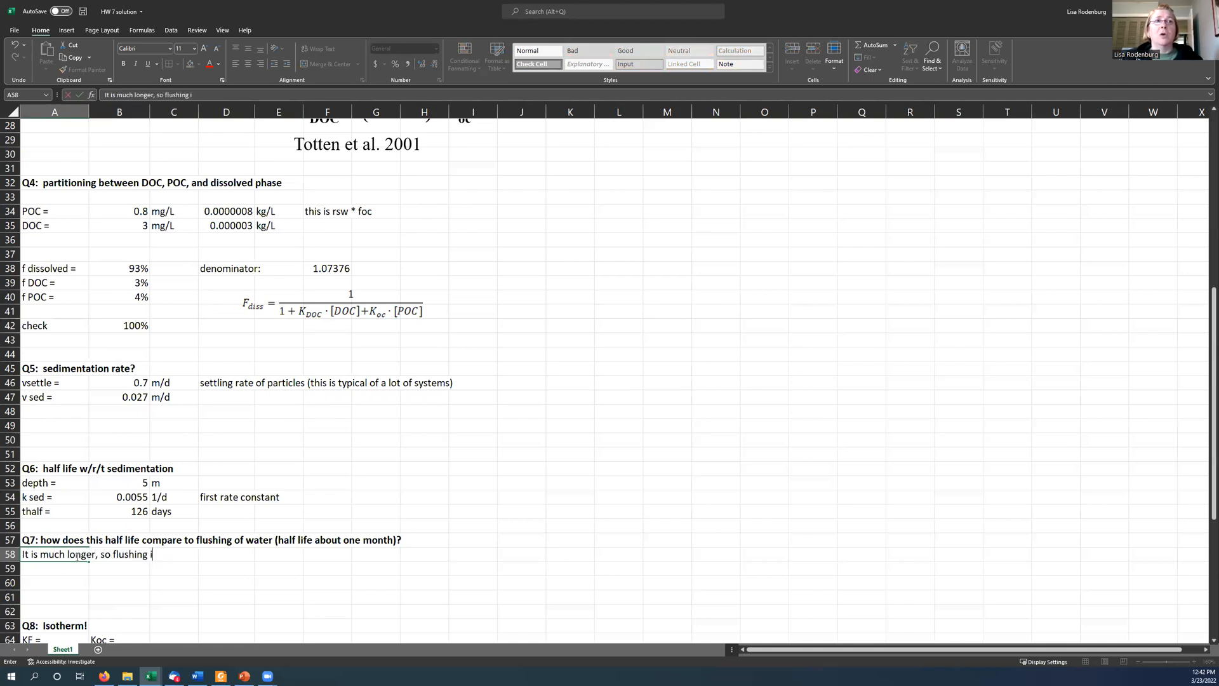
type("s more im")
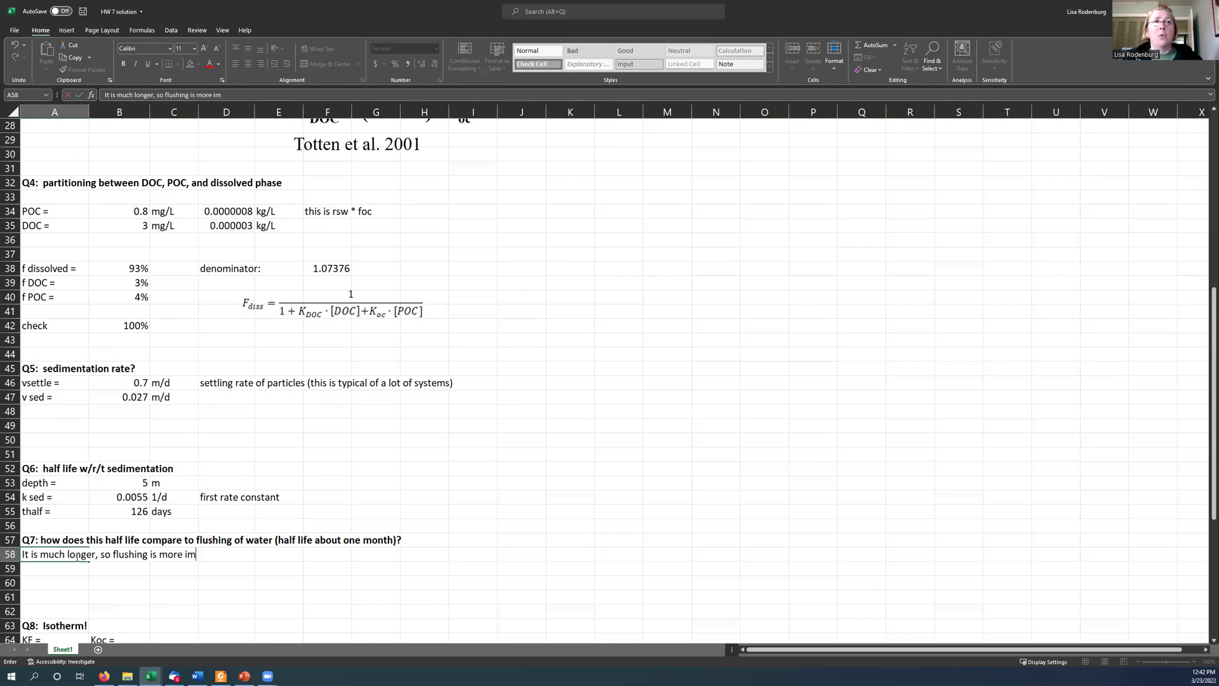
type("portant as a loss process than")
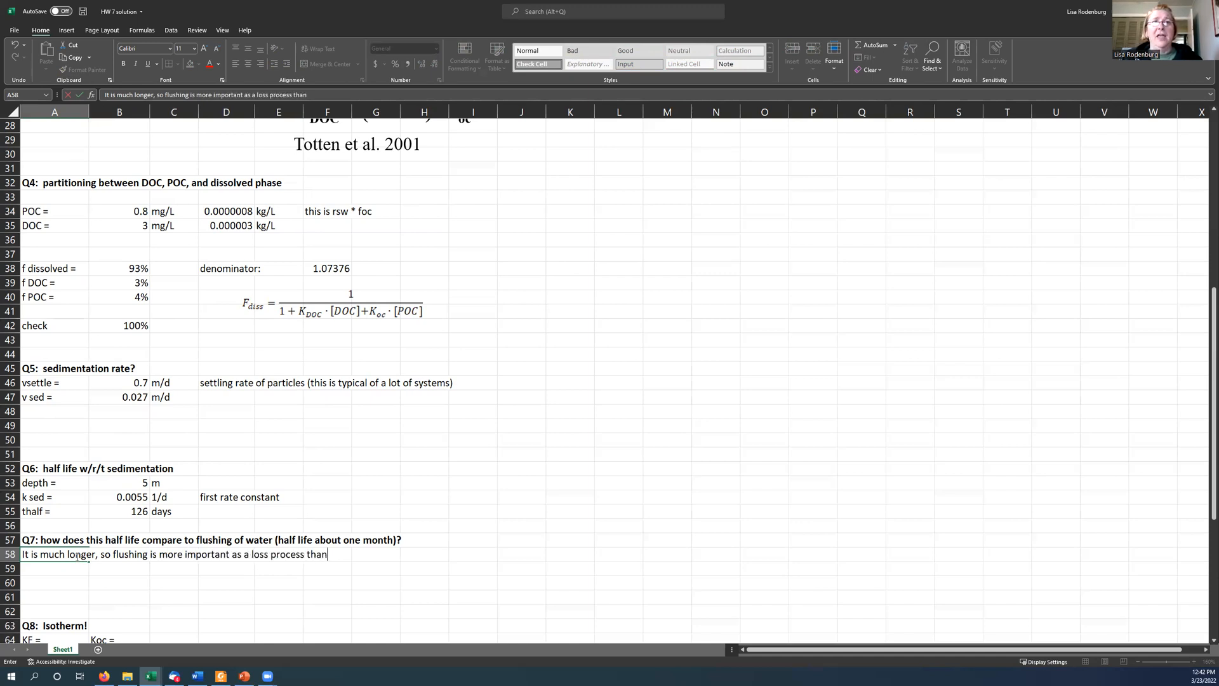
type("settling.")
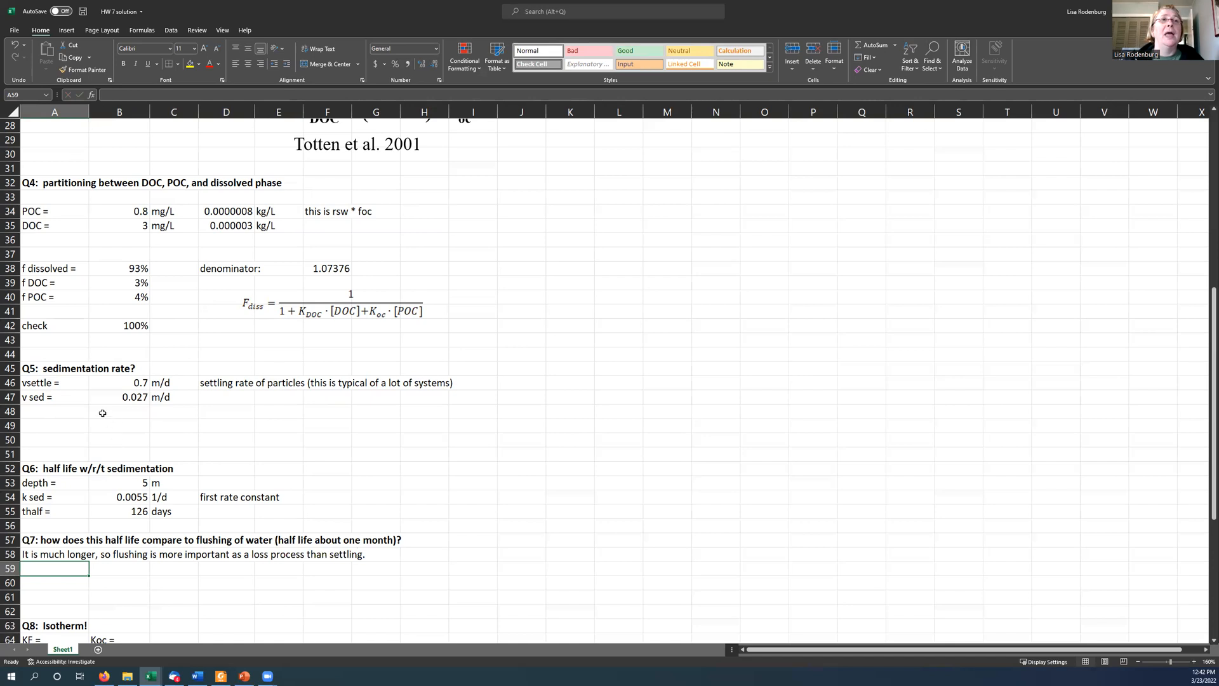
Step: Add a particle settling rate constant of settling velocity over depth, 0.14 1/d
left_click(45, 424)
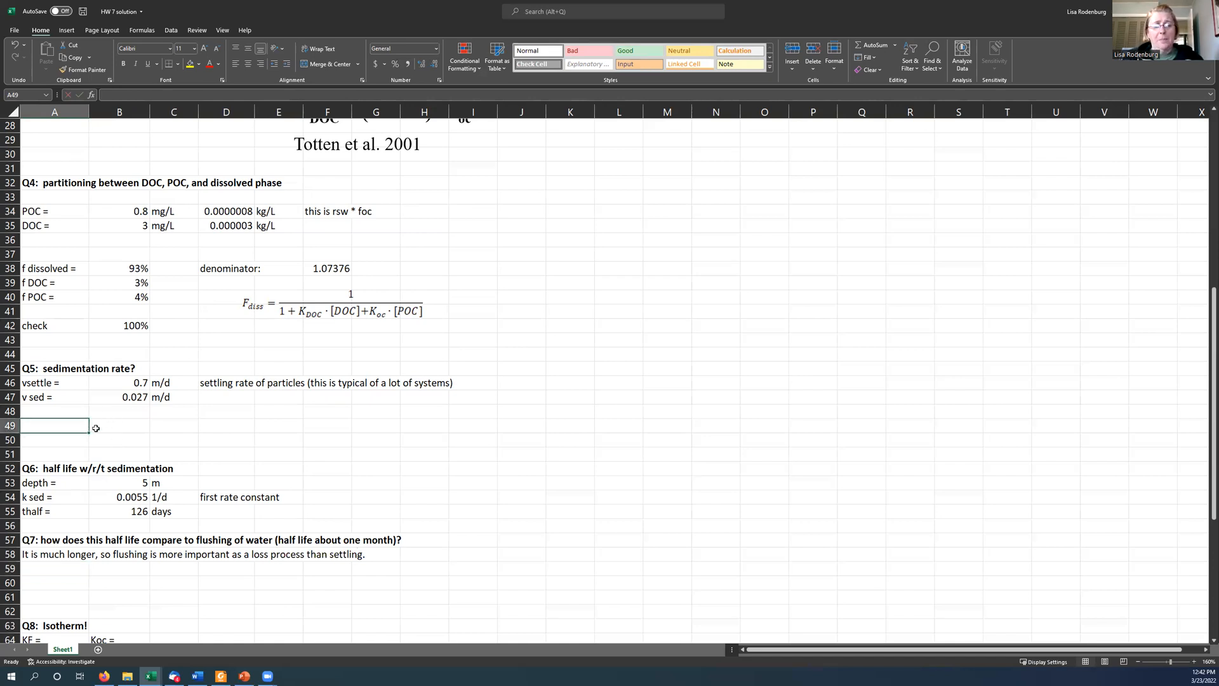
type("particle half life =")
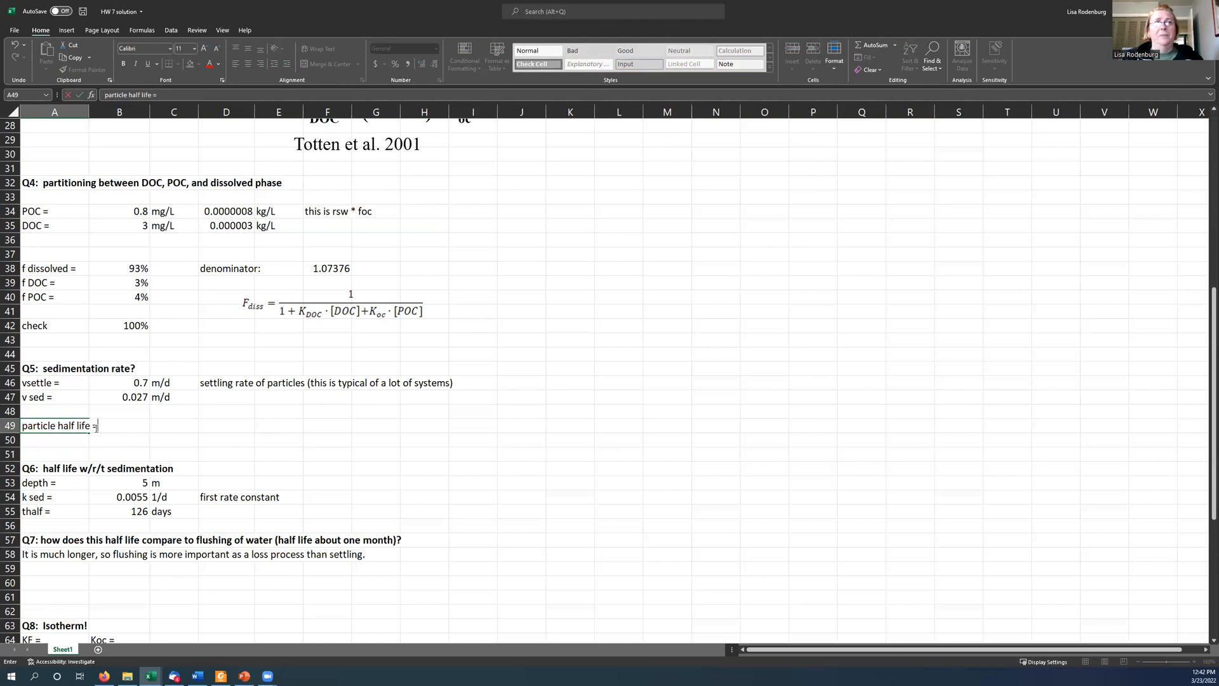
left_click(174, 426)
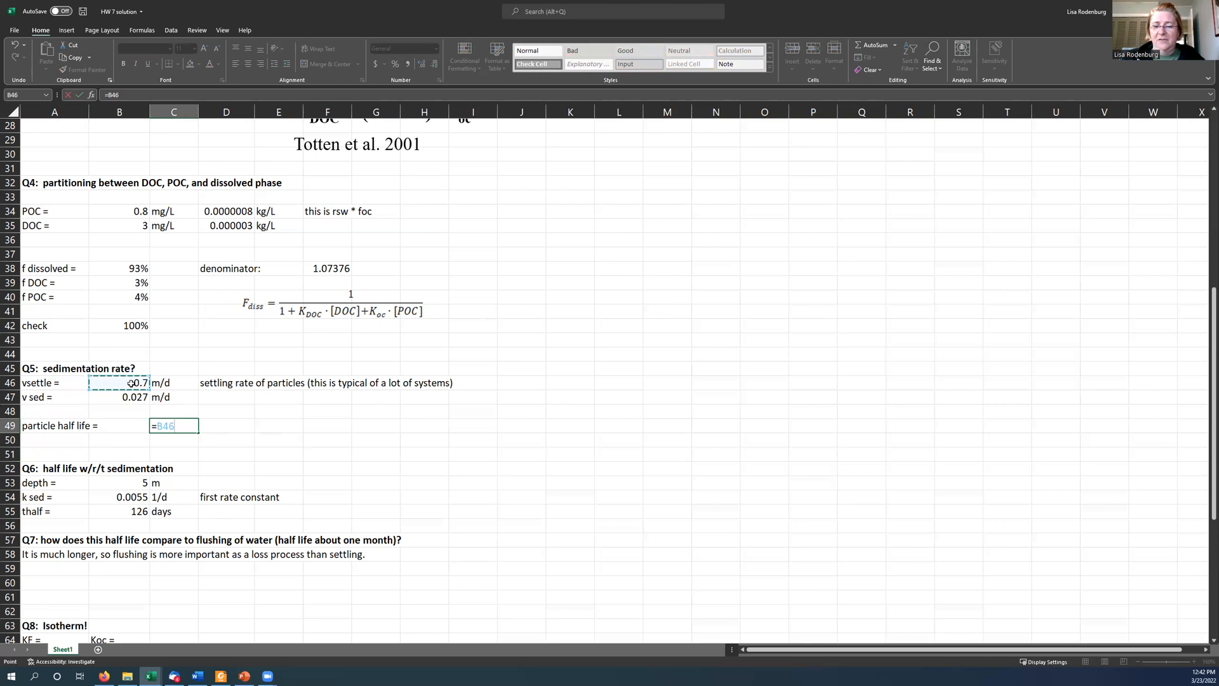
left_click(116, 482)
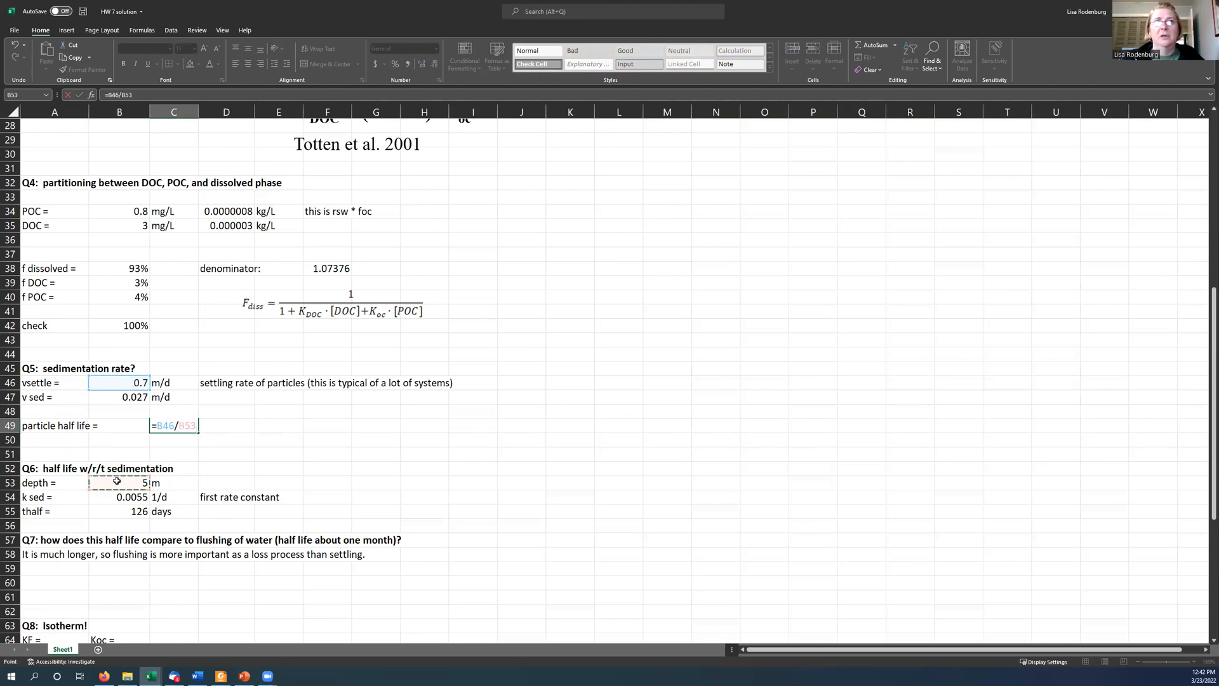
type("1/d")
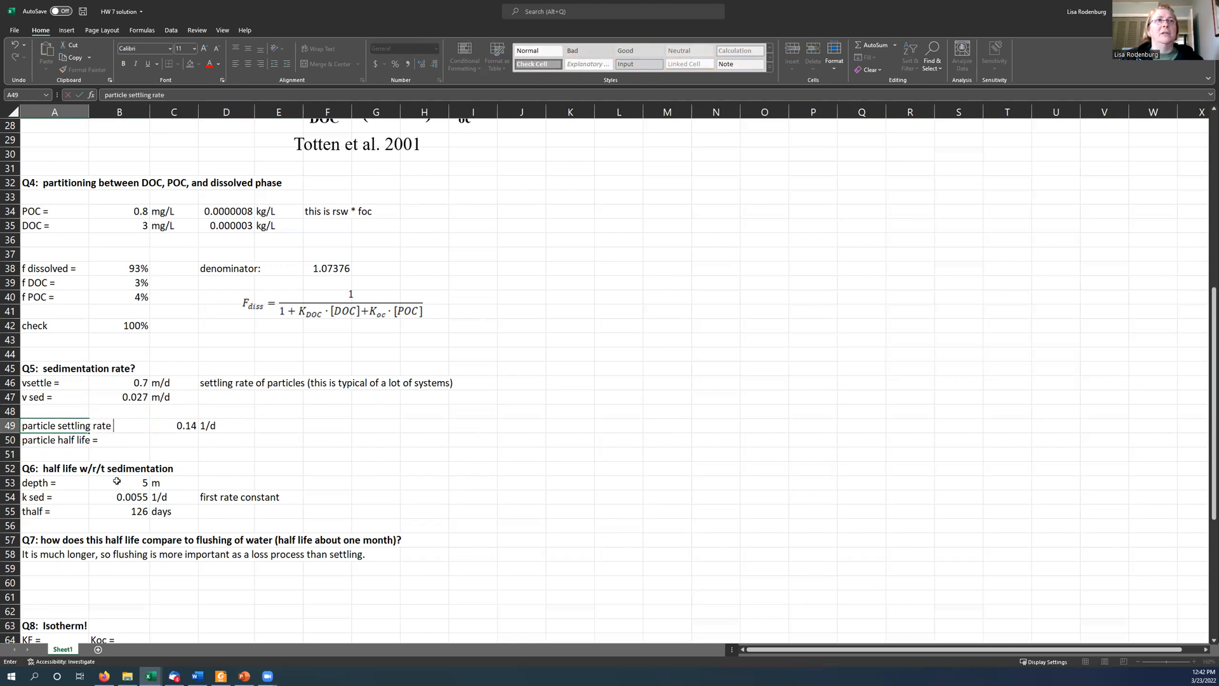
type("cst =")
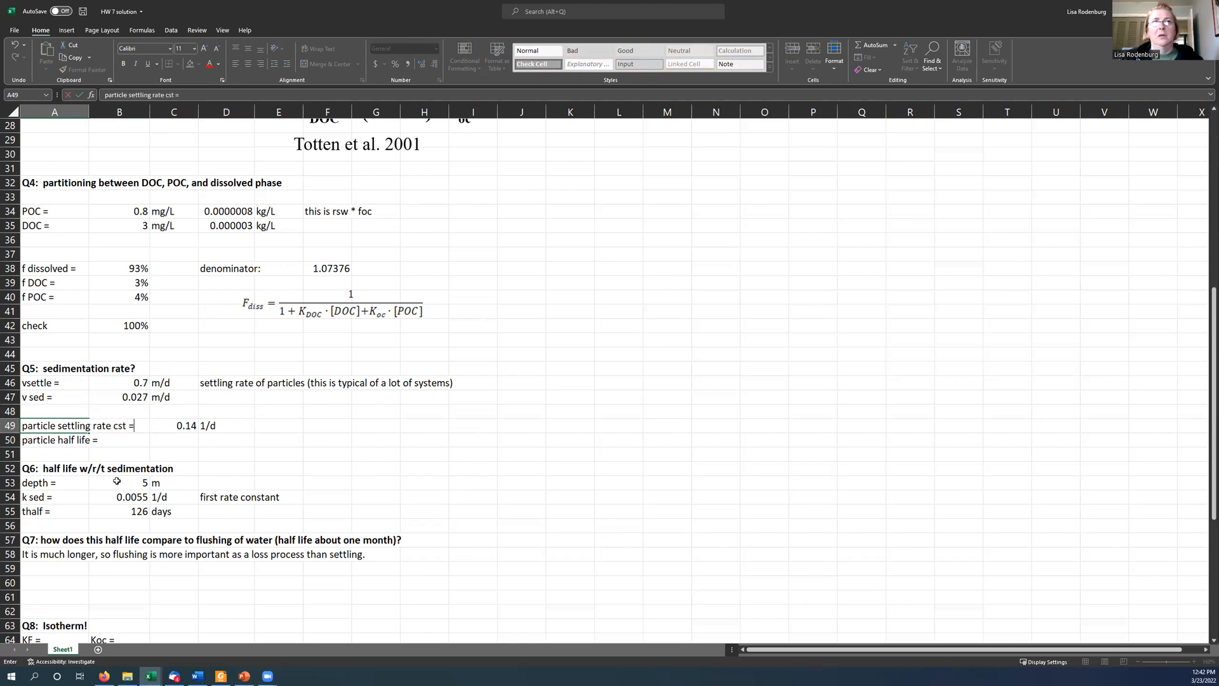
Step: Add a particle half life of ln(2) over the rate constant, rounded to 4.95 days
left_click(172, 440)
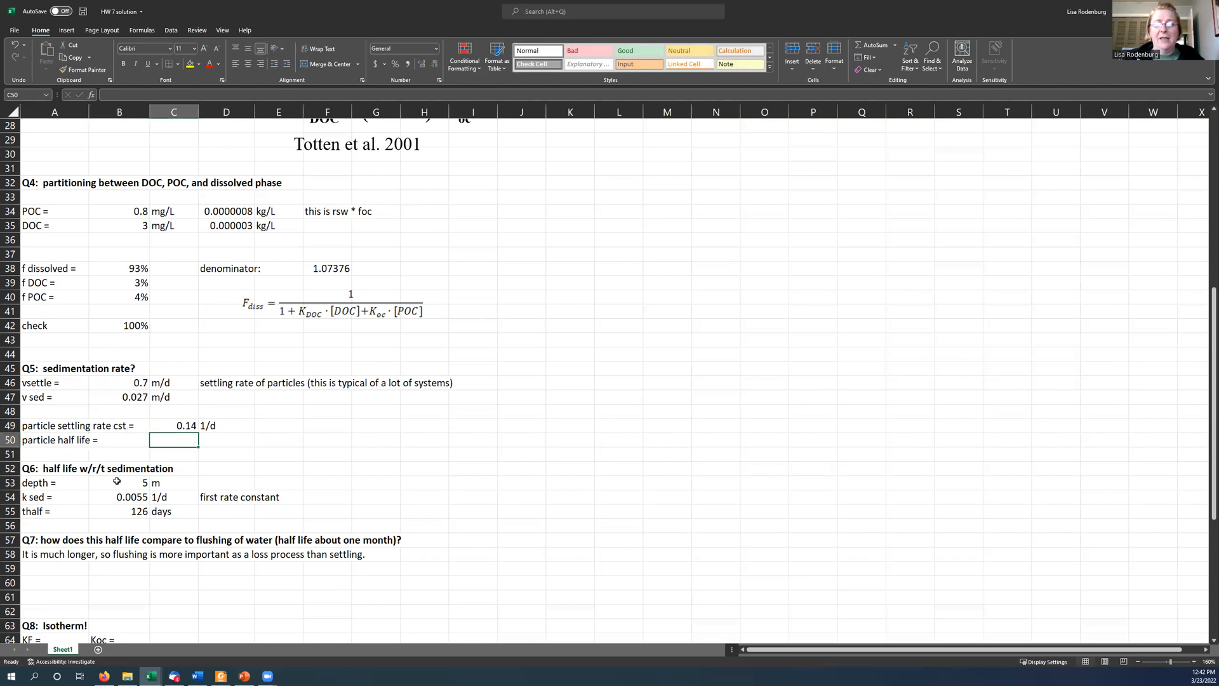
type("=ln(2")
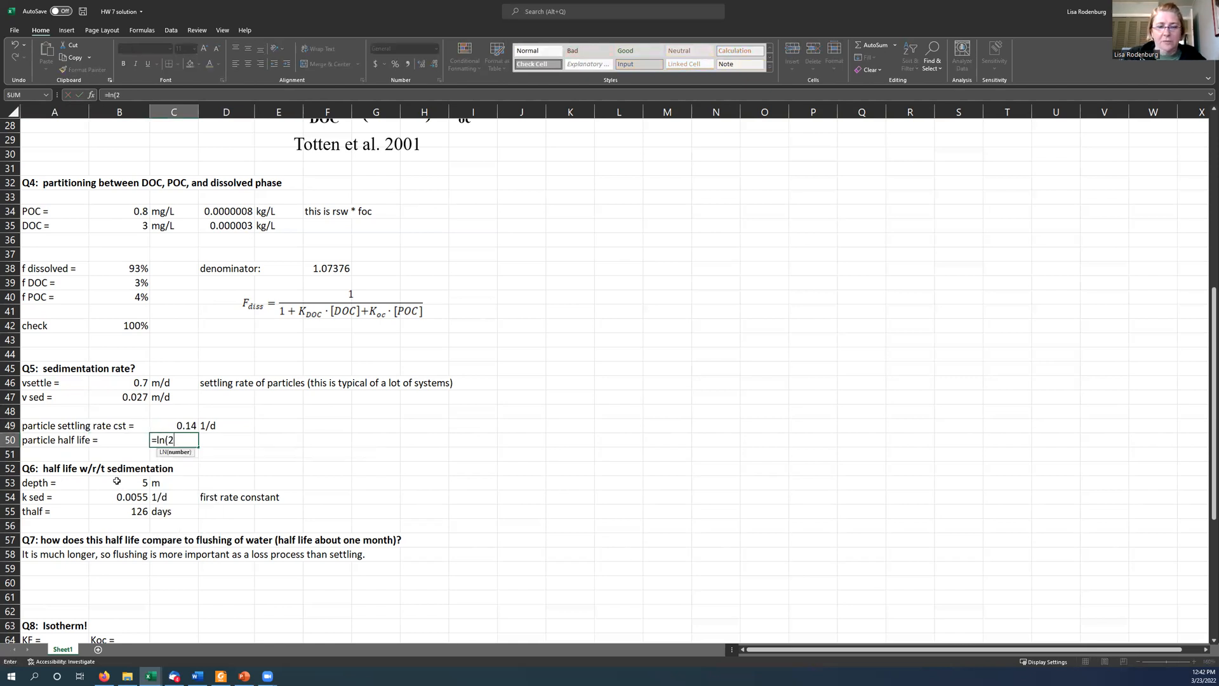
type(")/")
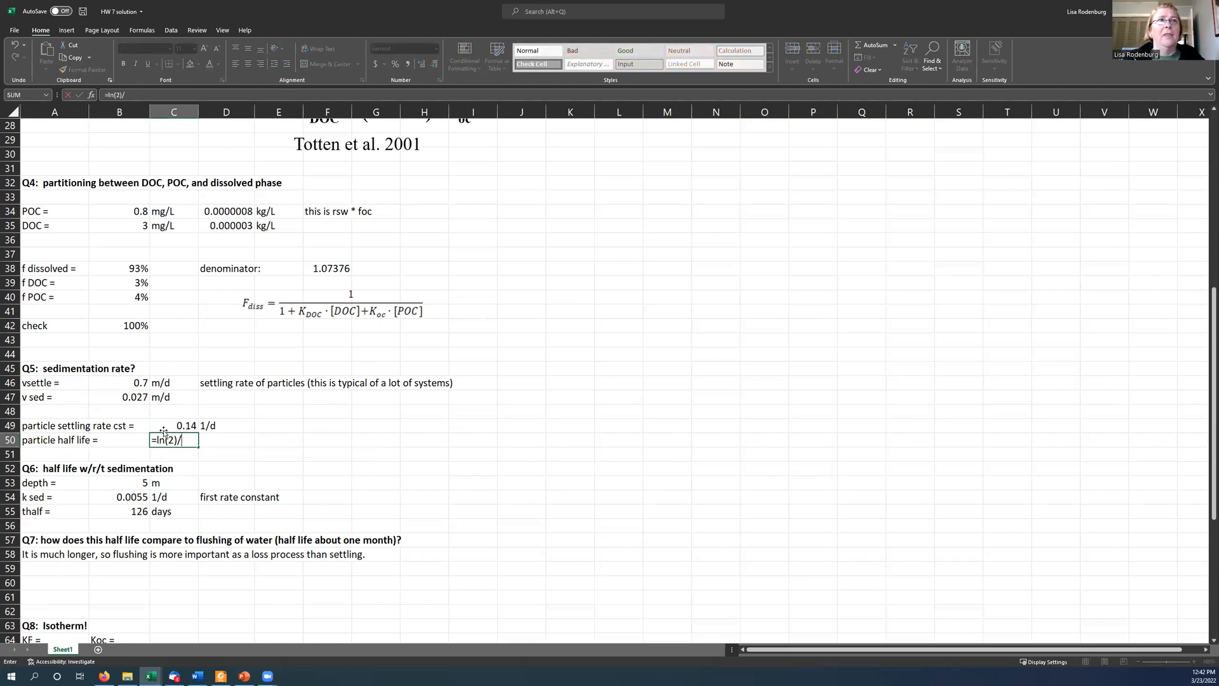
key("Enter")
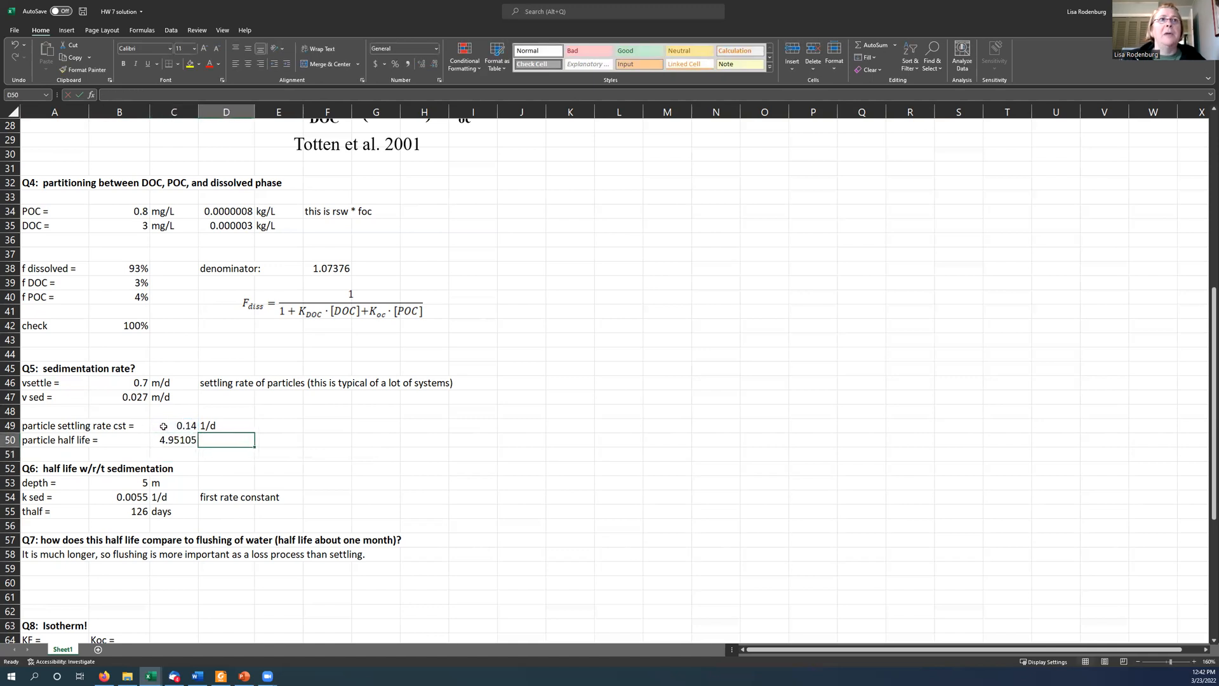
type("days")
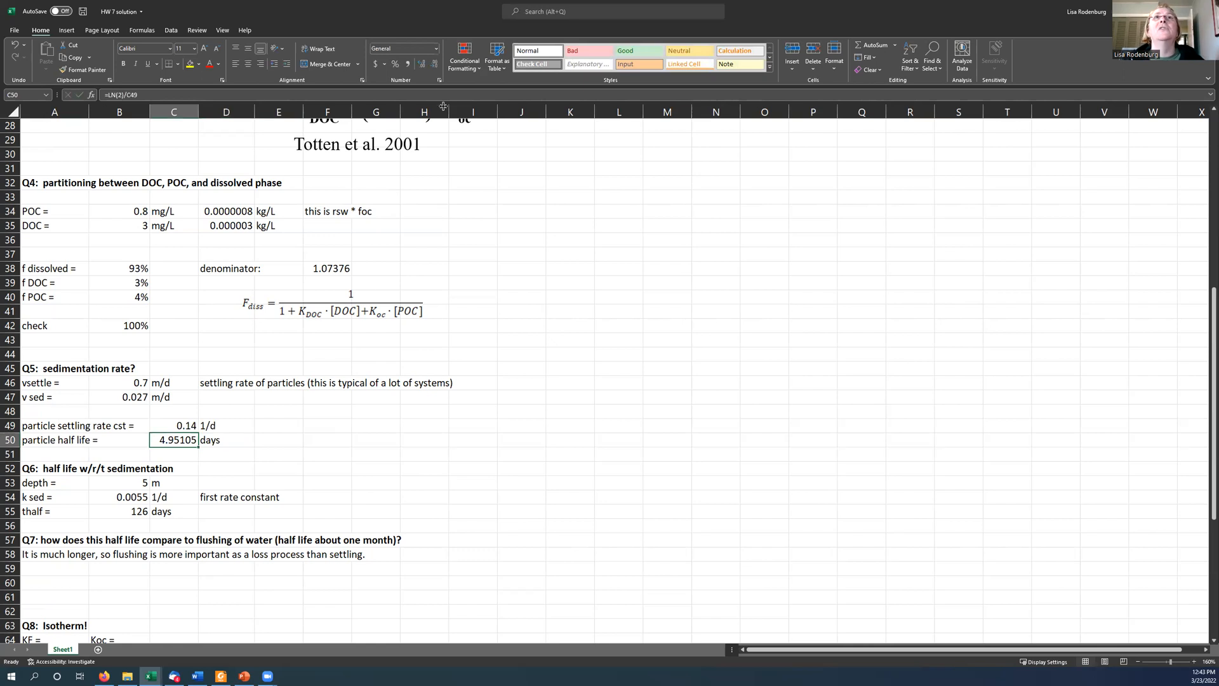
left_click(433, 63)
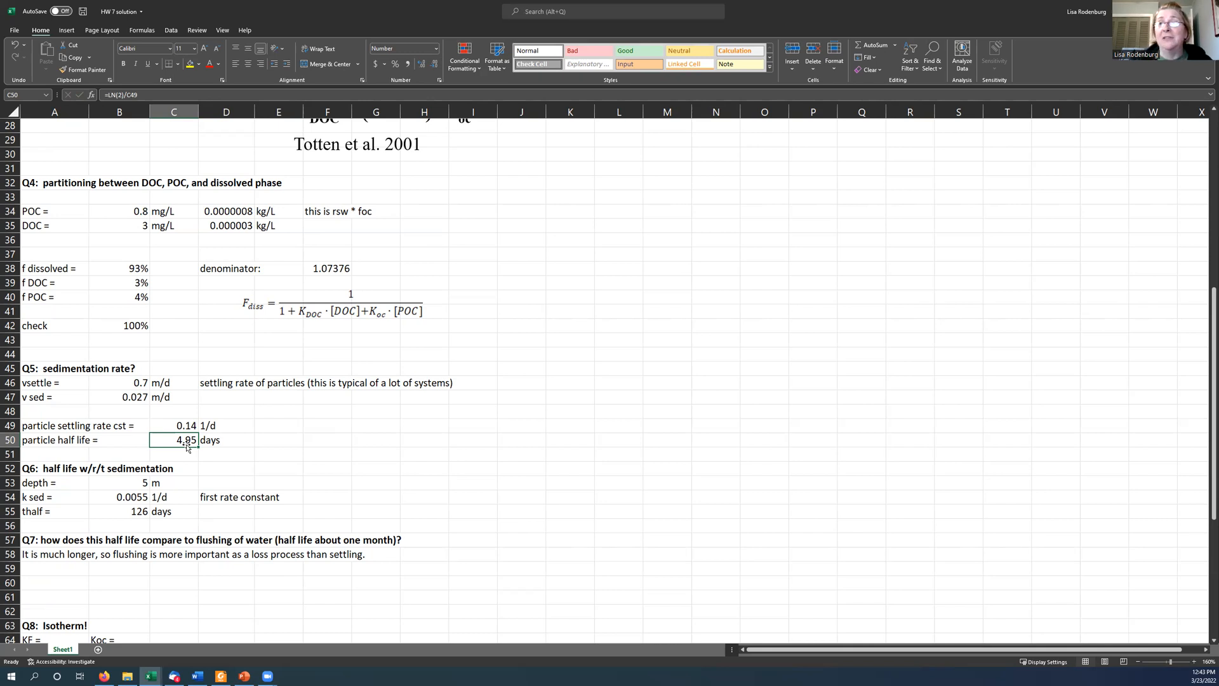
left_click(117, 511)
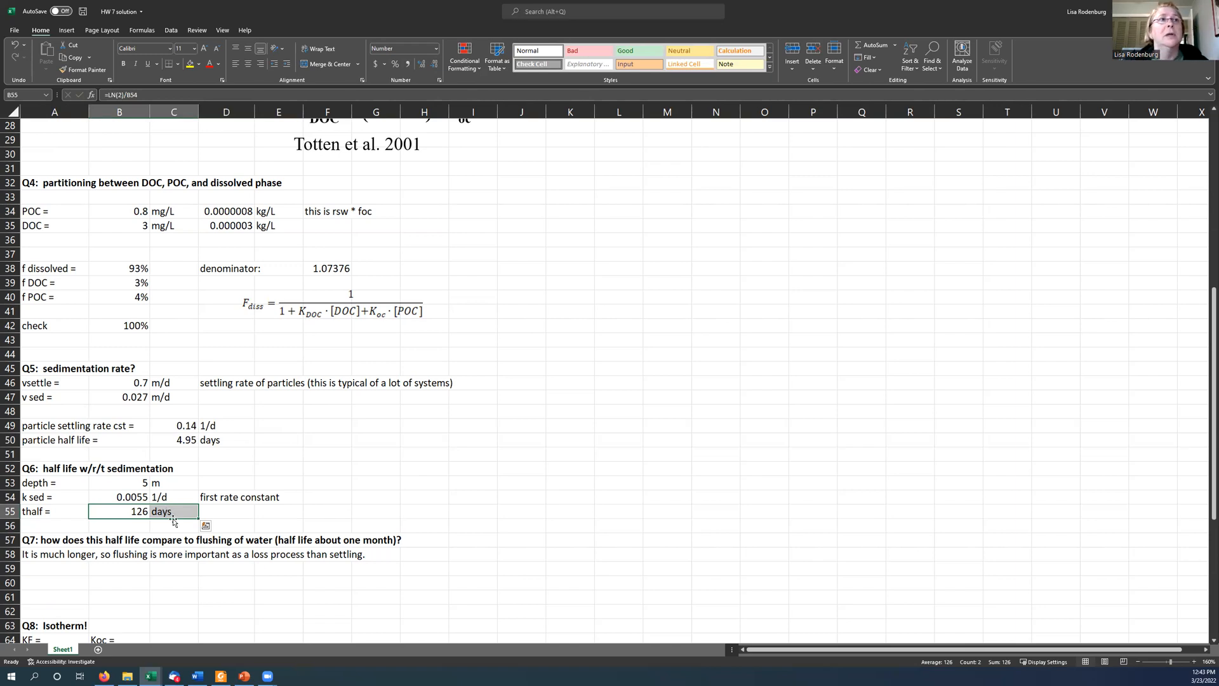
scroll("down", 3)
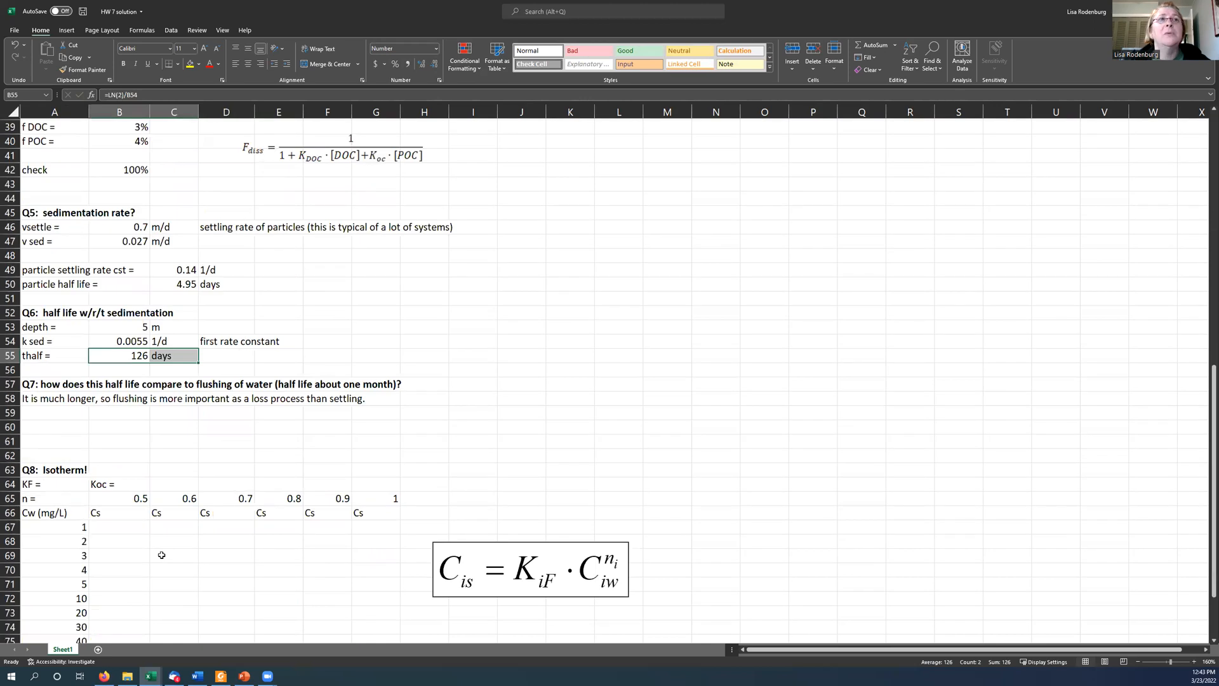
Step: Start the first Cs cell for n = 0.5 as Koc times the 1 mg/L water concentration raised to n
scroll("down", 3)
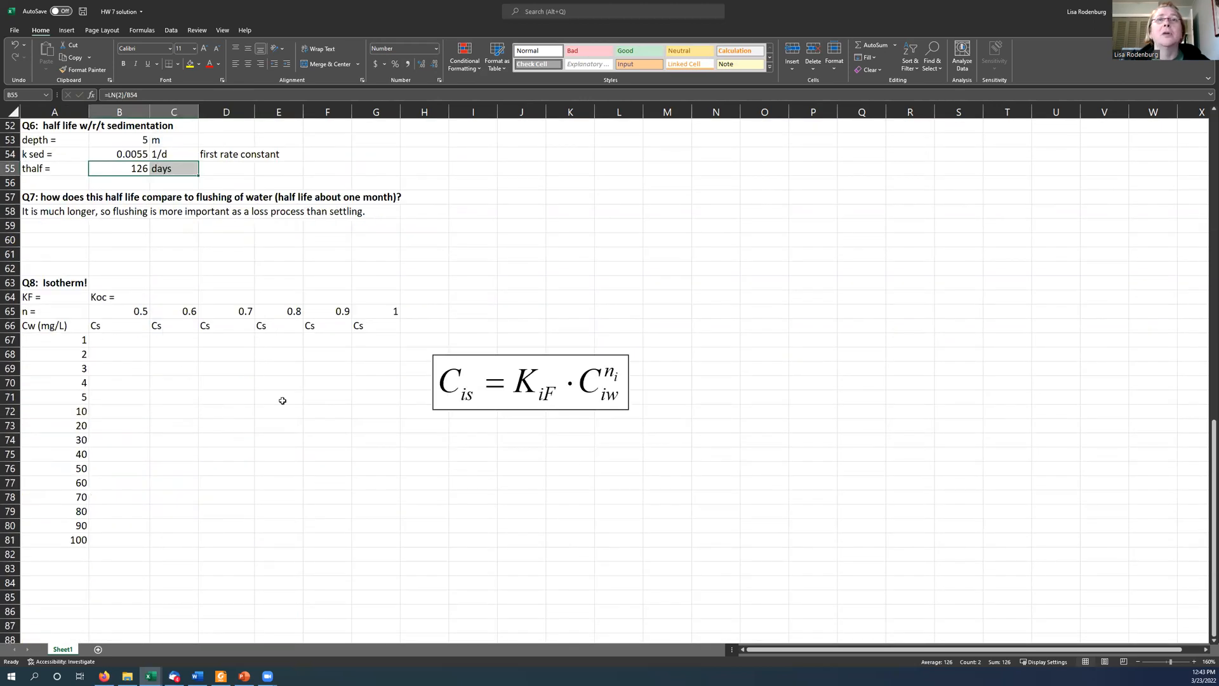
mouse_move(185, 353)
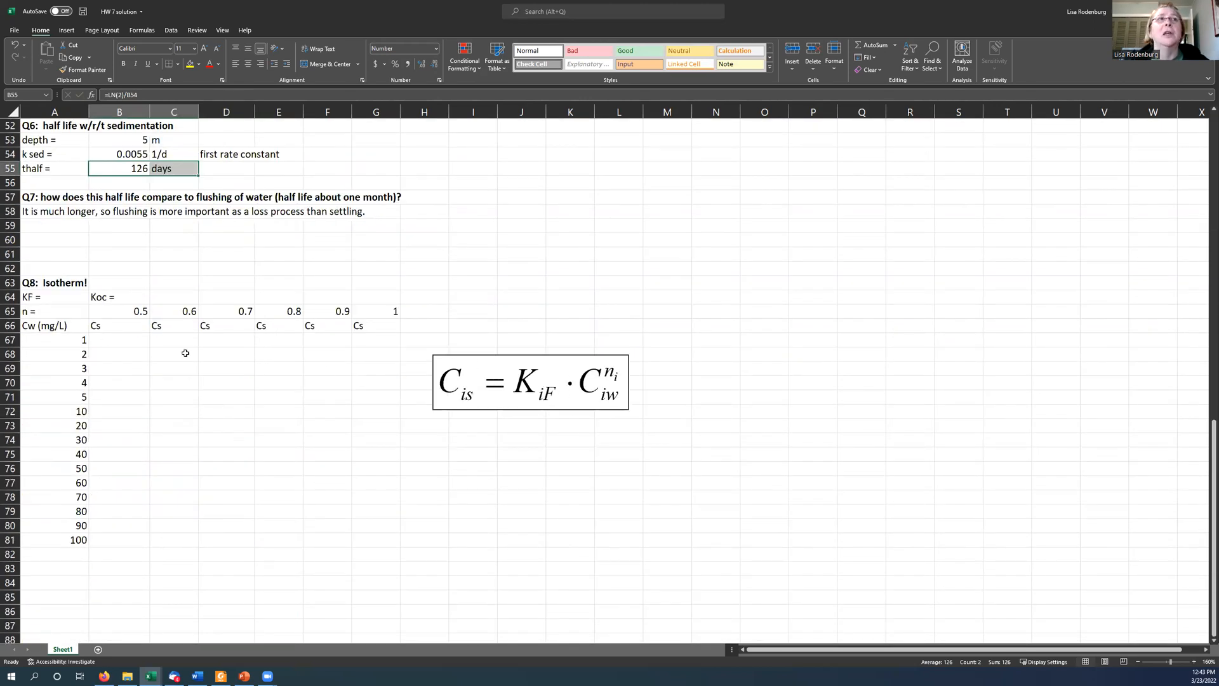
left_click(118, 339)
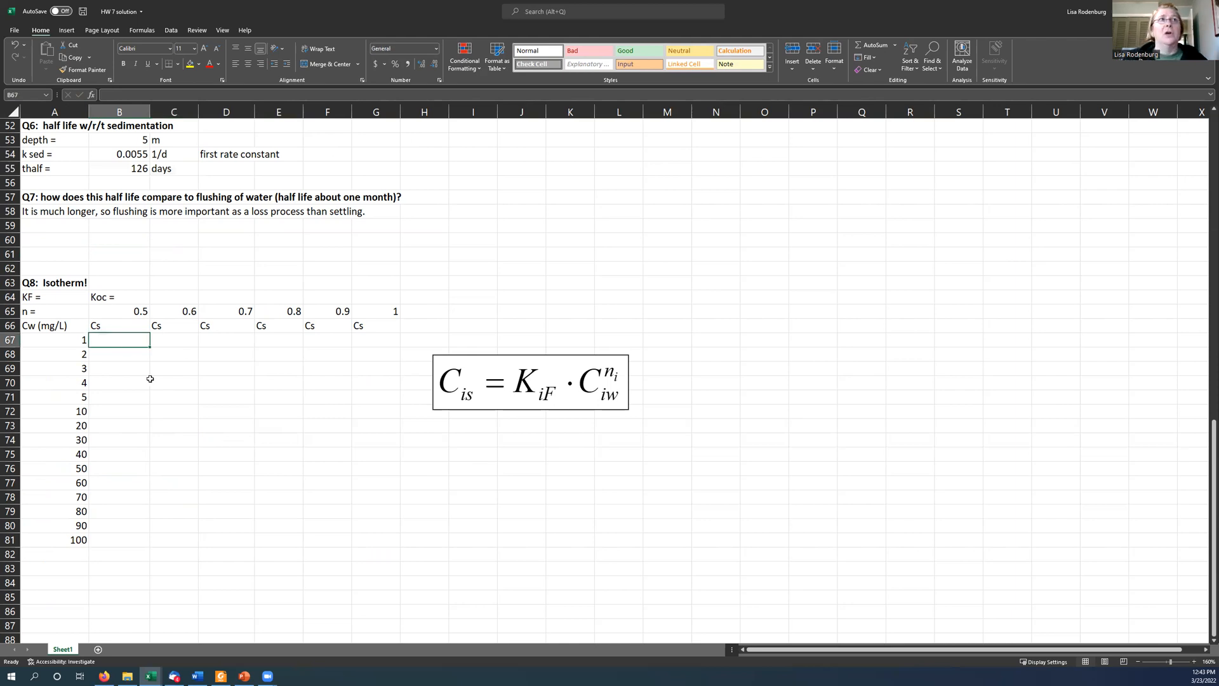
left_click(173, 297)
type("=")
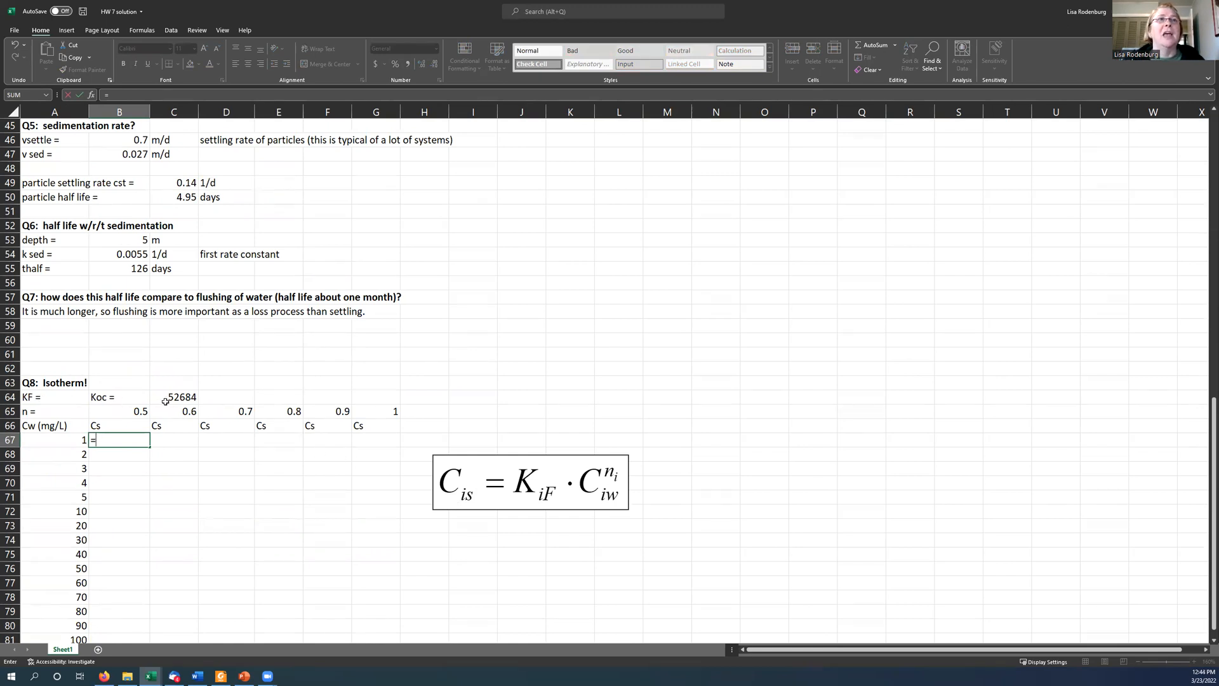
left_click(179, 396)
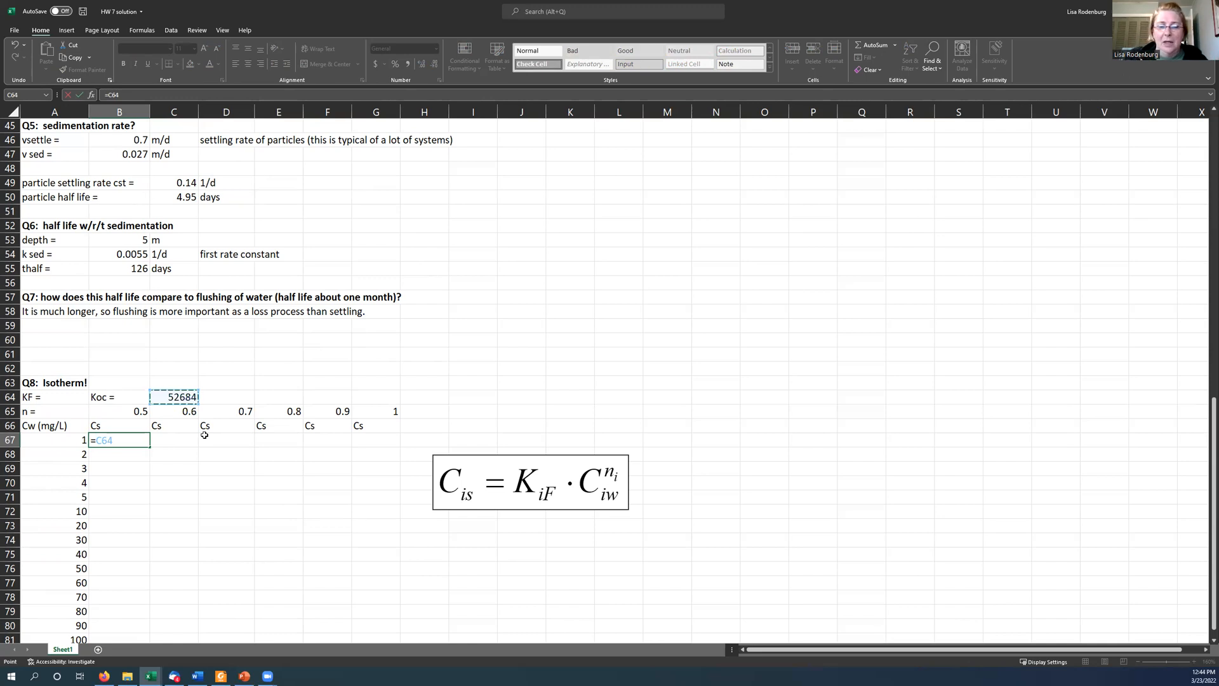
type("*")
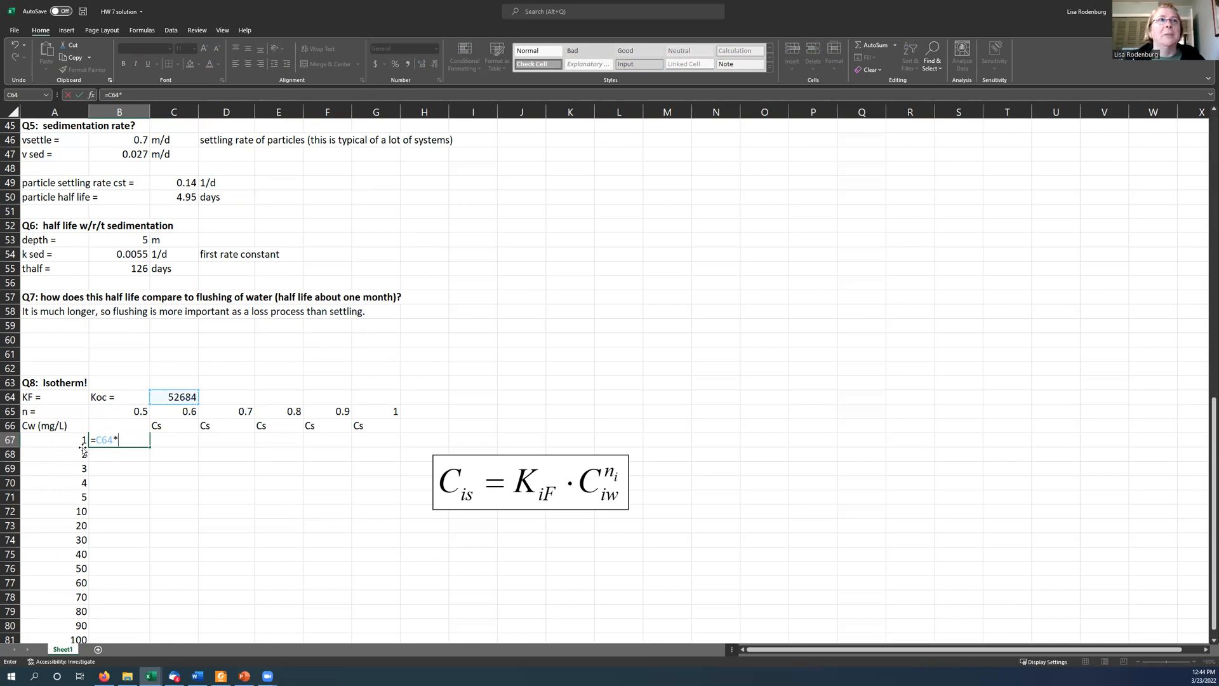
left_click(54, 439)
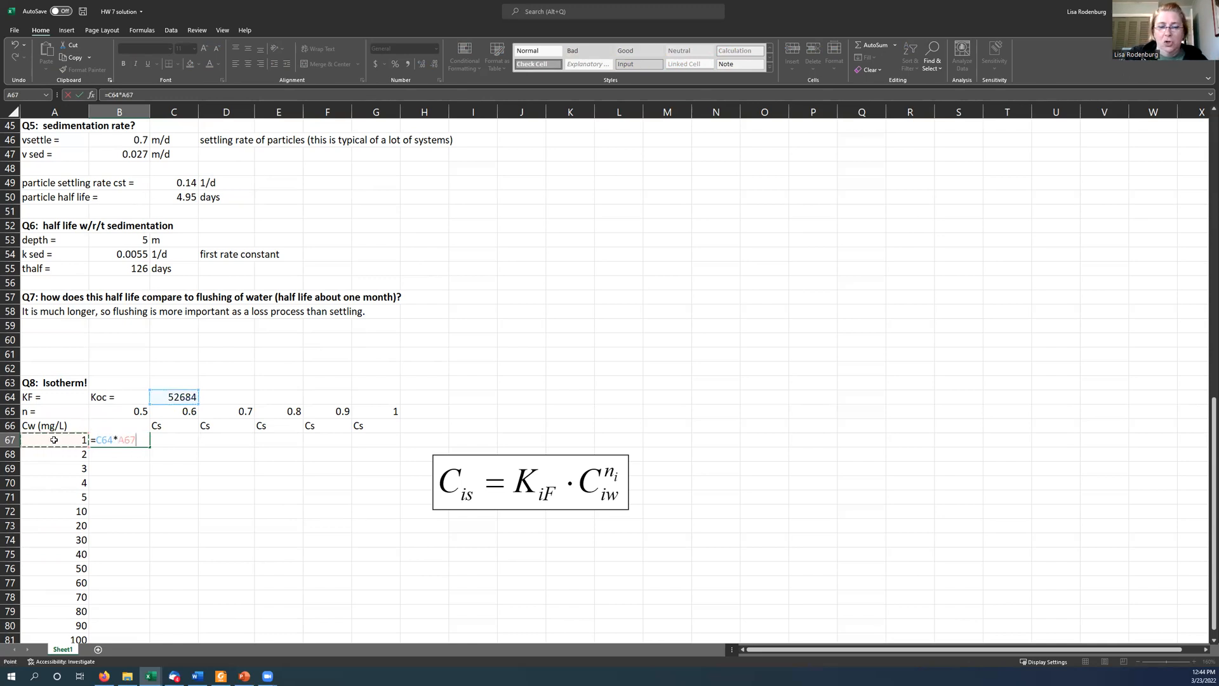
type("^B$65")
left_click(119, 425)
type("Cs")
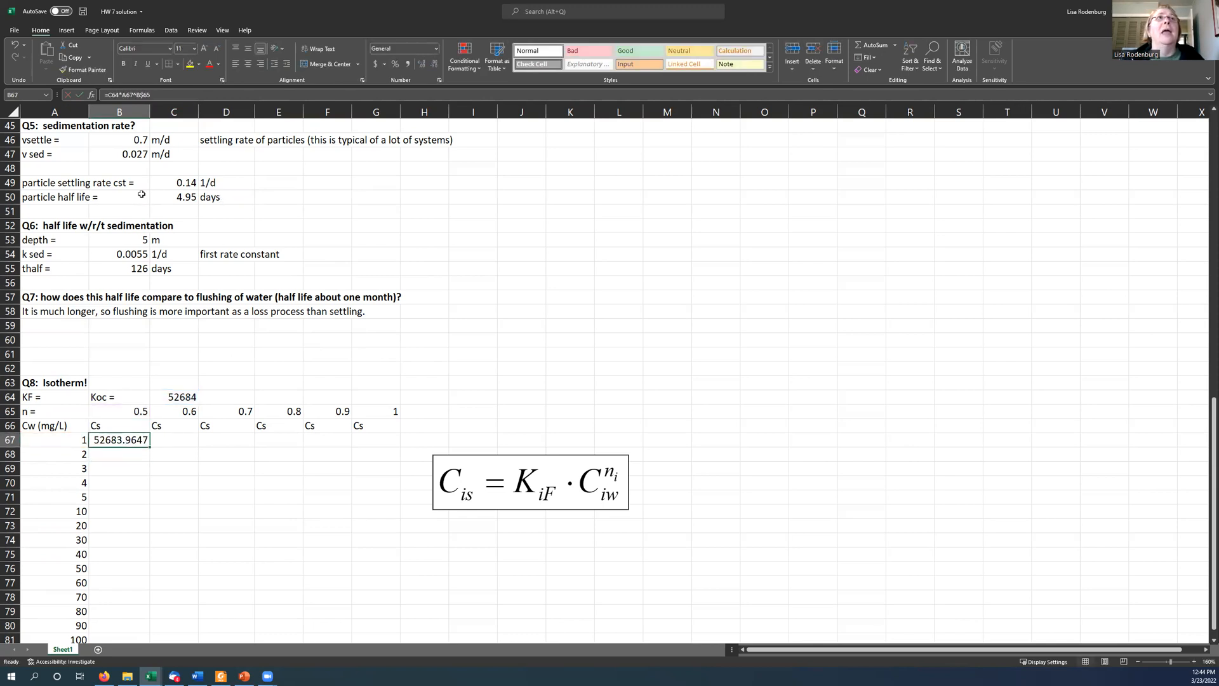
Step: Edit B67 to =$C$64*$A67^B$65 so it returns 52684
double_click(120, 439)
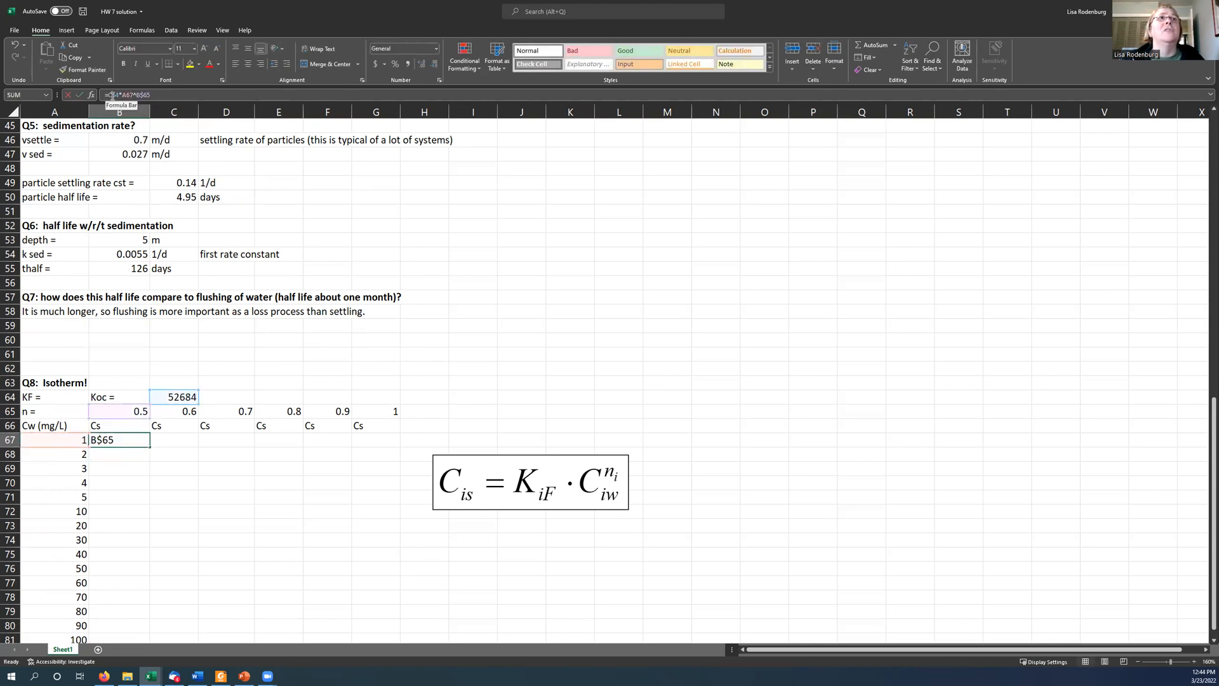
type("C64*A67^")
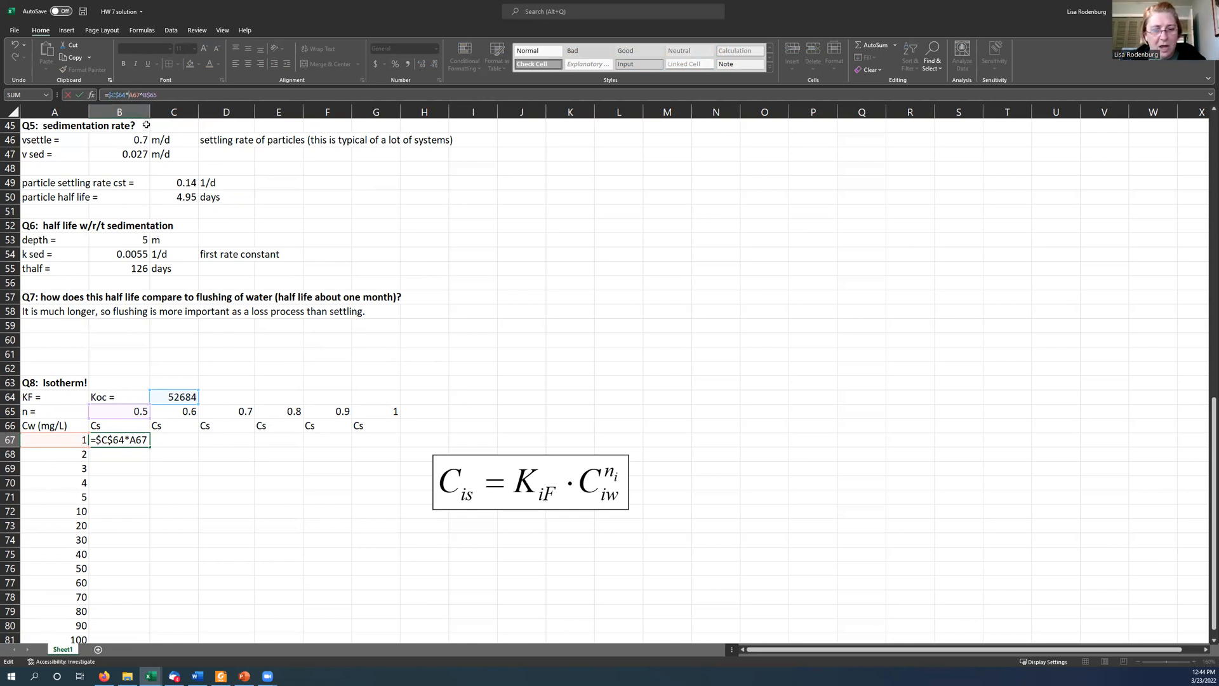
key("Enter")
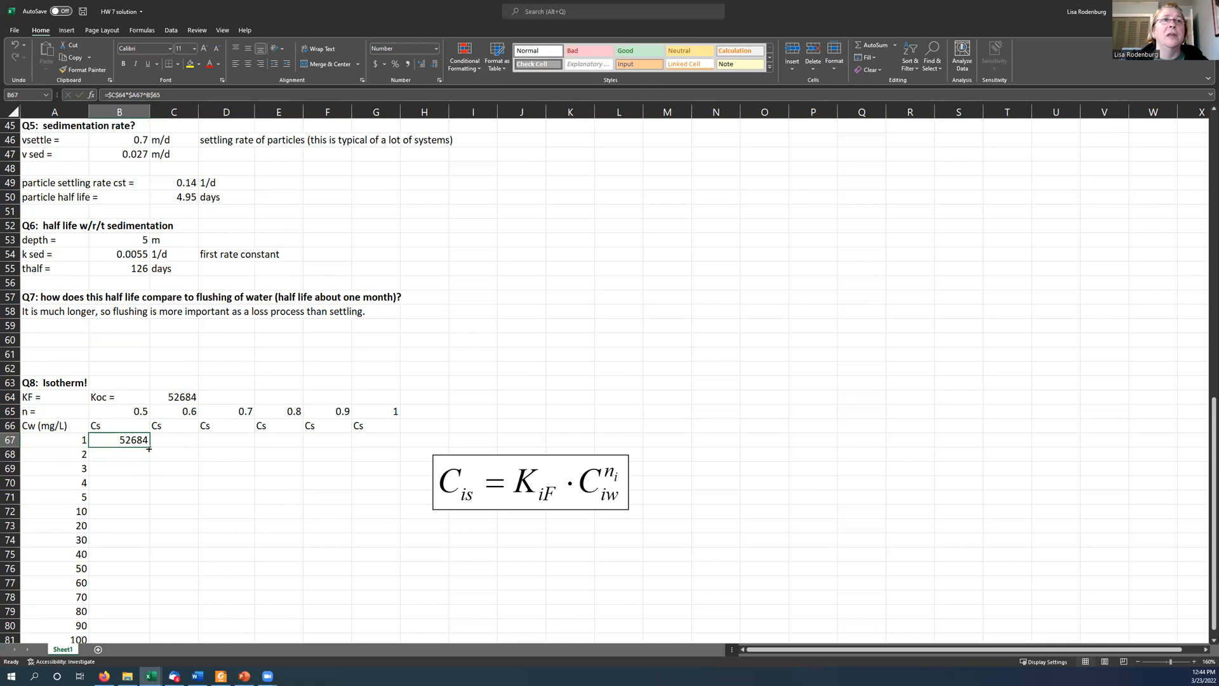
Step: Fill the Cs formula across to column G and down through Cw 100, reaching 5268396, then verify B67
left_click_drag(120, 441, 382, 440)
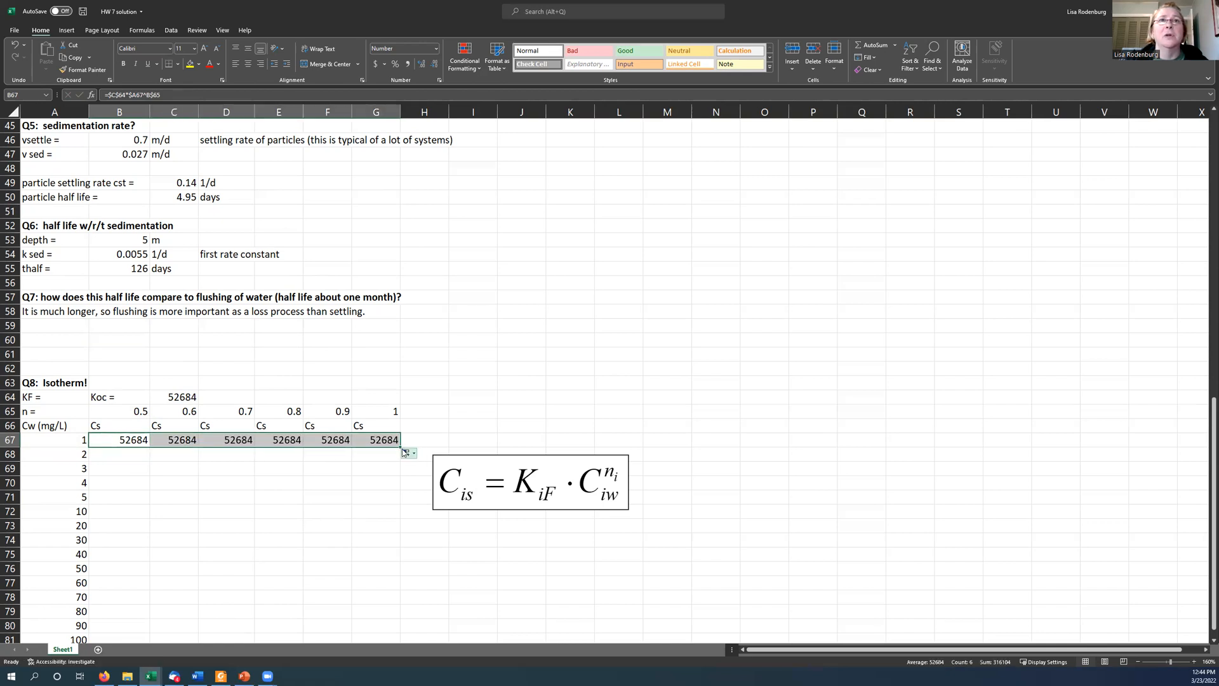
left_click_drag(408, 451, 400, 637)
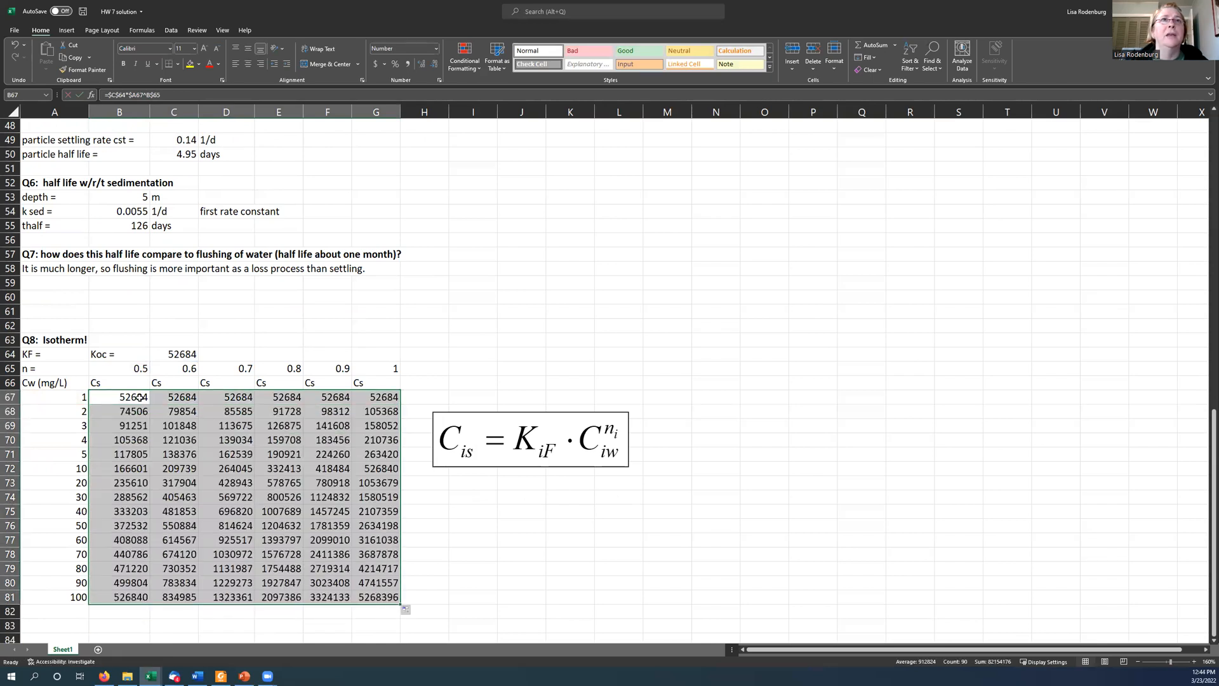
left_click(122, 396)
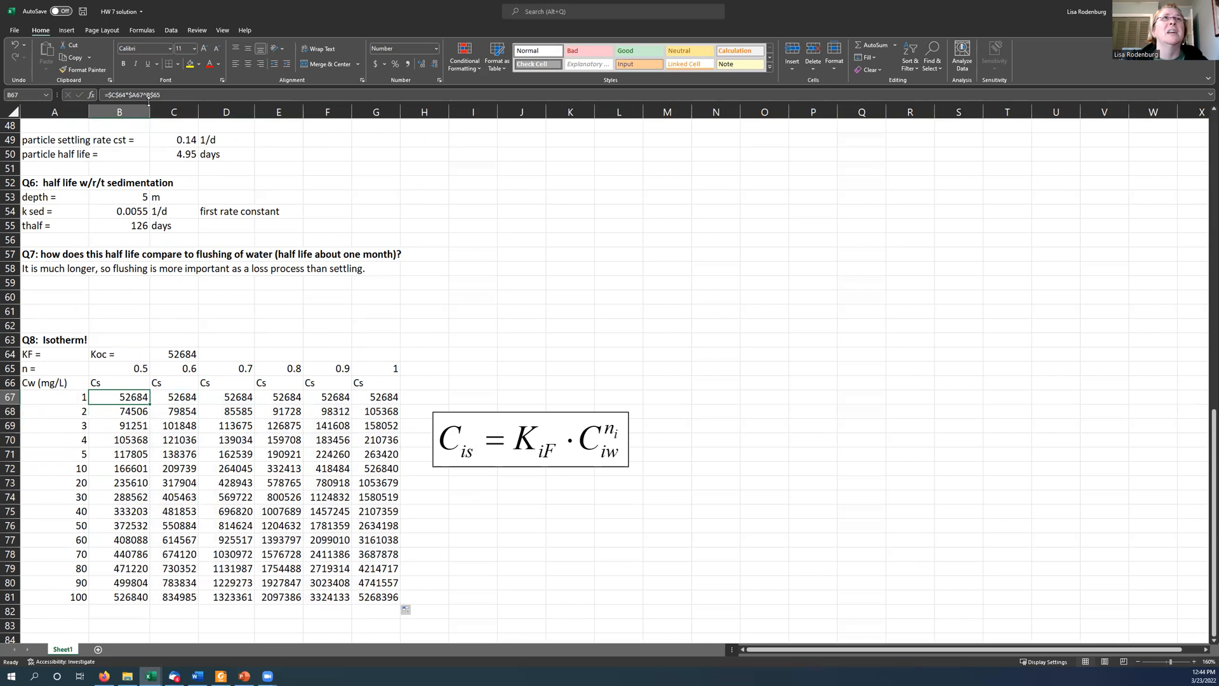
double_click(120, 396)
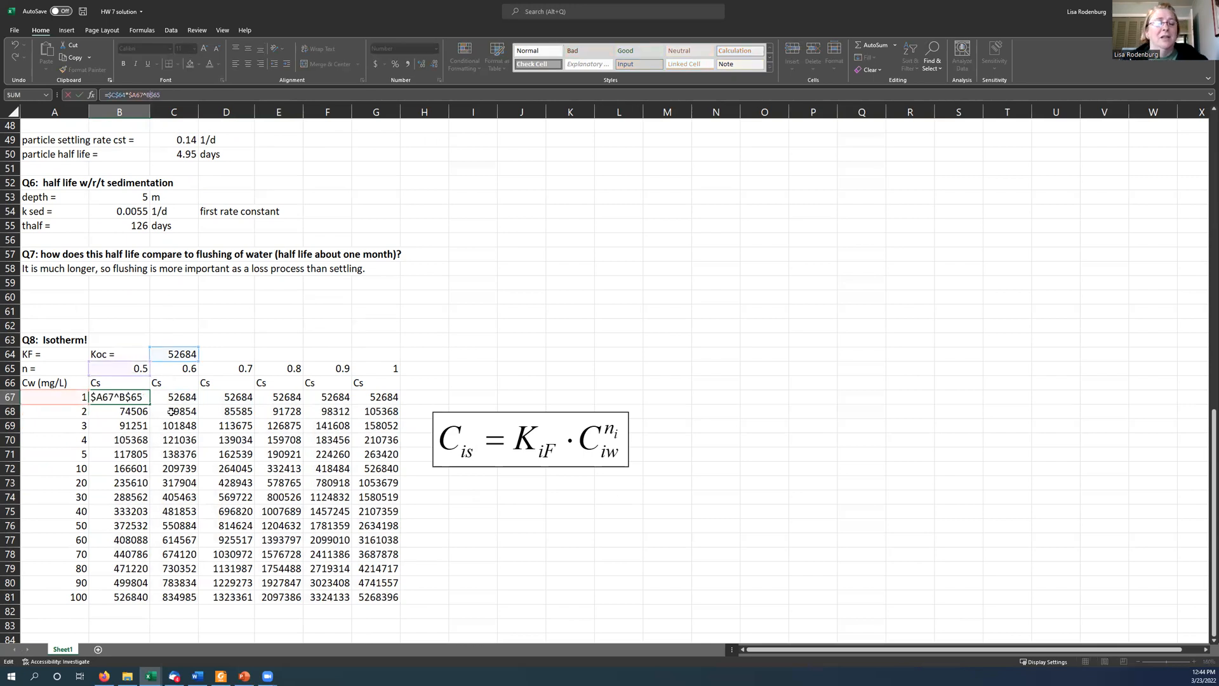
left_click(278, 397)
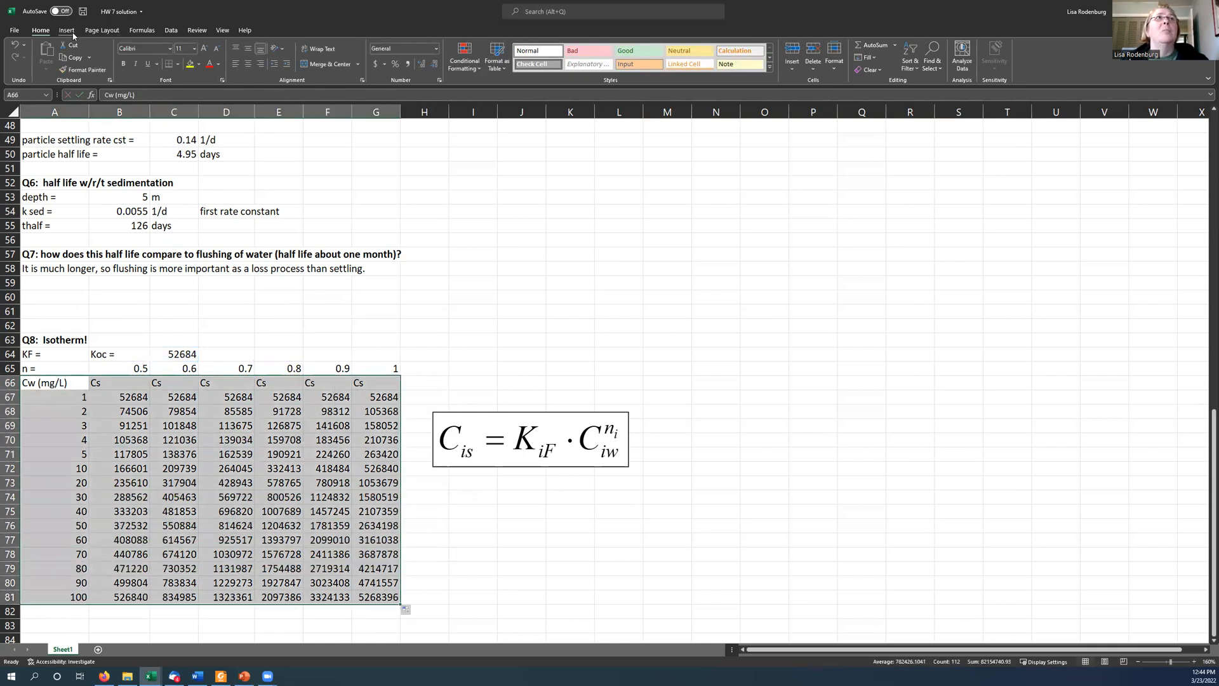
Step: Try inserting a scatter chart of the table, remove it, and rearrange the Cs headers before retrying
left_click(64, 31)
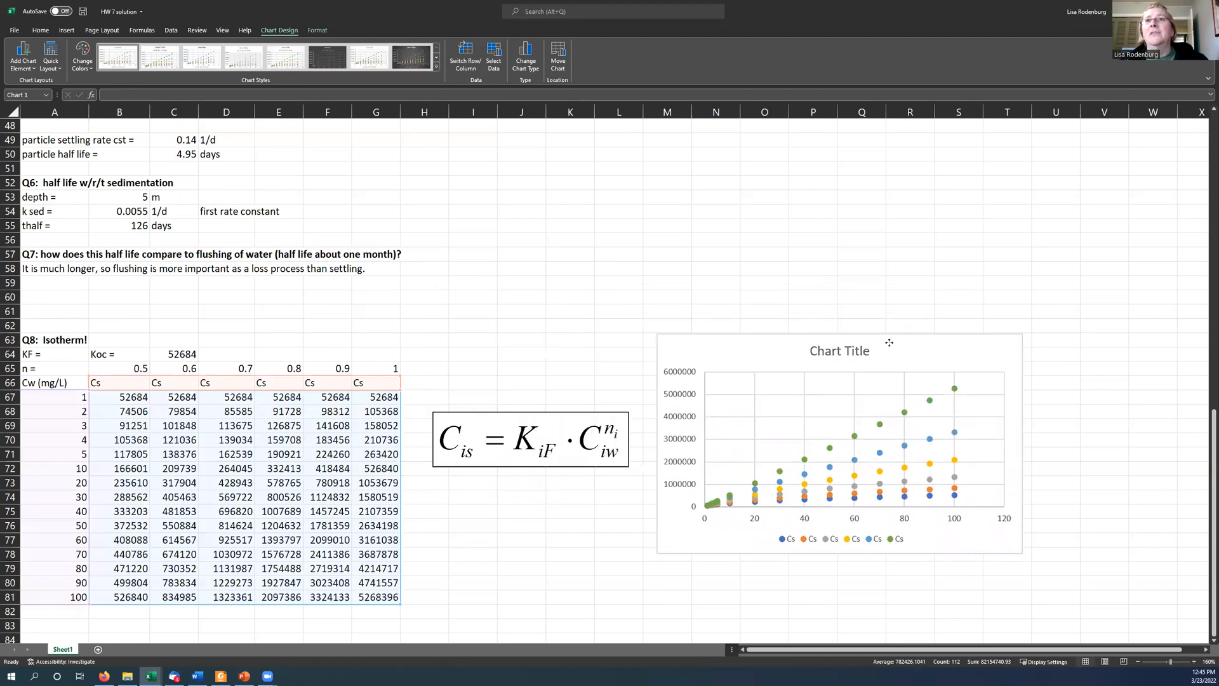
left_click(840, 442)
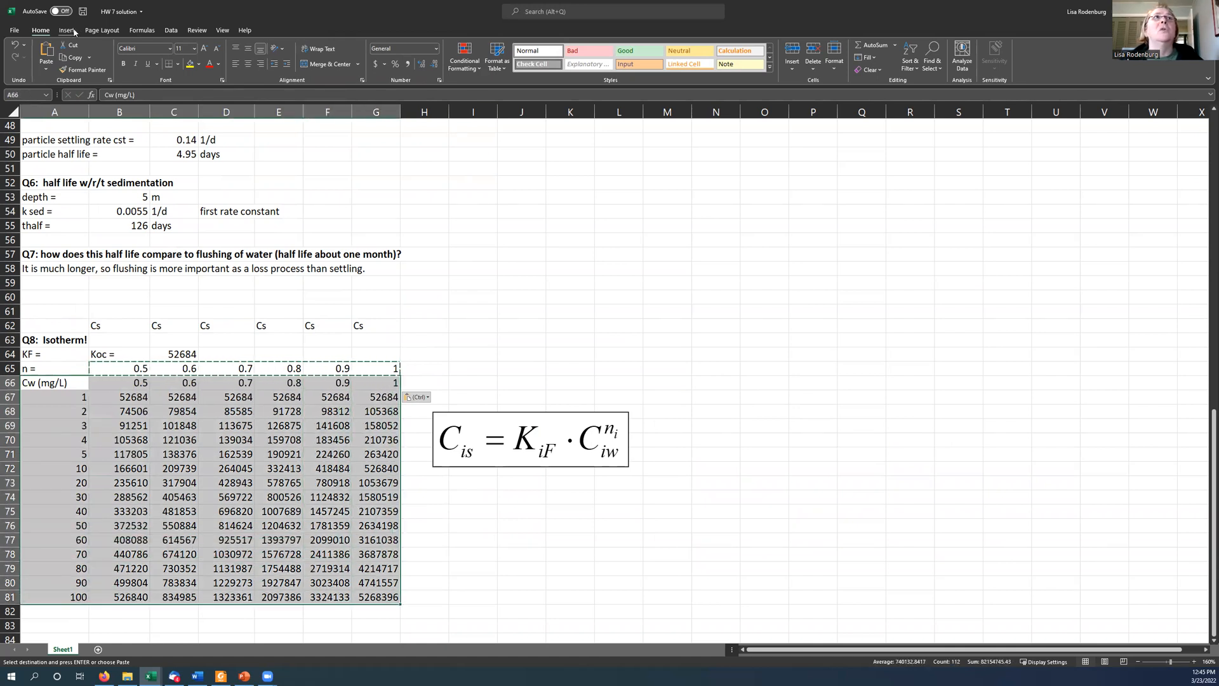
left_click(65, 31)
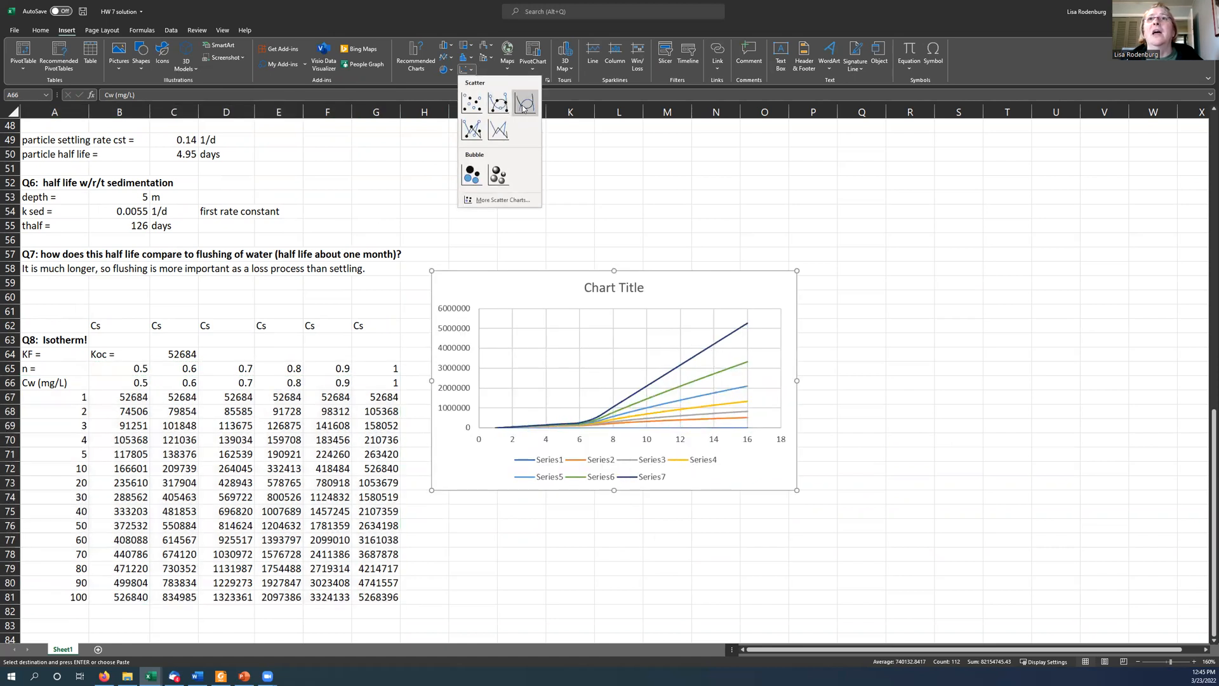
mouse_move(524, 103)
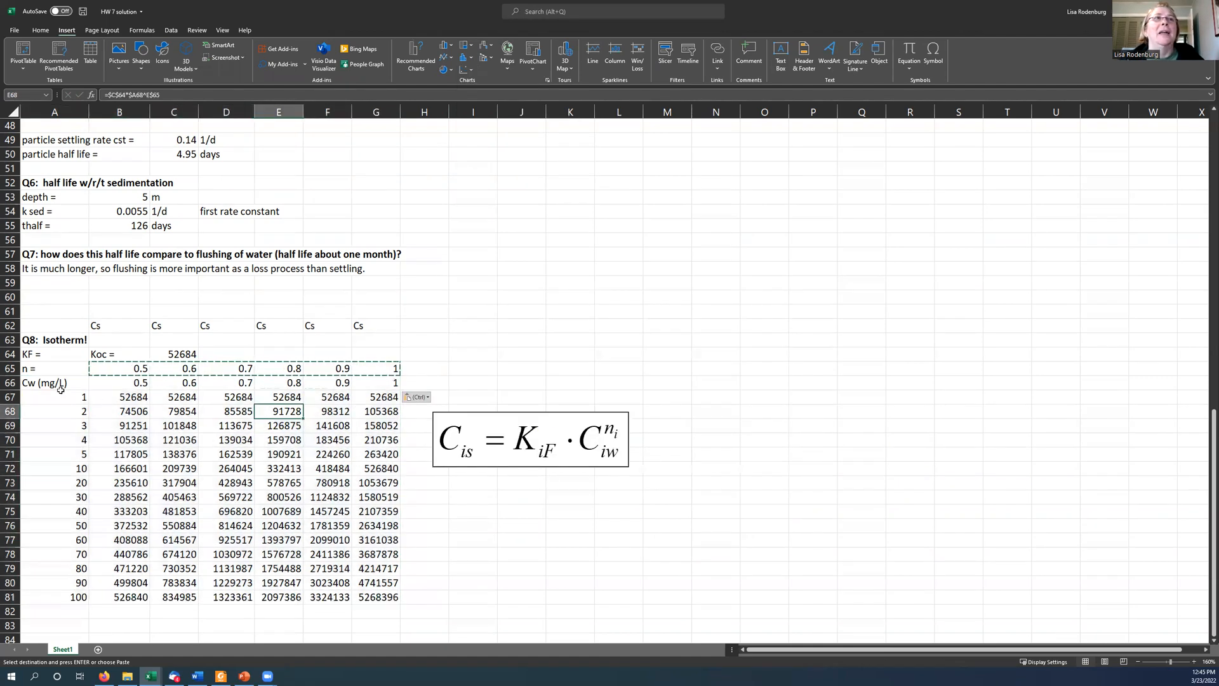
left_click(44, 383)
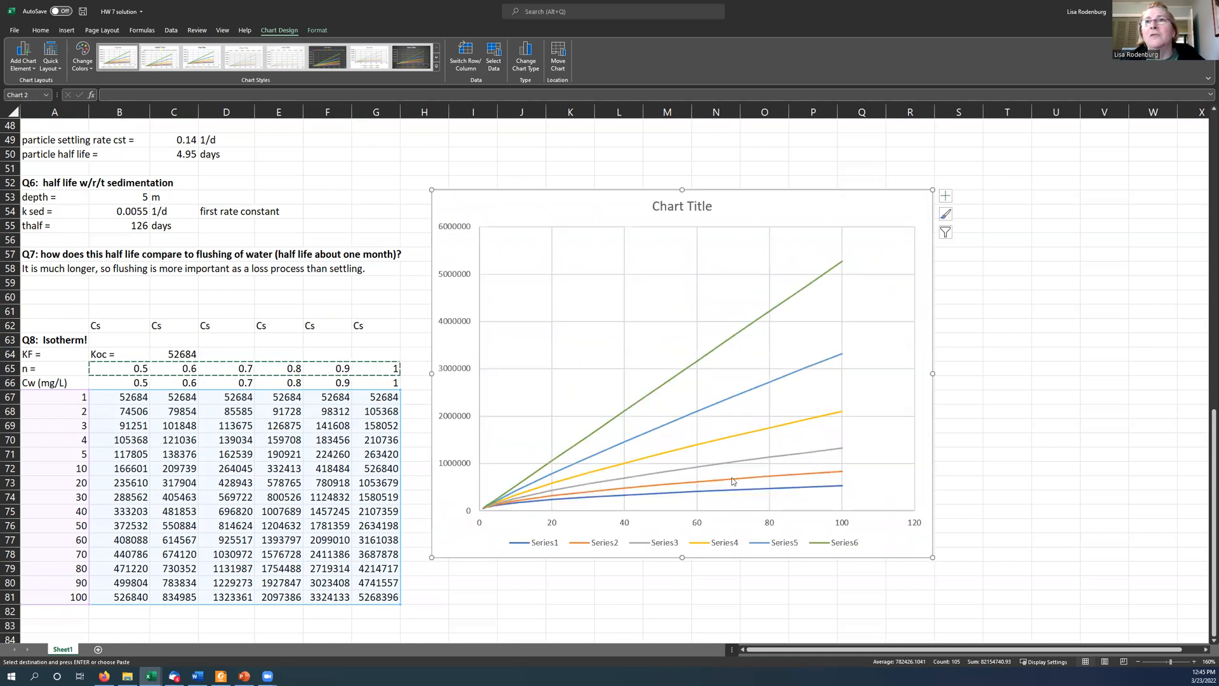
mouse_move(616, 425)
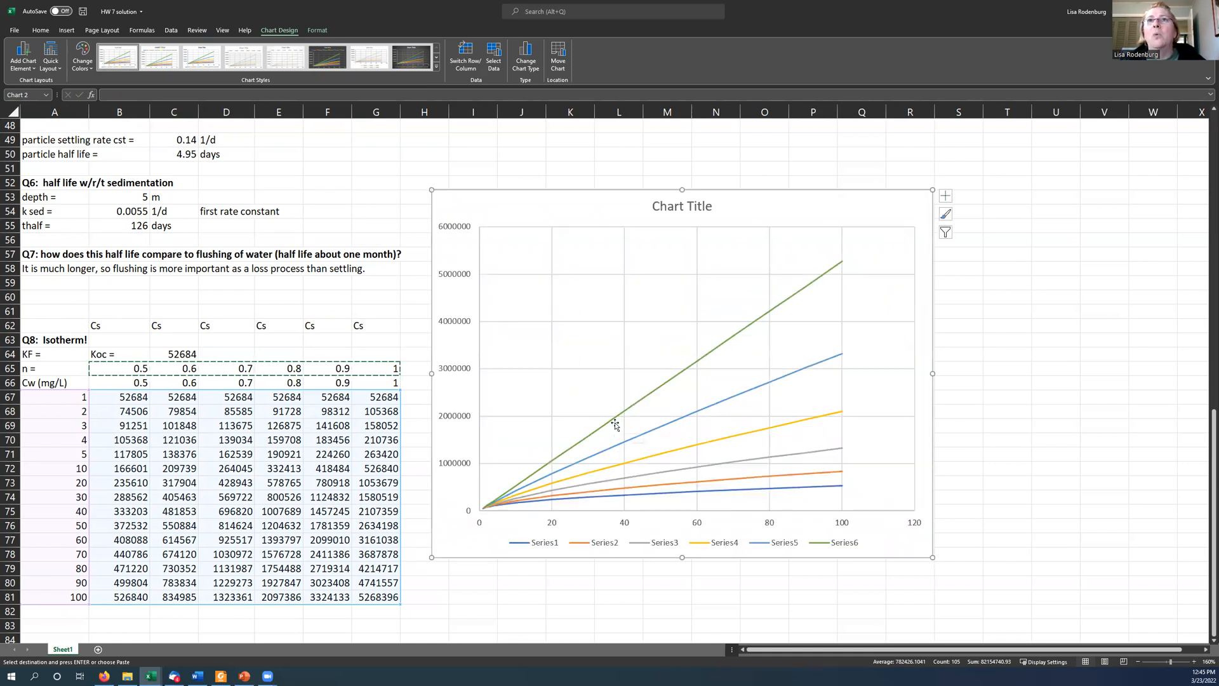
Step: Select the Series6 (n = 1) curve in the isotherm chart to inspect its data
left_click(770, 312)
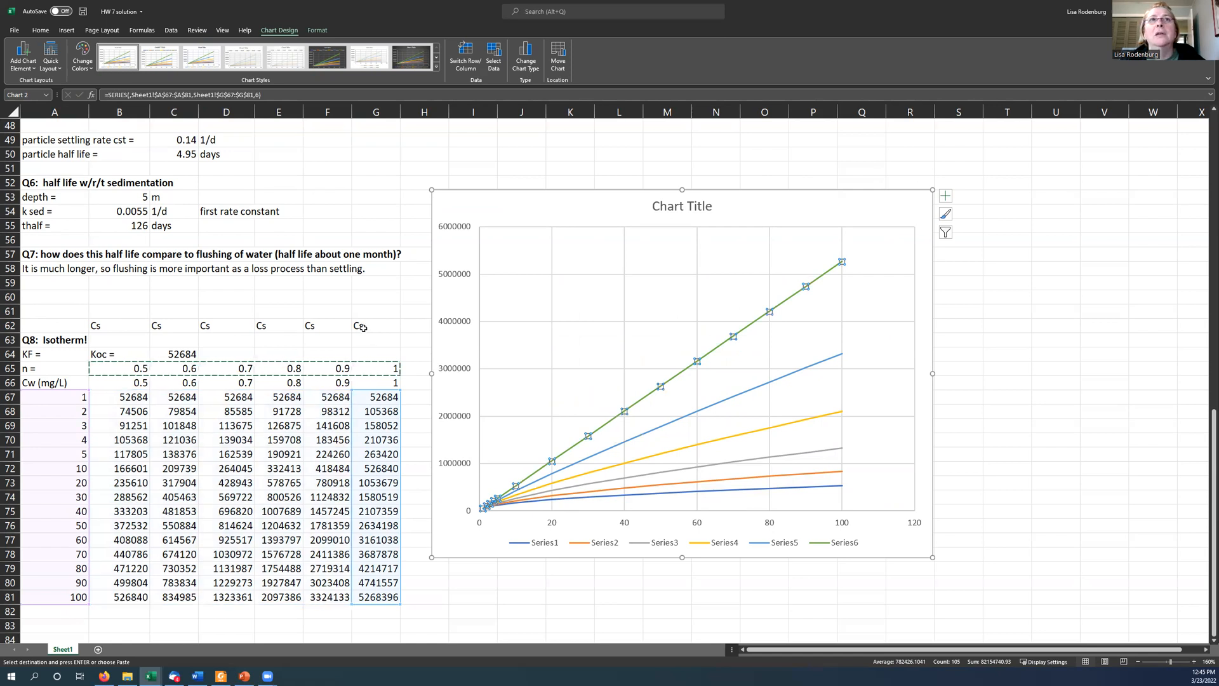
mouse_move(750, 319)
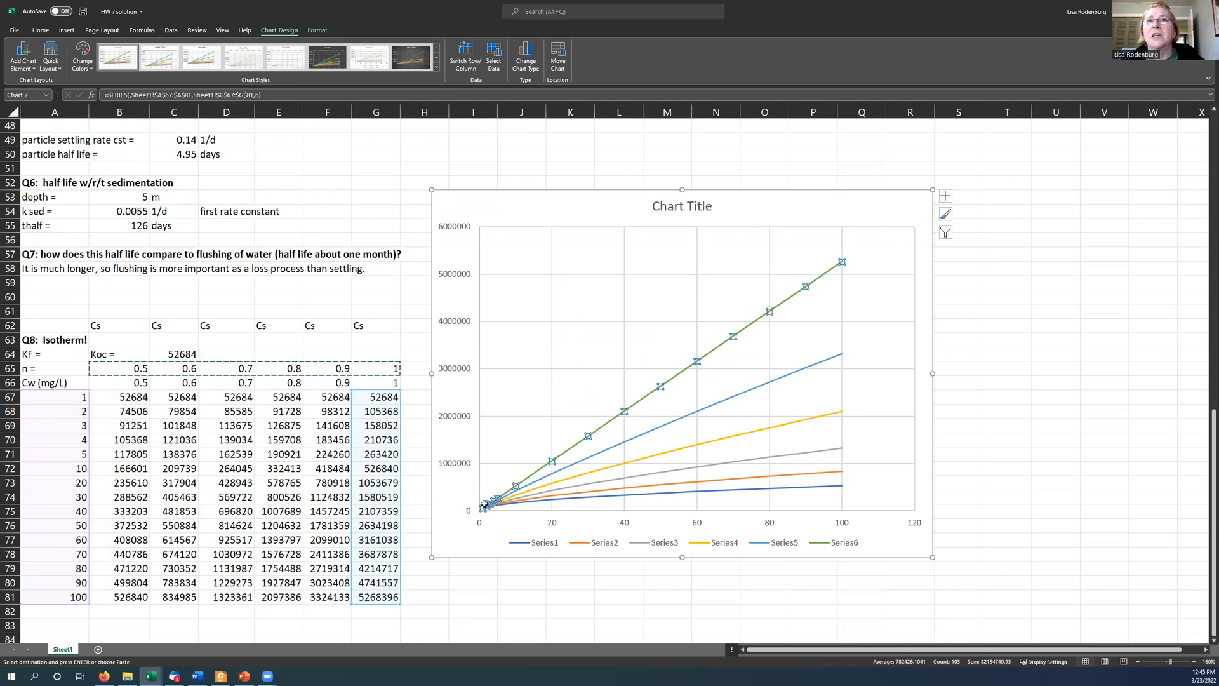
mouse_move(583, 495)
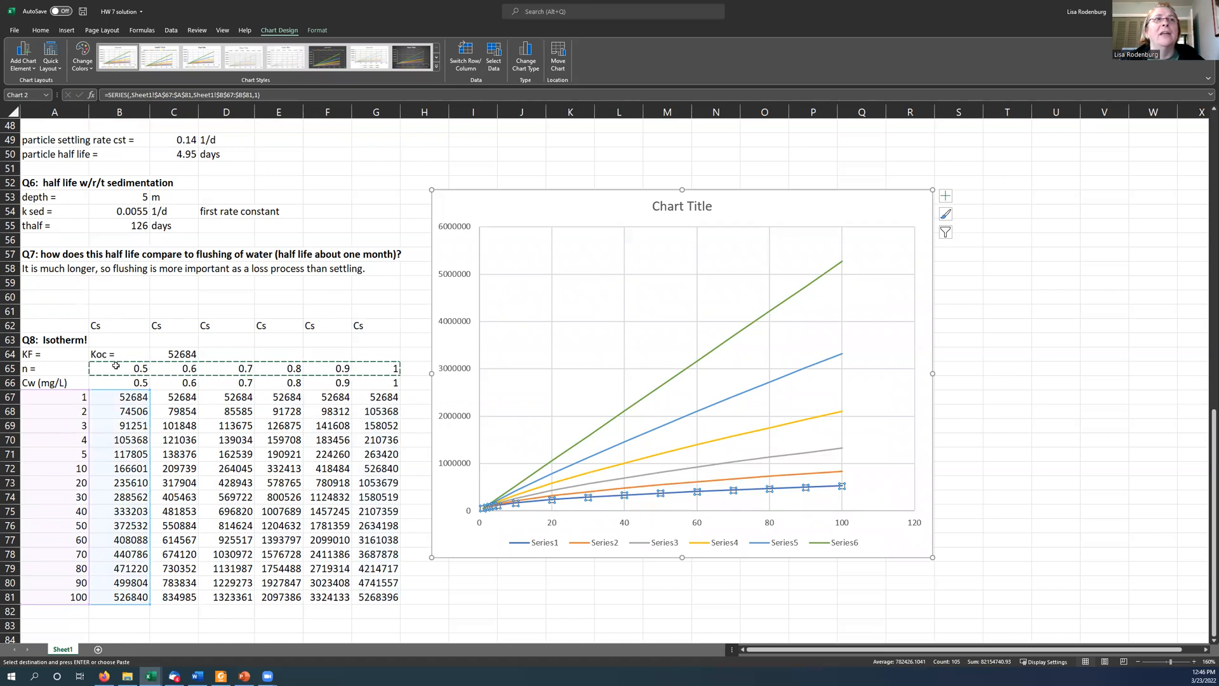
mouse_move(551, 536)
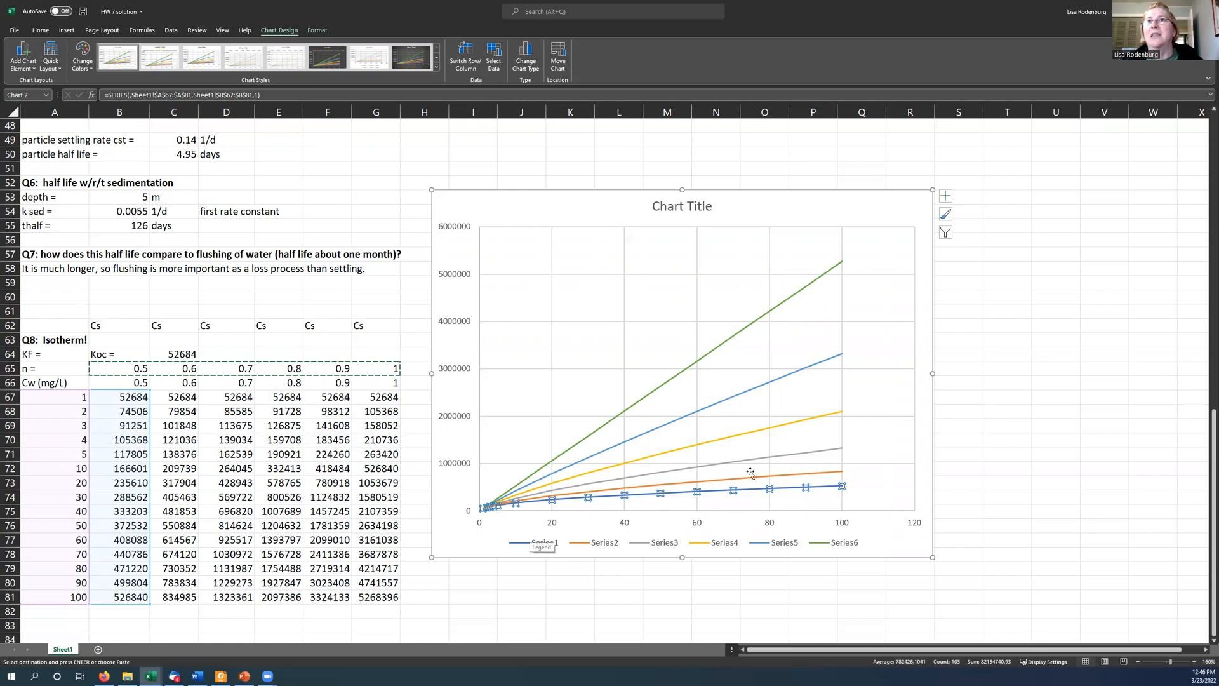
mouse_move(629, 459)
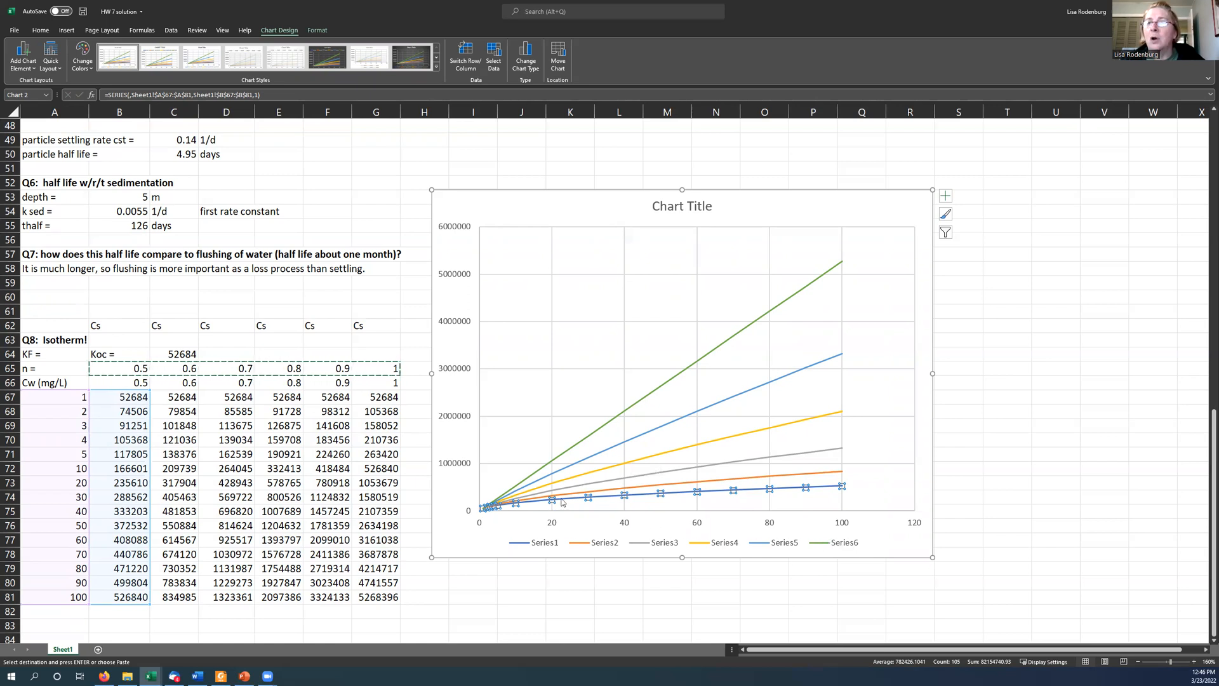
mouse_move(561, 501)
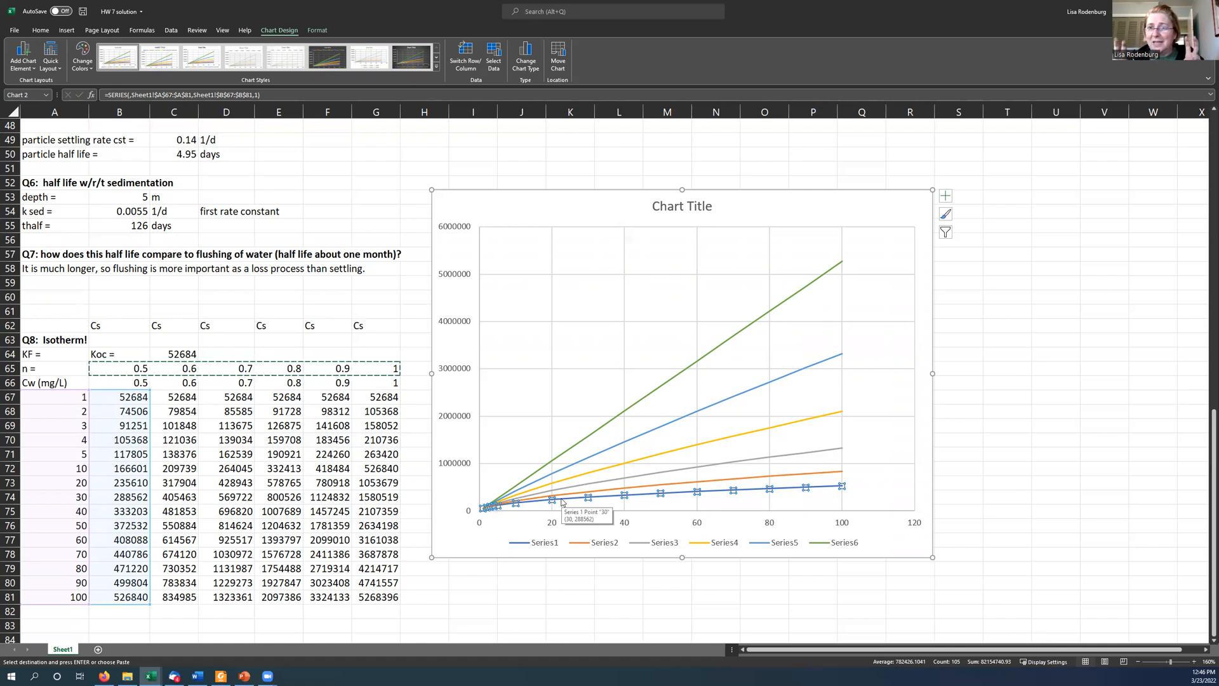
mouse_move(759, 488)
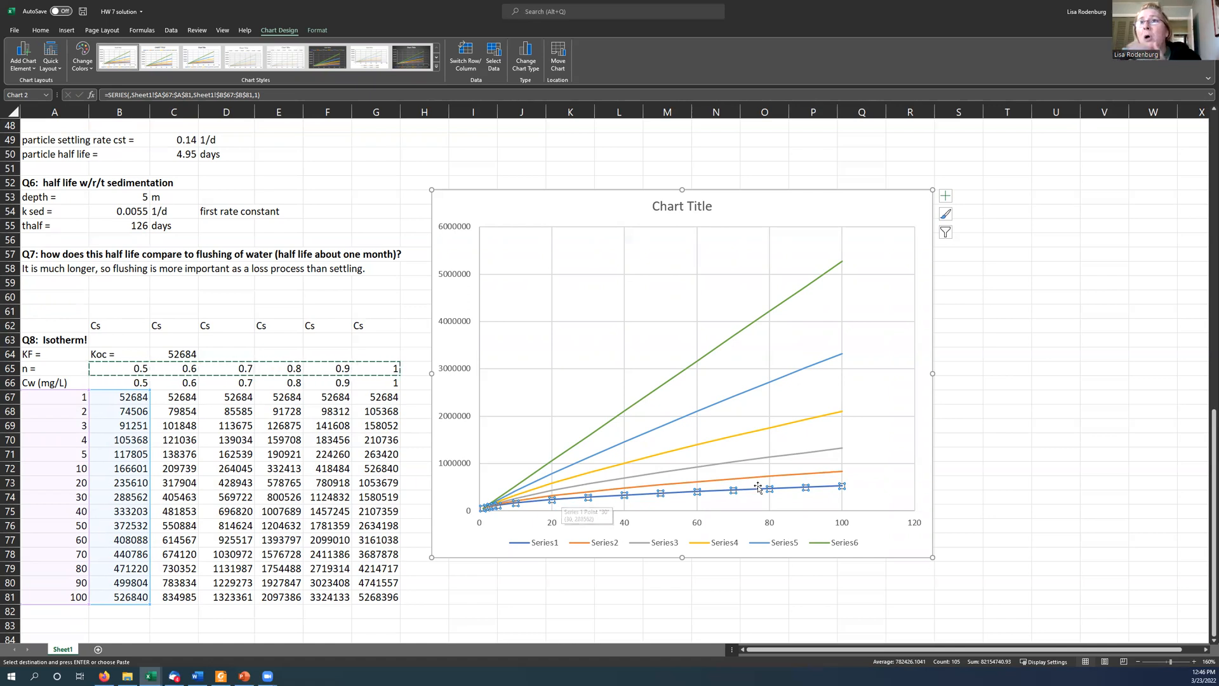
mouse_move(820, 485)
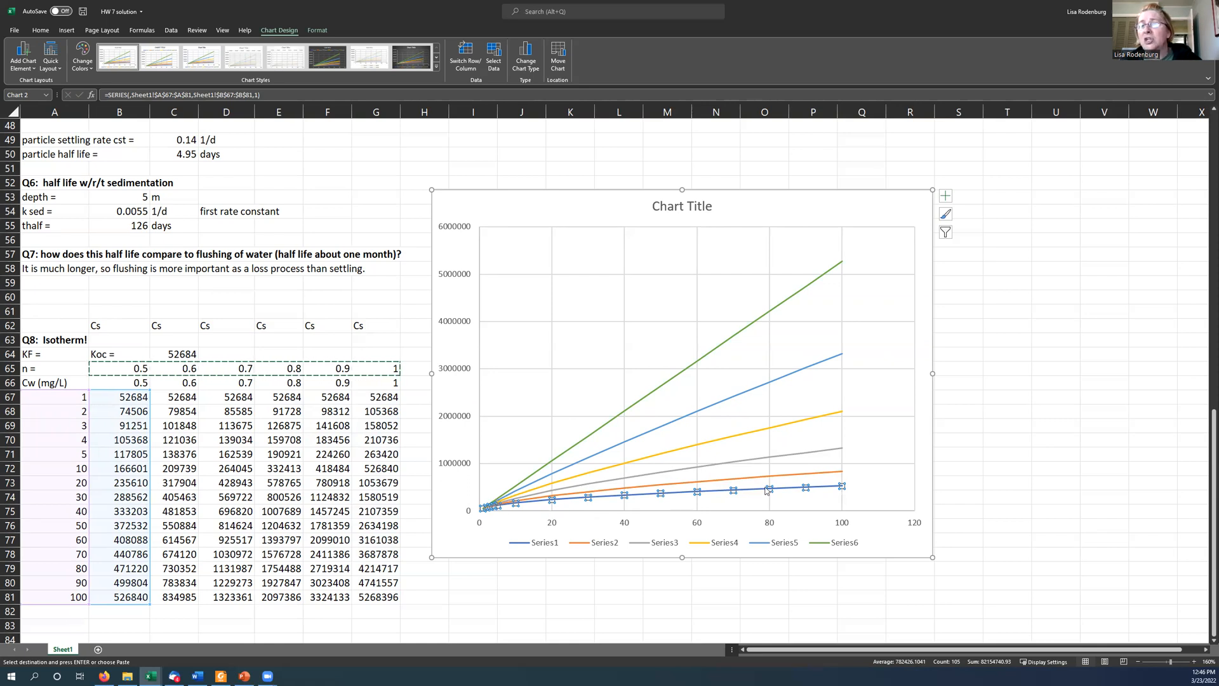
mouse_move(767, 491)
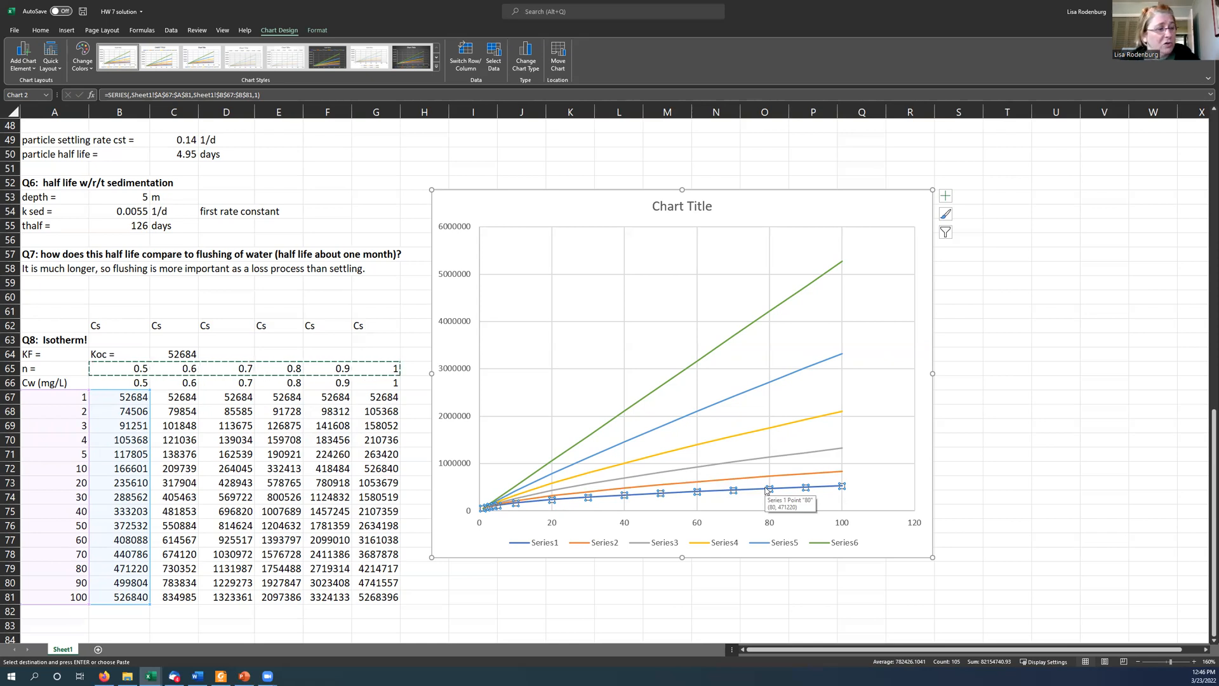
mouse_move(804, 470)
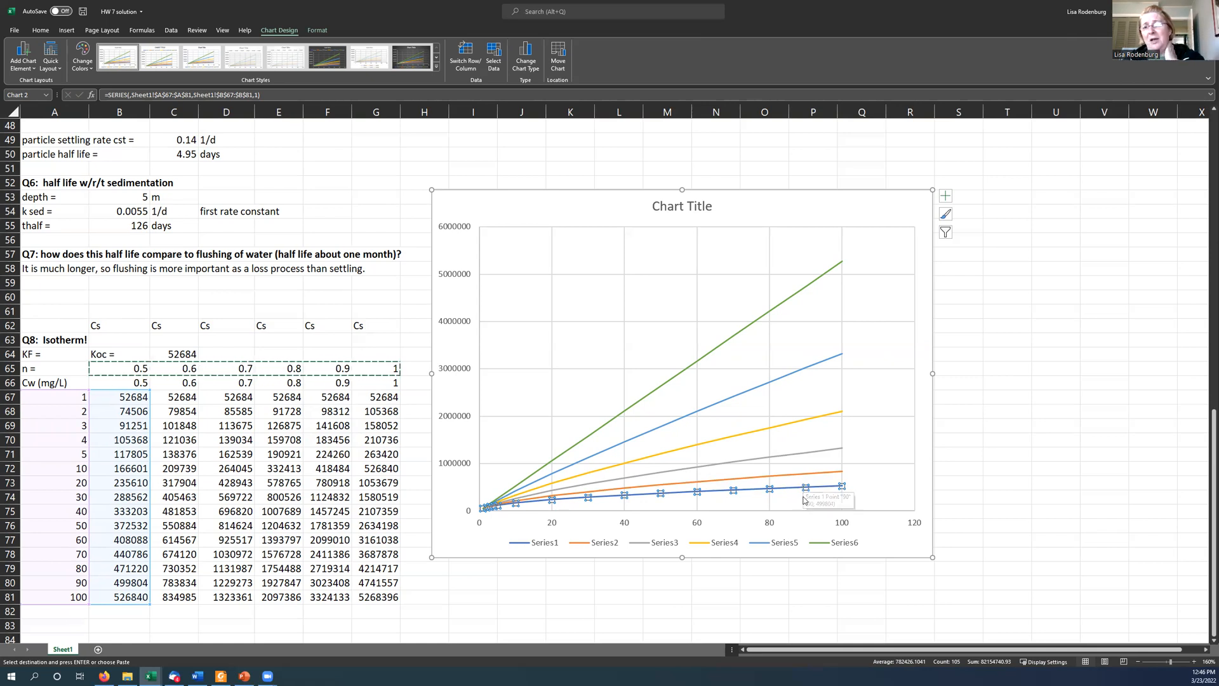
mouse_move(801, 499)
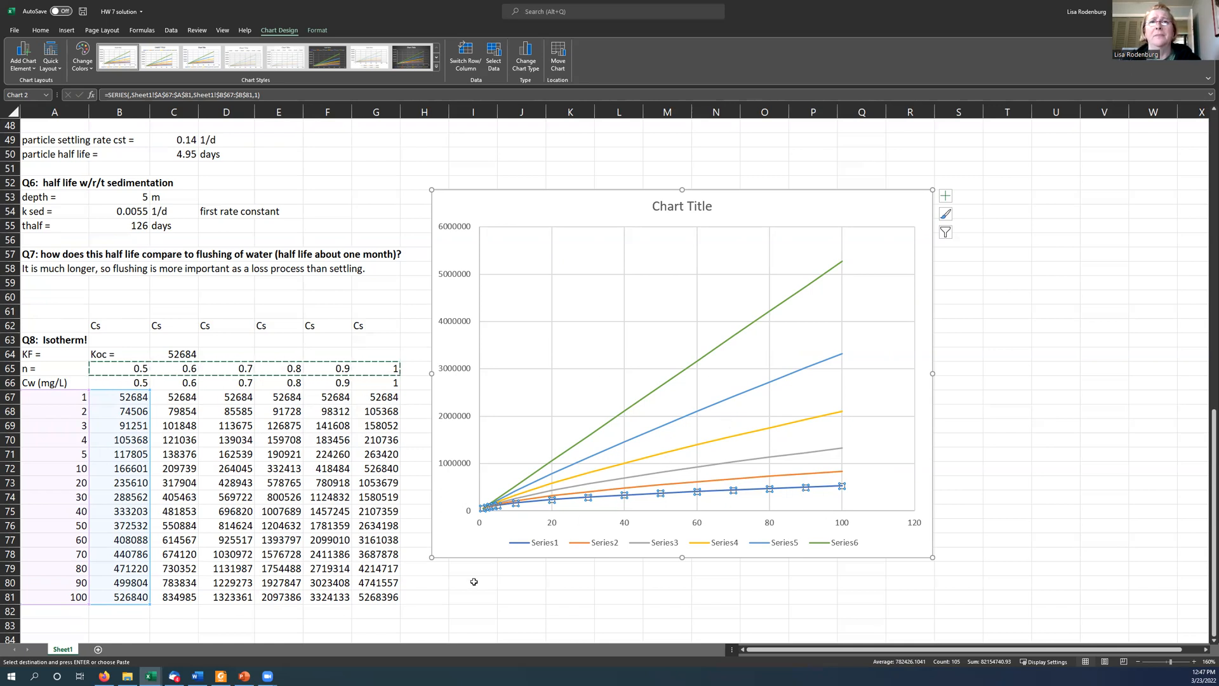
left_click(473, 581)
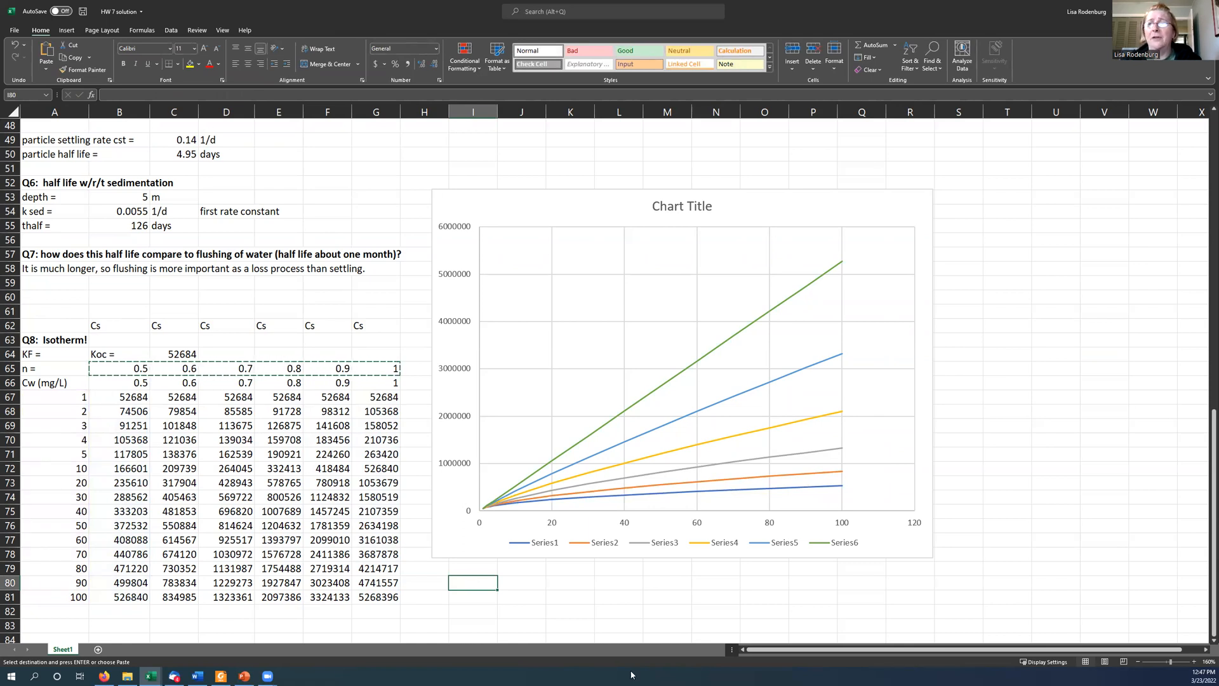
mouse_move(993, 494)
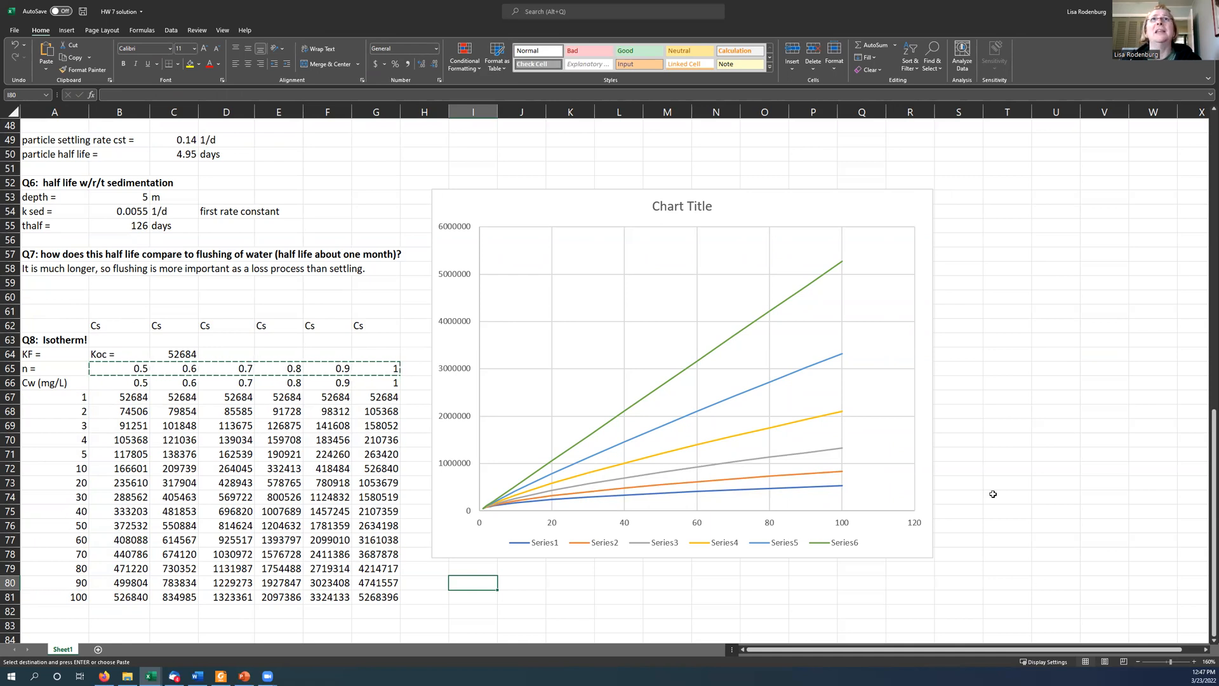
mouse_move(838, 298)
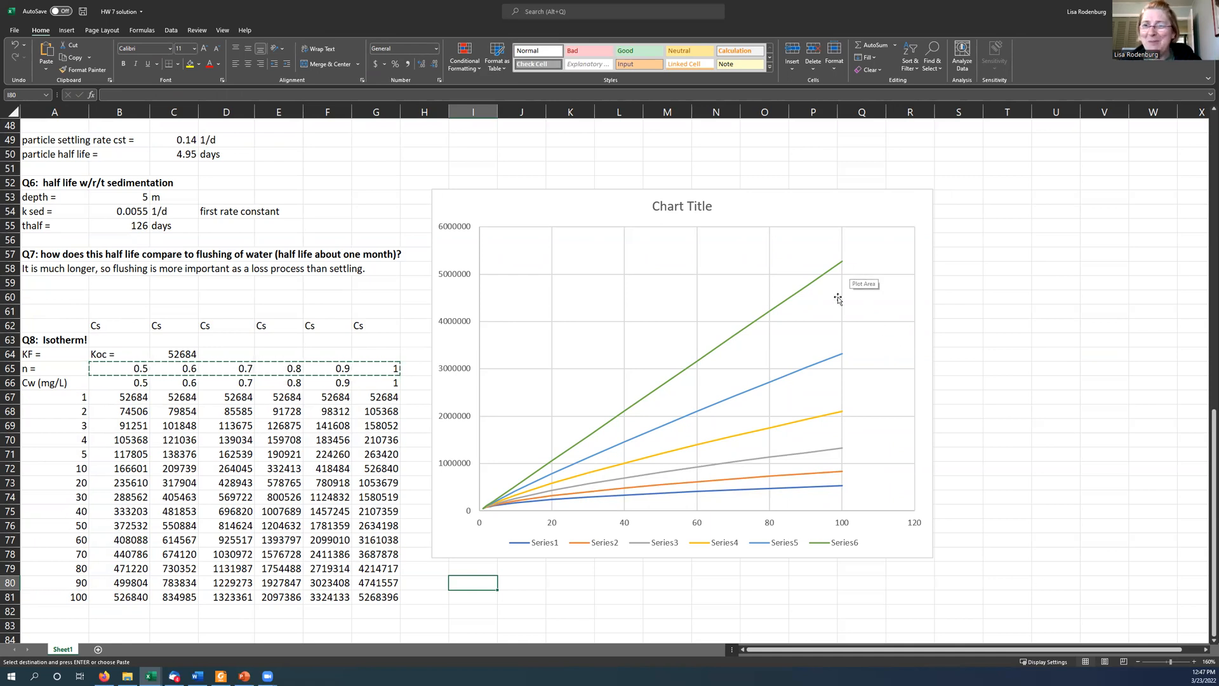
mouse_move(661, 106)
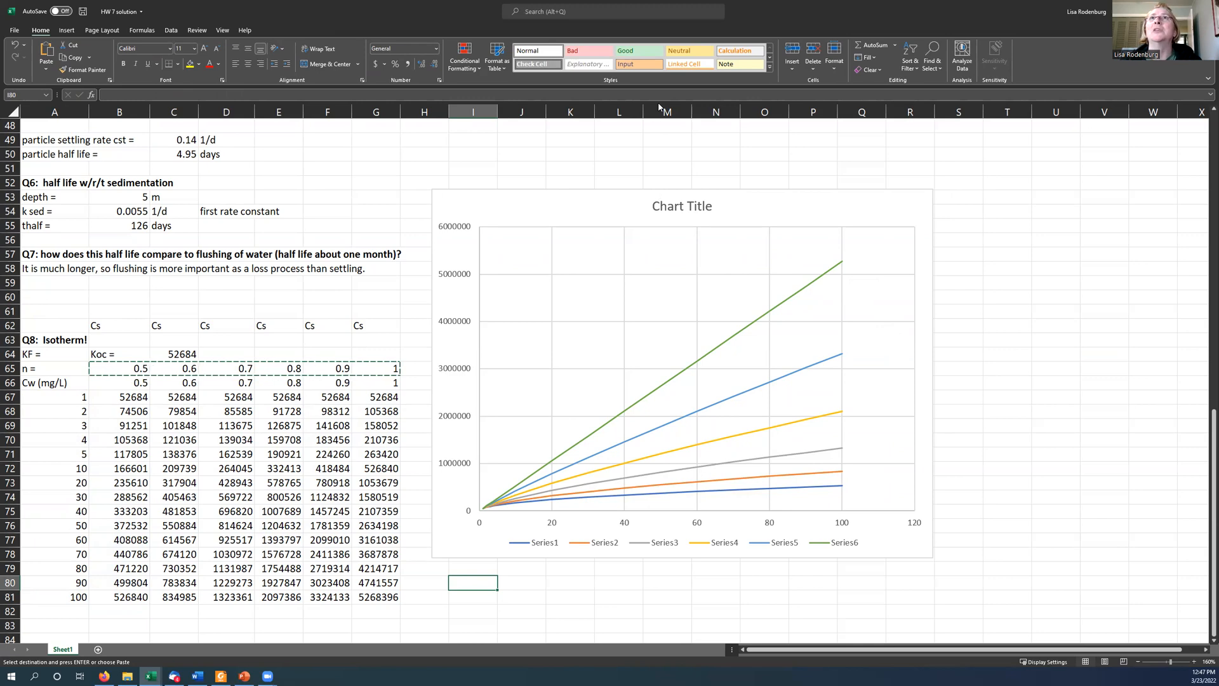